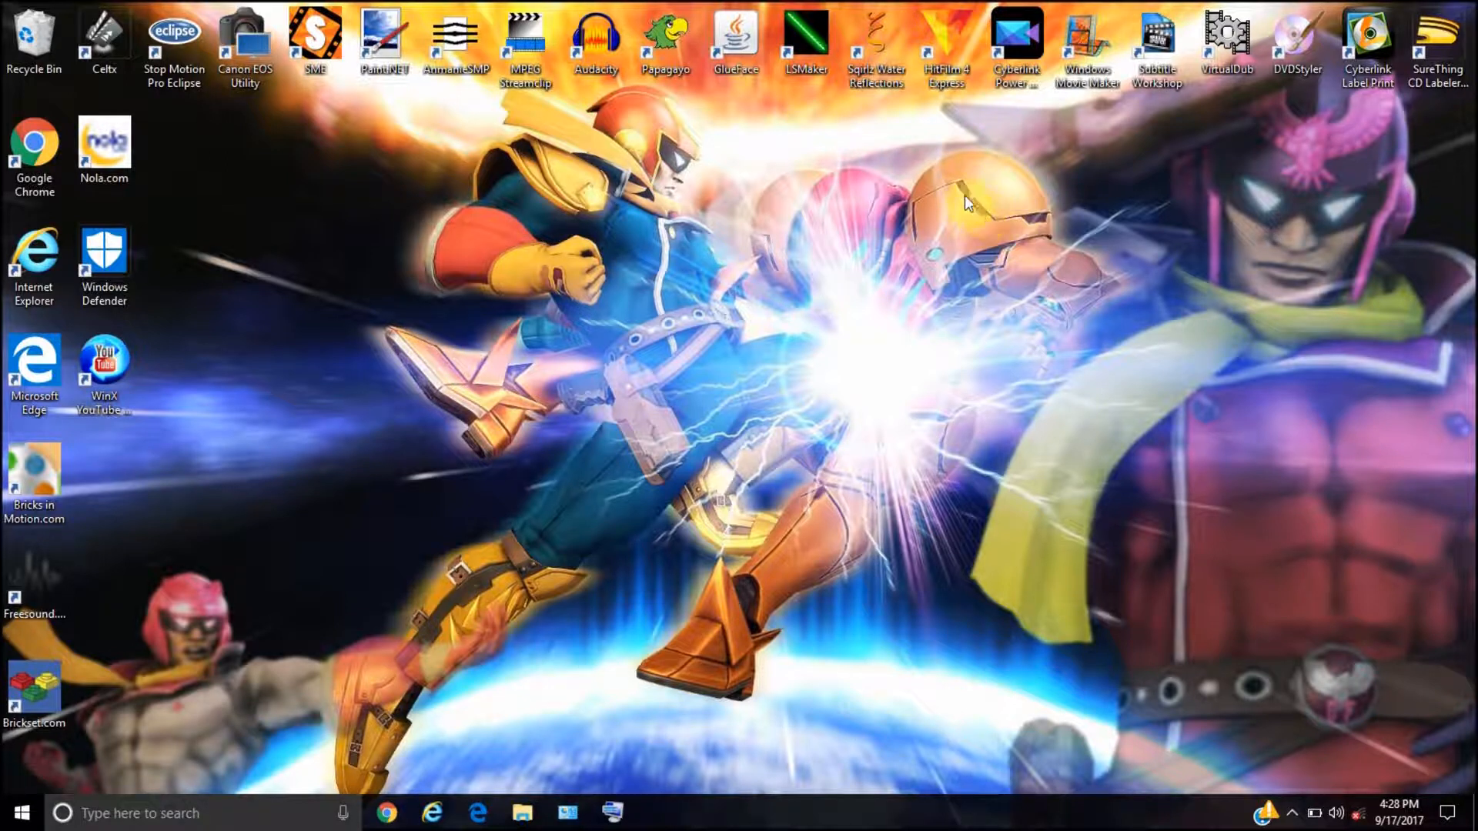
mouse_move(983, 214)
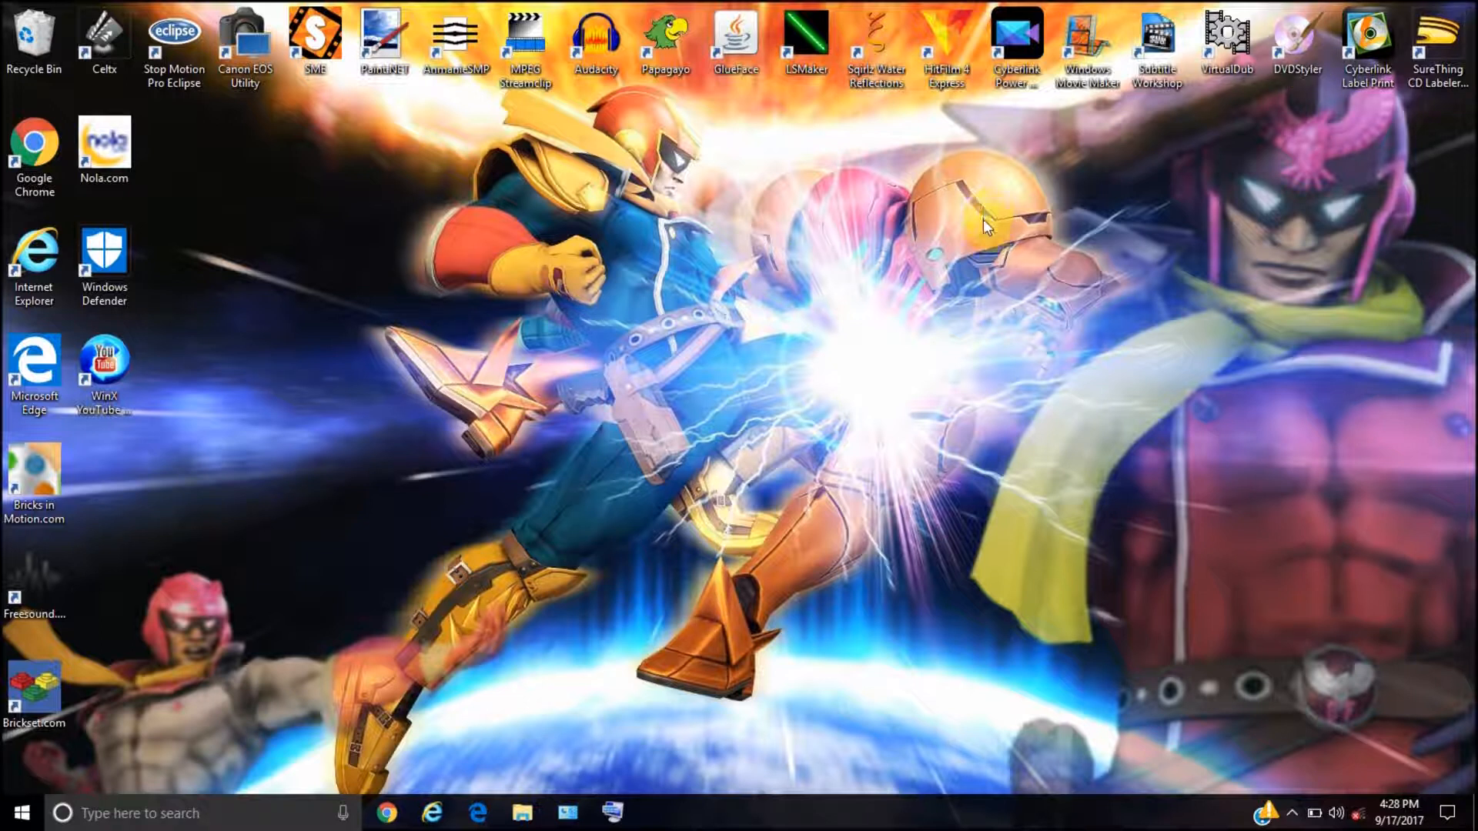
mouse_move(983, 218)
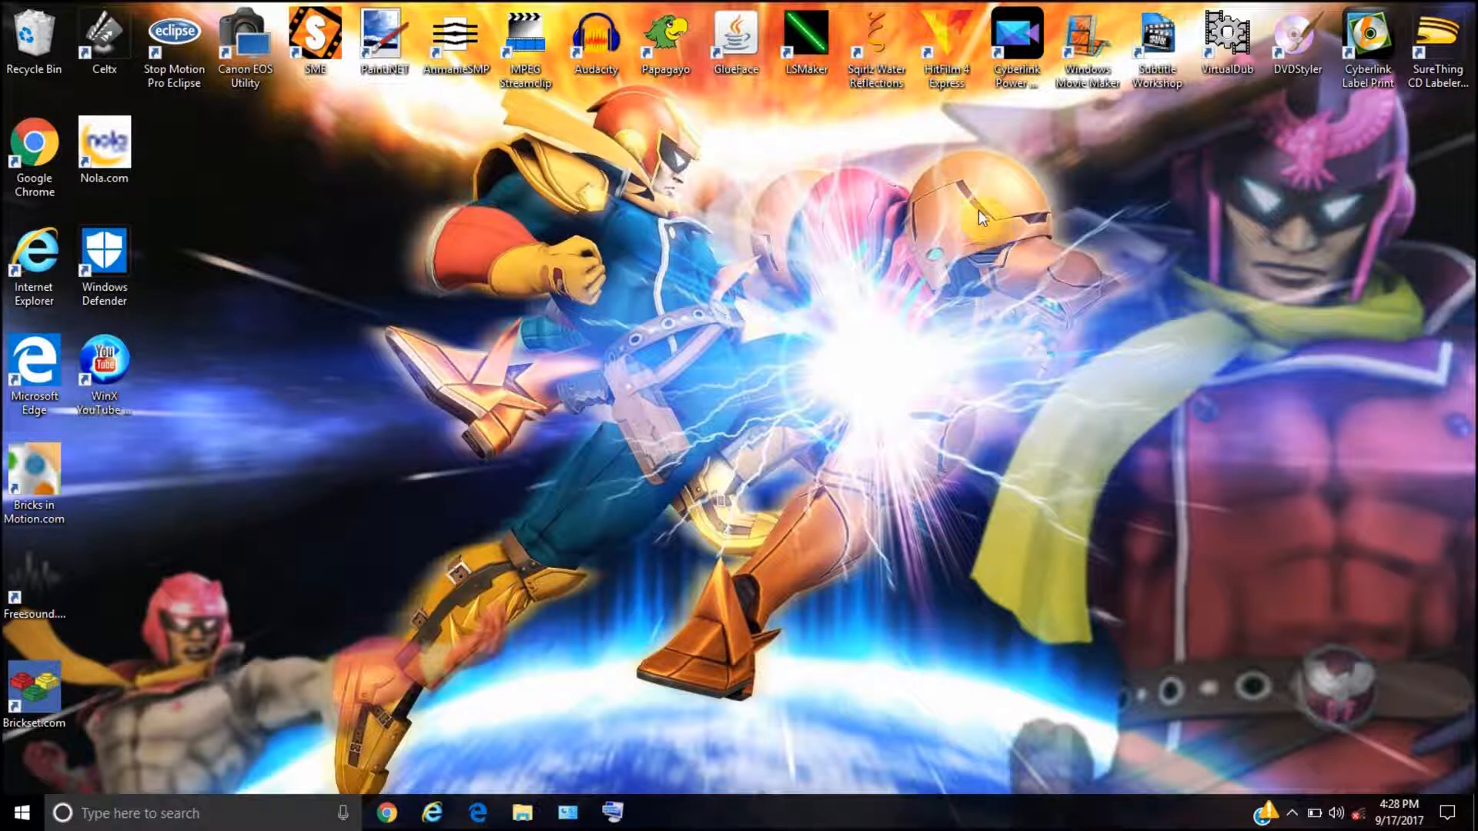
mouse_move(1084, 234)
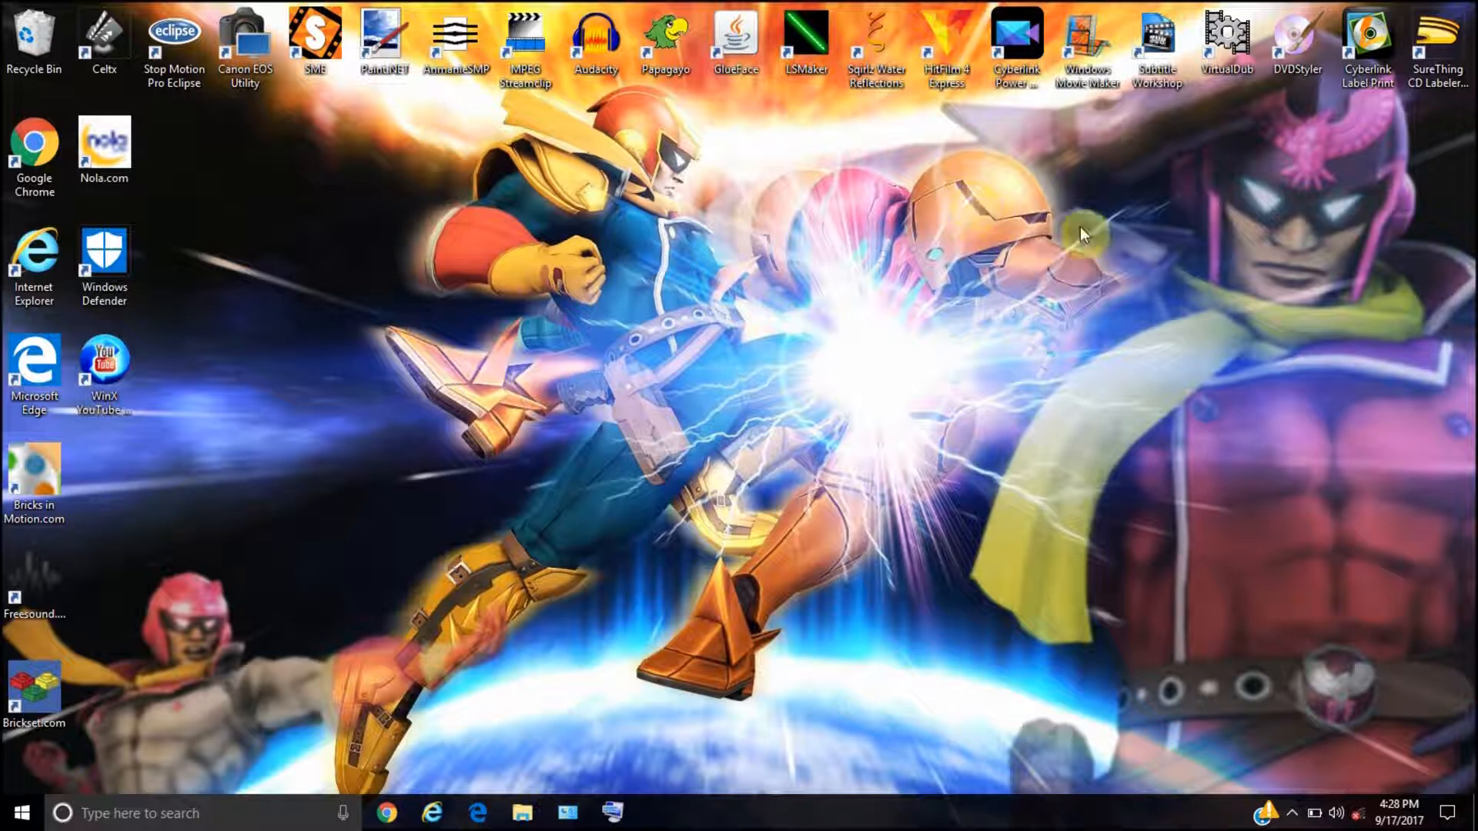
mouse_move(1306, 64)
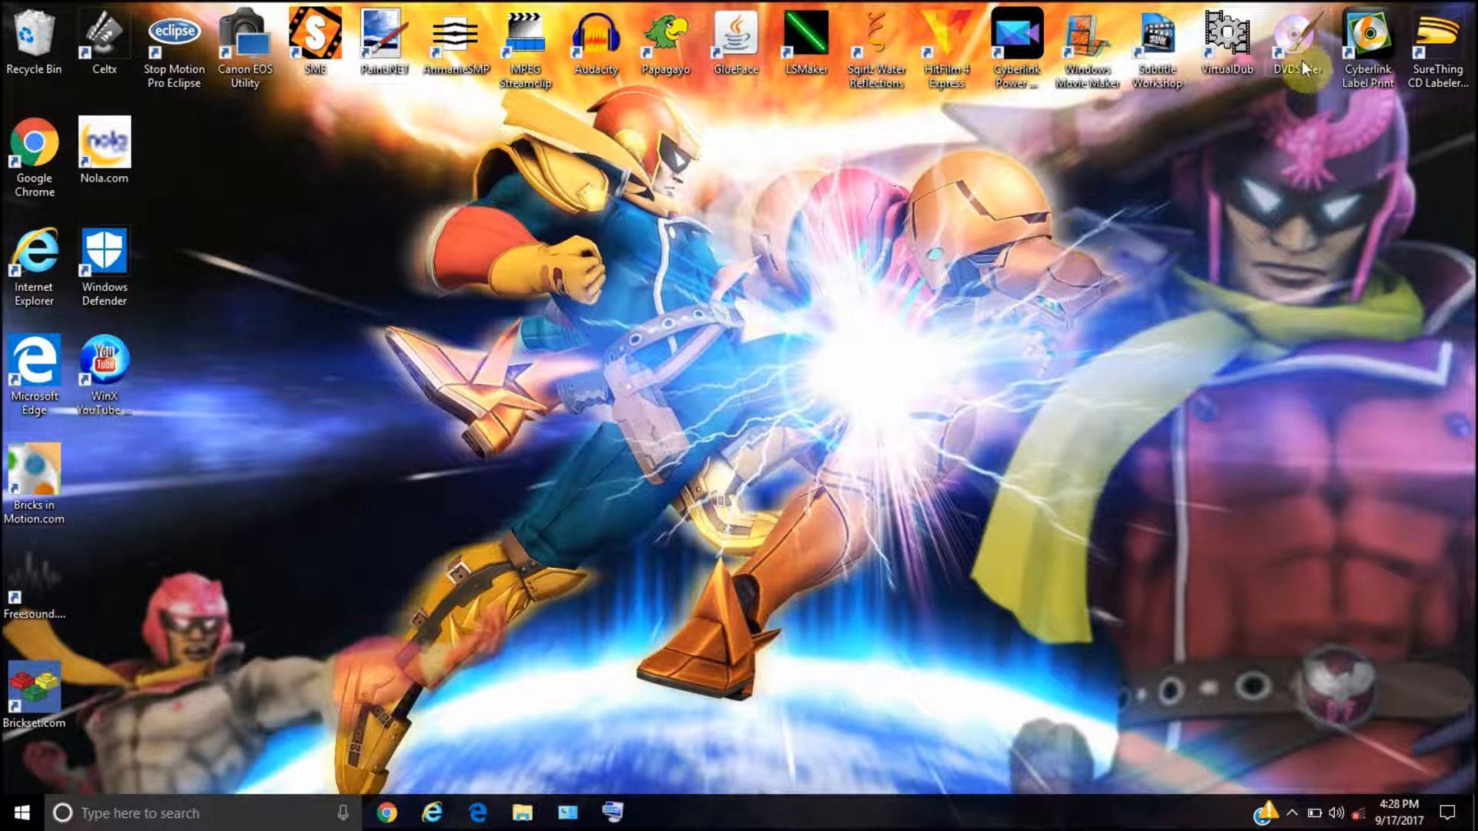
- Launch DVDStyler, leaving the welcome dialog's startup option unchanged
double_click(1295, 38)
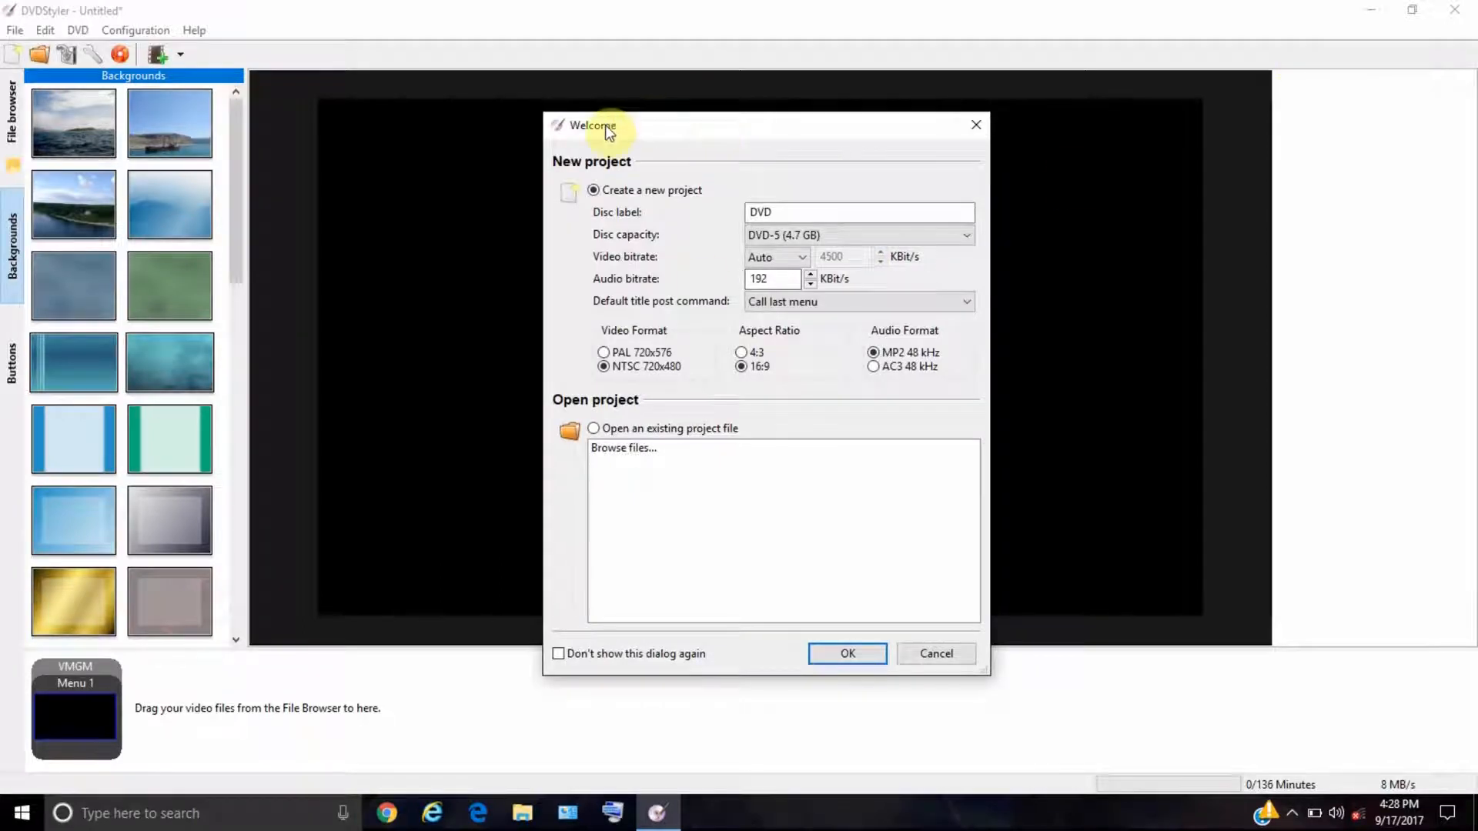
click(558, 654)
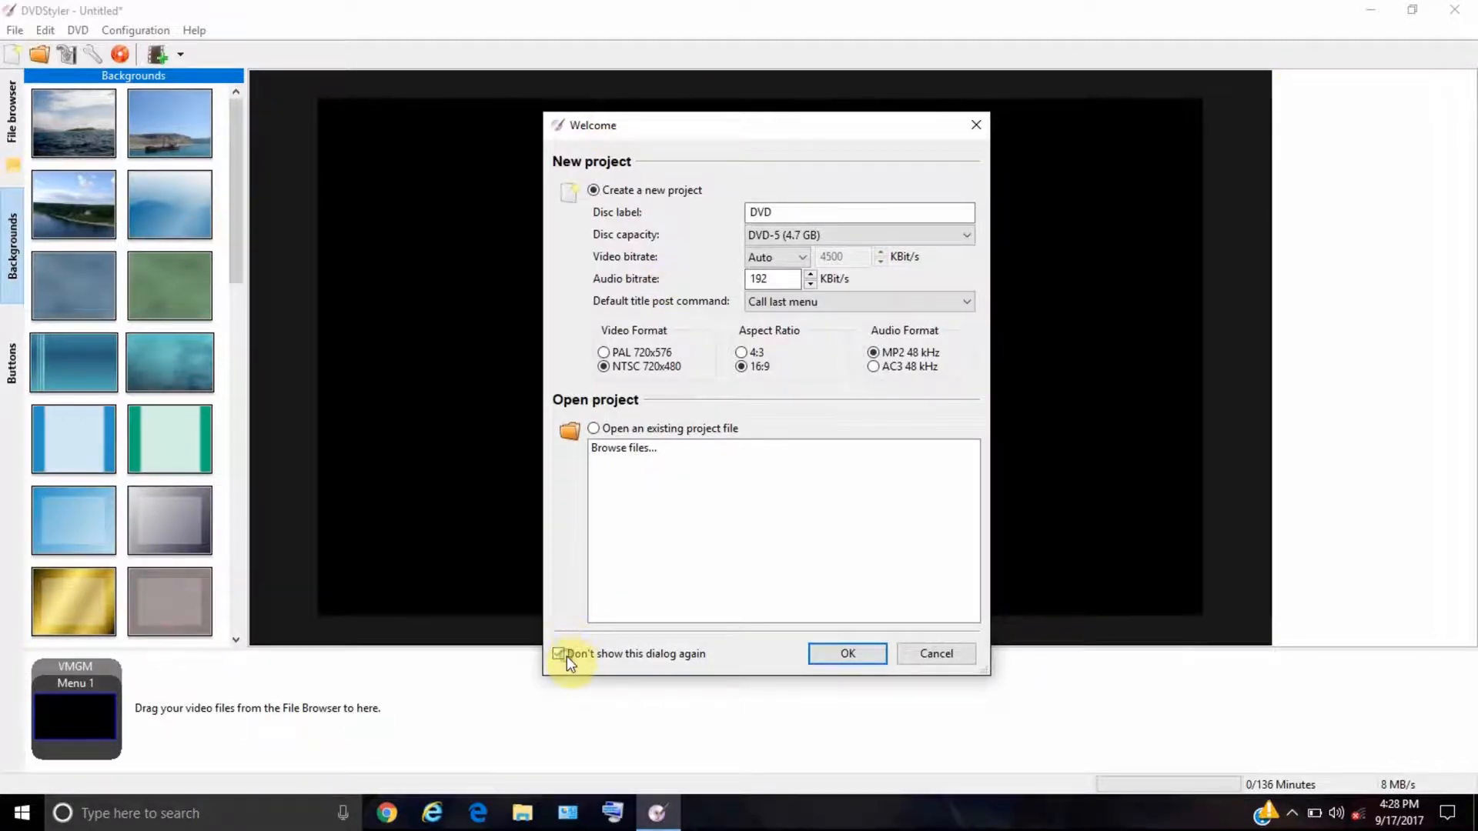
click(558, 654)
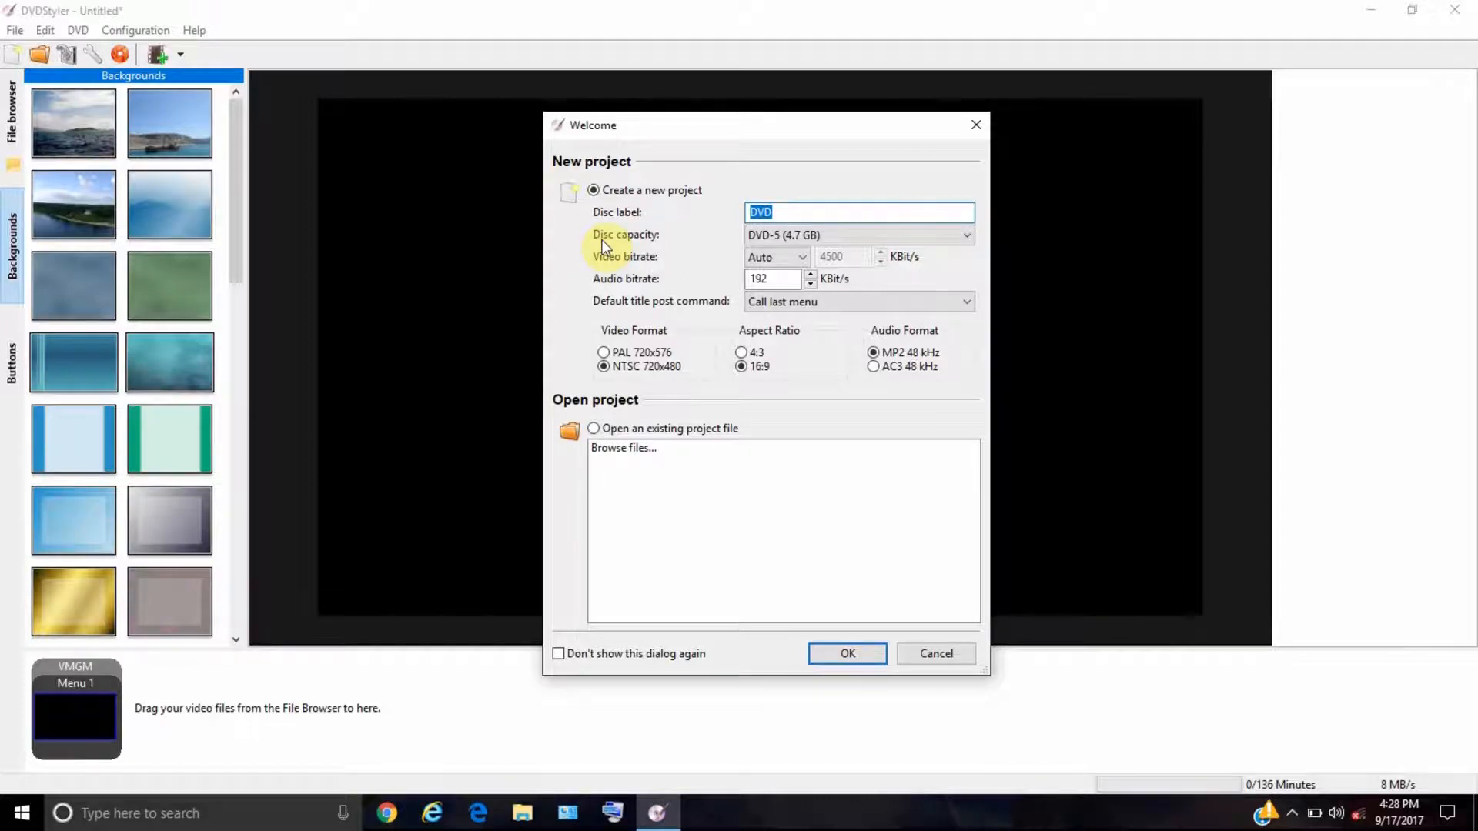
- Label the disc 'My DVD Example' and keep the NTSC video format
click(857, 211)
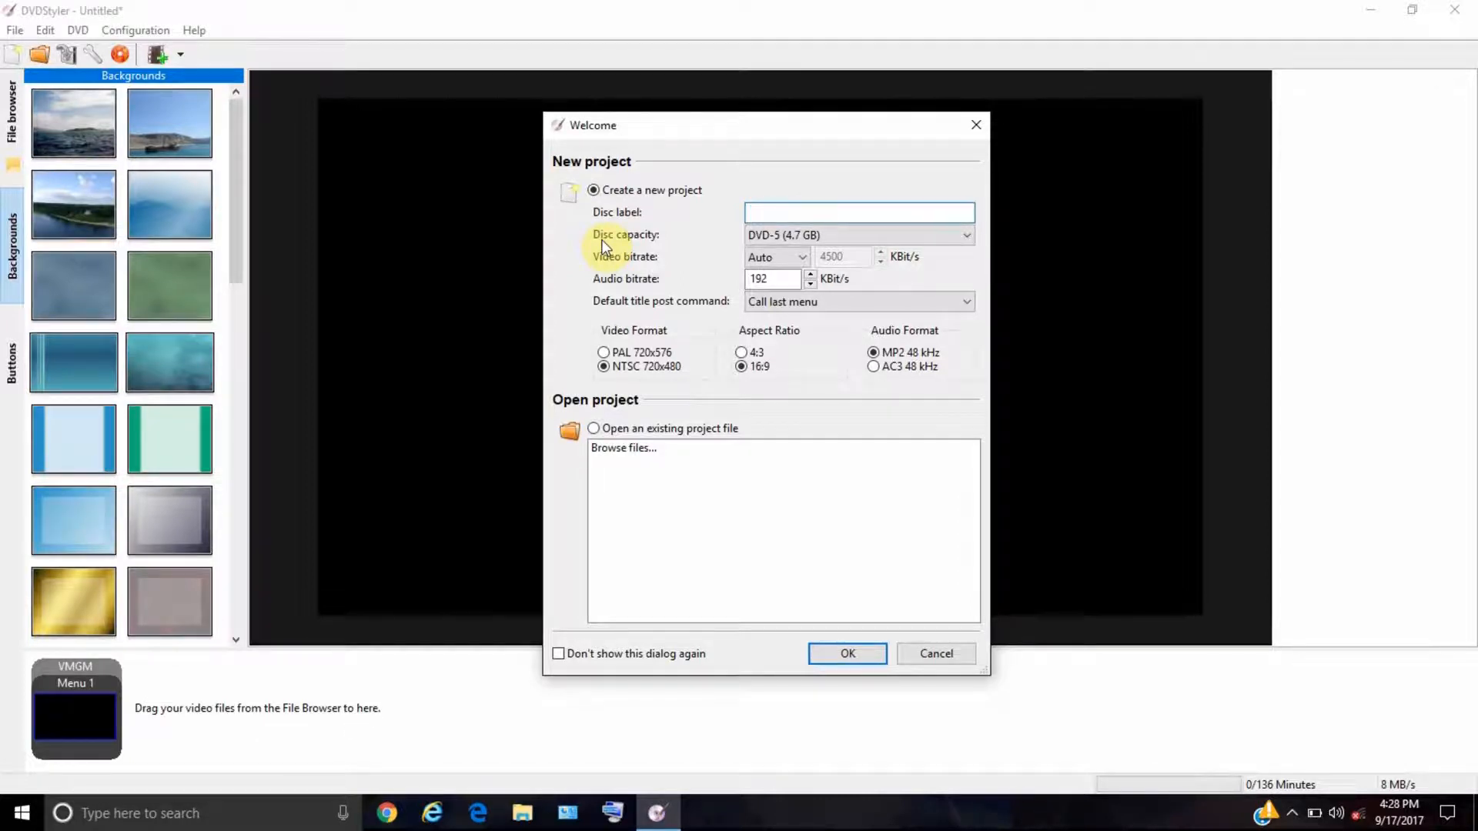
text(My)
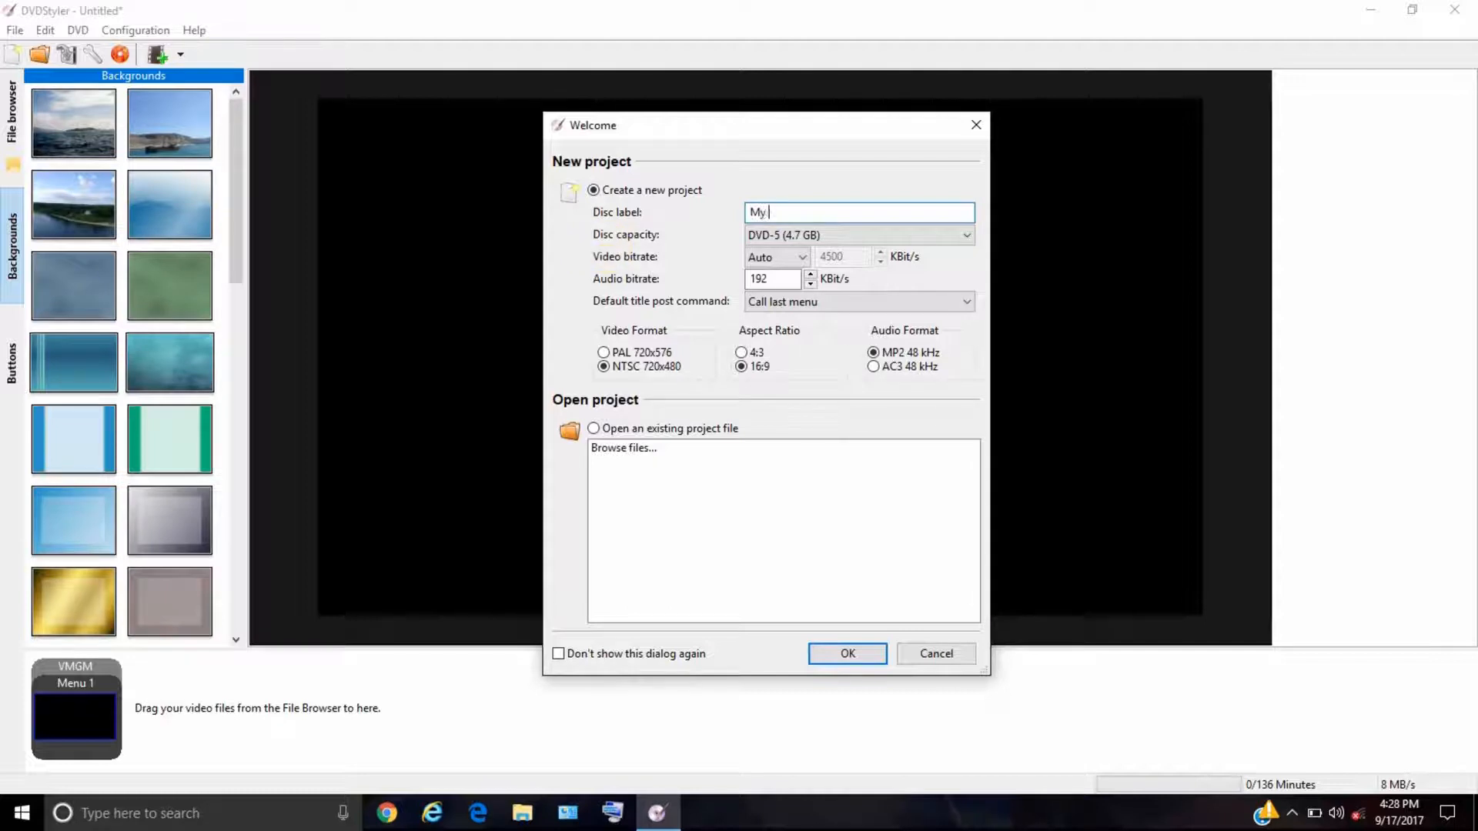
text(DVD E)
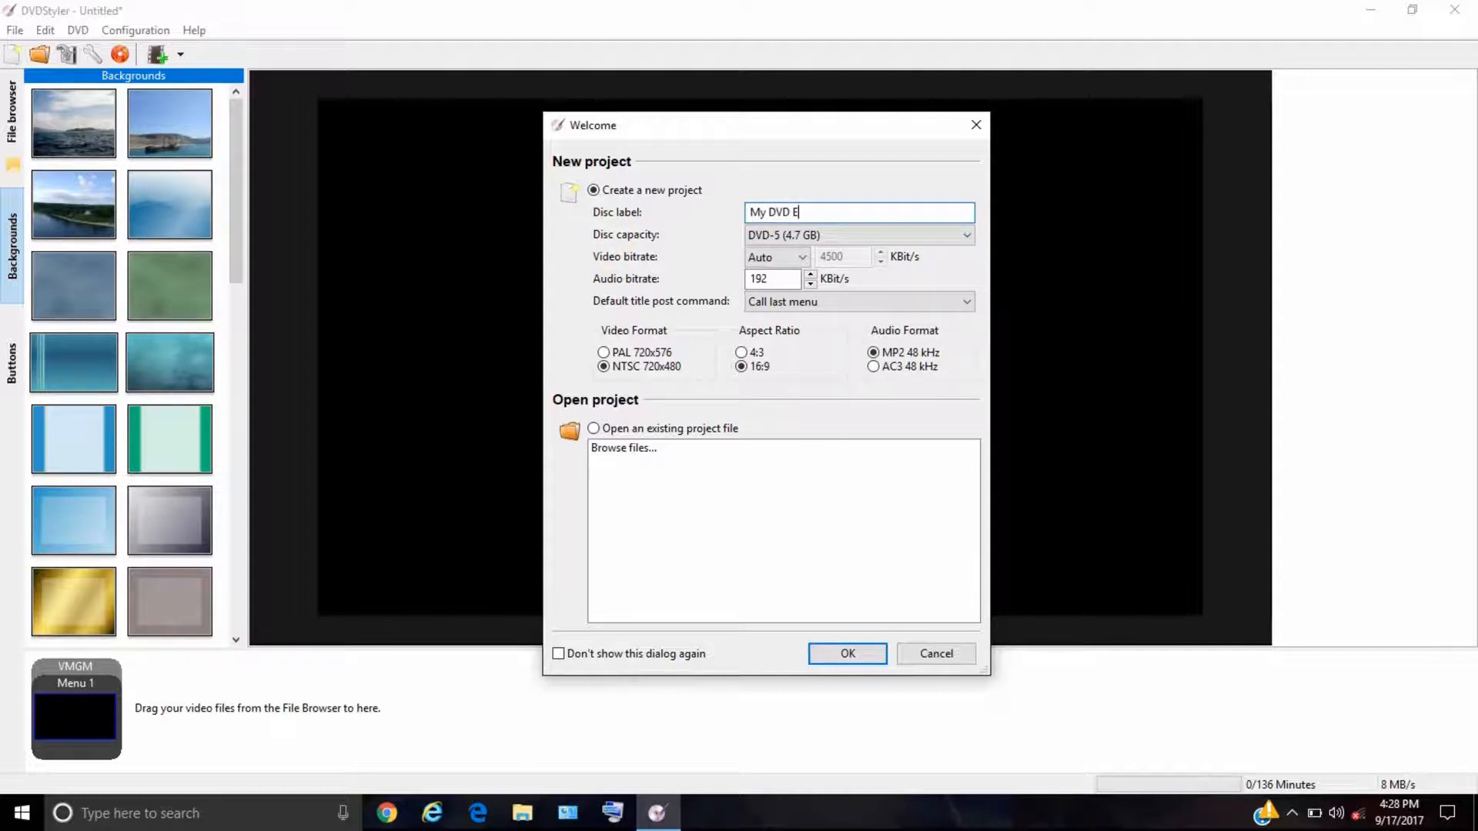
text(xample)
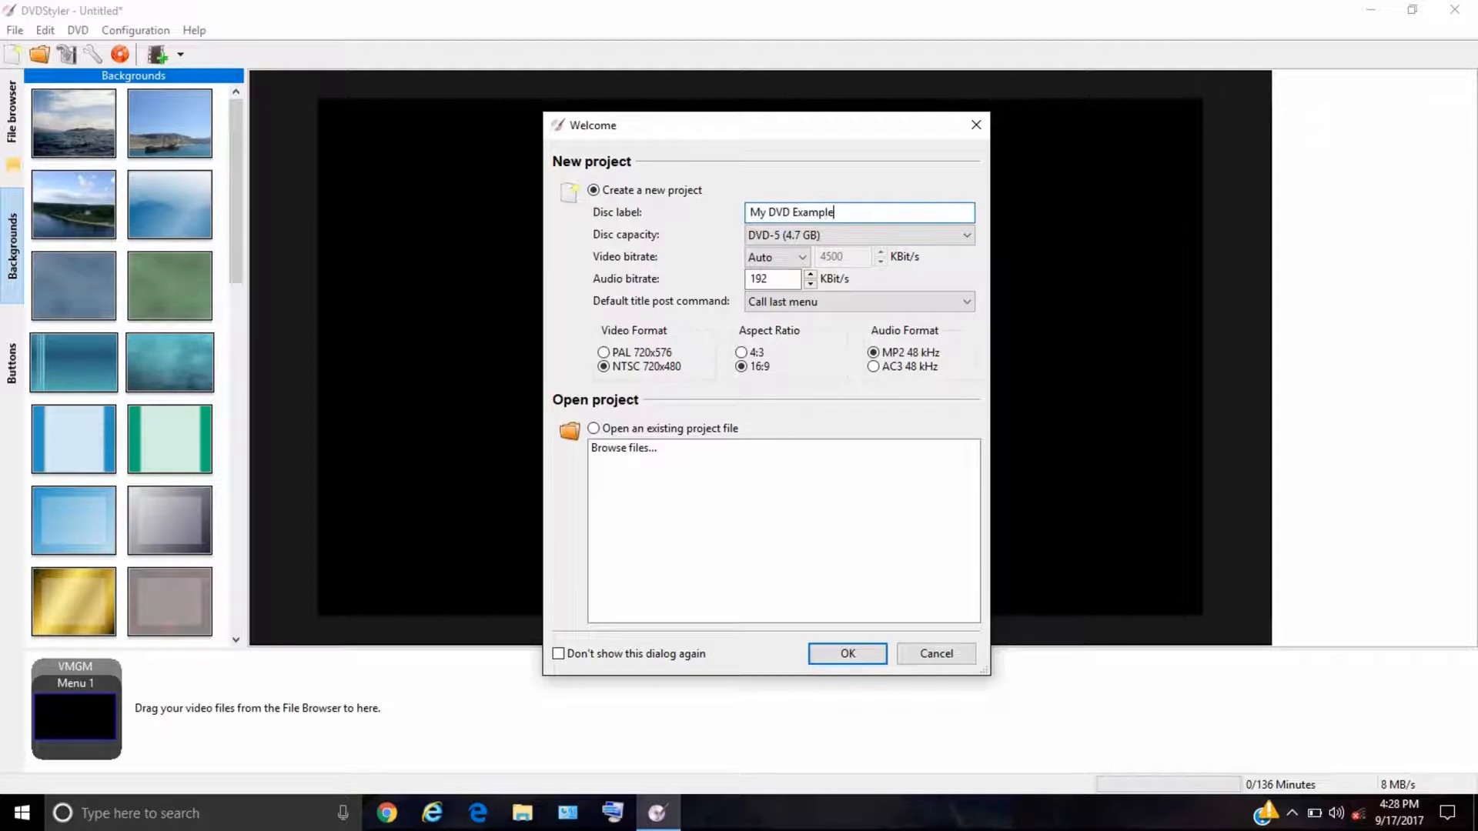
mouse_move(724, 283)
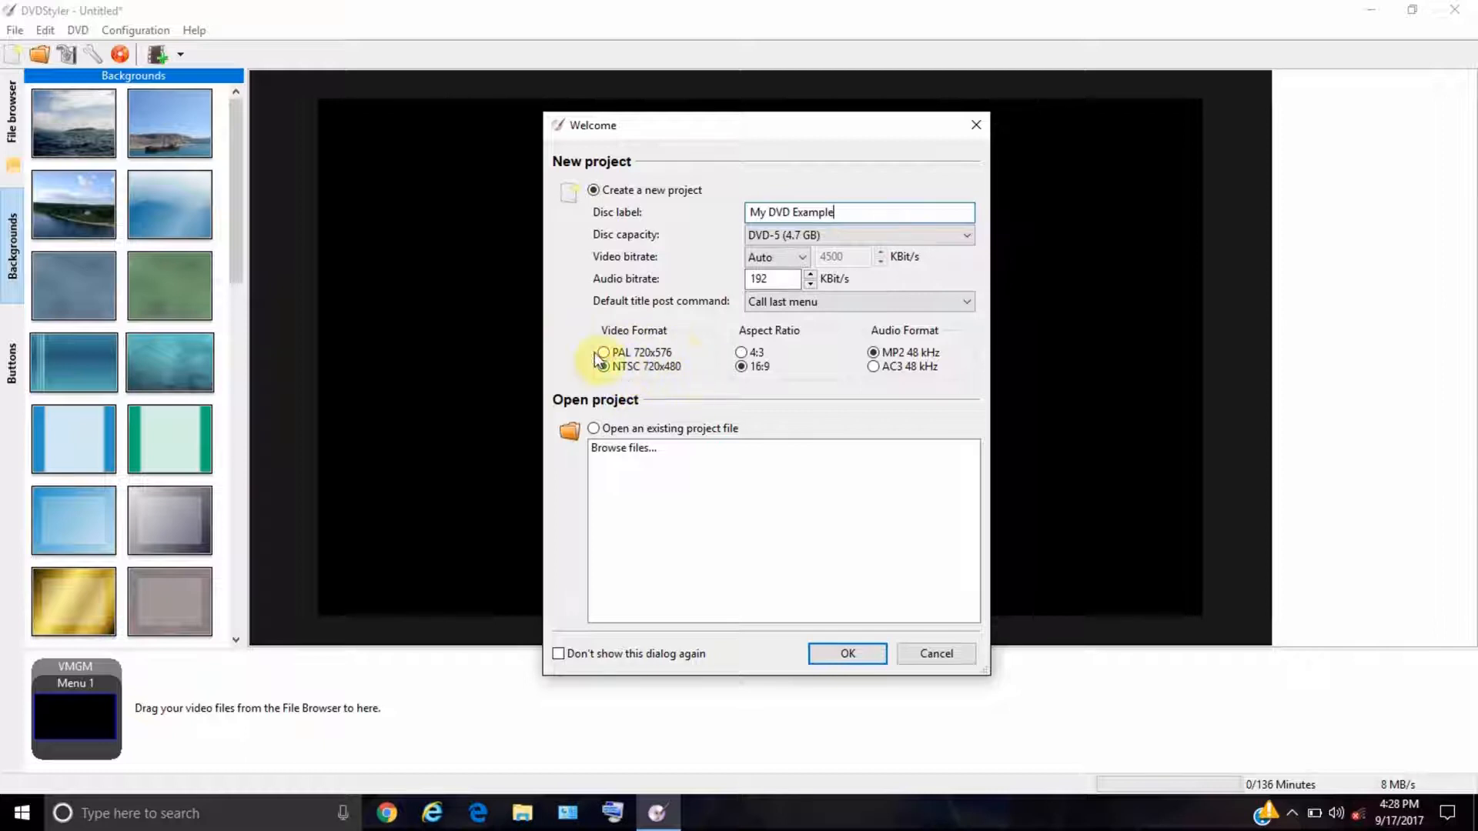
click(602, 366)
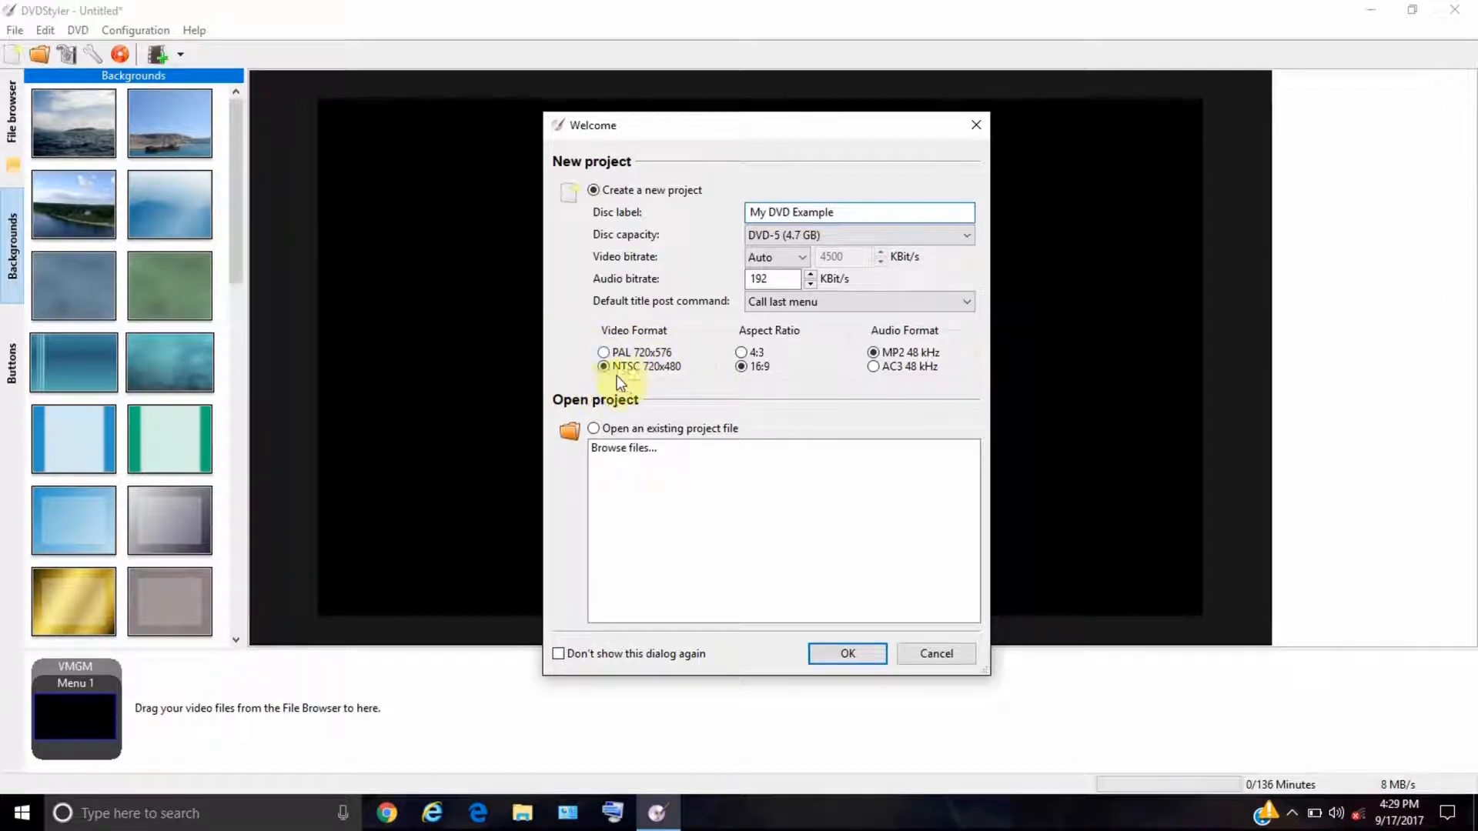
mouse_move(755, 330)
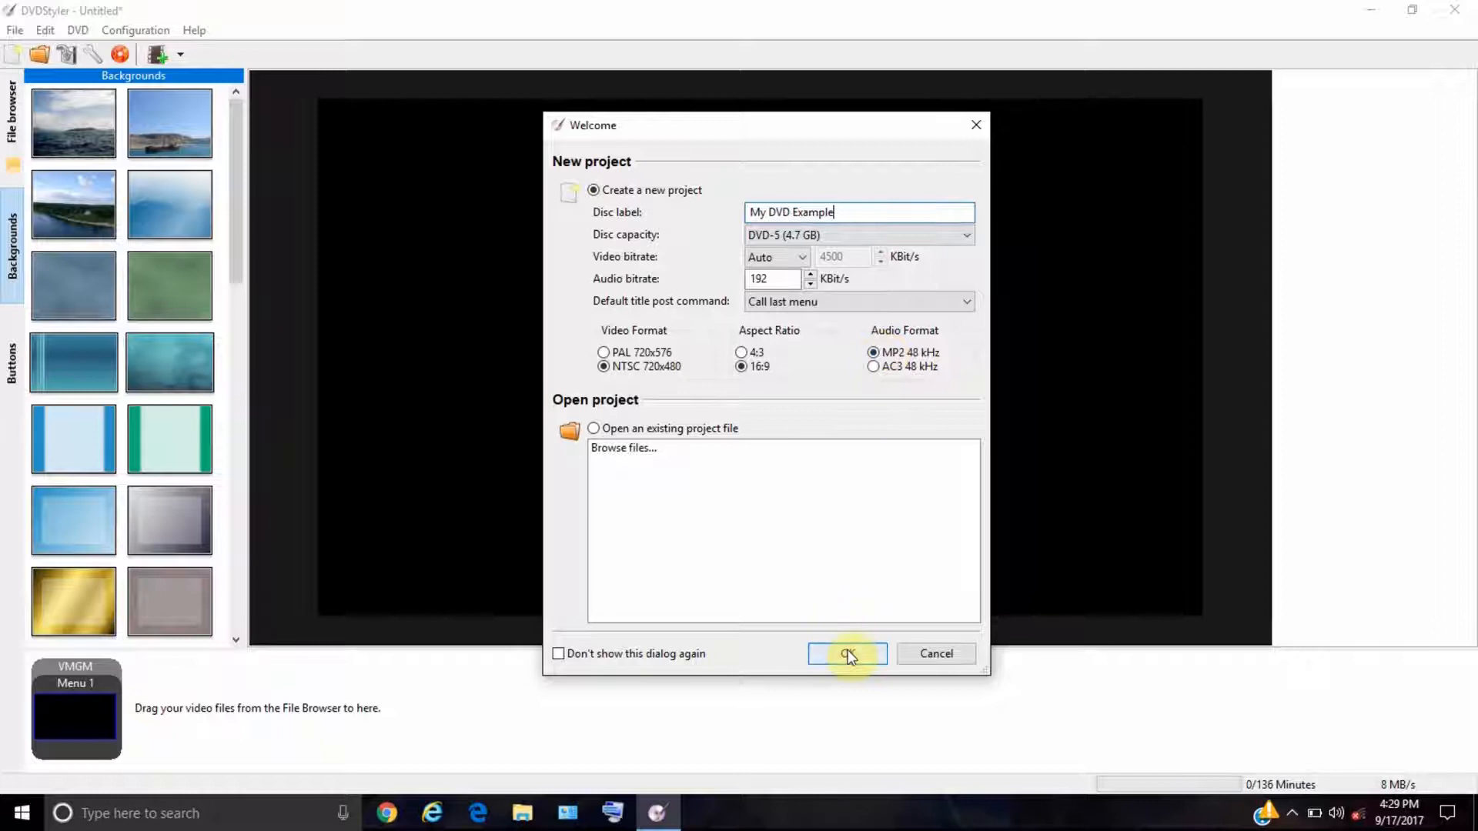
- Confirm the new project settings and caption the menu template 'My DVD Example'
click(845, 653)
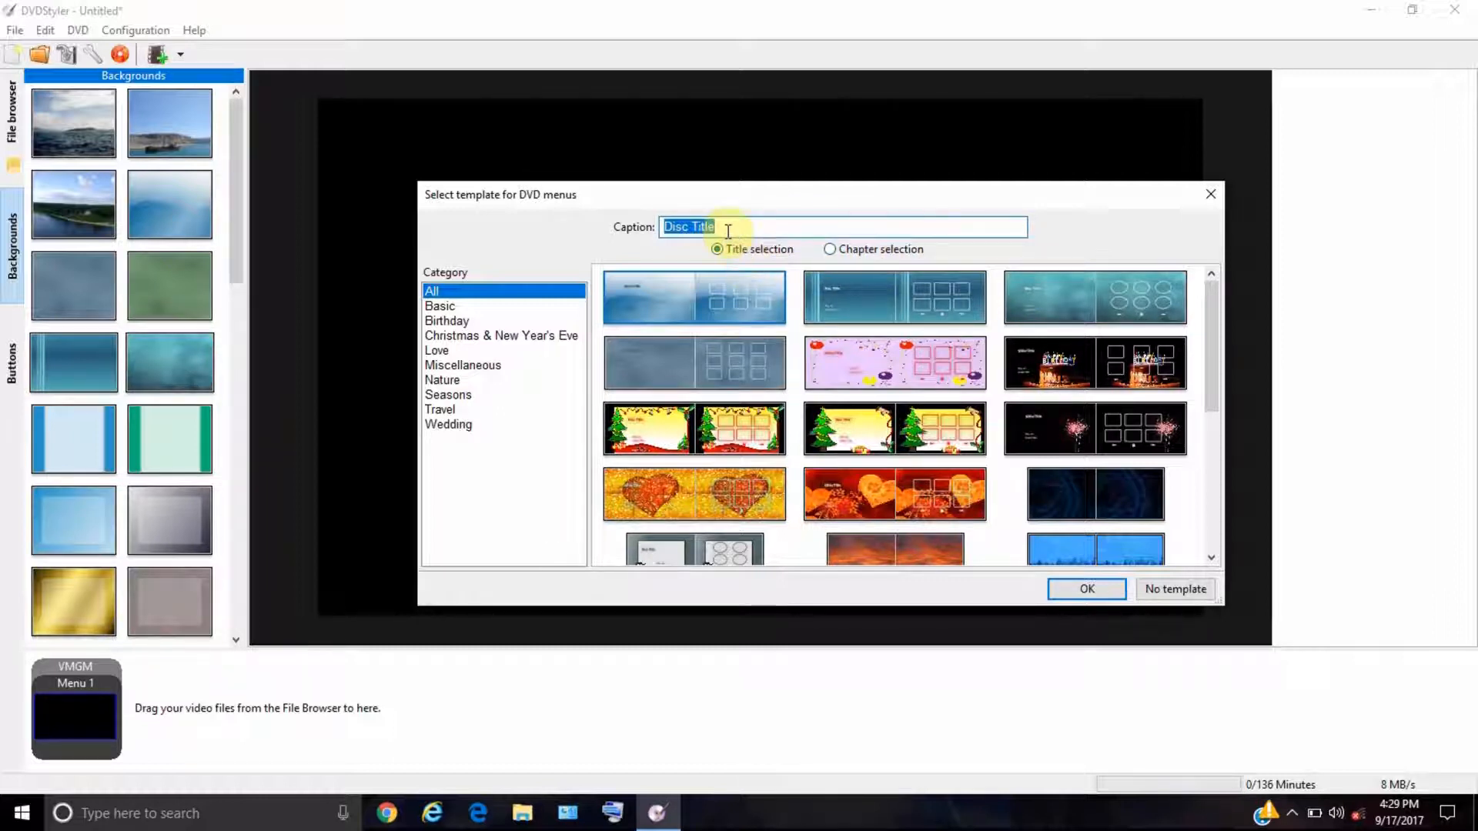
text(My DVD)
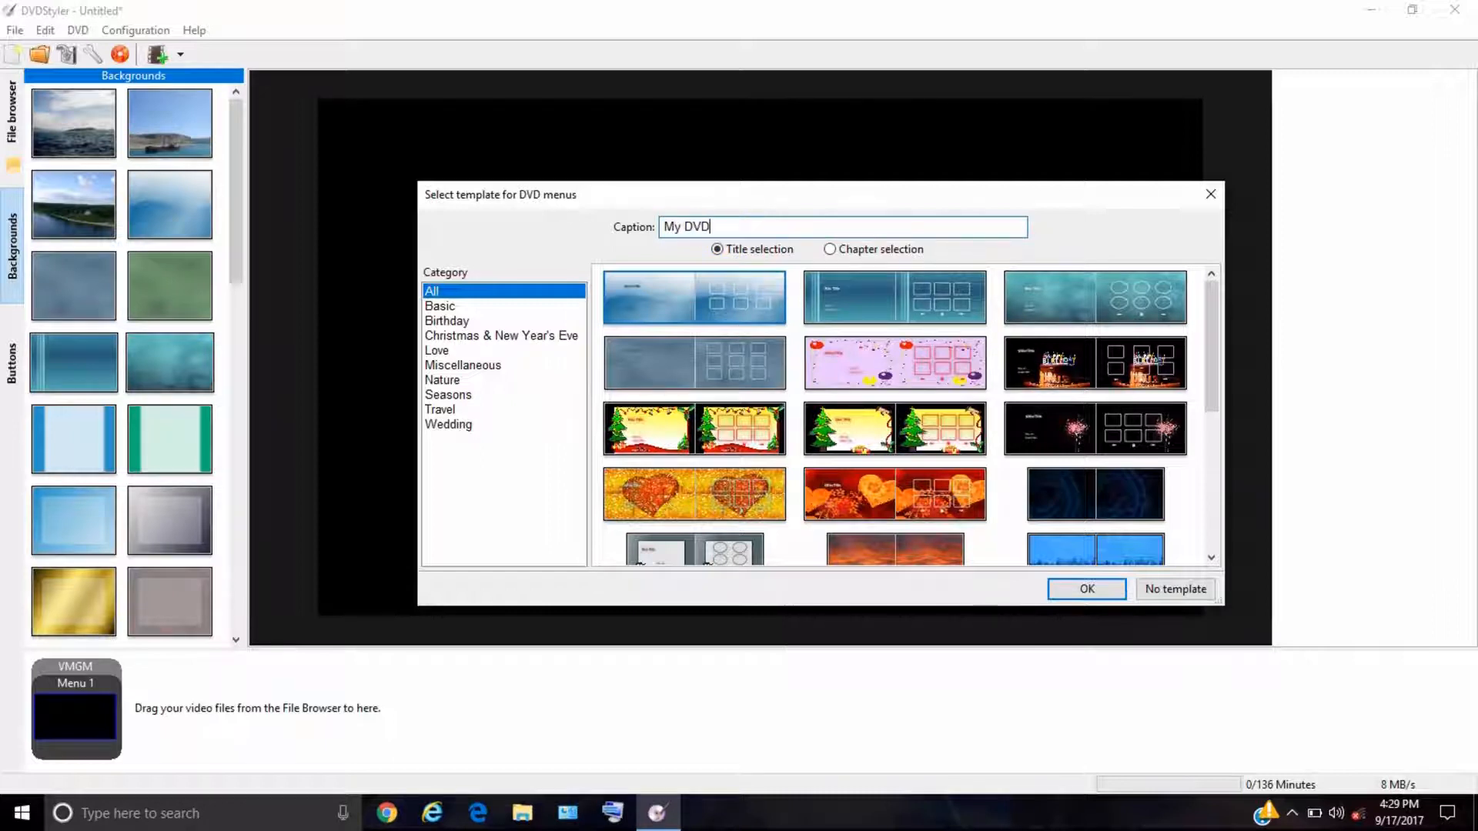
text(Example)
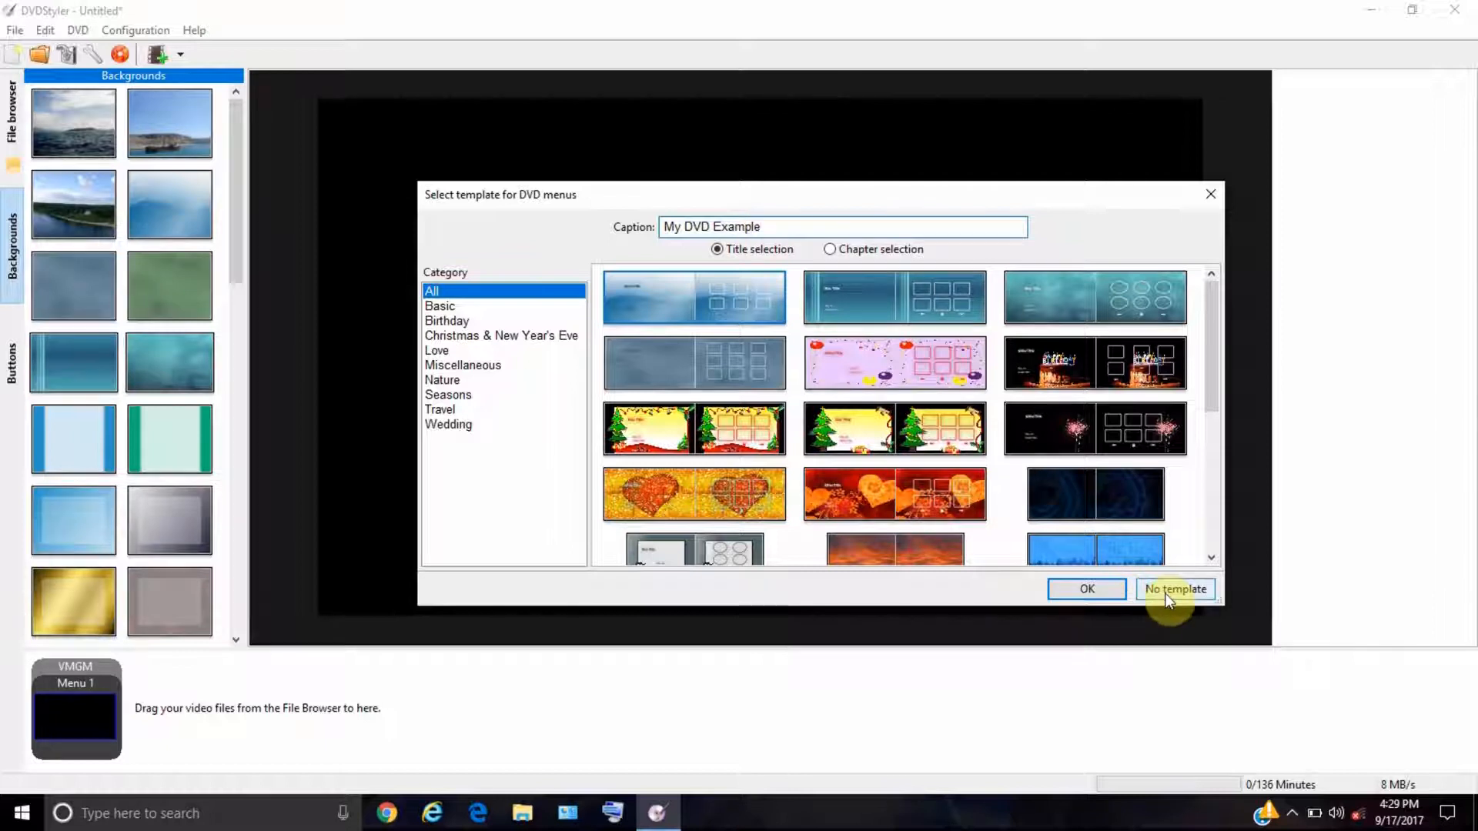
mouse_move(881, 335)
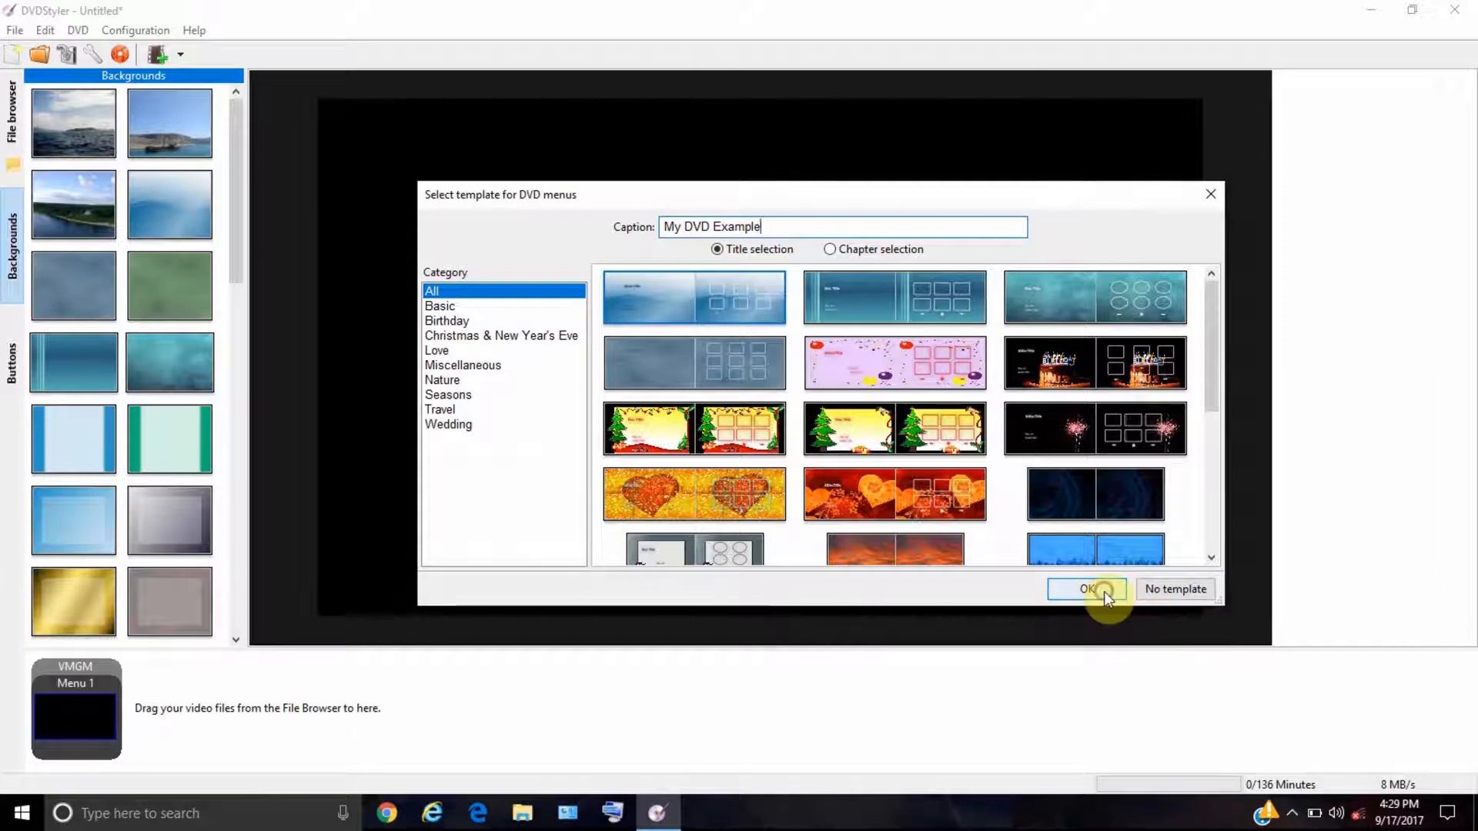
- Apply the pale blue template and centre the My DVD Example title at the menu top
click(1087, 589)
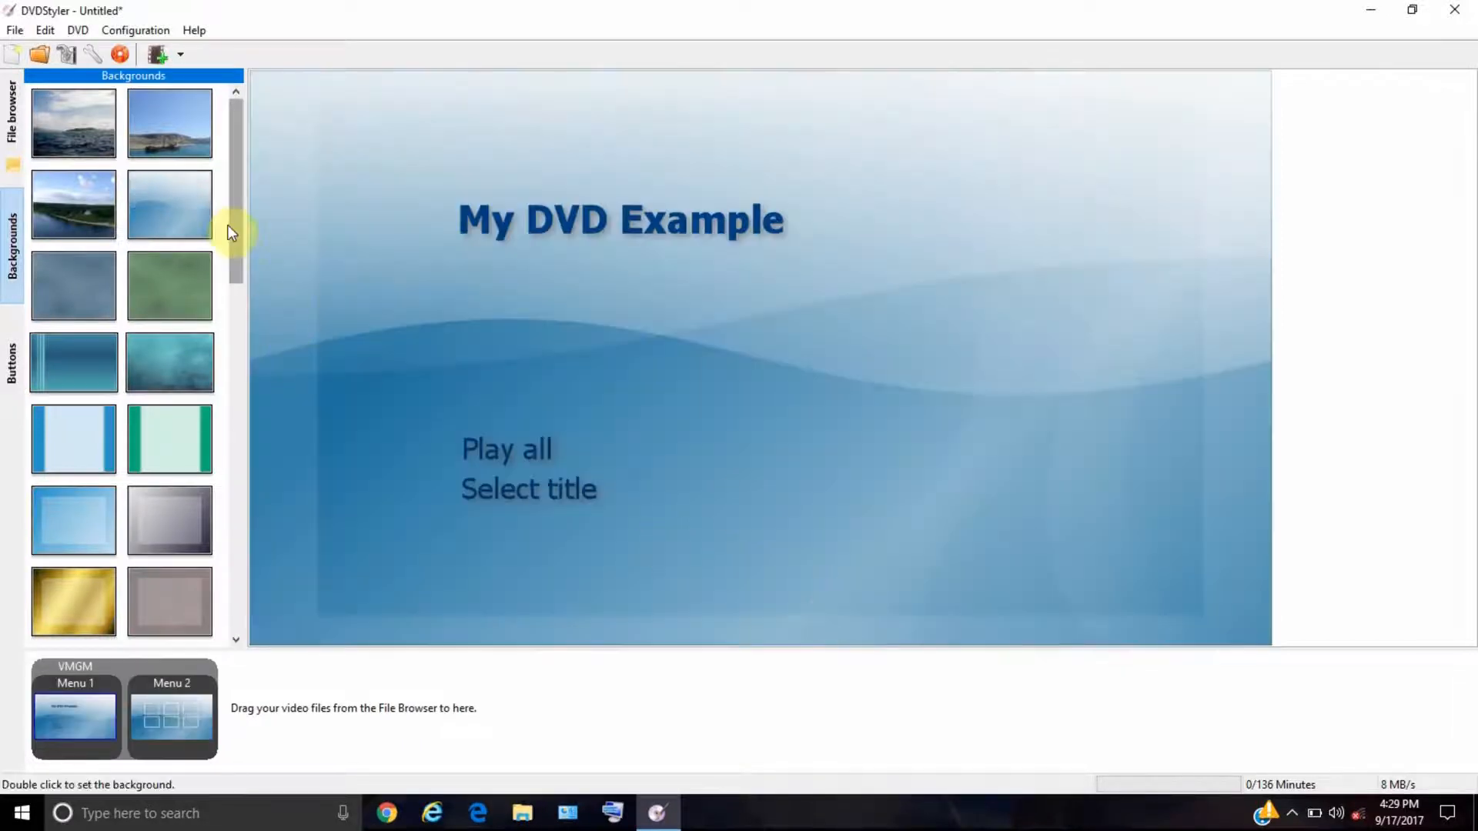
click(169, 206)
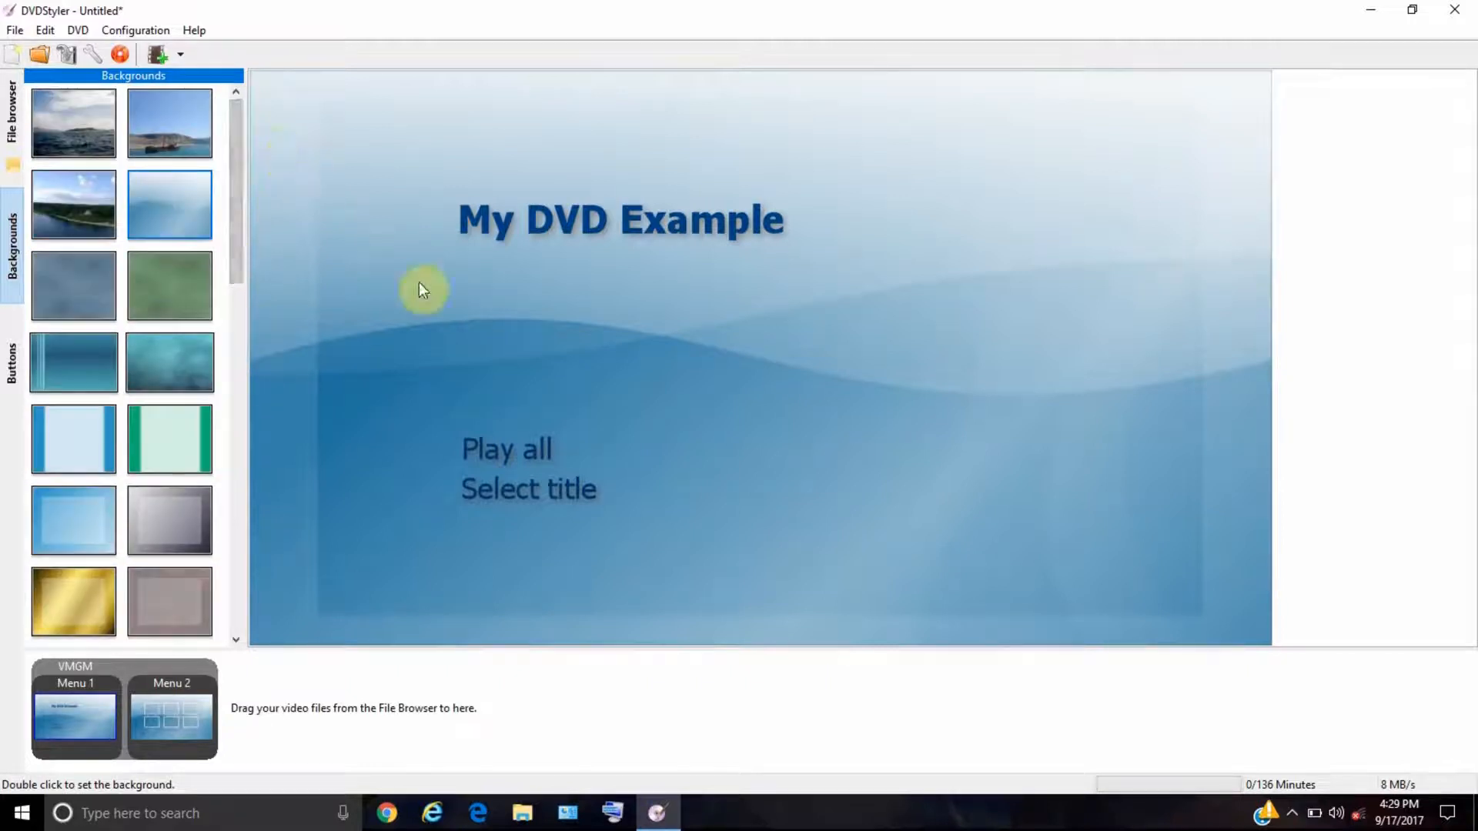
click(621, 219)
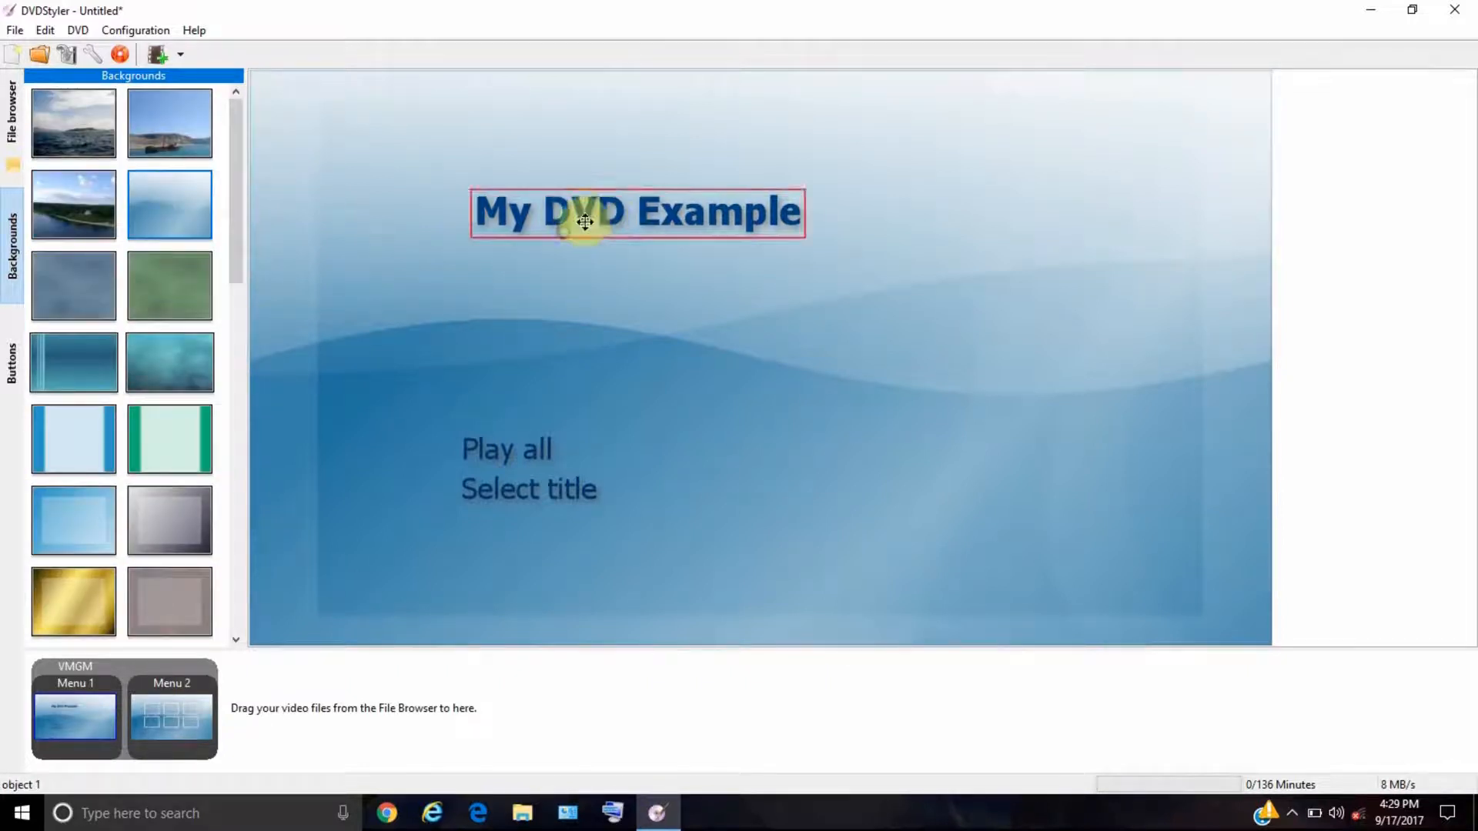
drag(584, 211, 674, 132)
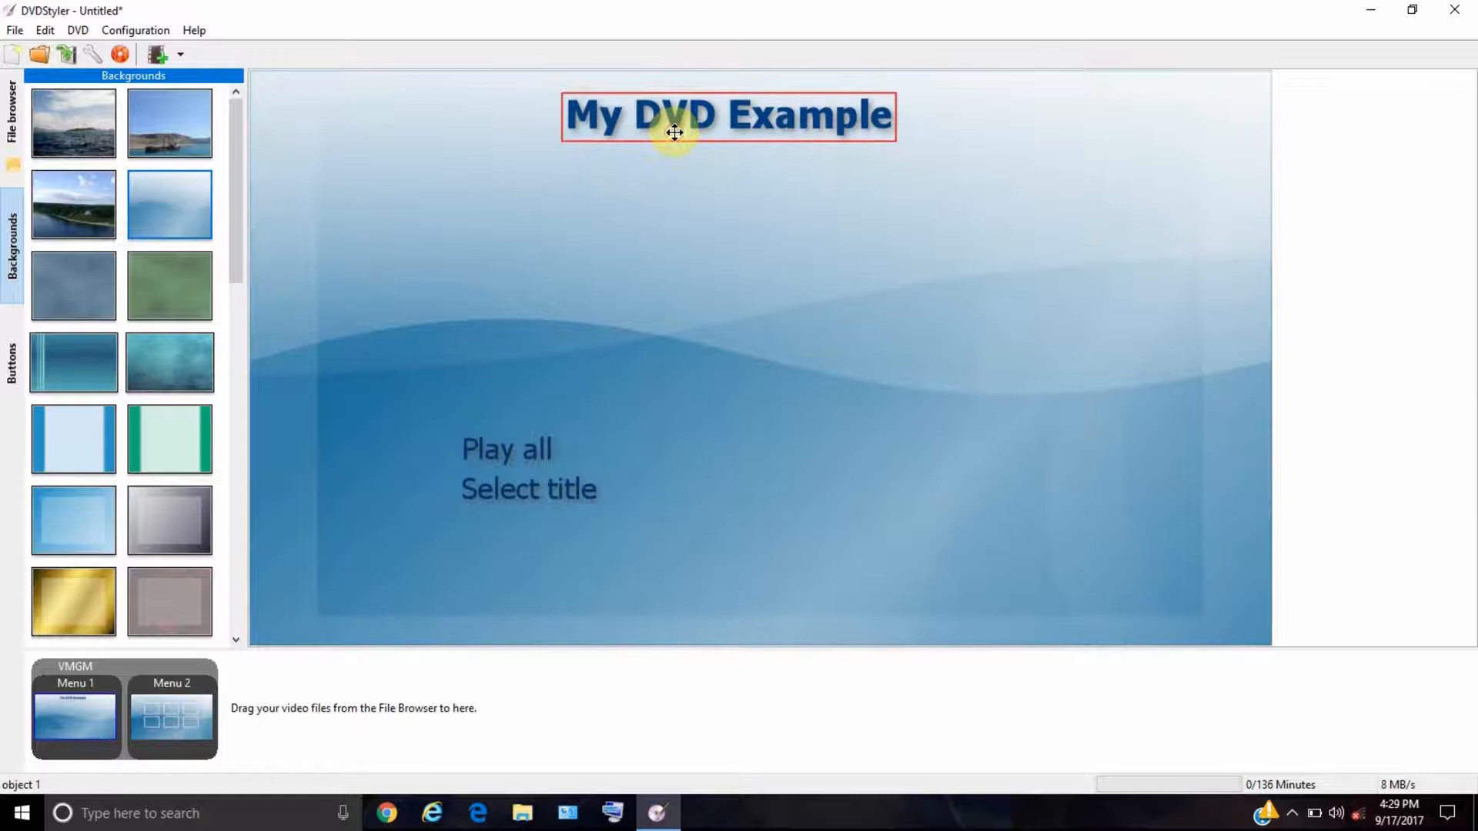
right_click(674, 132)
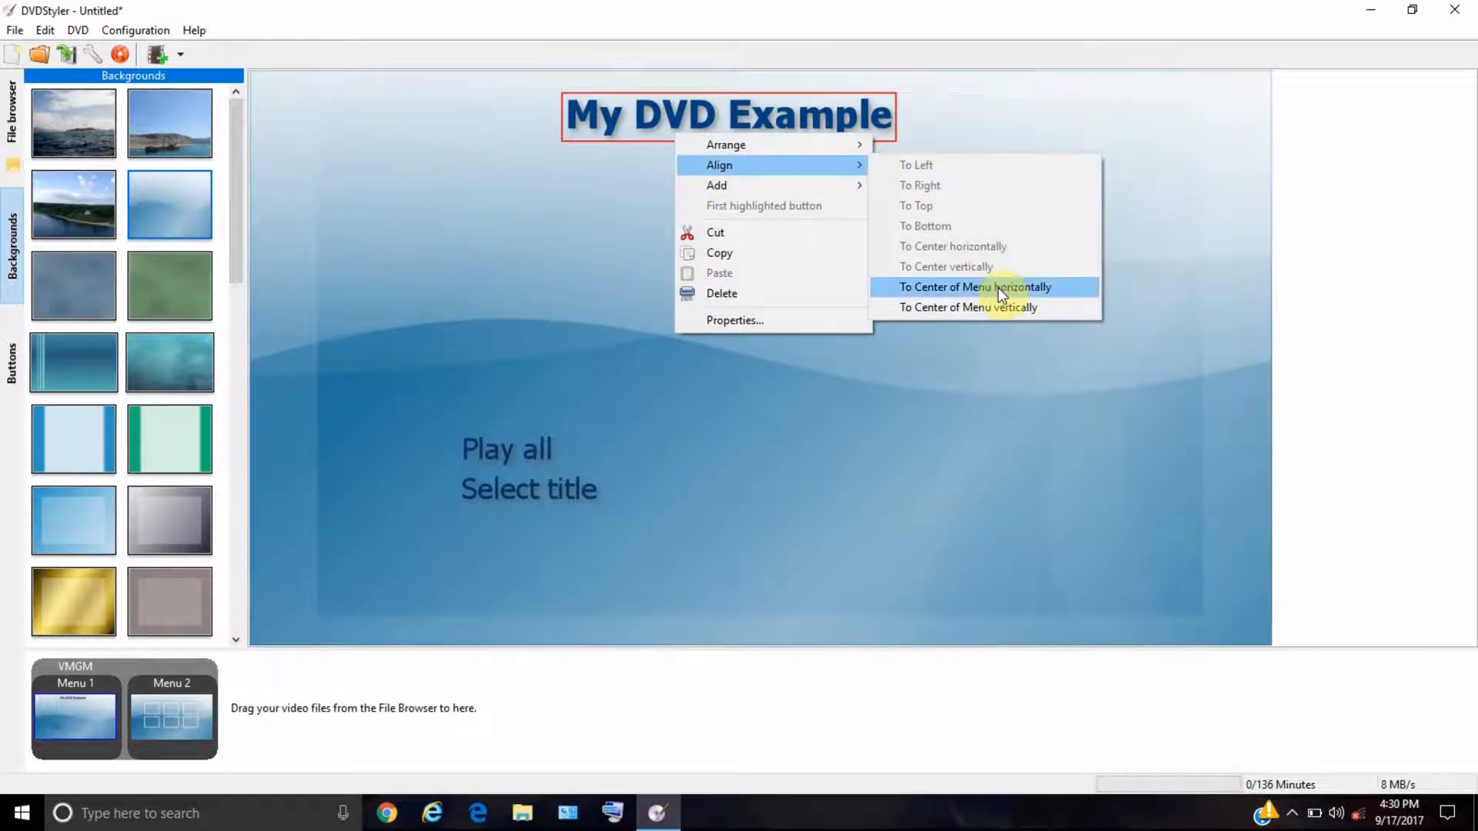
click(974, 286)
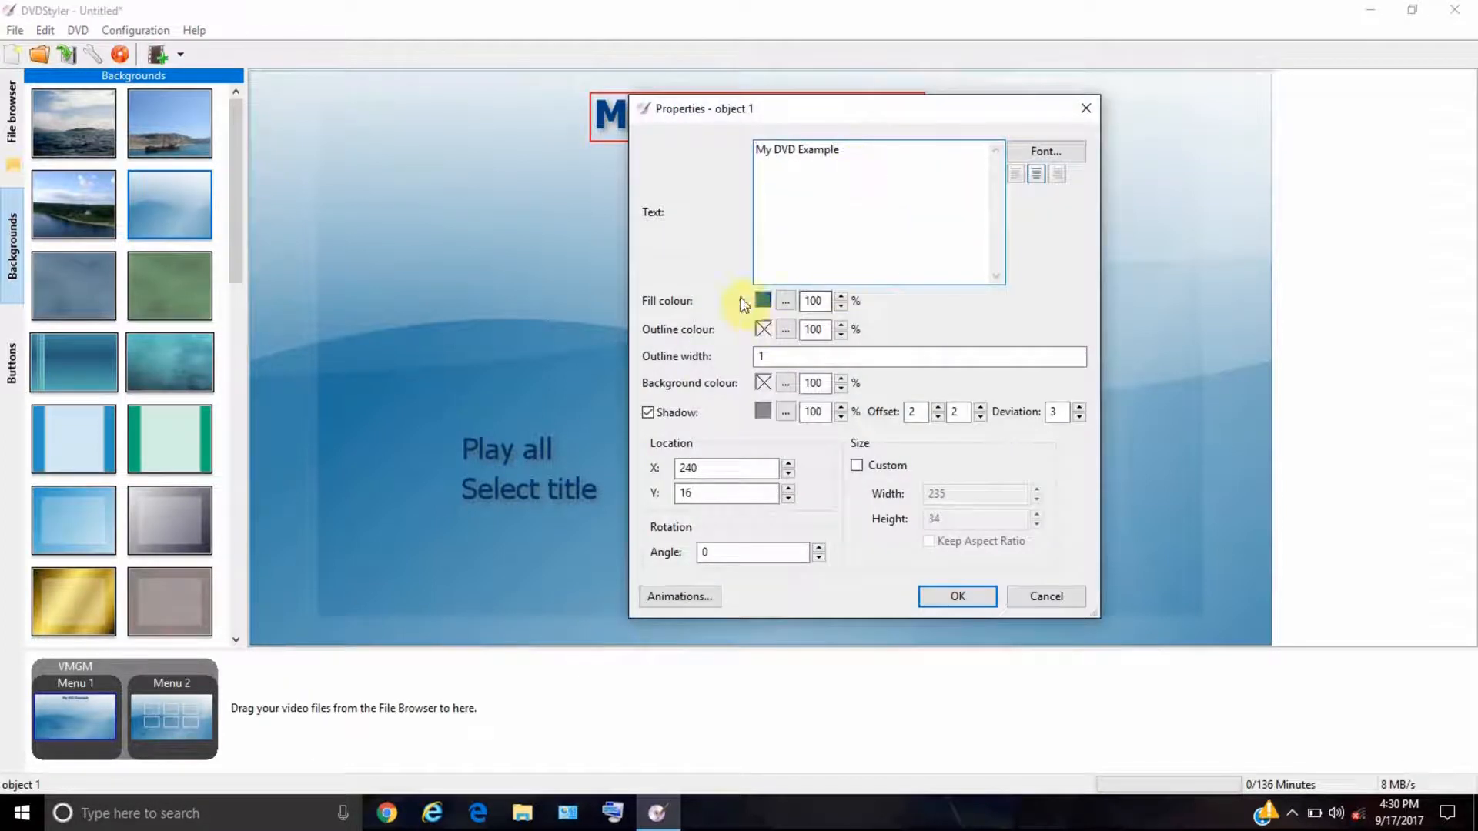
mouse_move(777, 301)
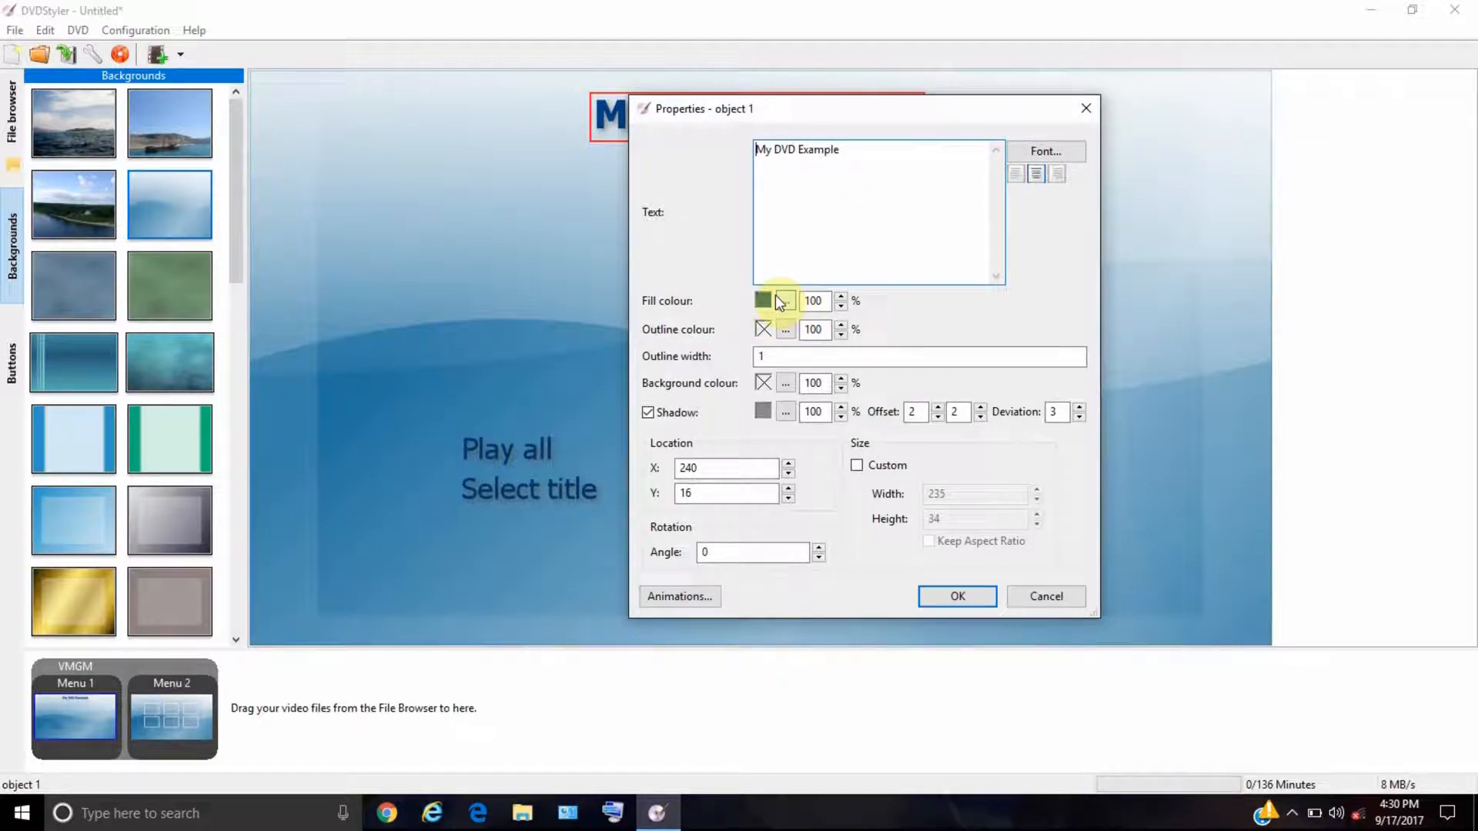
- Make the title text red on a yellow background
click(763, 301)
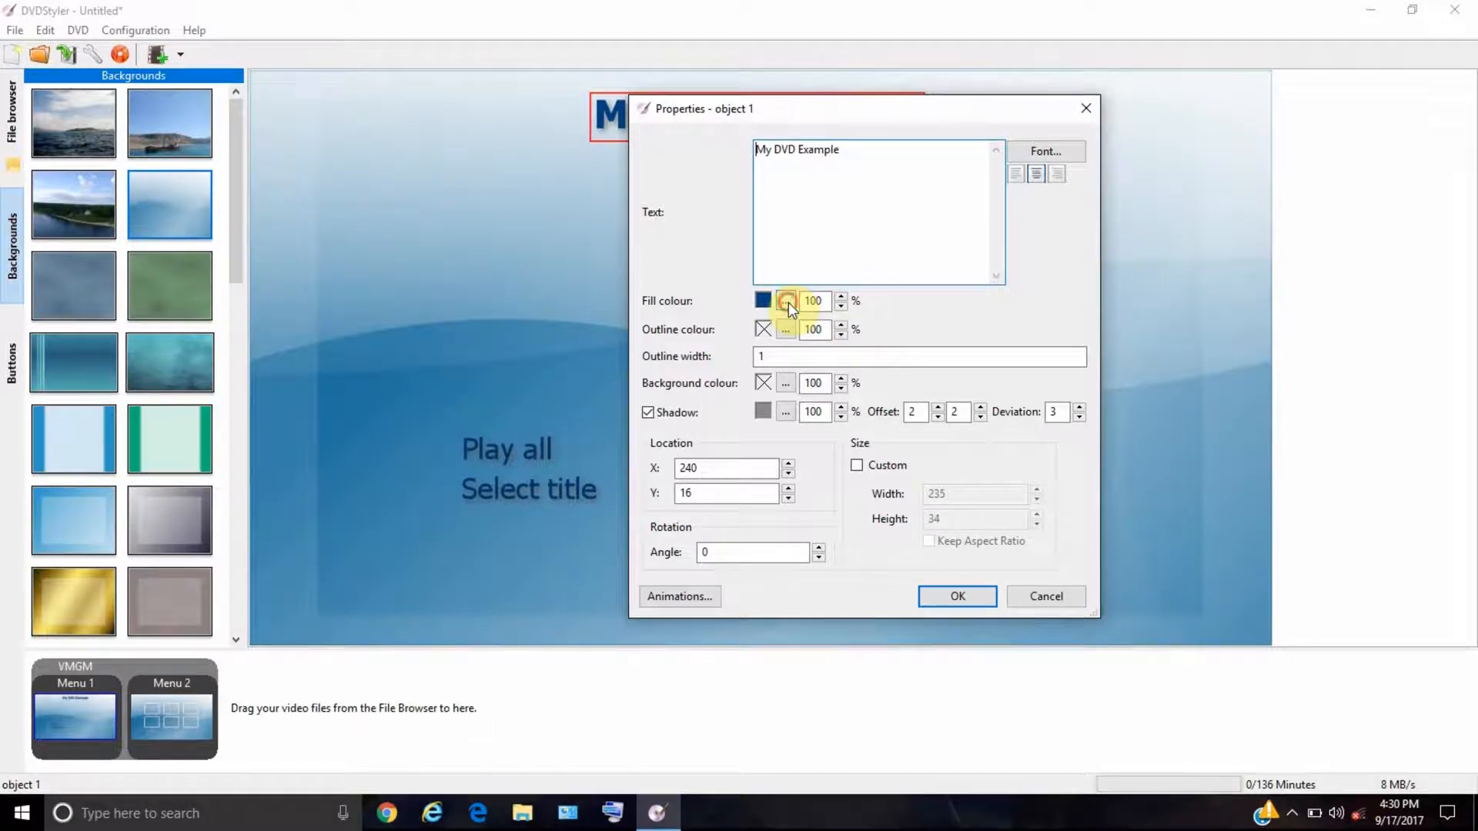
click(786, 300)
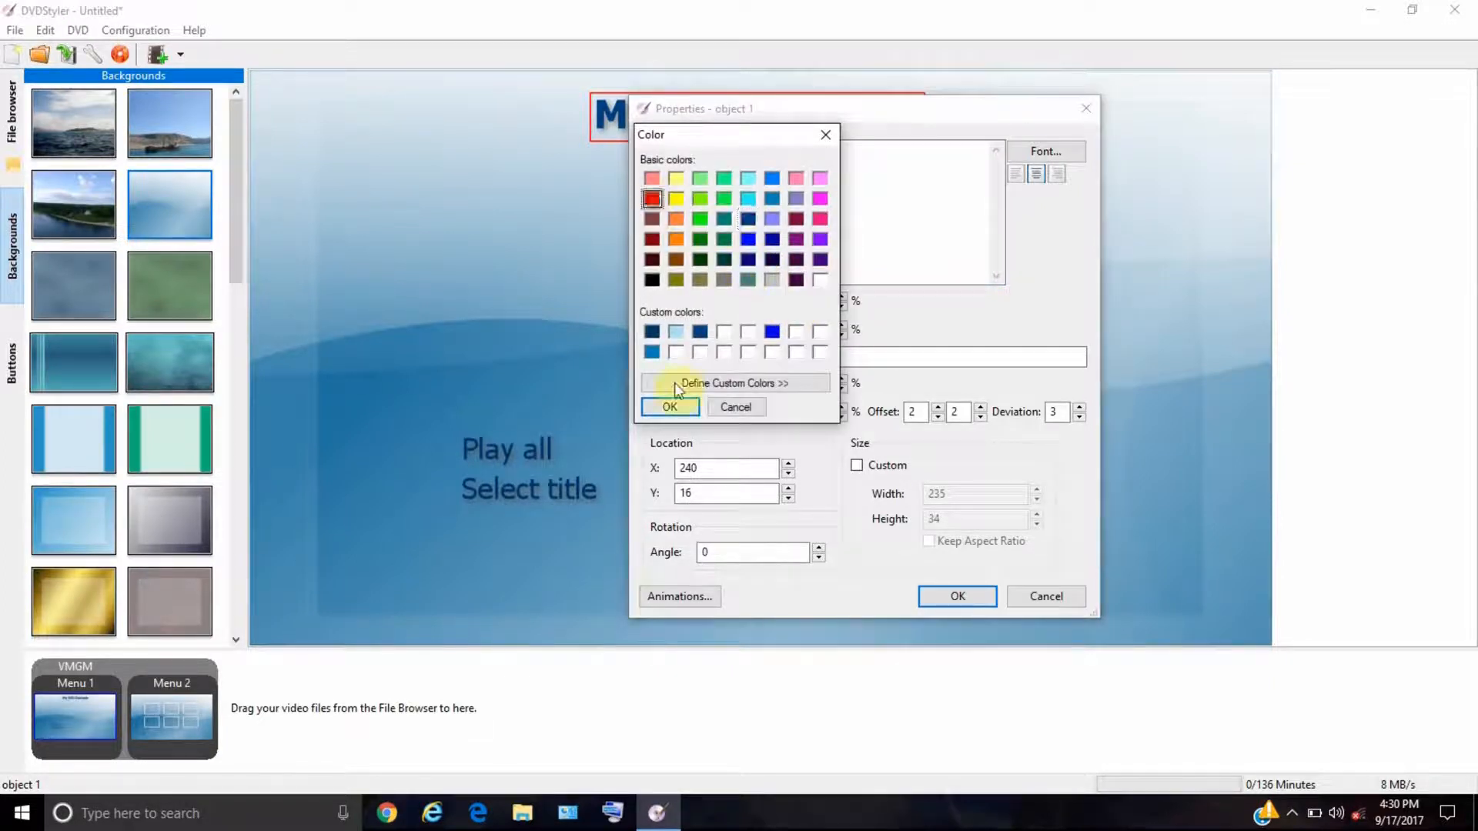
click(669, 407)
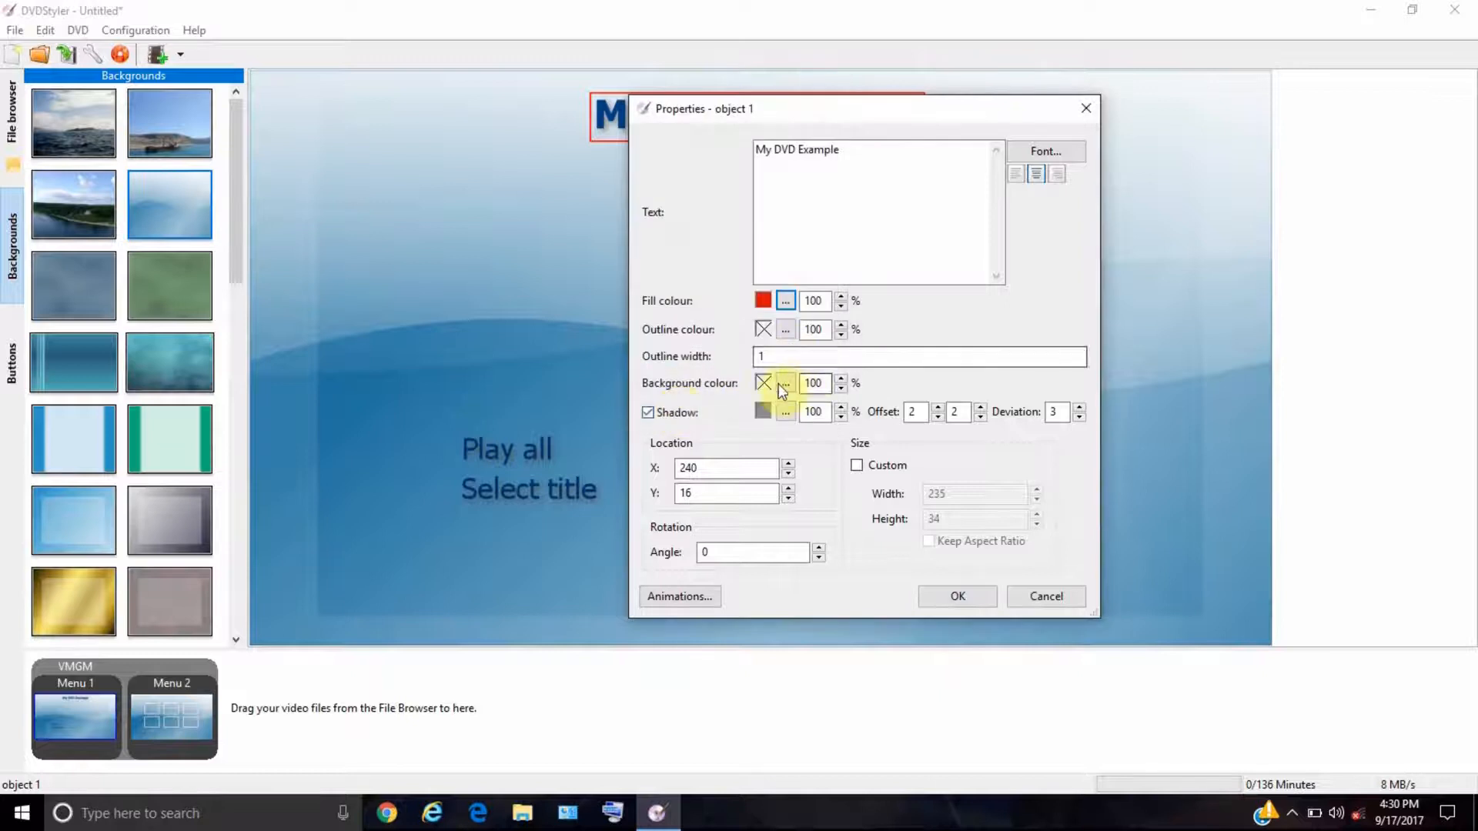
click(786, 384)
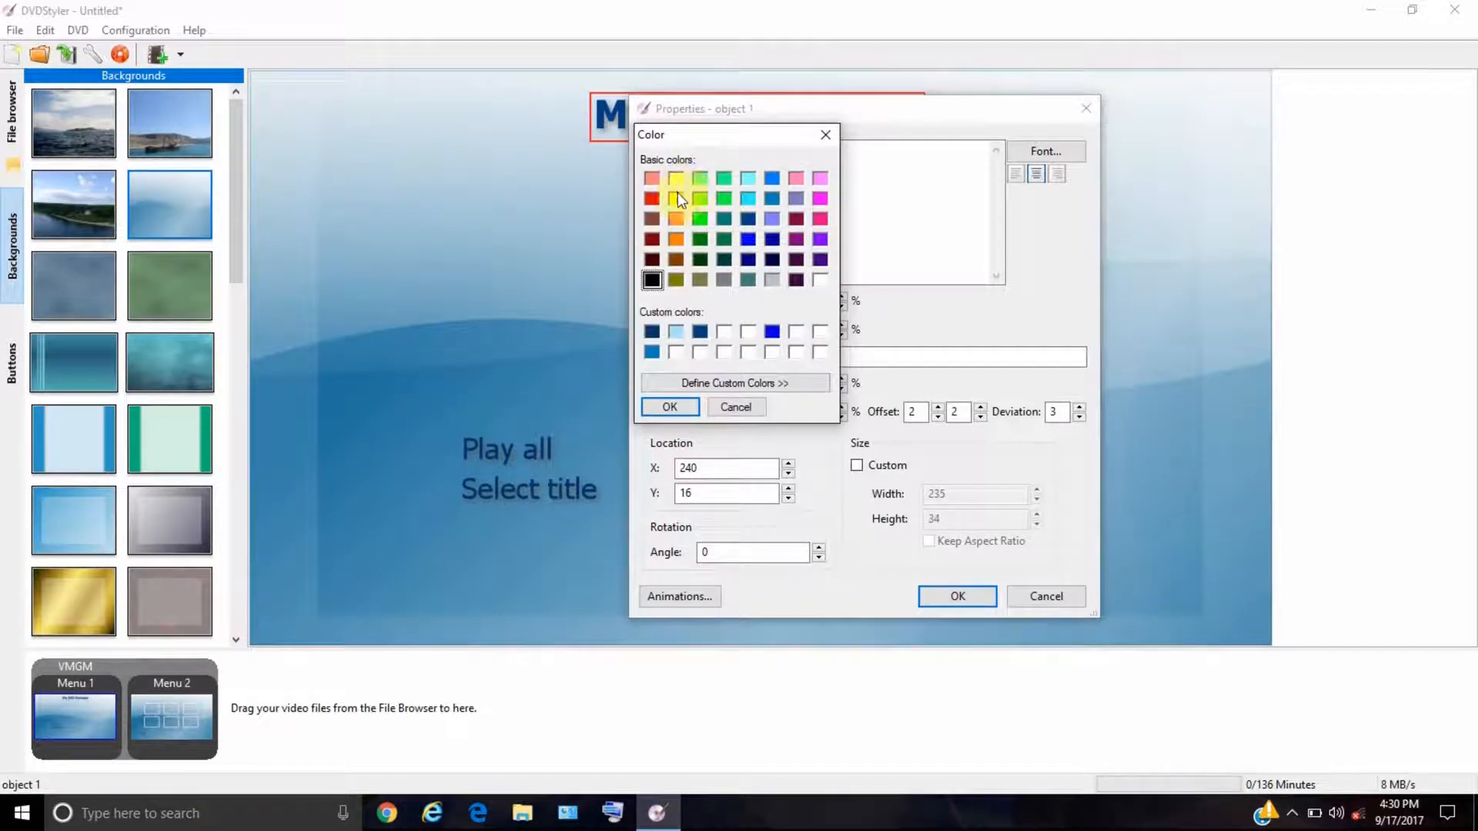
click(669, 406)
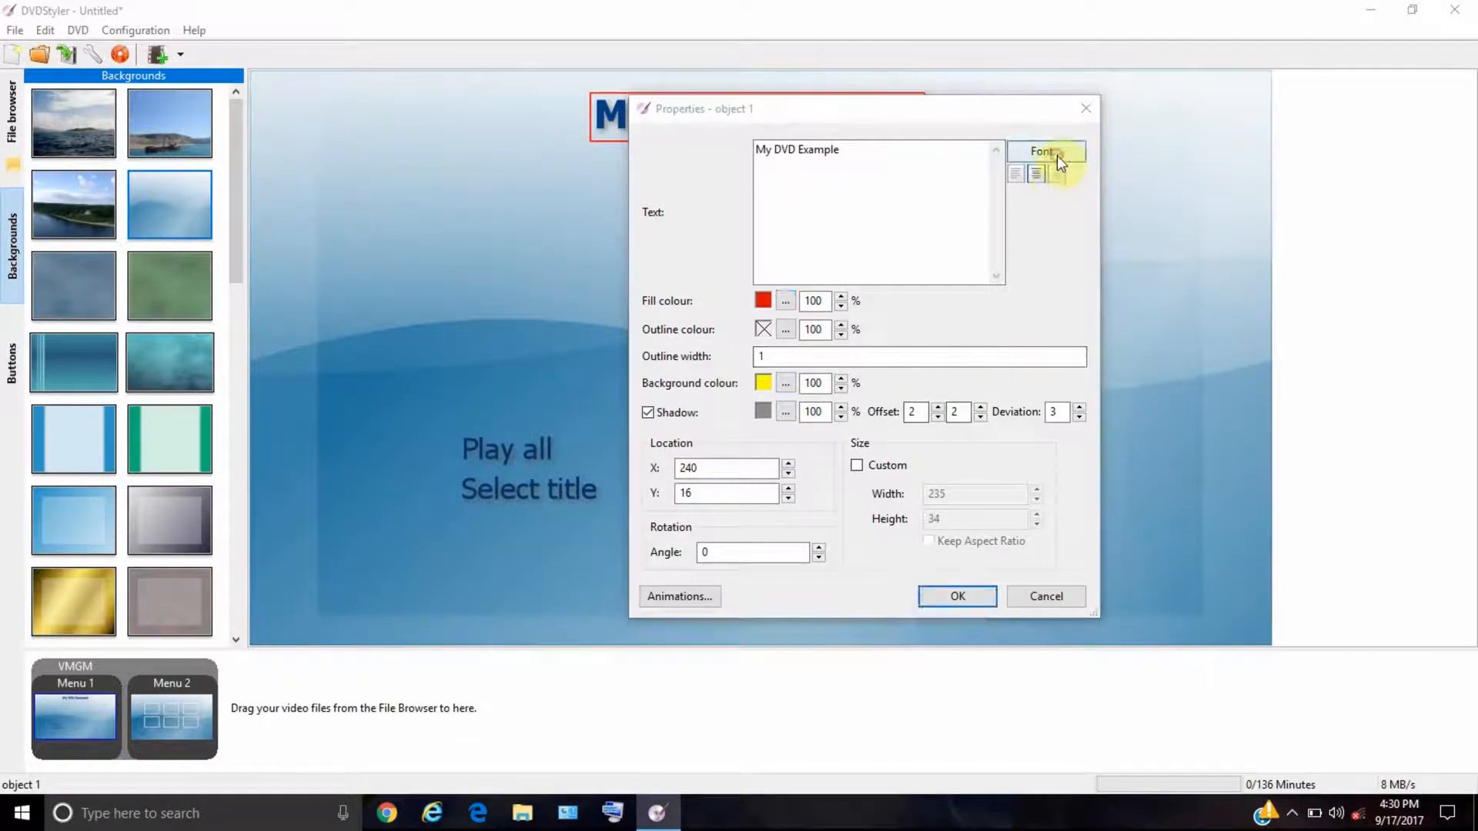
- Change the title font to Terminal Regular
click(1045, 151)
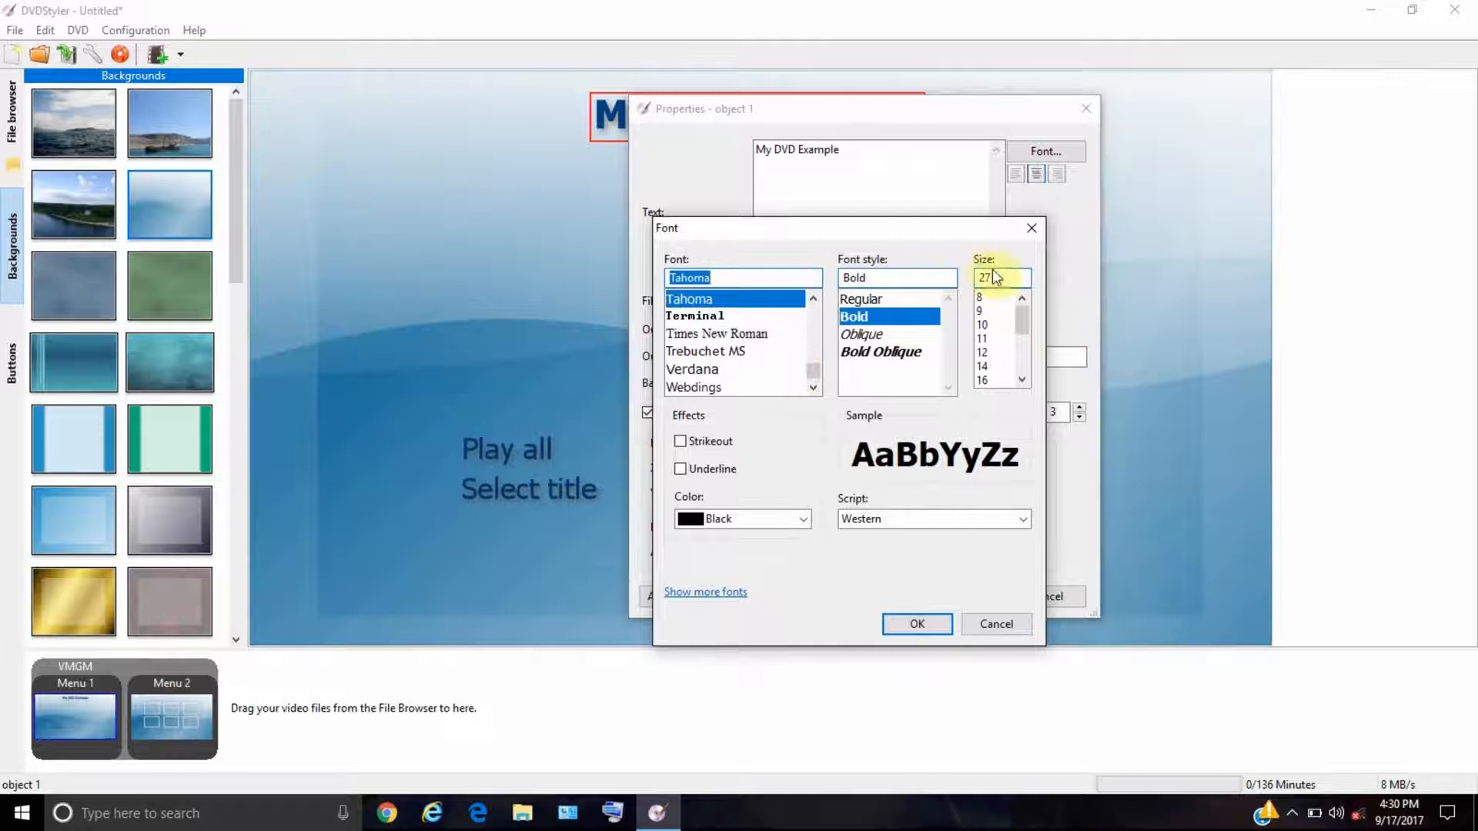
mouse_move(893, 261)
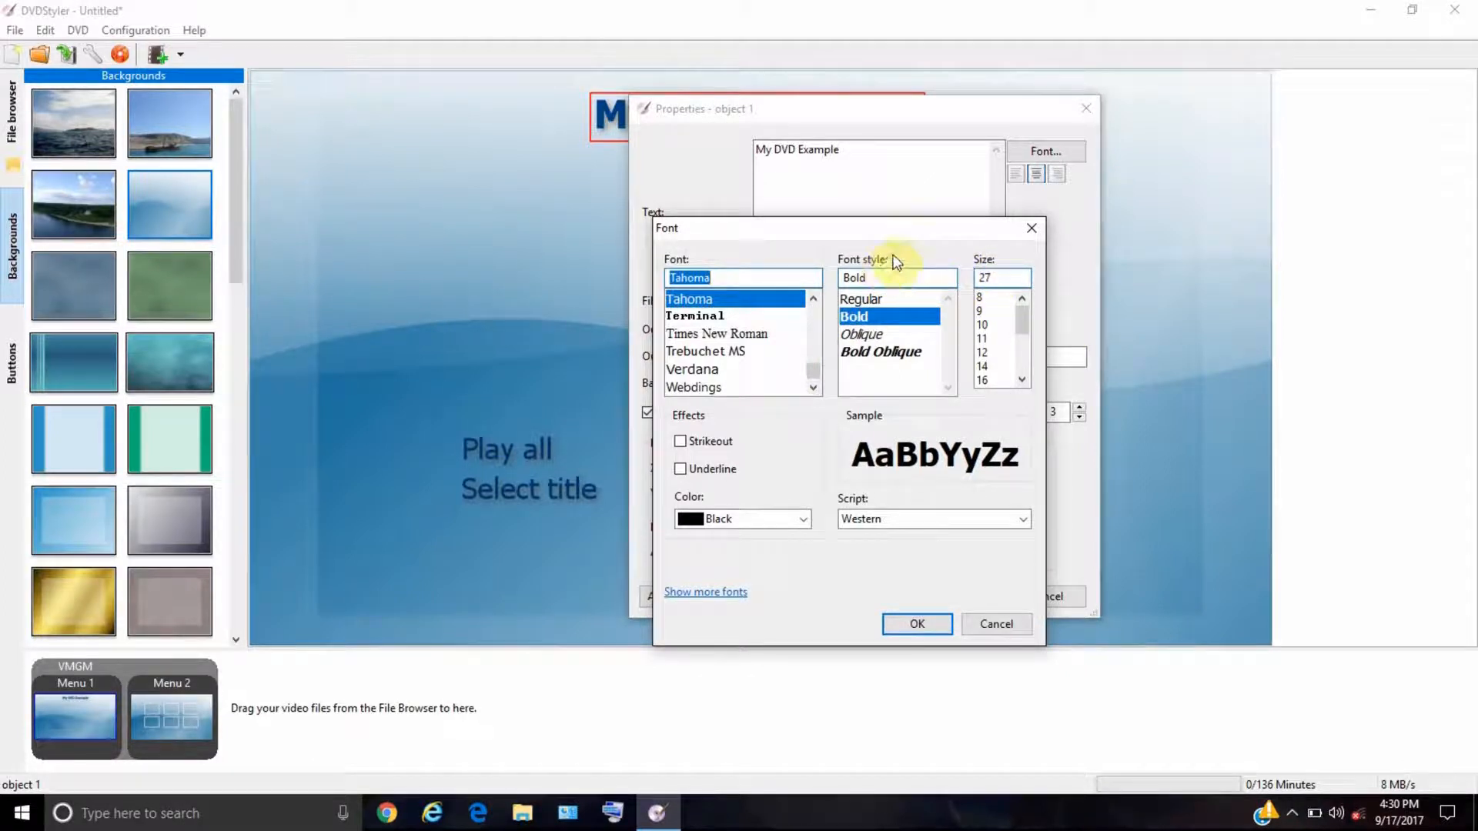
click(861, 299)
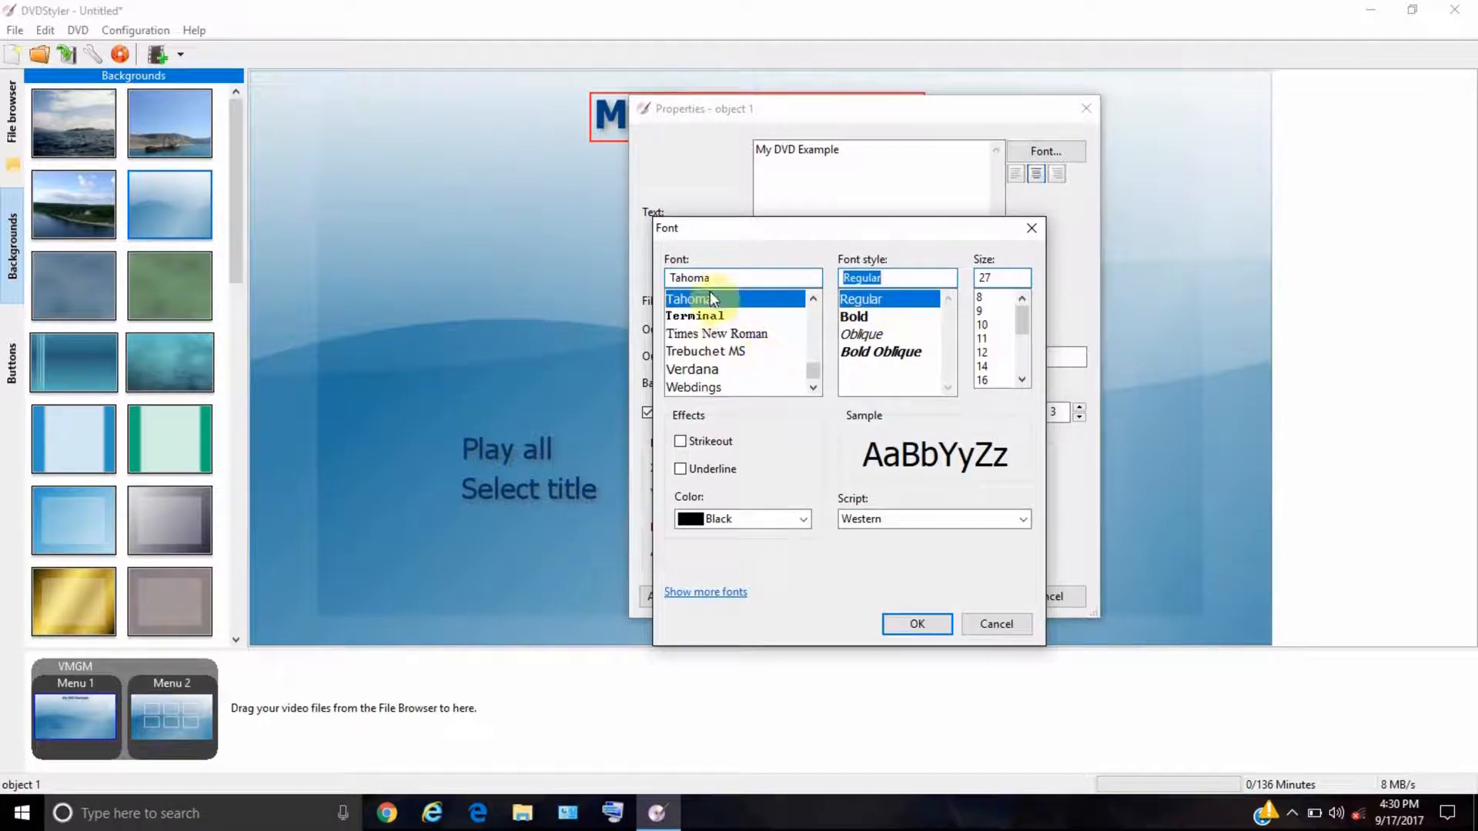
click(696, 316)
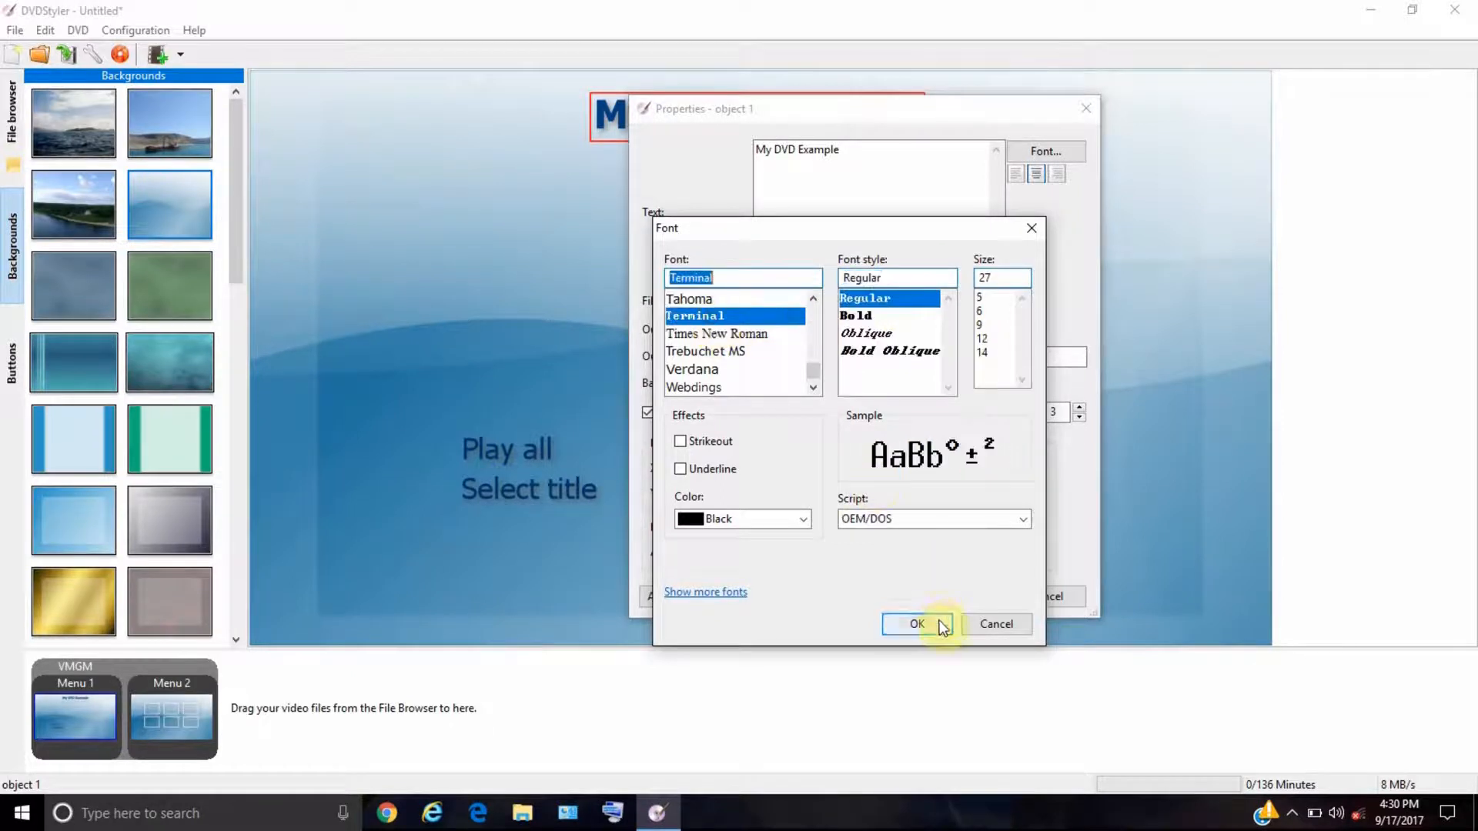
click(916, 624)
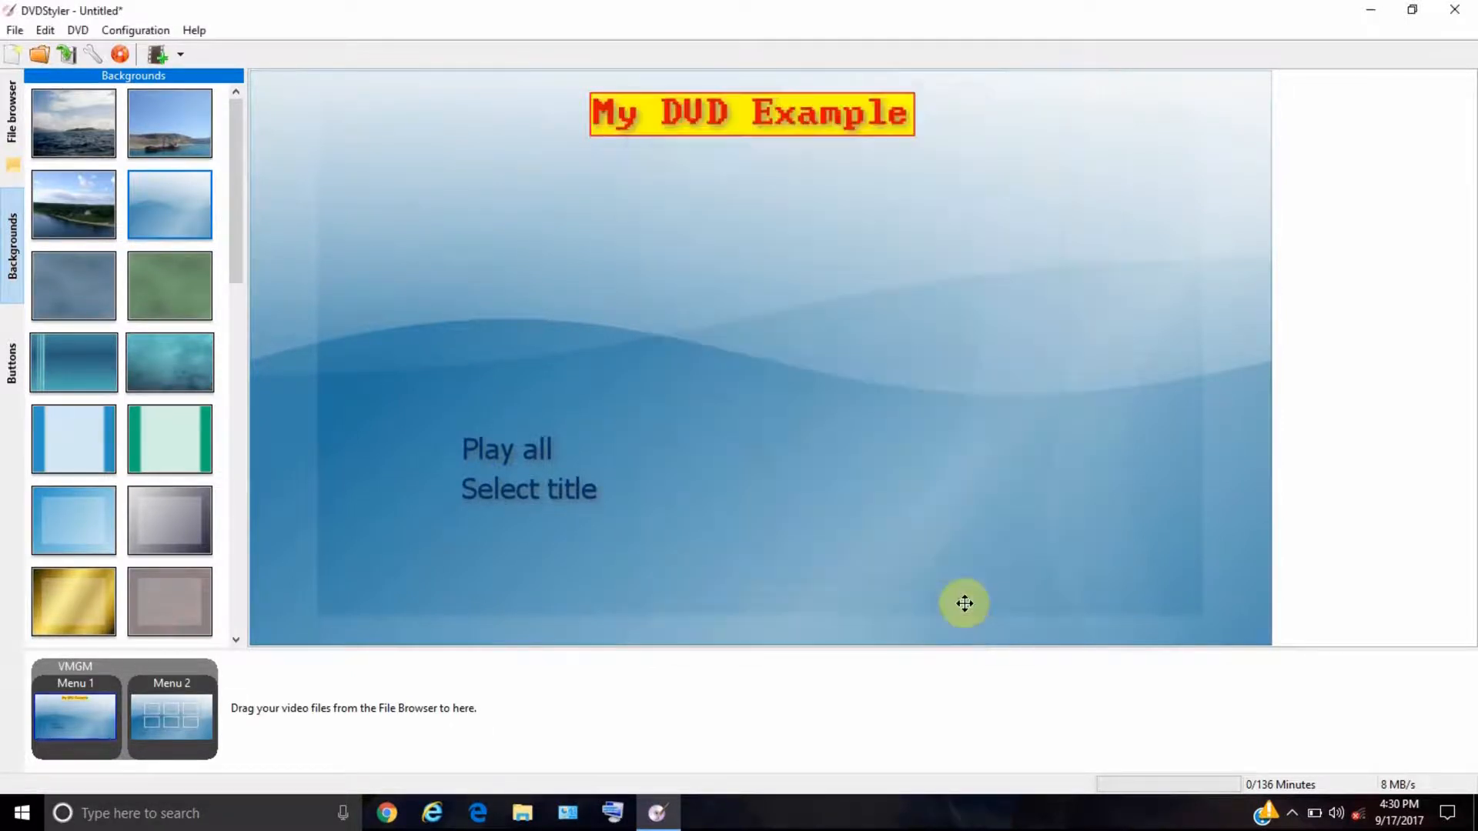
mouse_move(752, 162)
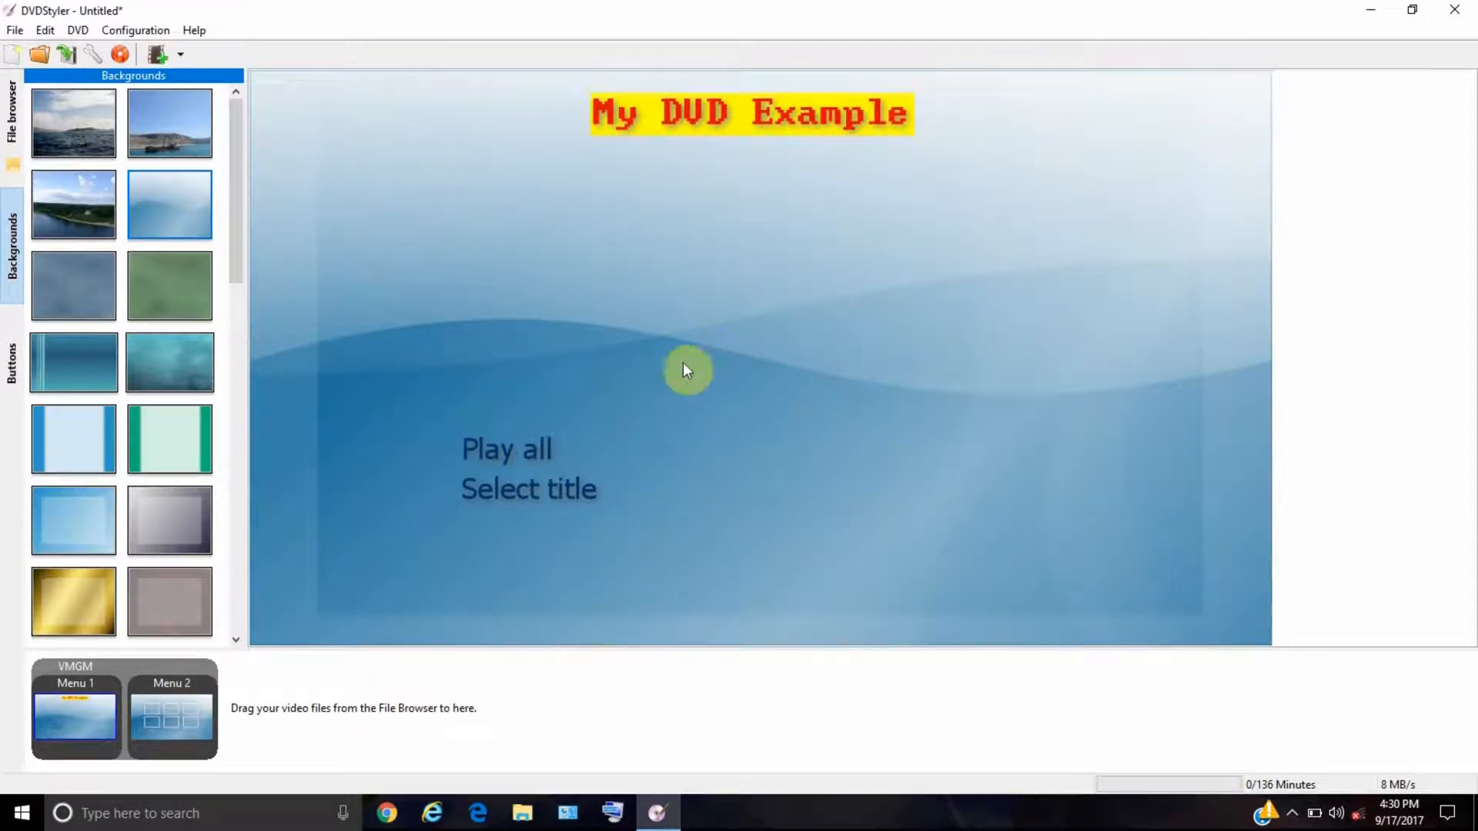
mouse_move(518, 462)
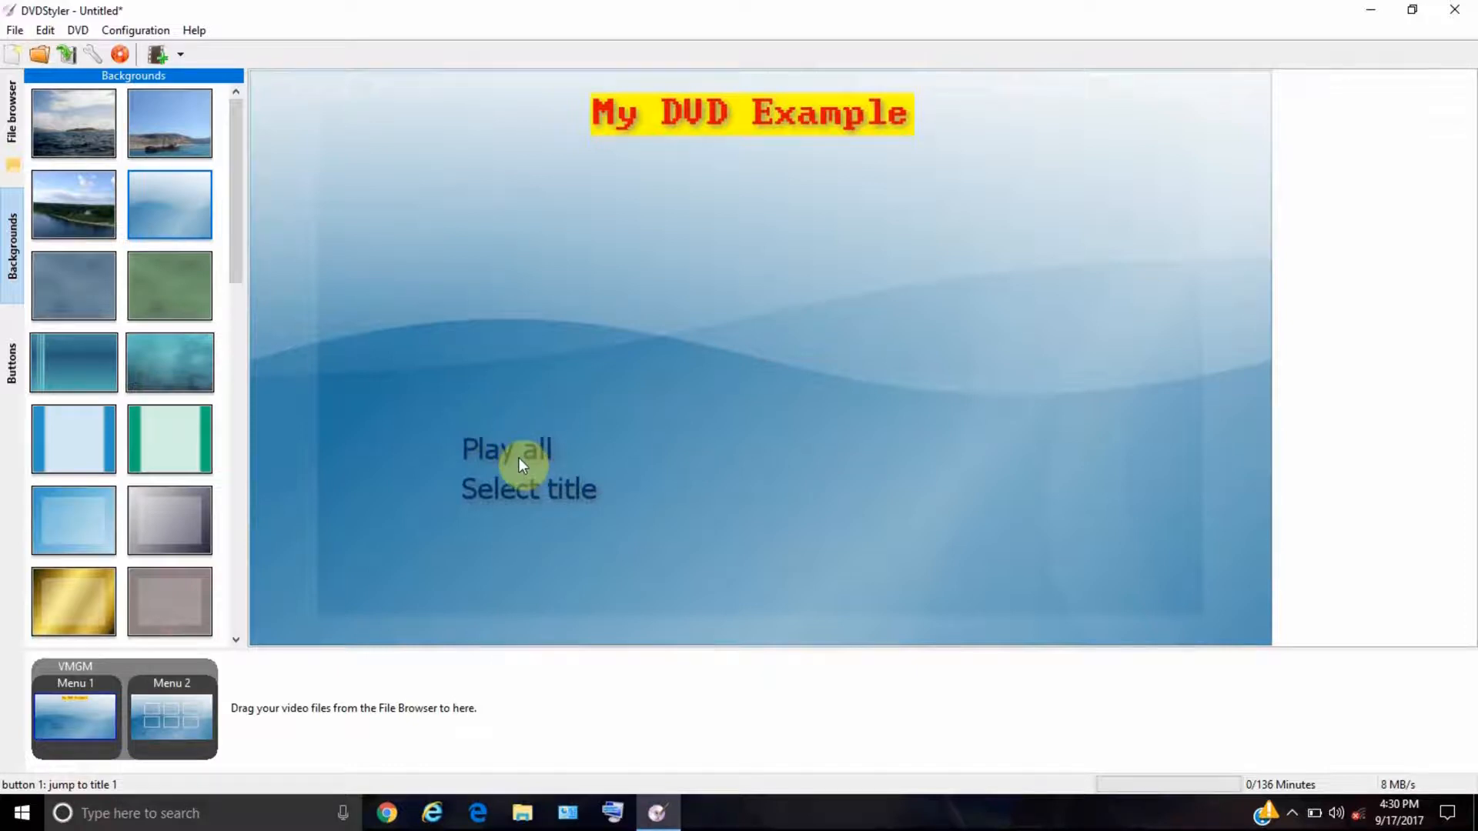
mouse_move(594, 458)
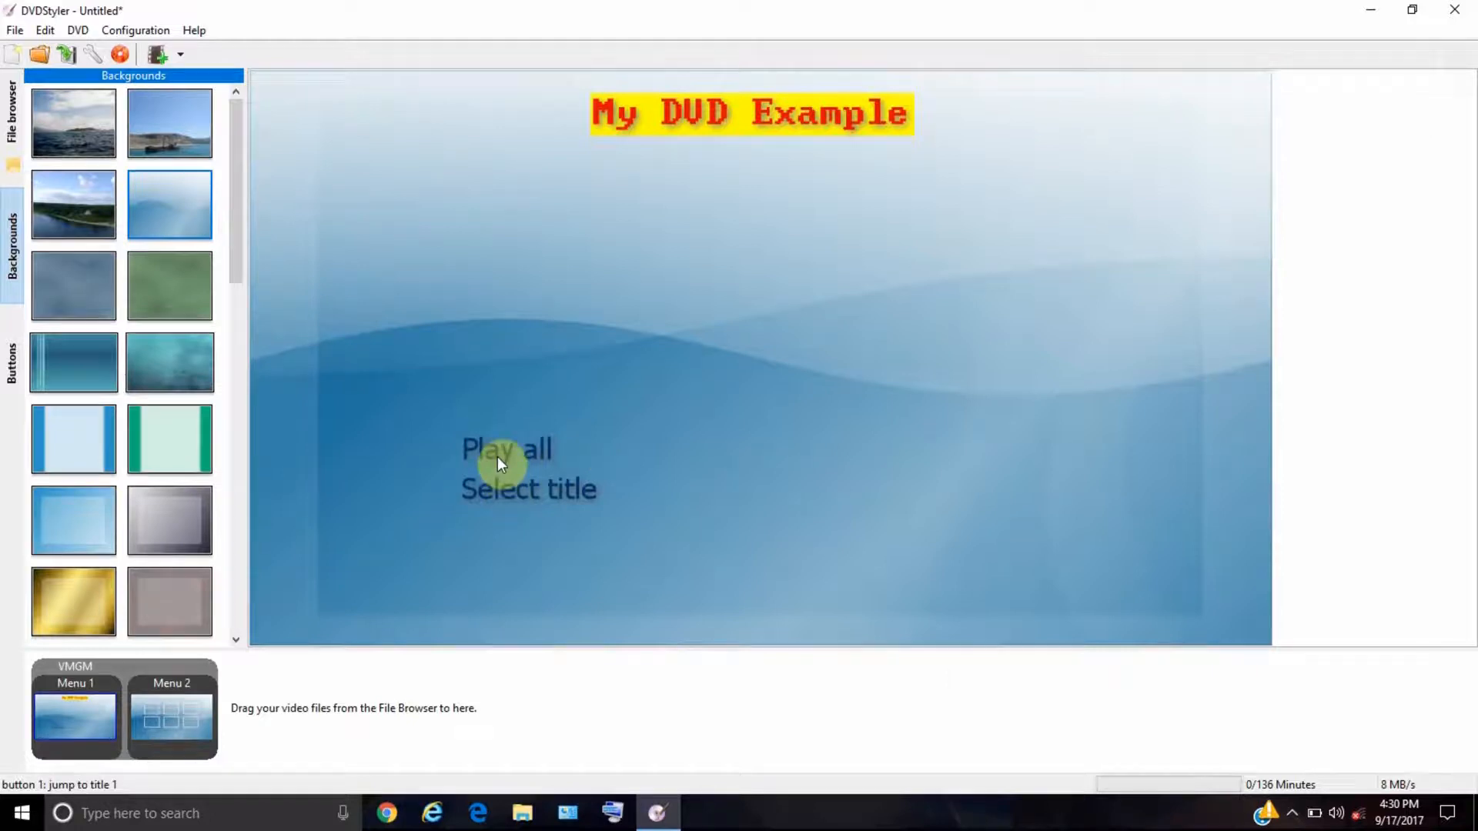
- Give the Play all button red text in the Terminal typeface
double_click(506, 450)
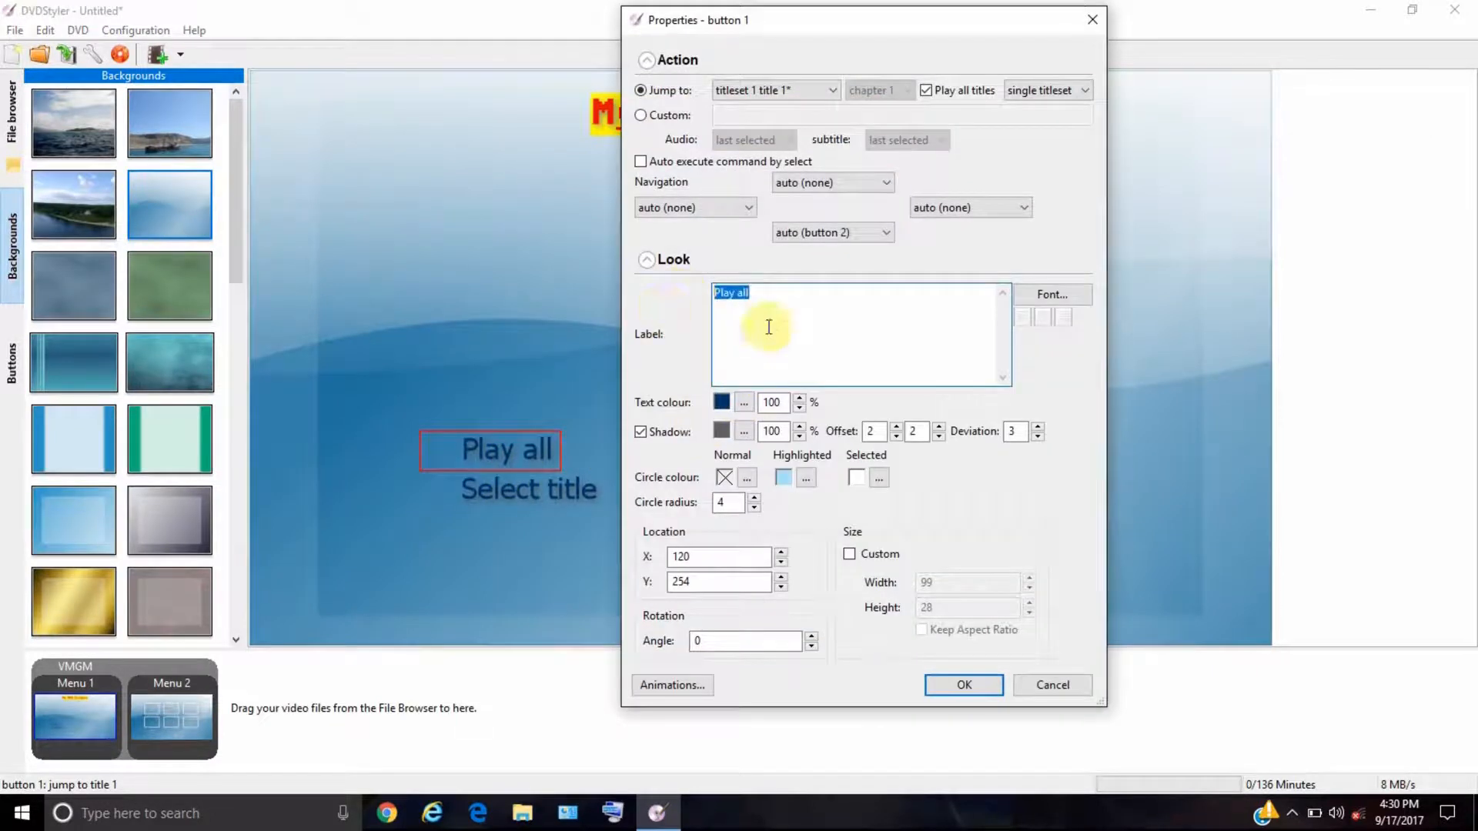
mouse_move(819, 267)
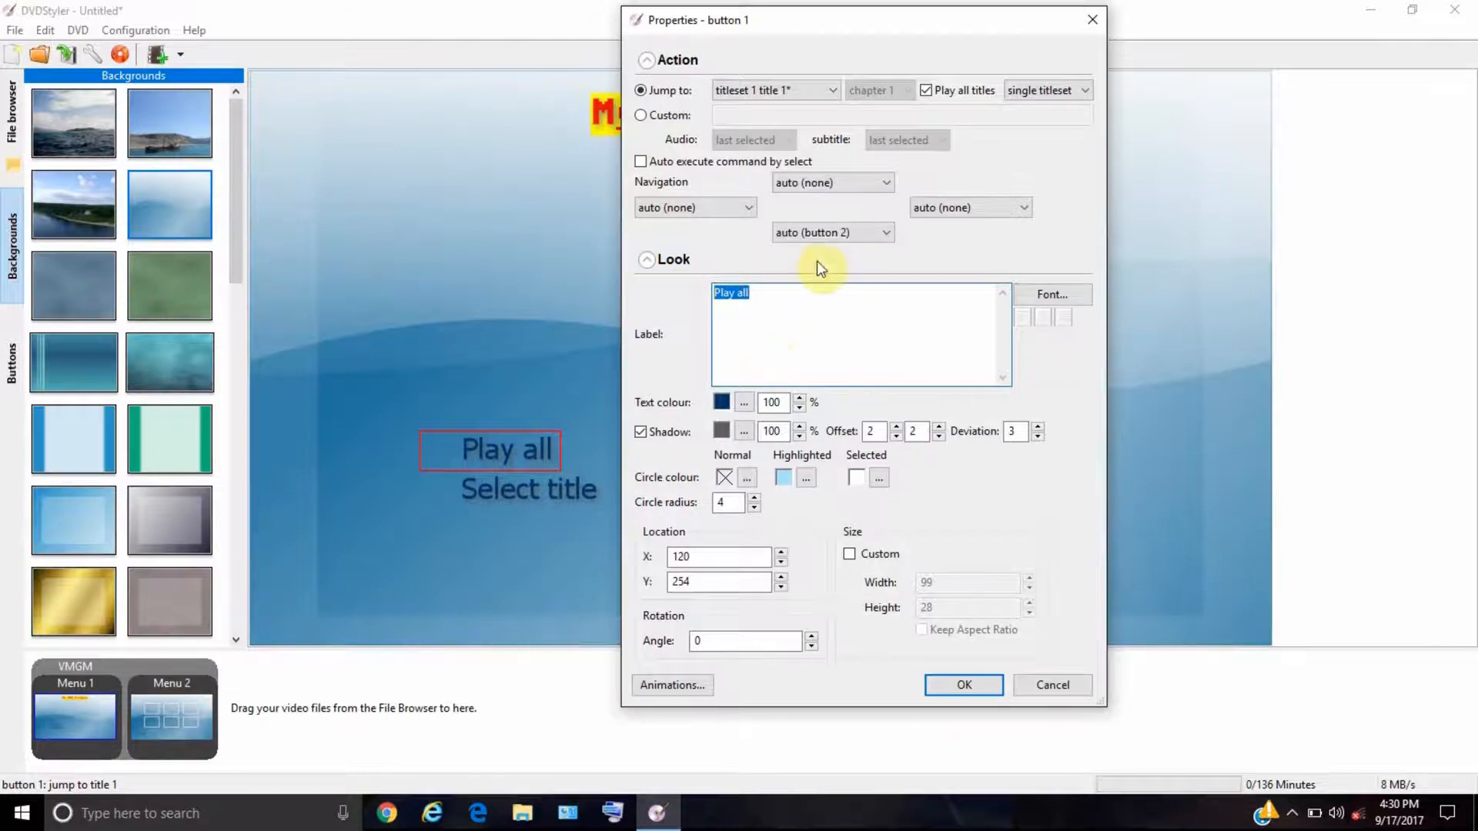
click(788, 293)
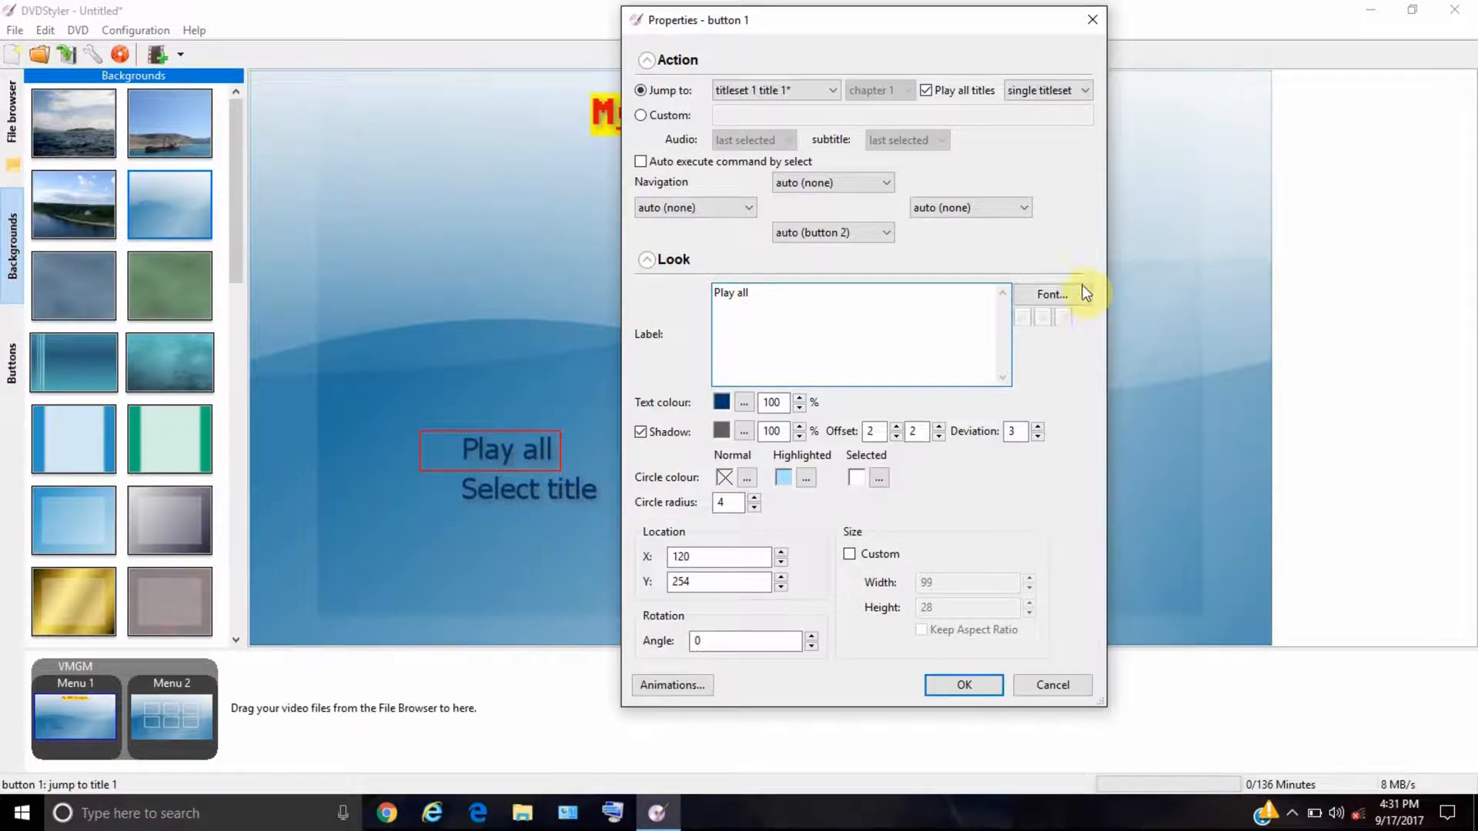
click(1049, 294)
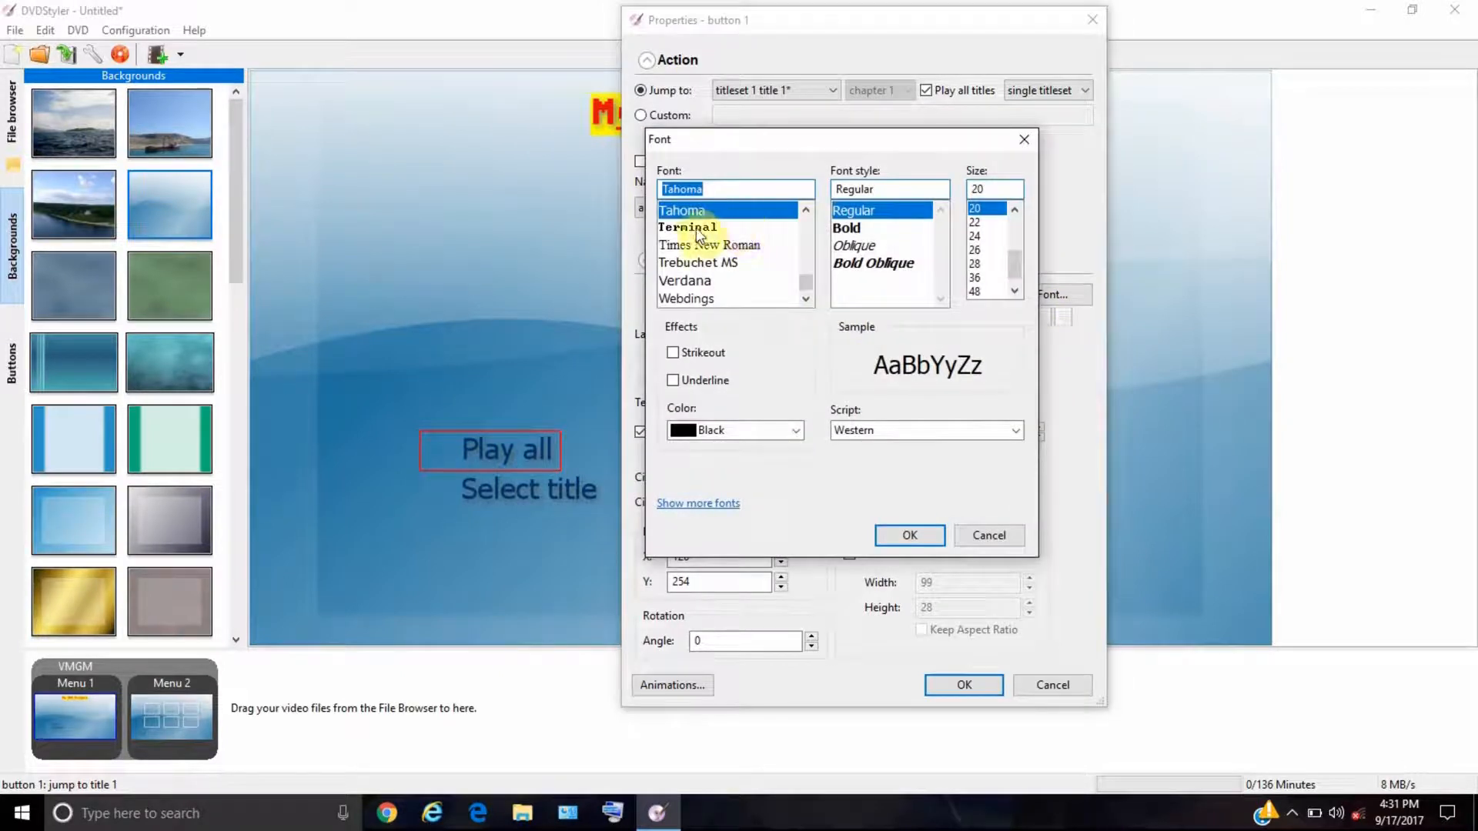
click(687, 226)
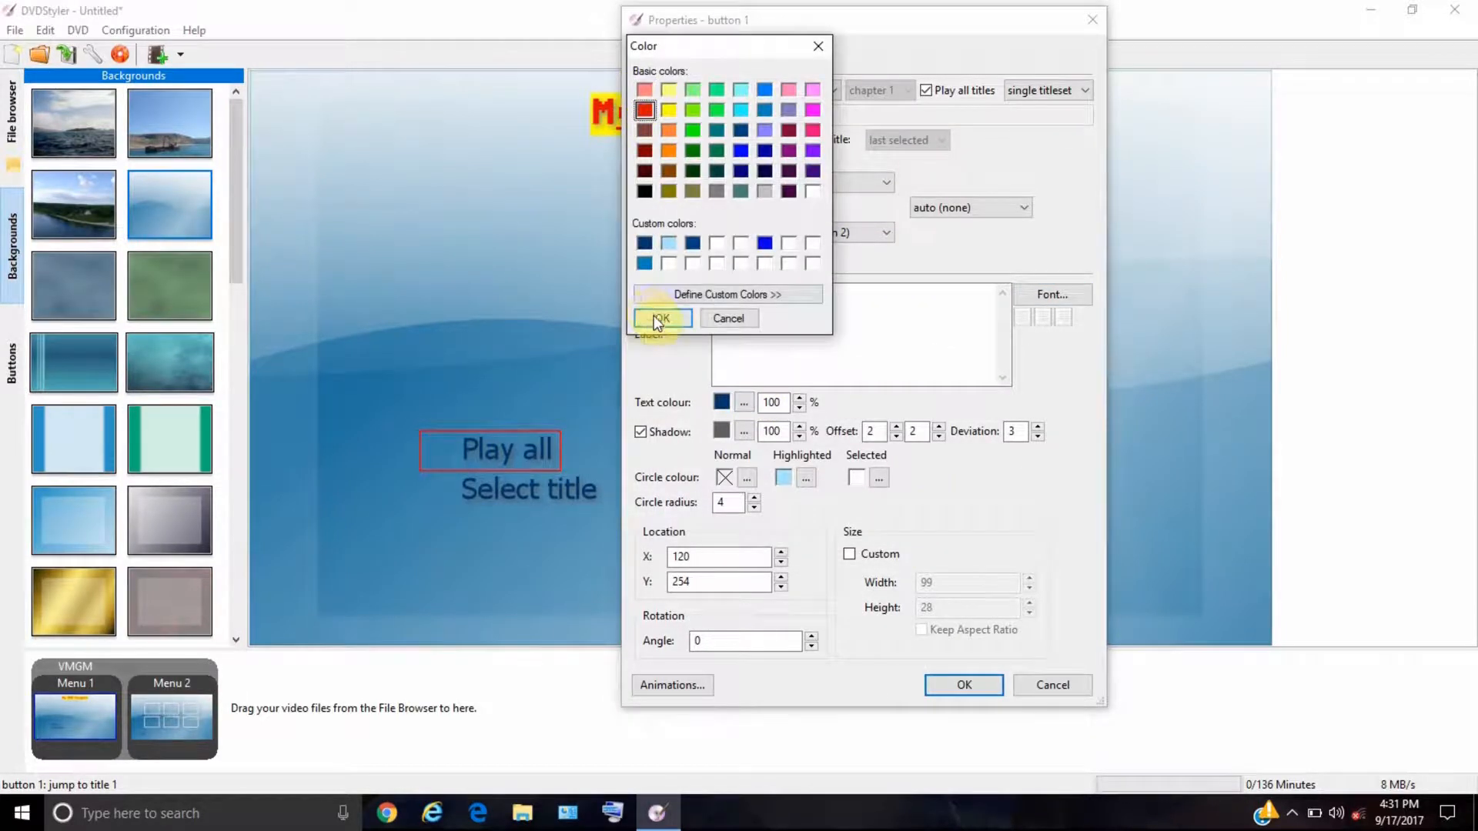
click(660, 318)
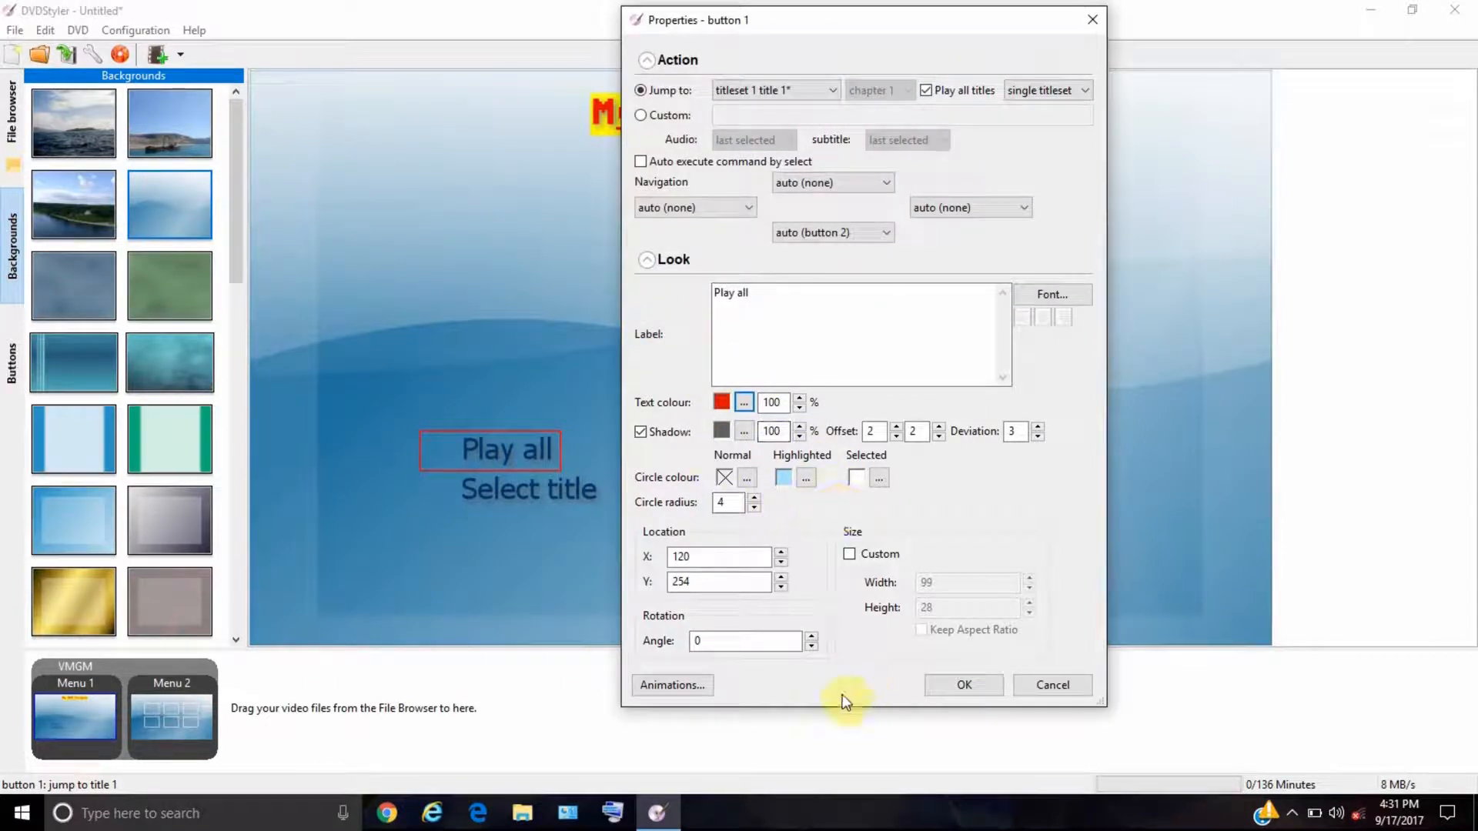
click(962, 685)
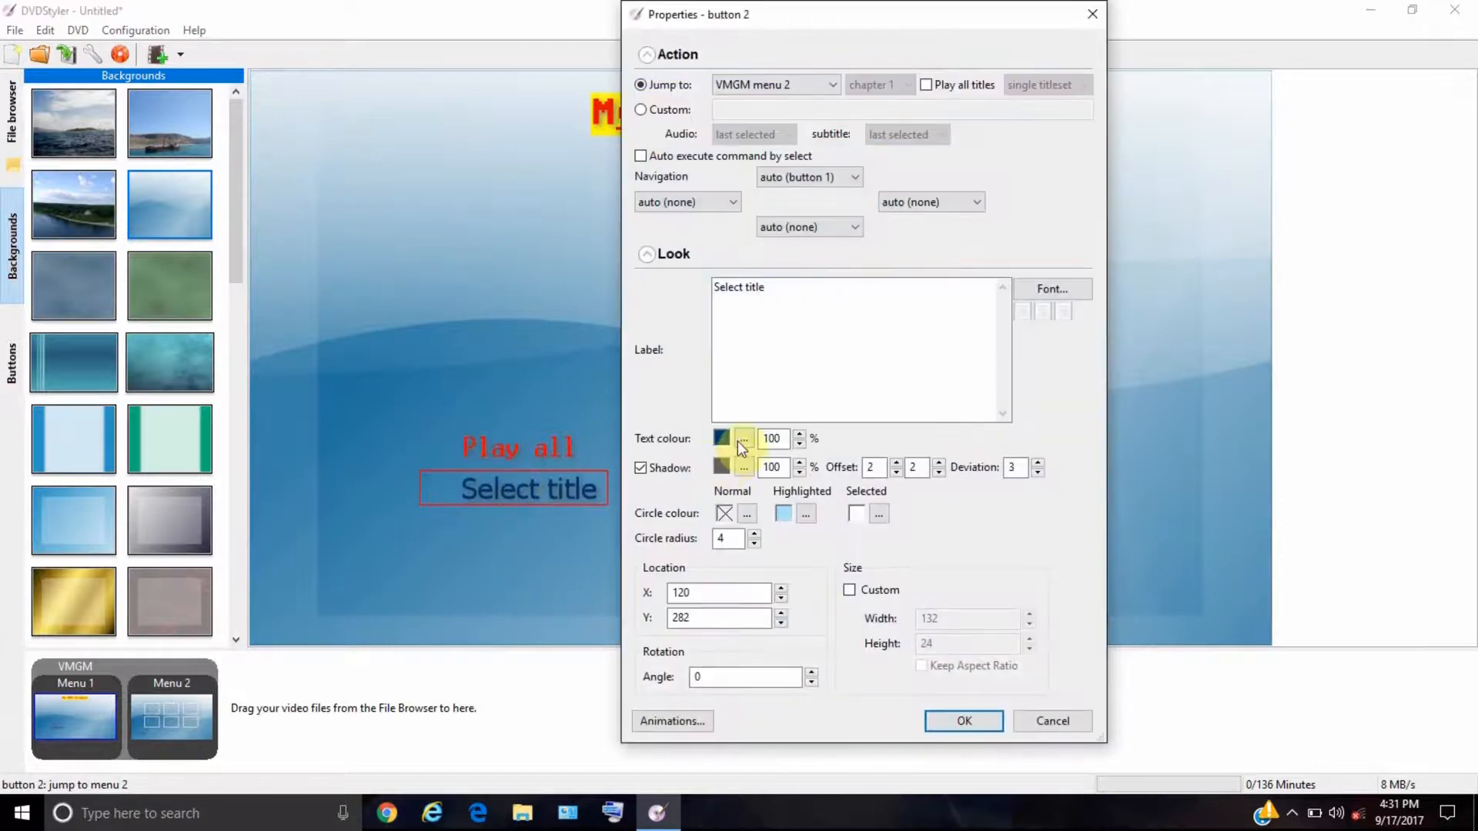
- Make the Select title button's text red and bring up its font settings
click(743, 438)
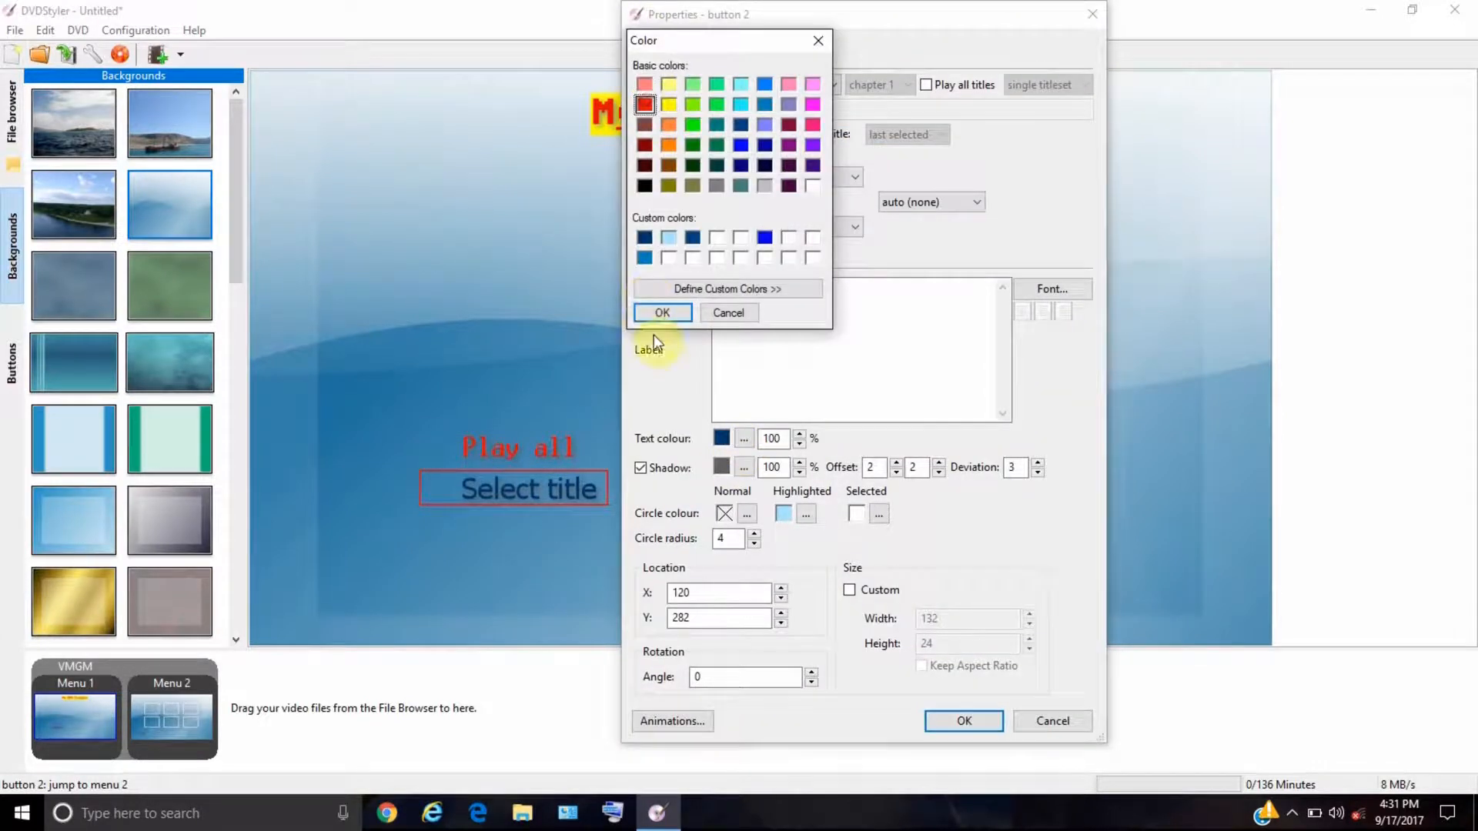
click(662, 312)
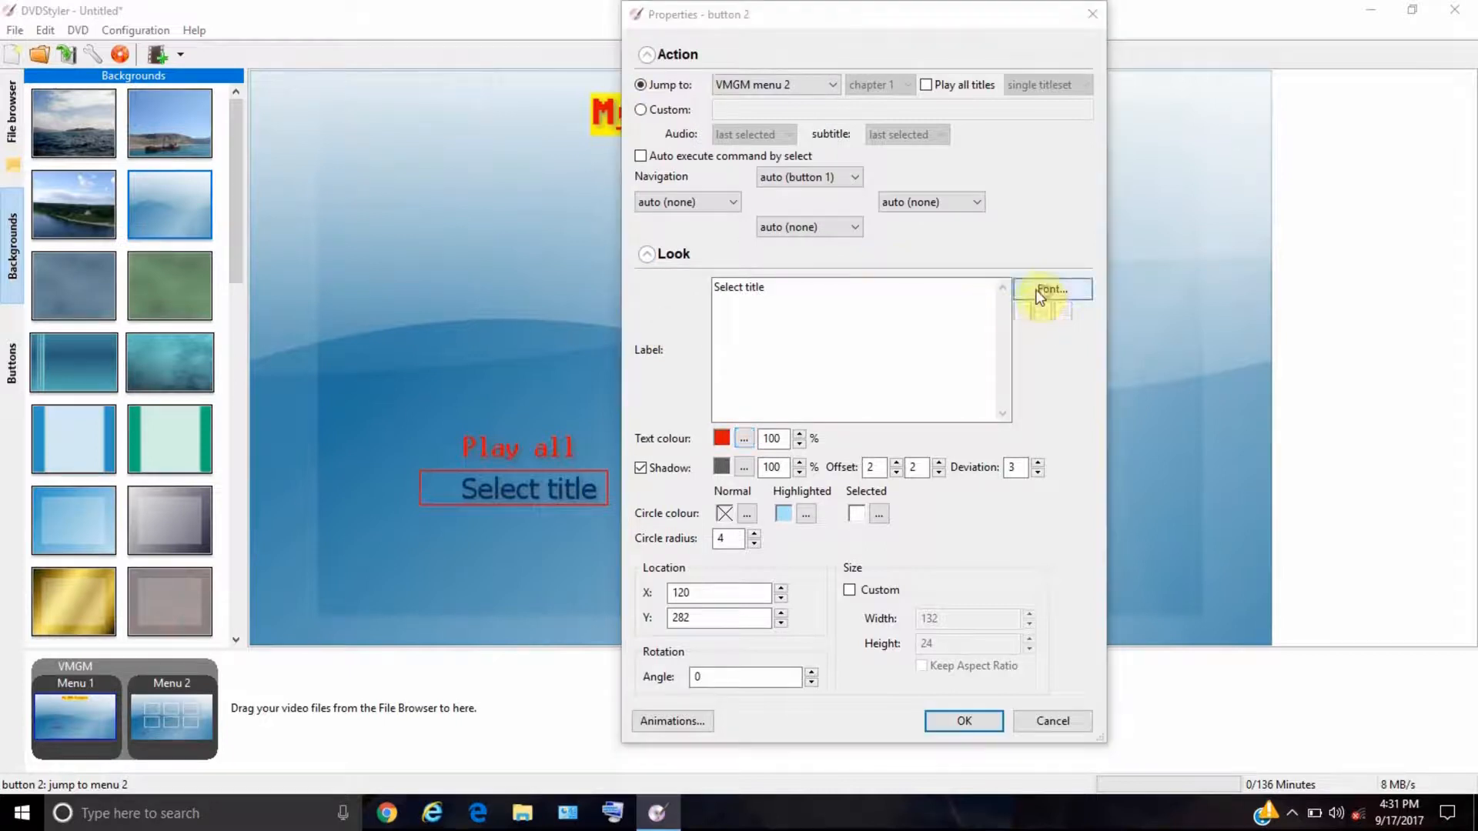
click(1052, 288)
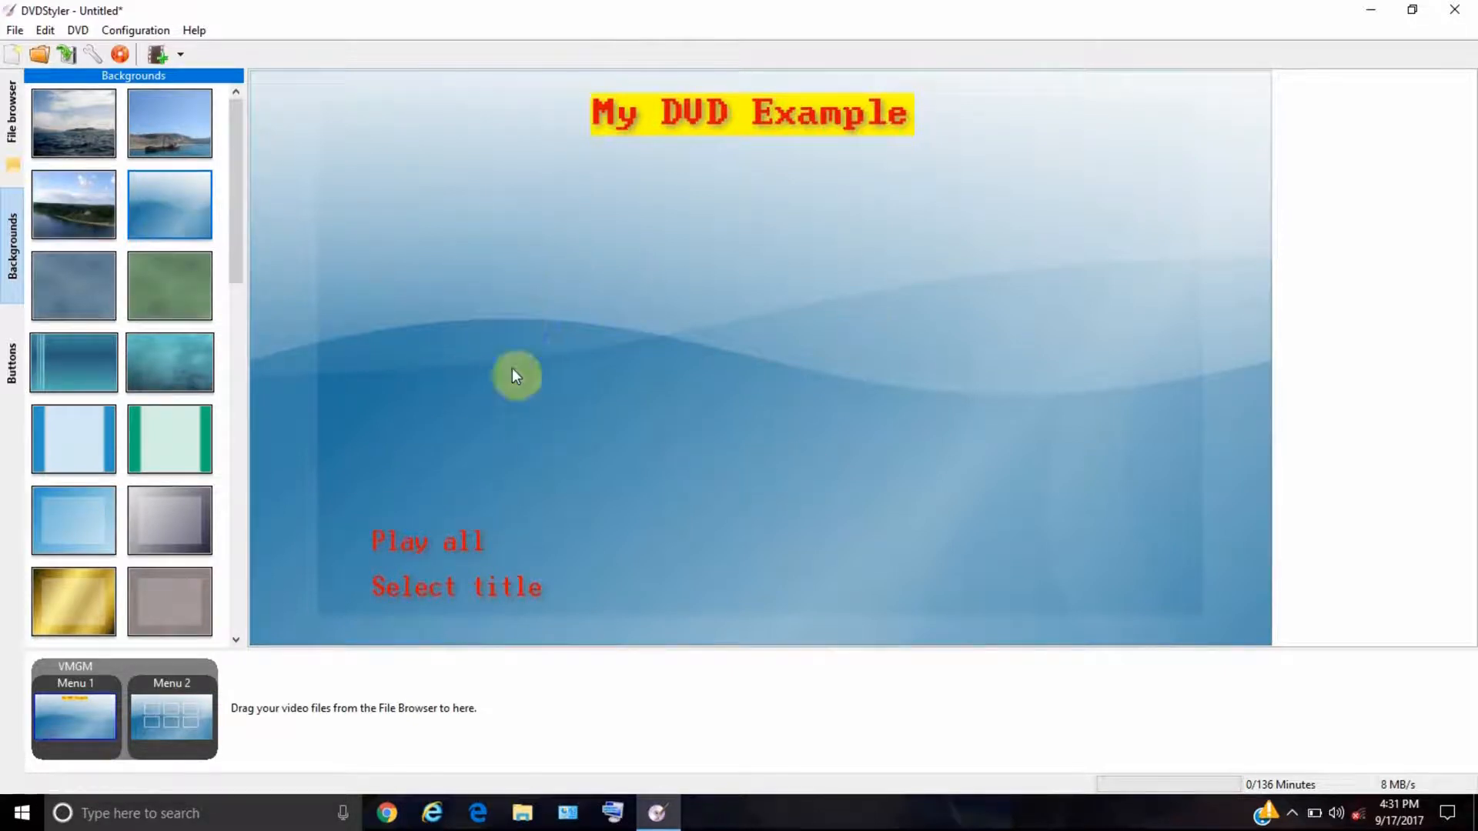
- Apply Main Menu Background.jpg from the DVD Images folder as Menu 1's background
click(13, 104)
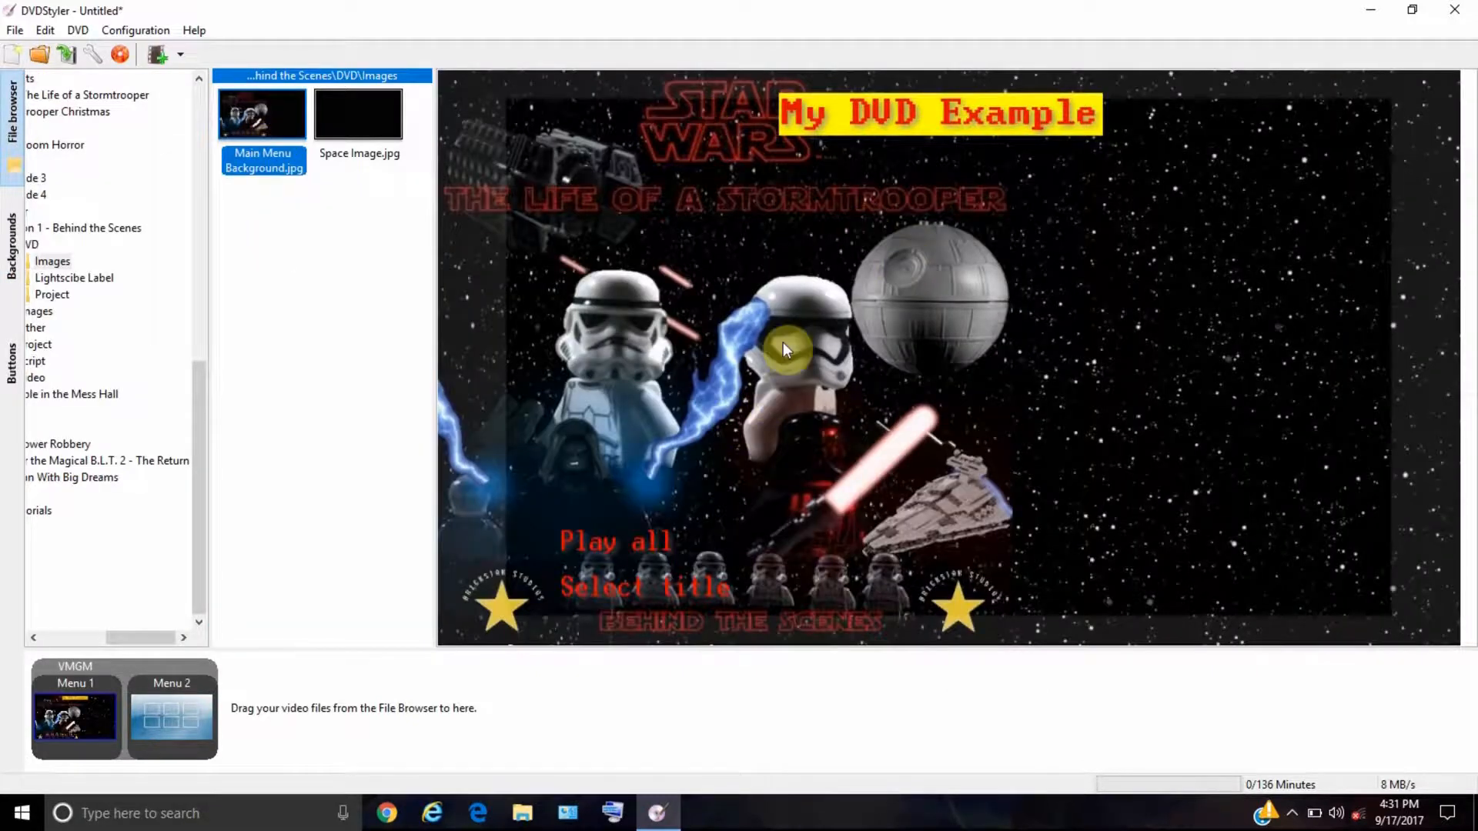
mouse_move(1262, 499)
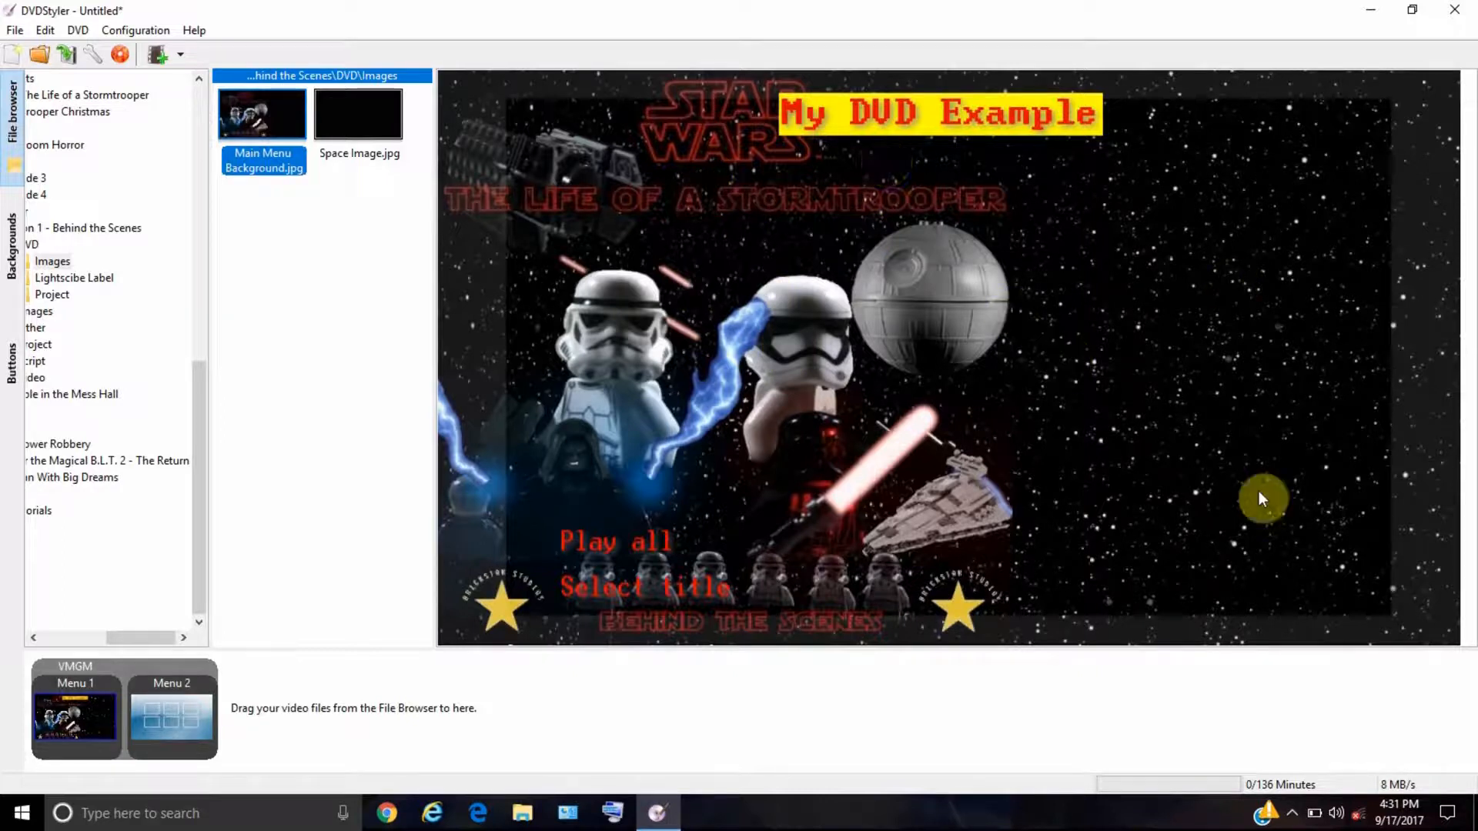
mouse_move(971, 224)
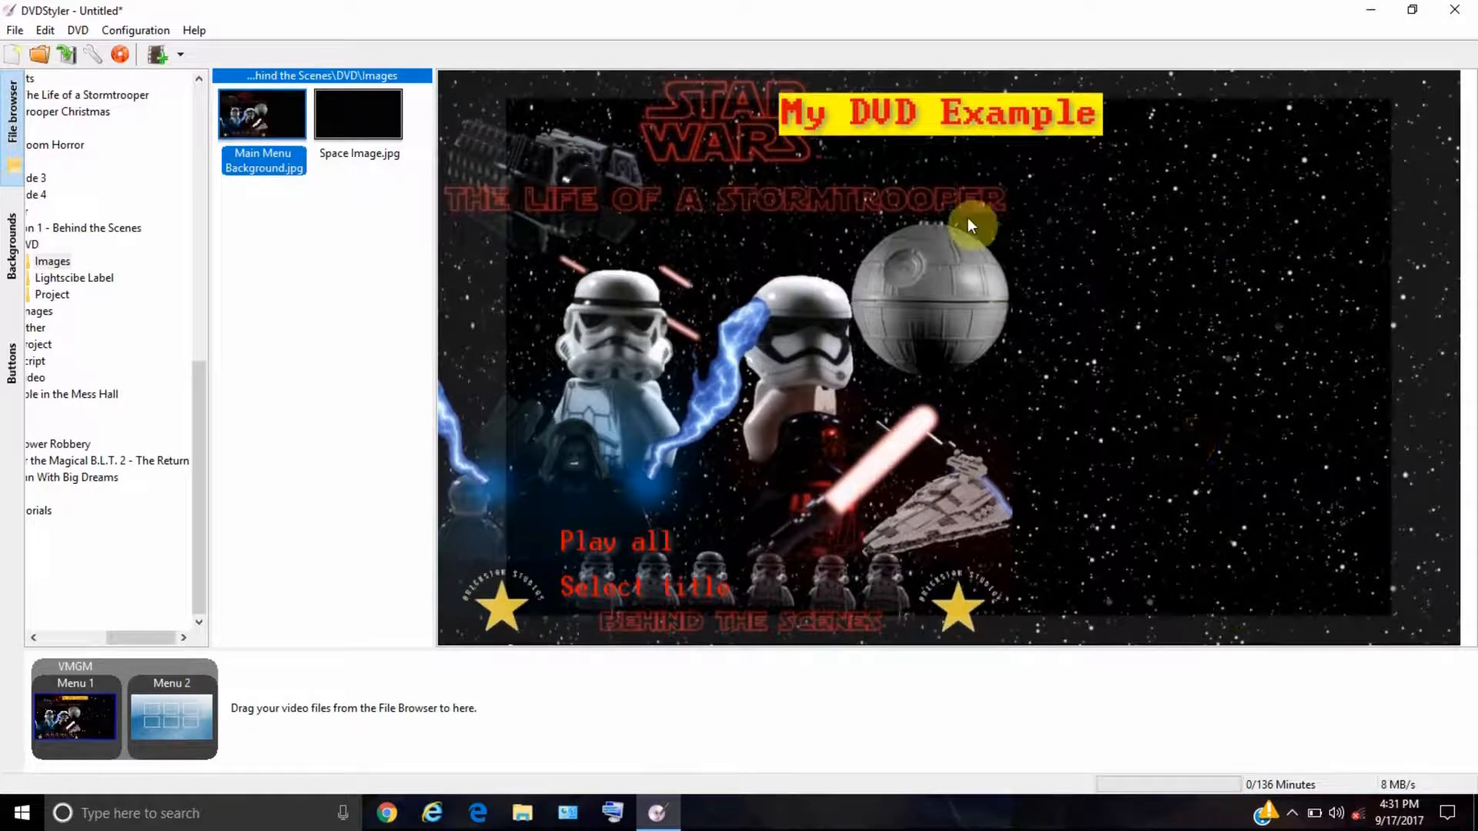
click(359, 113)
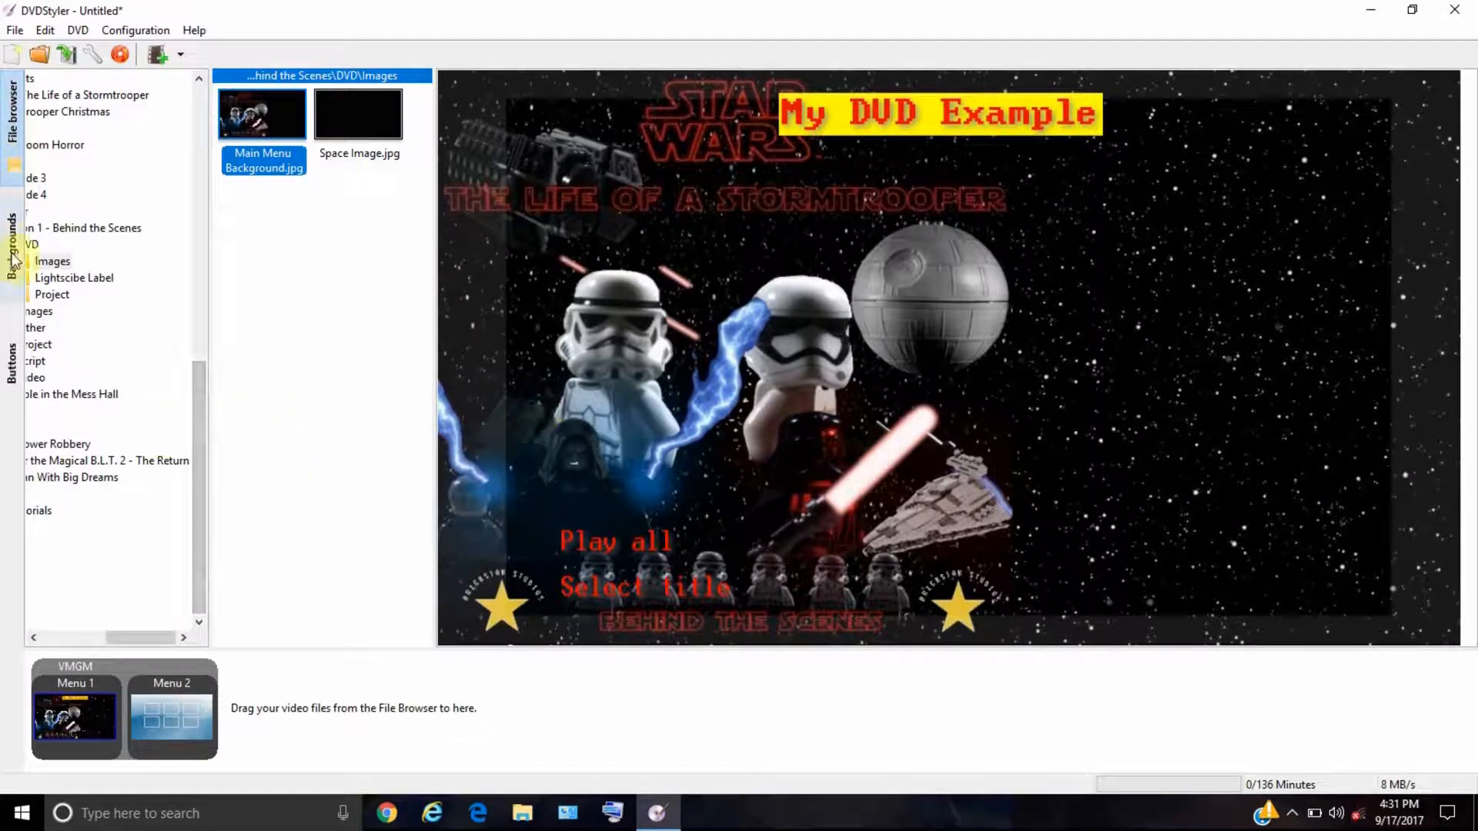
click(11, 235)
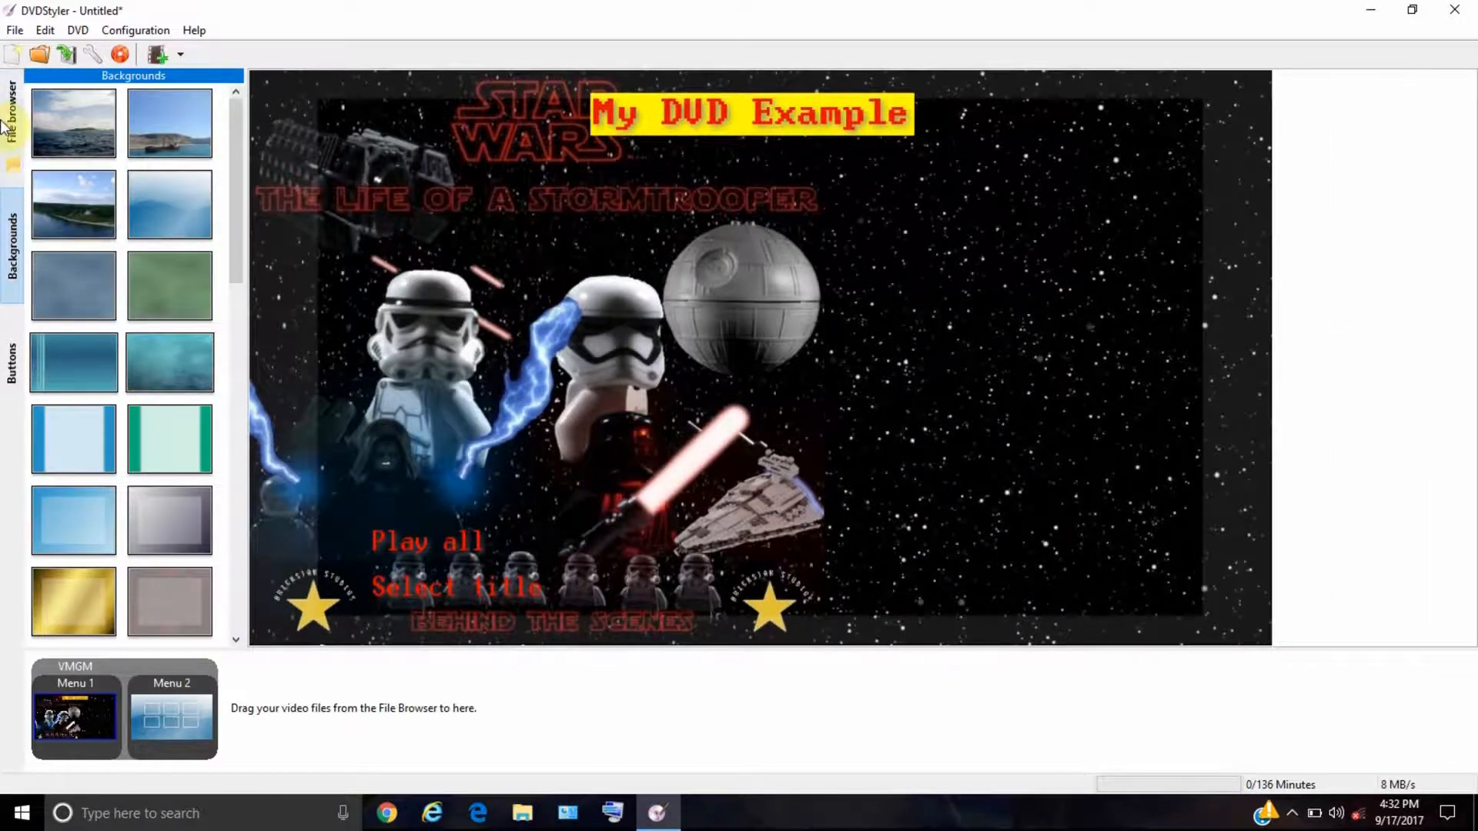
mouse_move(100, 146)
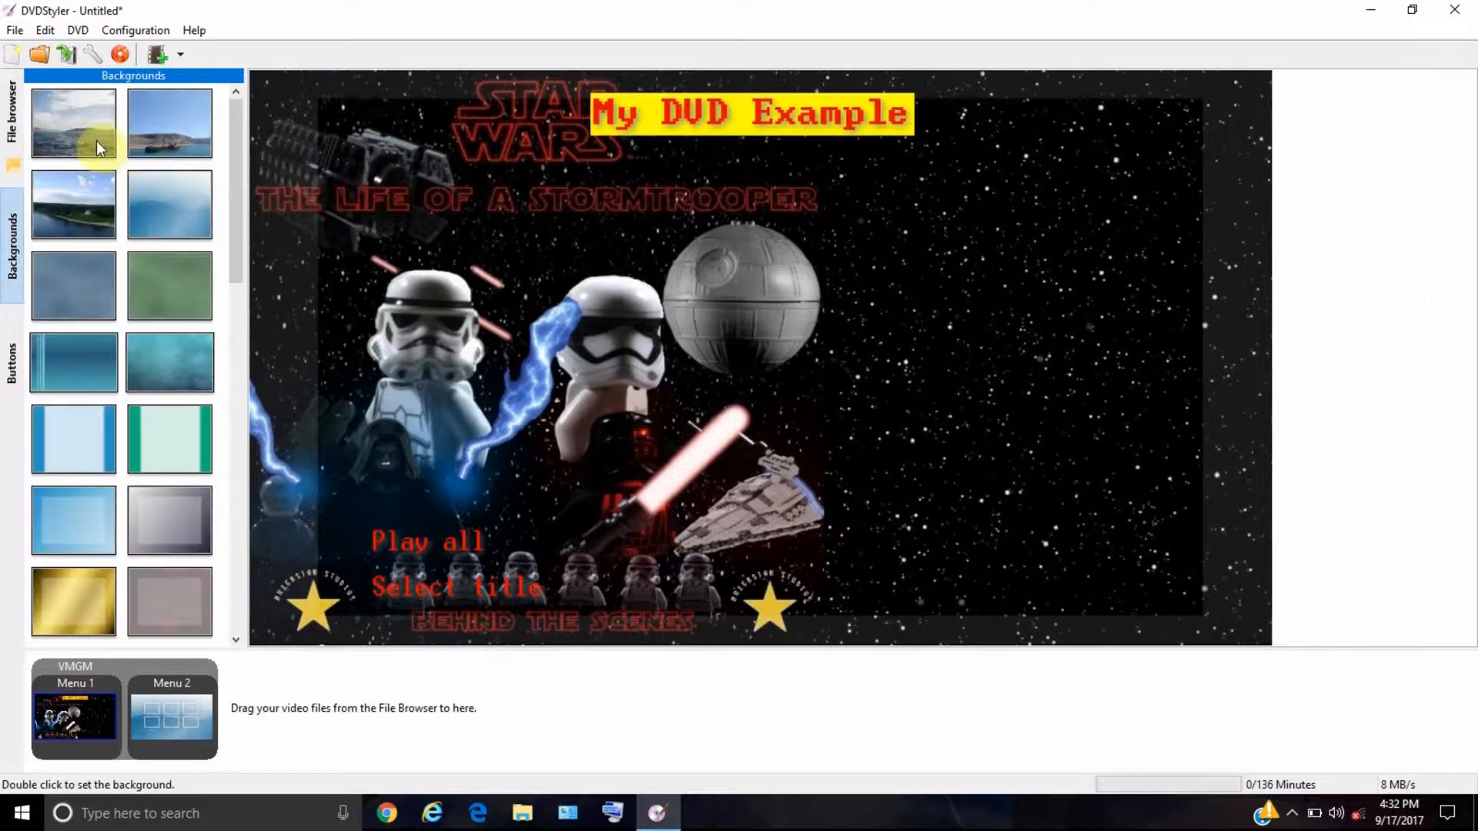
- Apply the coastal island seascape background and open Menu 1 for editing
double_click(72, 123)
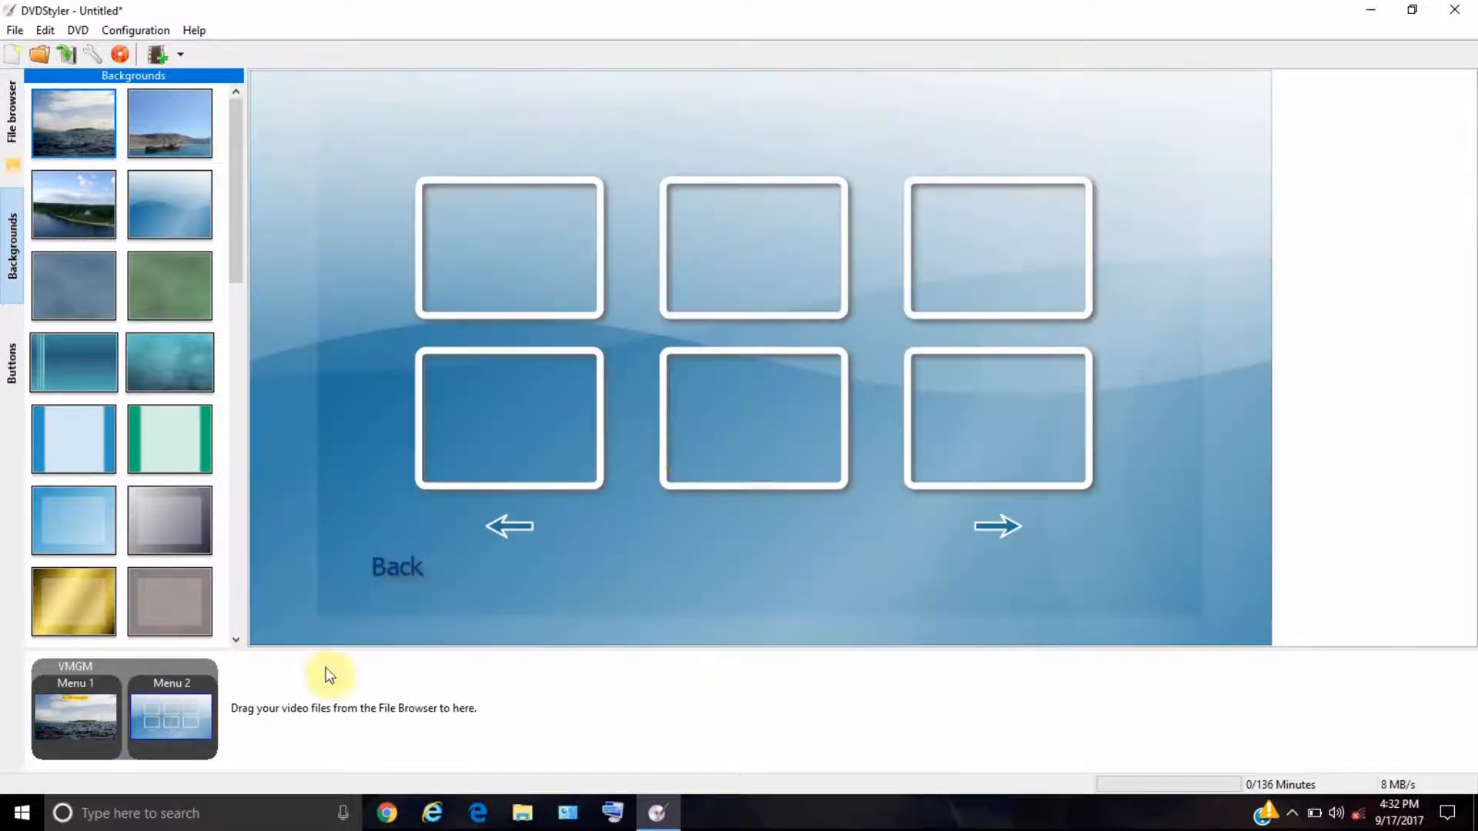
mouse_move(618, 80)
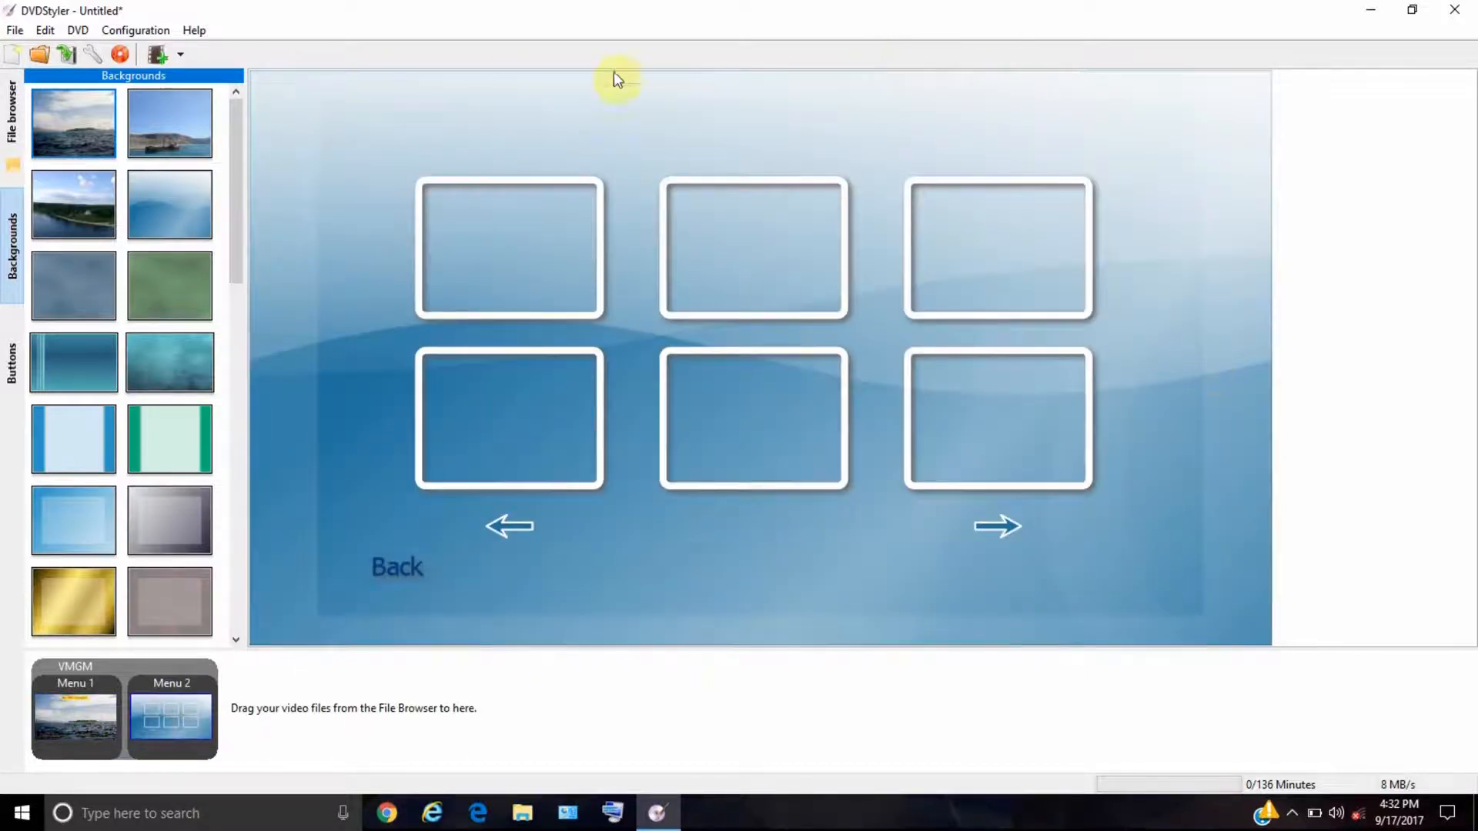
mouse_move(754, 306)
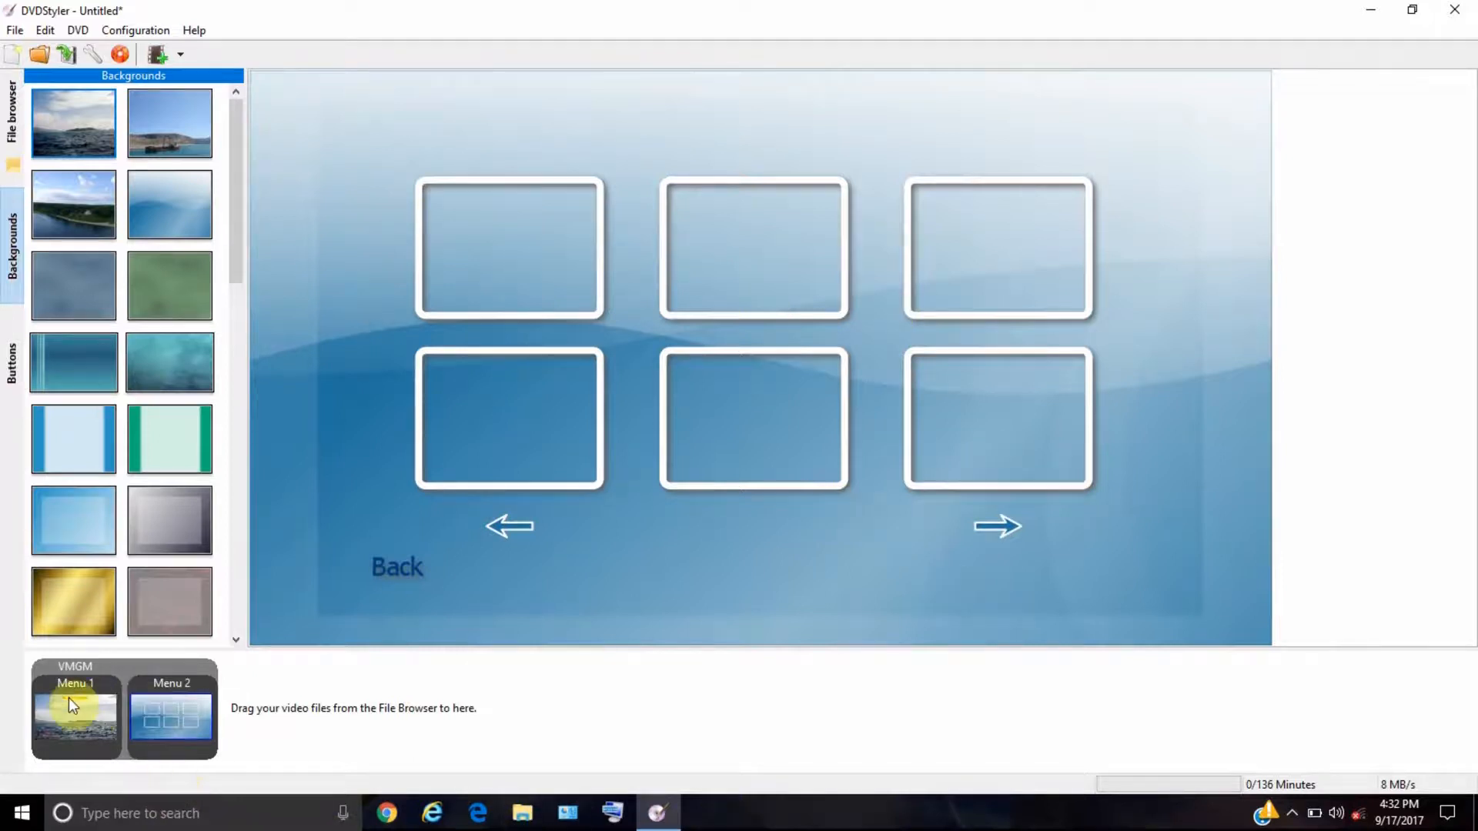
click(75, 717)
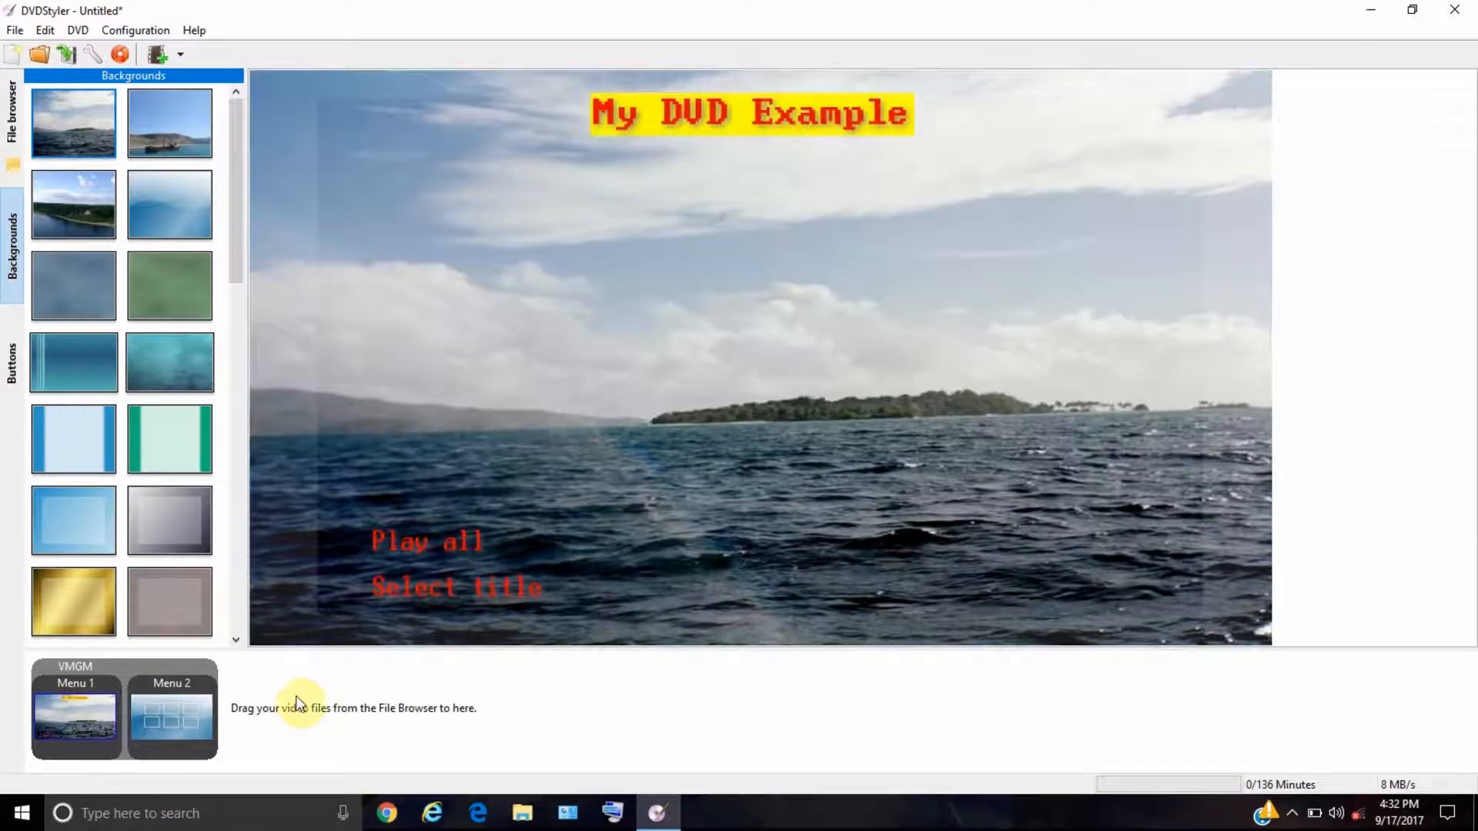
double_click(425, 540)
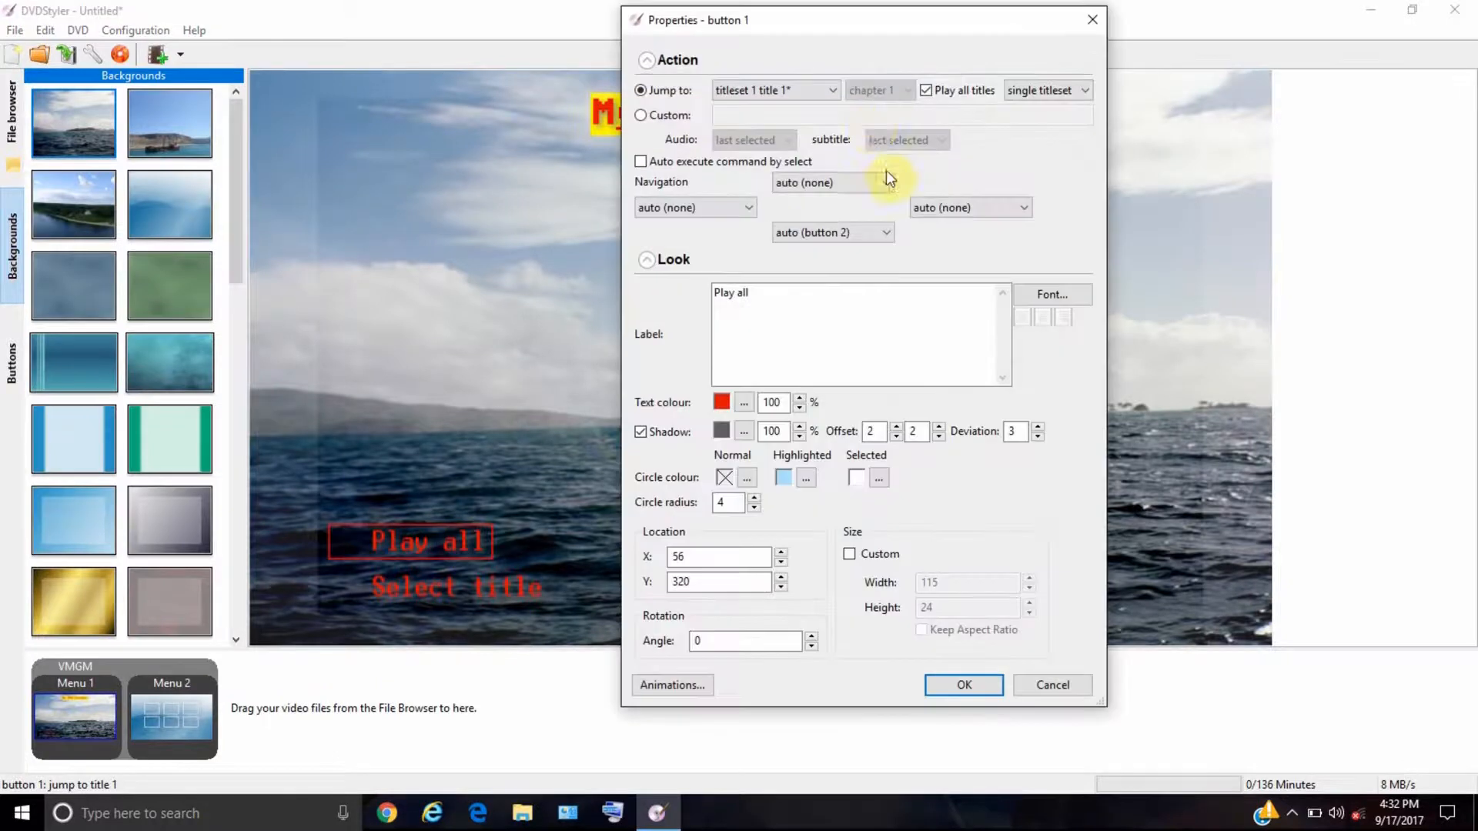
click(772, 90)
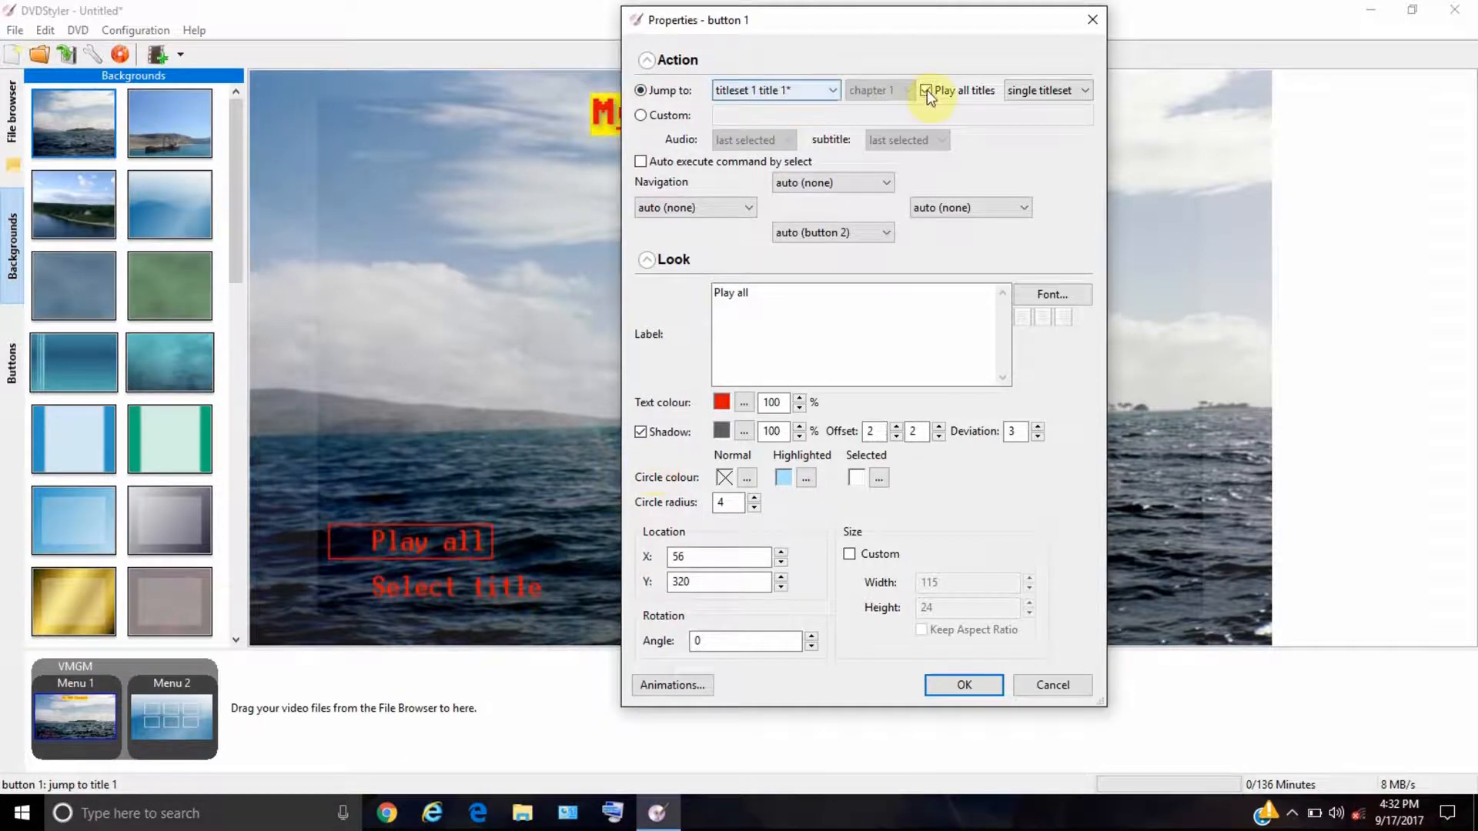
click(925, 89)
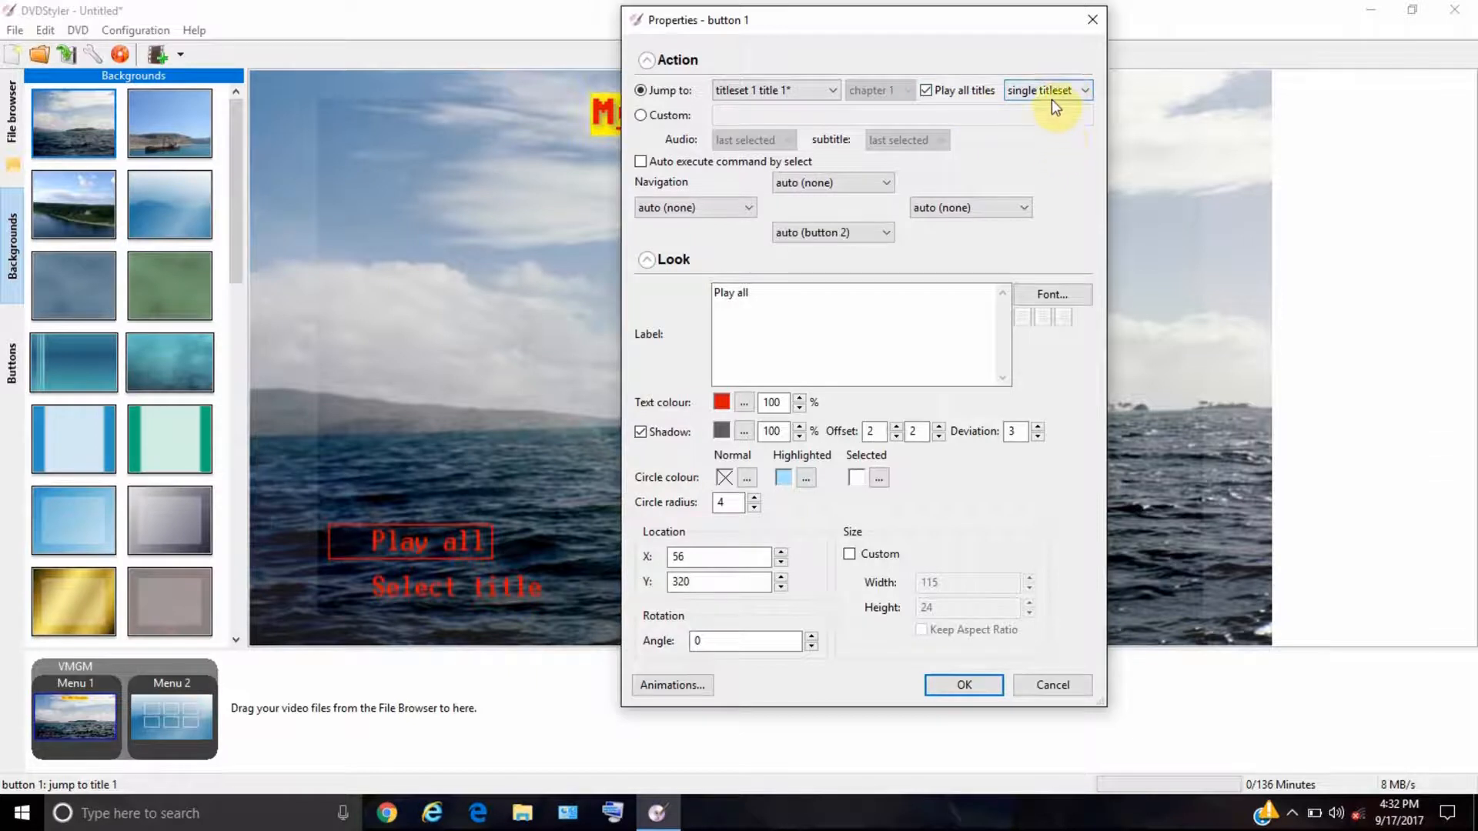
click(1045, 90)
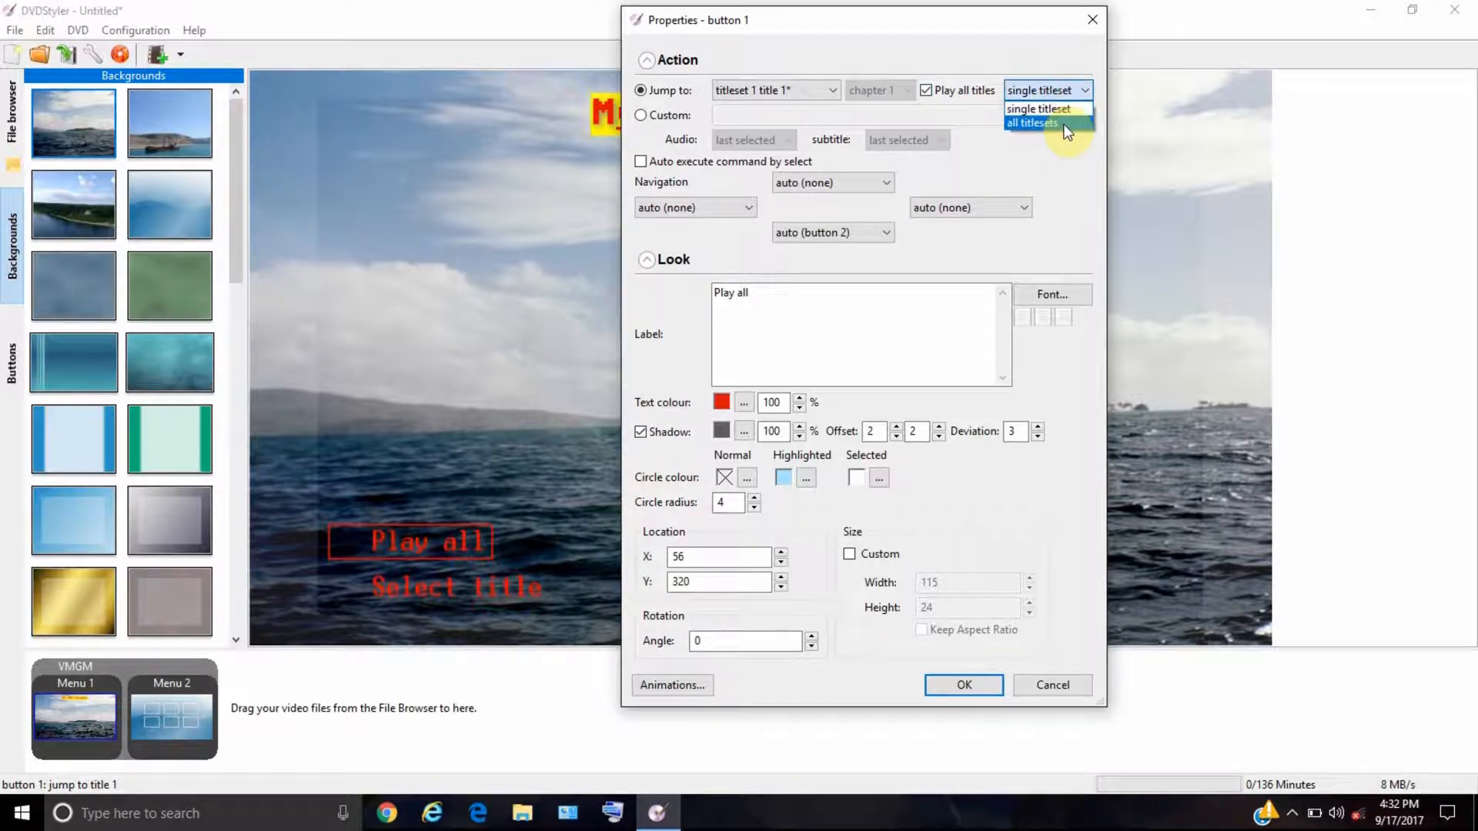
click(1041, 109)
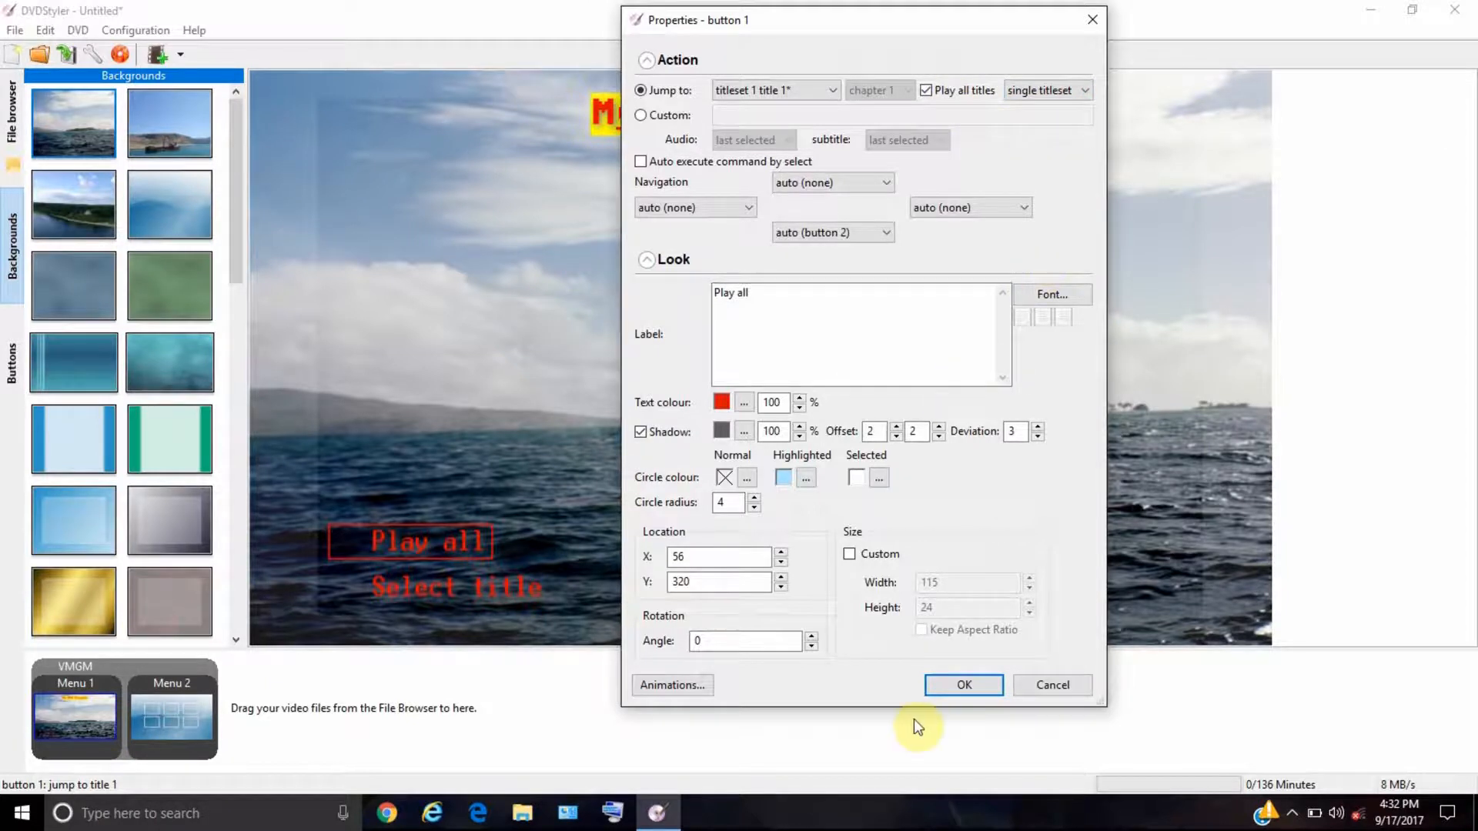
click(963, 684)
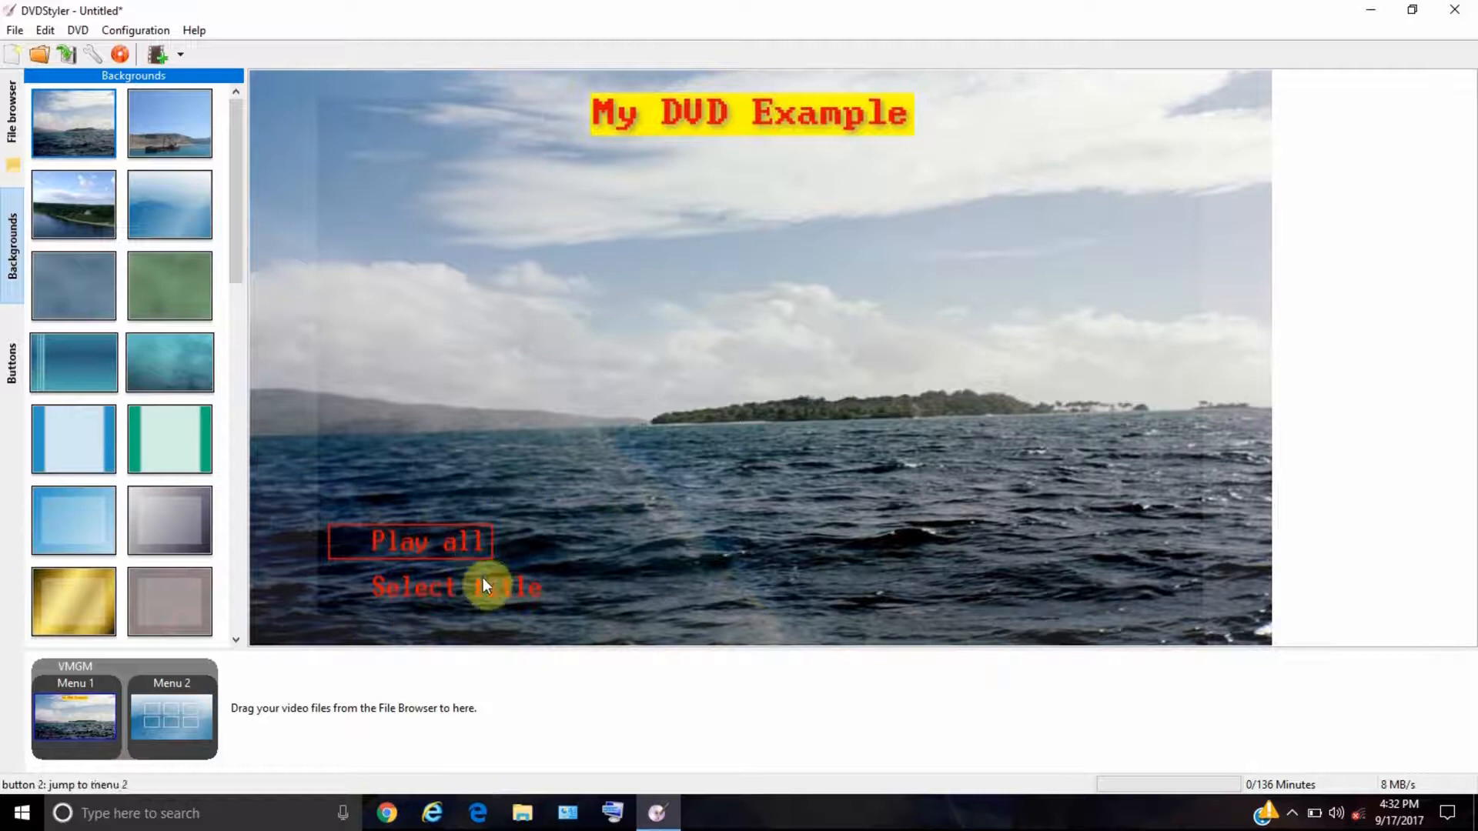
- Confirm Select title jumps to VMGM menu 2, then open Menu 2
double_click(452, 587)
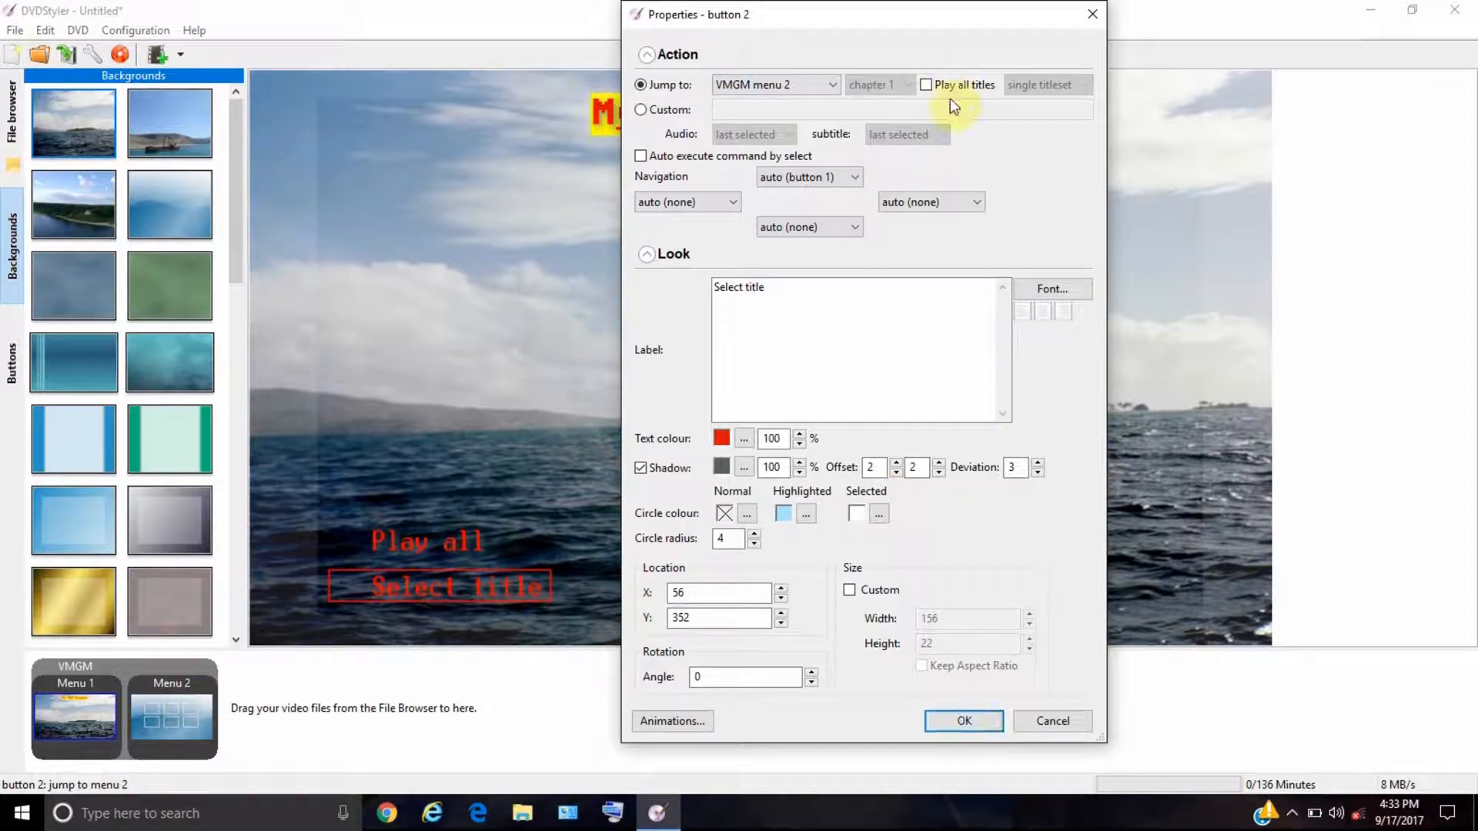
click(962, 720)
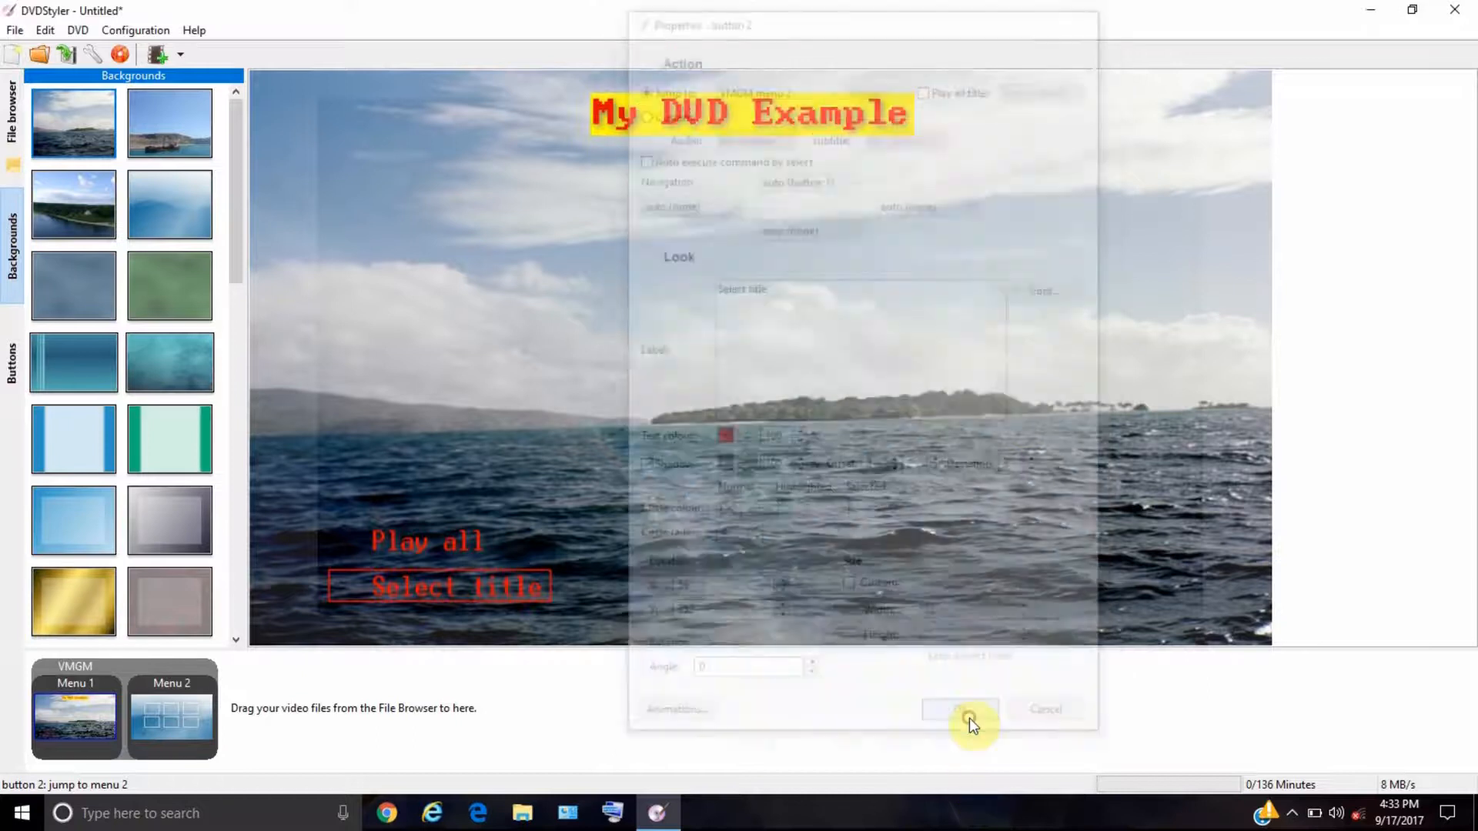
click(958, 709)
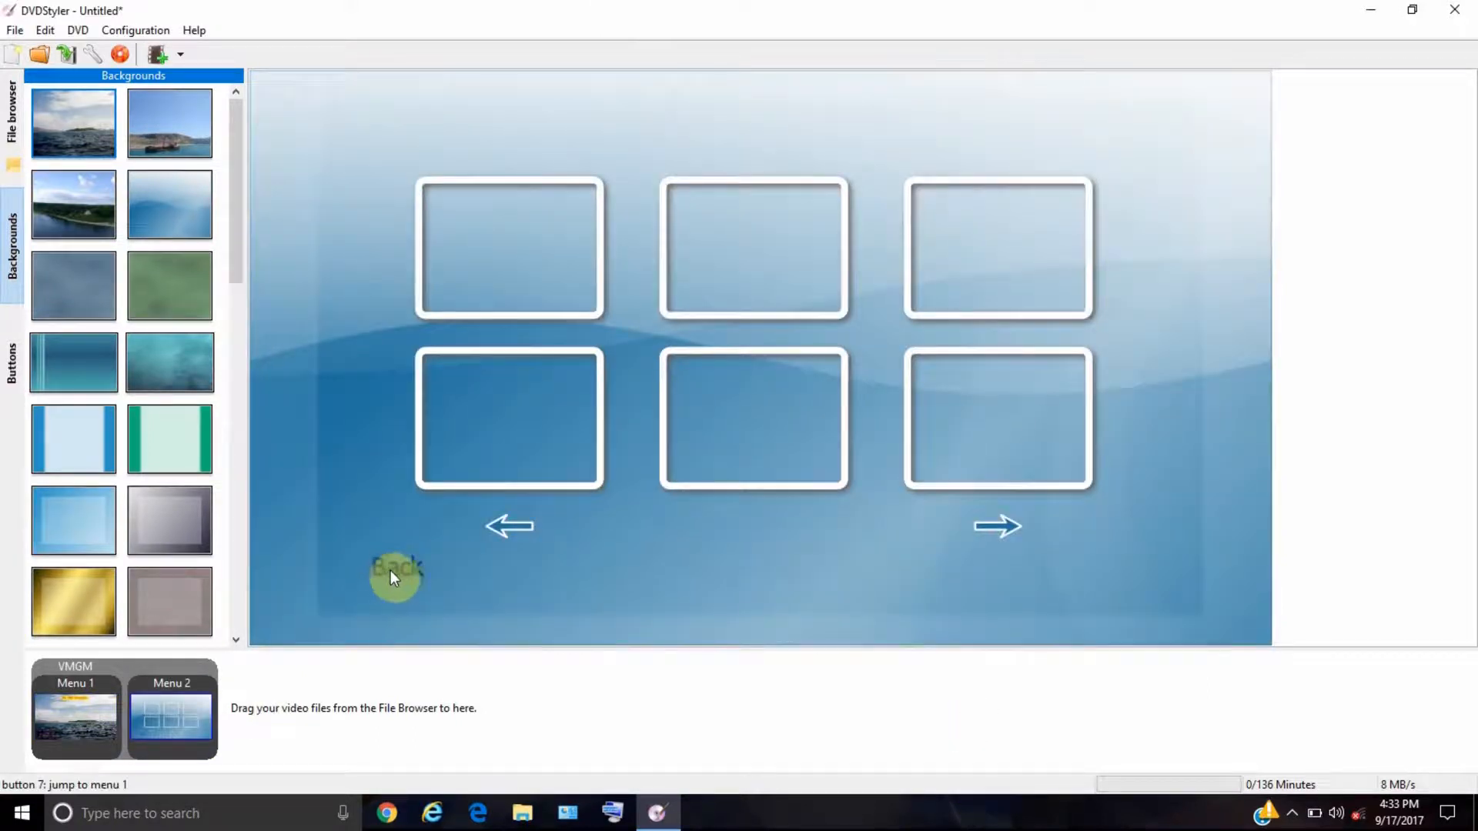
drag(396, 578, 416, 559)
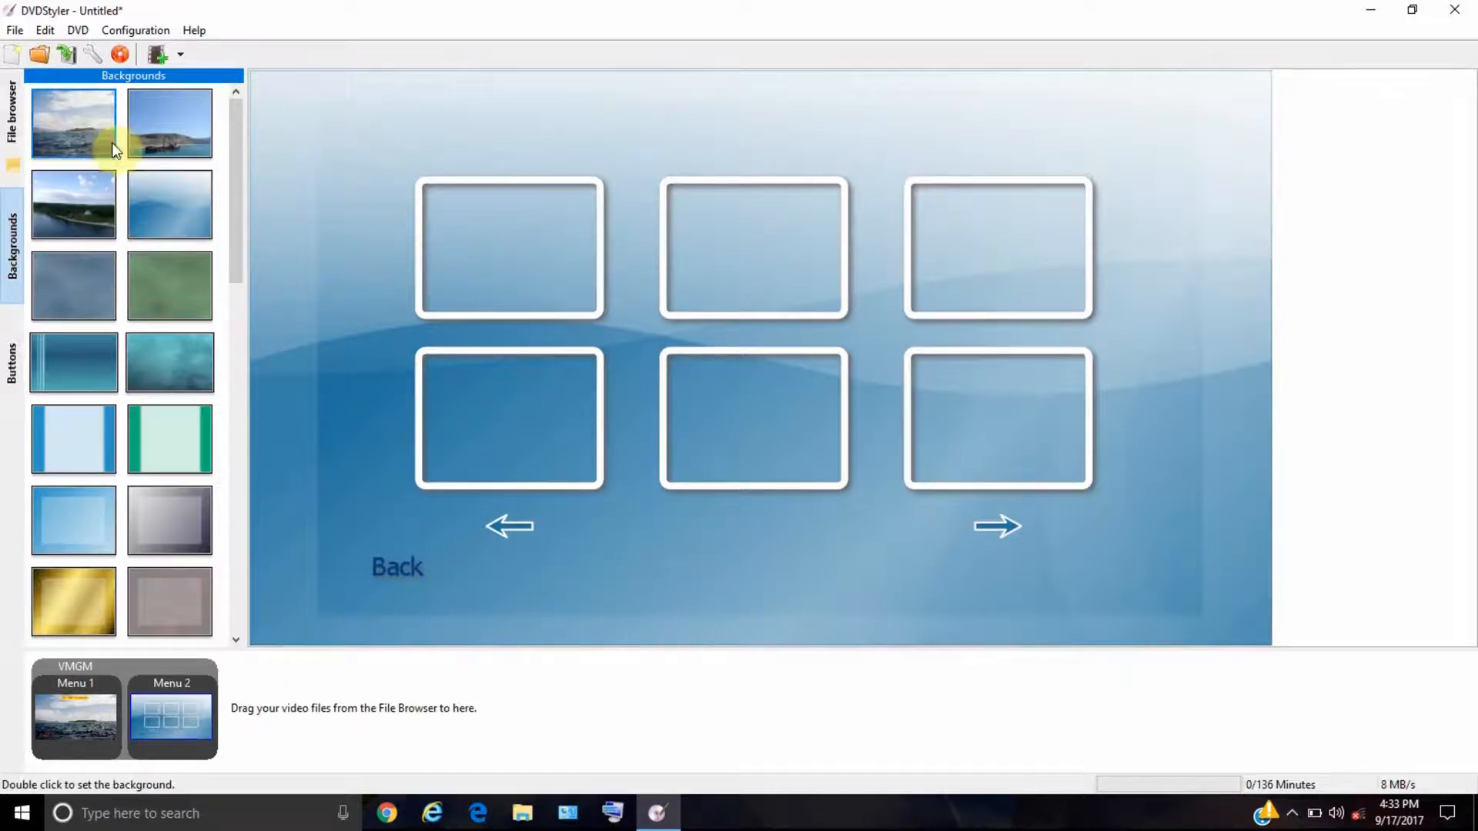
- Set the shipwreck photo as Menu 2's background and remove the arrow and Back buttons
double_click(168, 123)
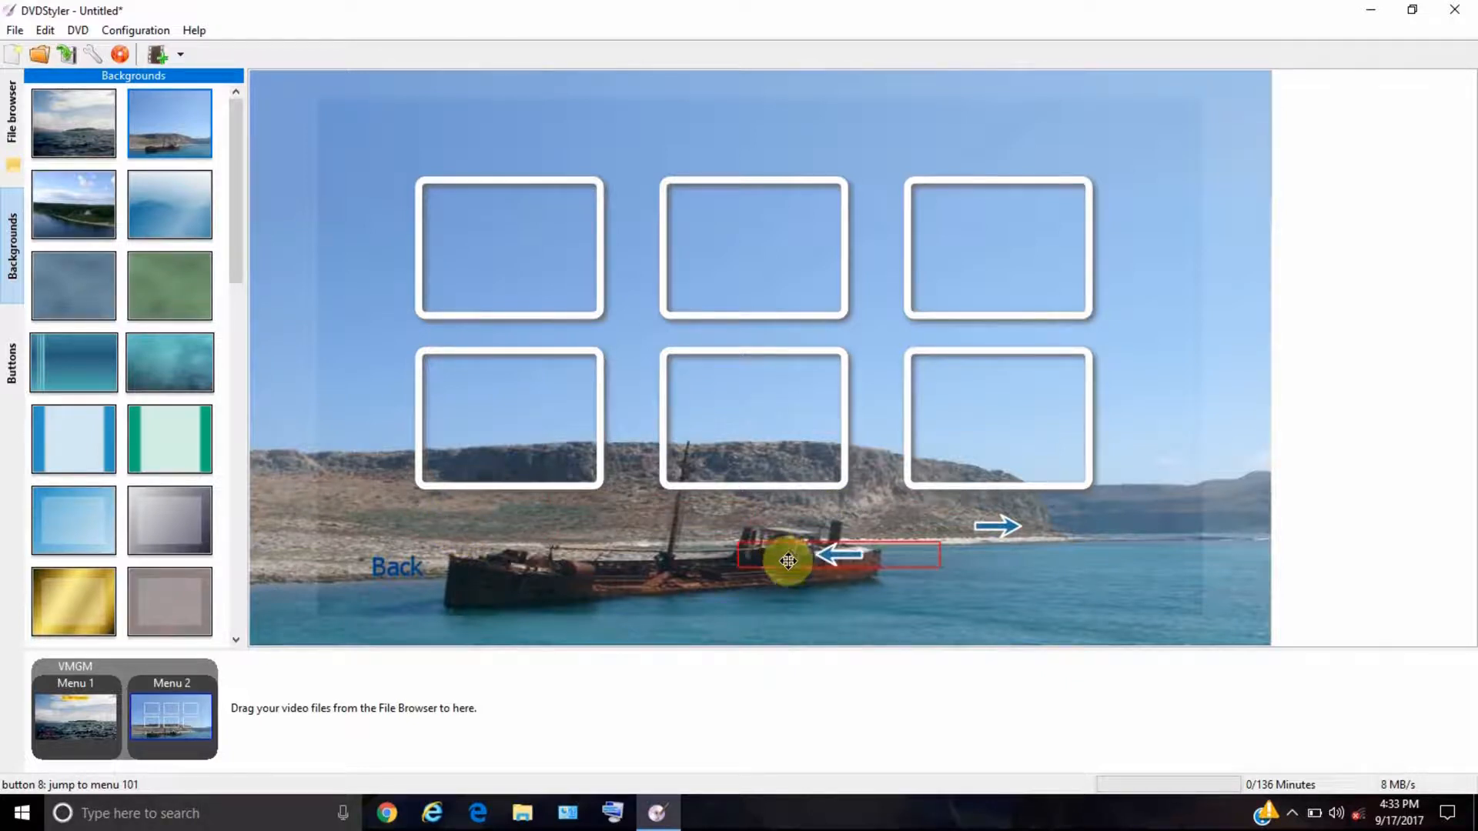
right_click(789, 561)
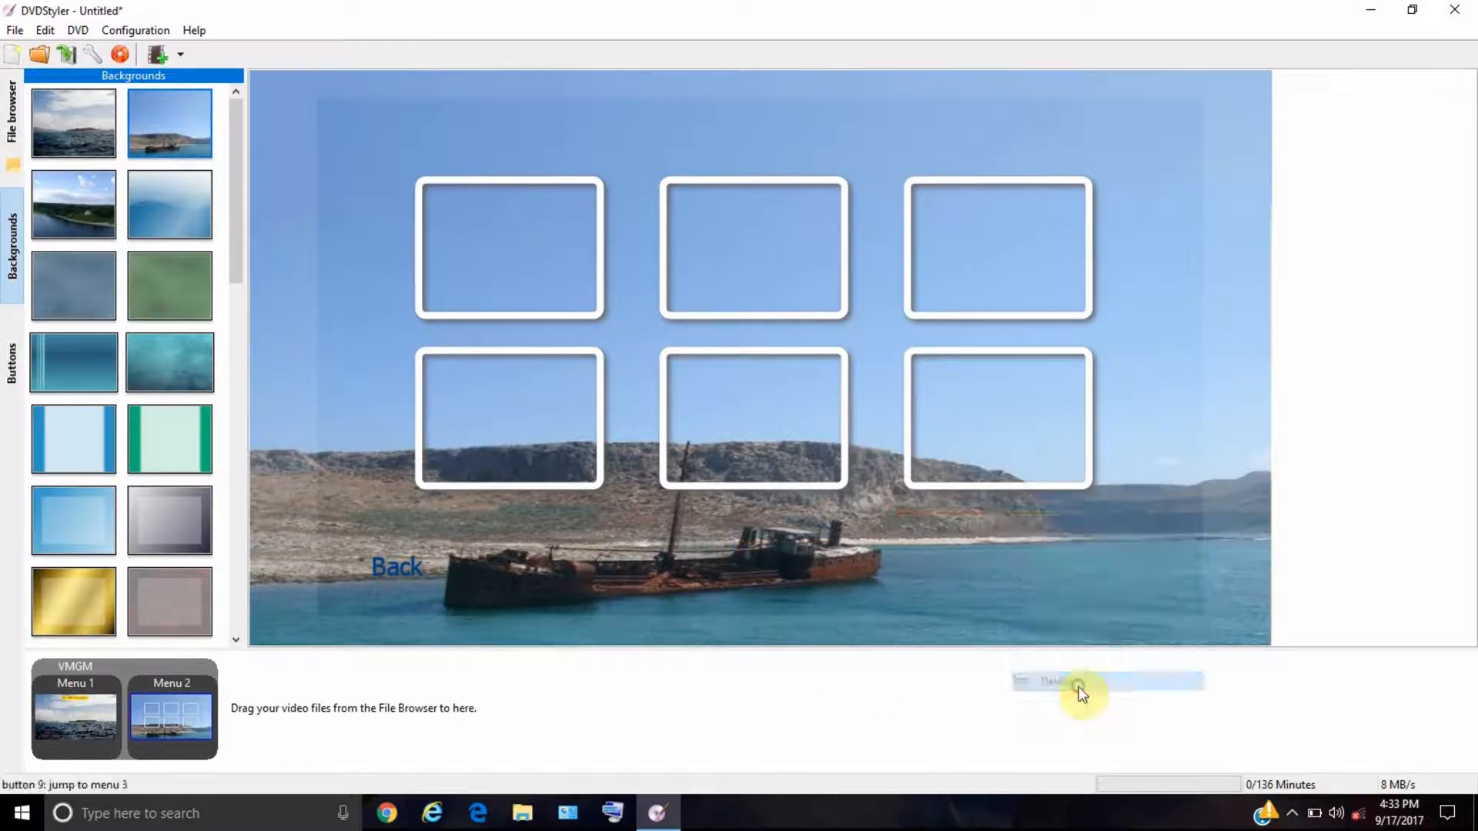
right_click(397, 566)
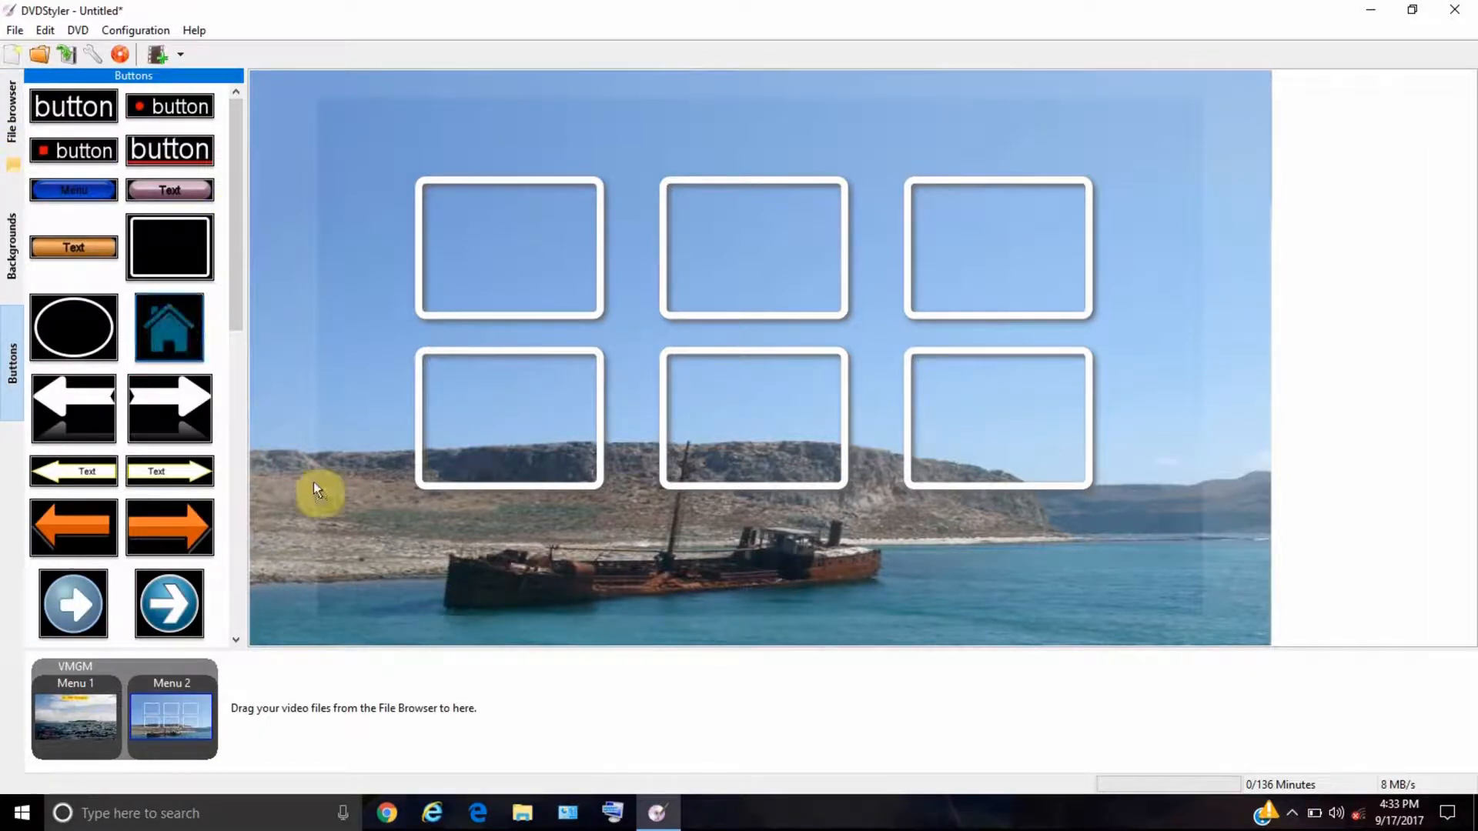
- Place a home button at the lower left that jumps to VMGM menu 1
drag(168, 328, 332, 583)
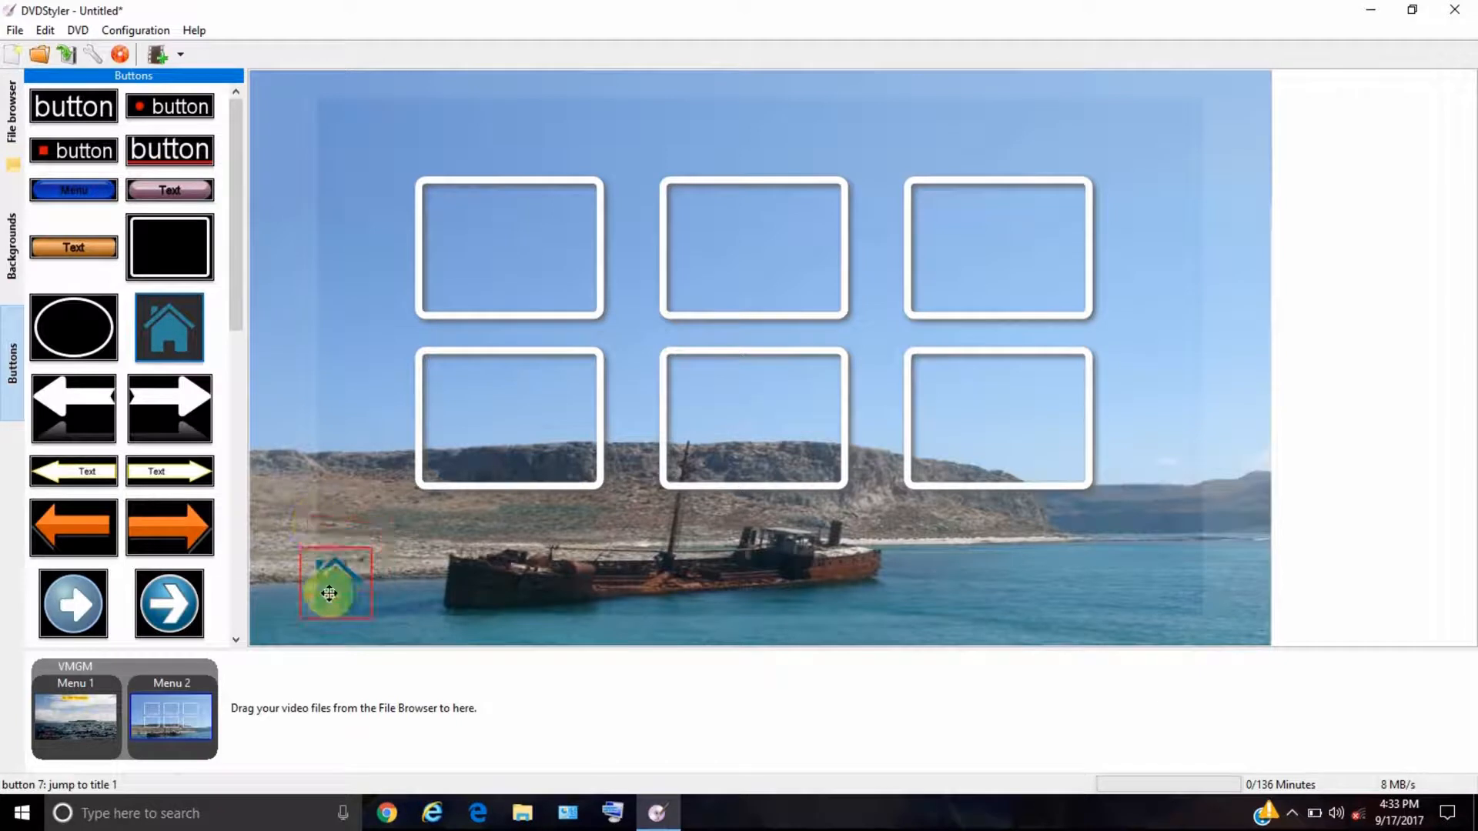
double_click(332, 582)
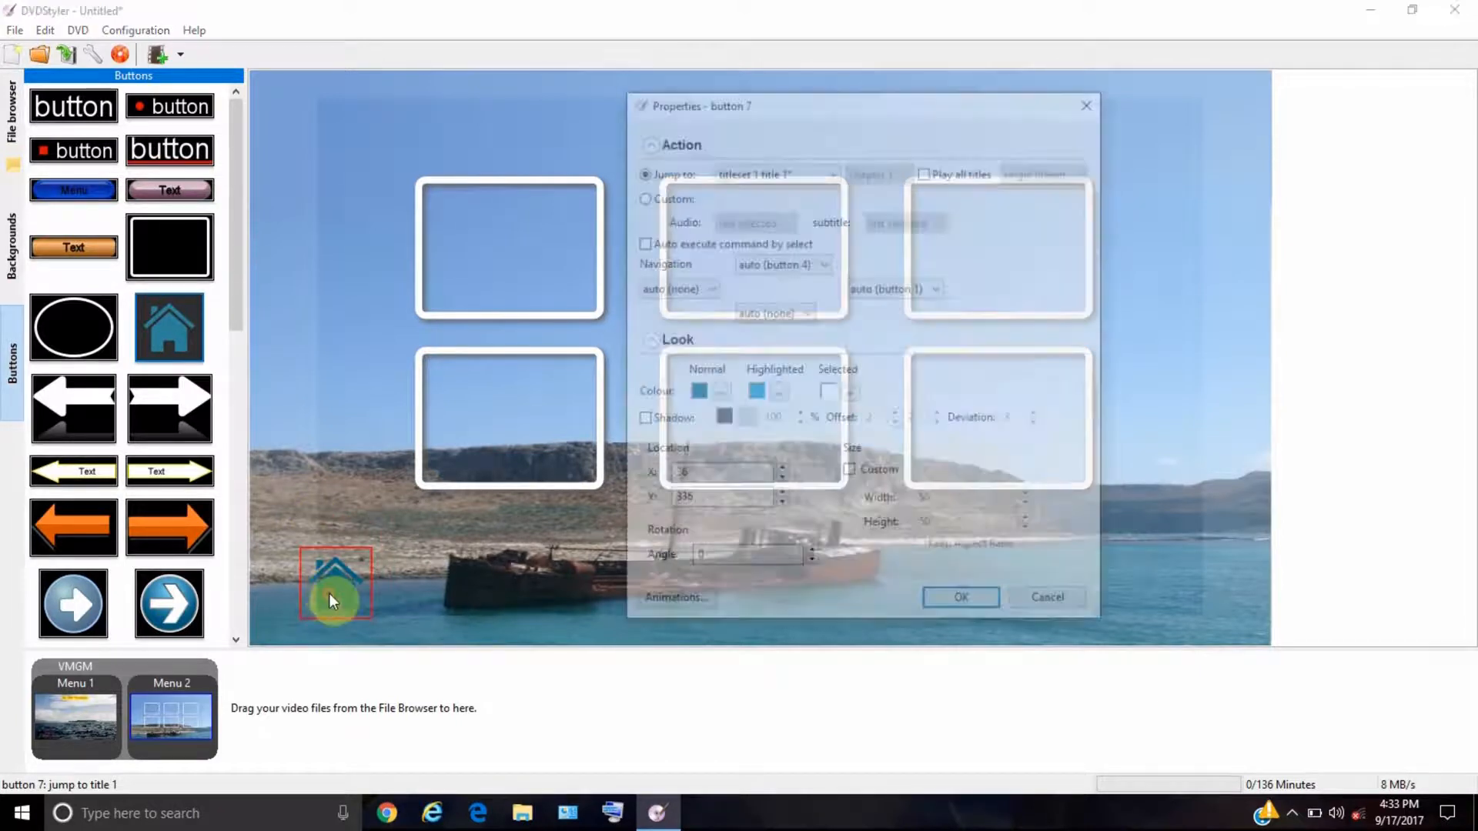
click(832, 171)
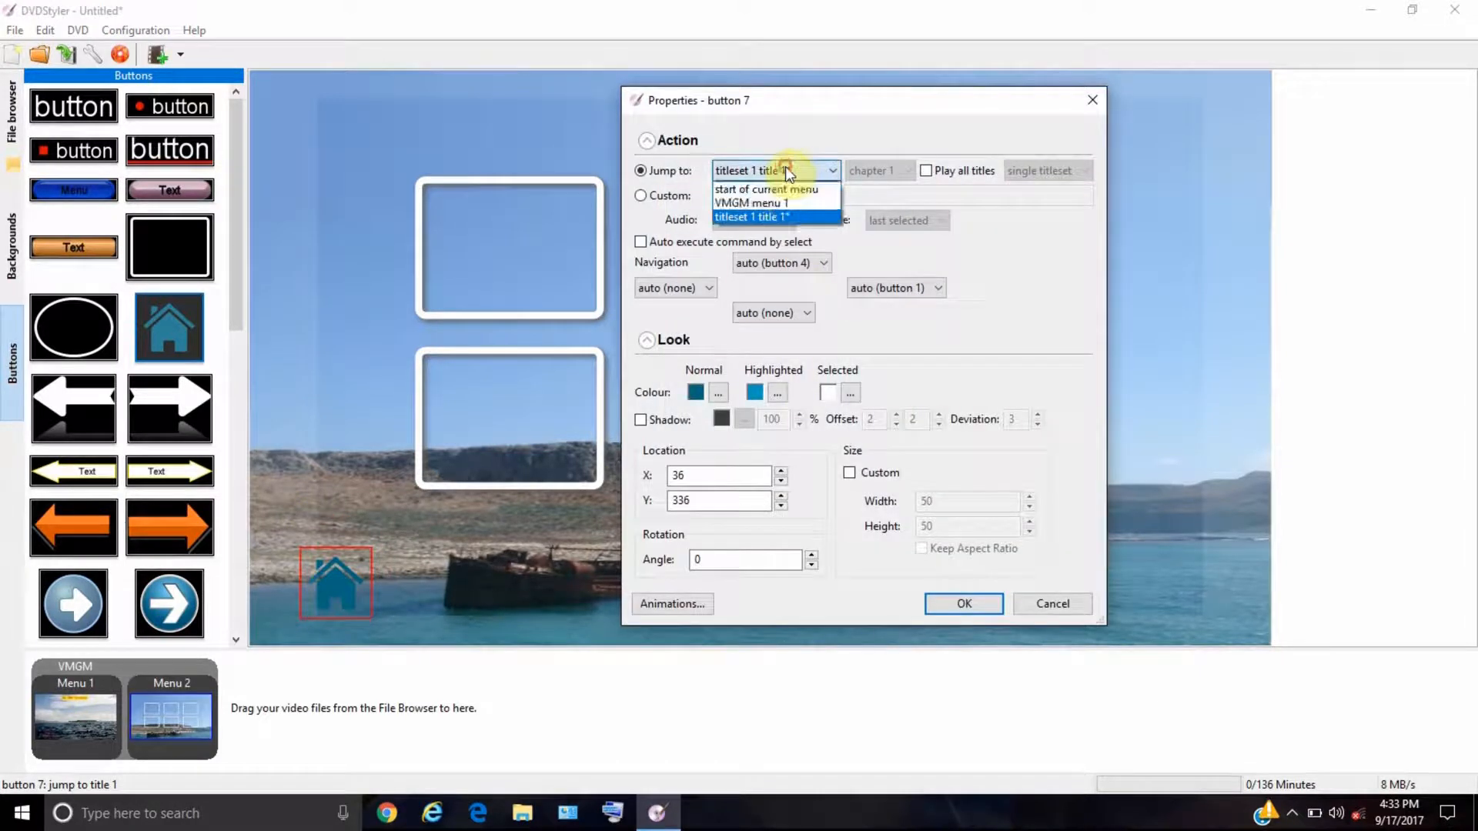
click(751, 203)
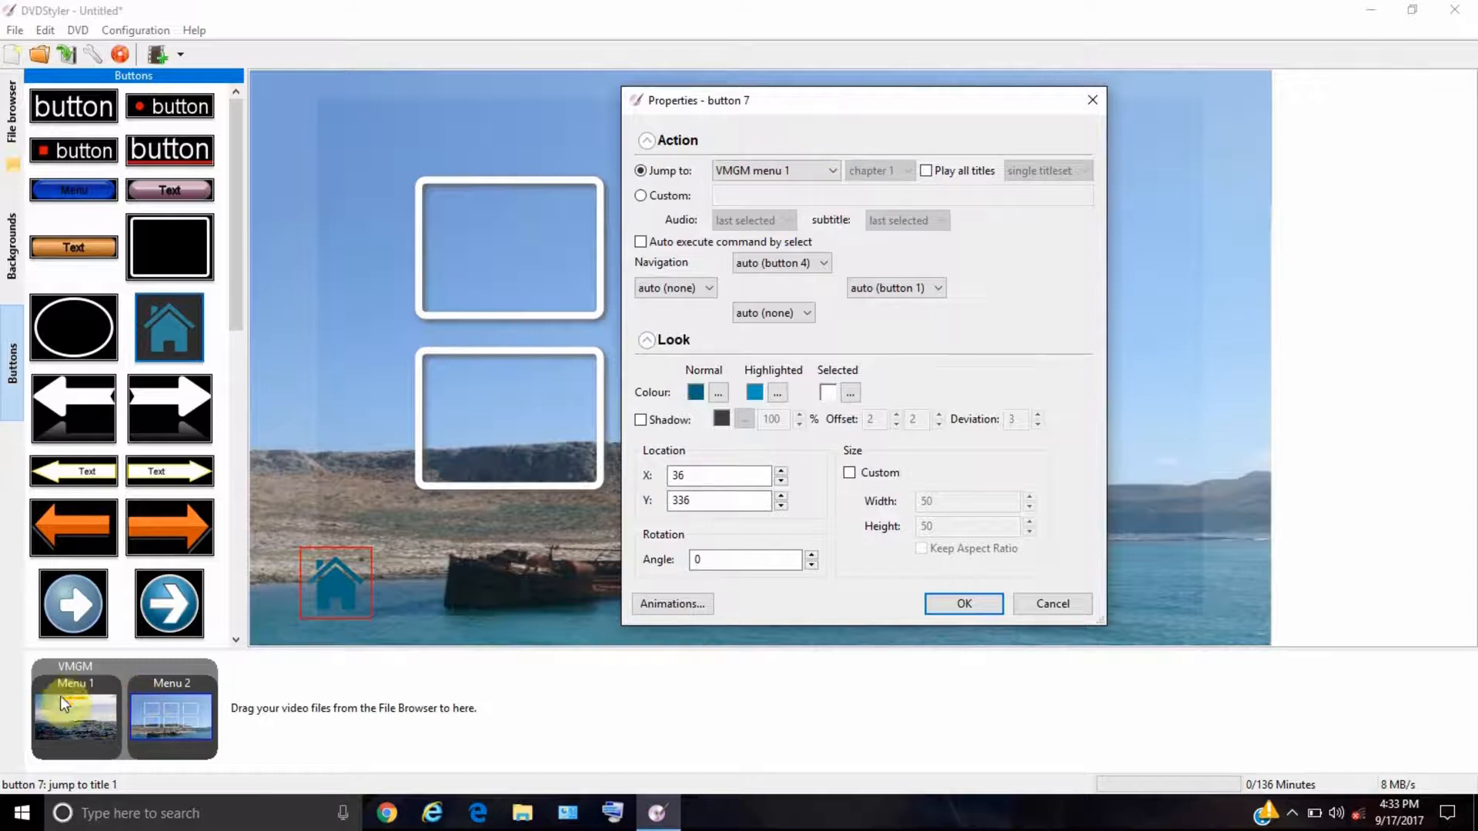
mouse_move(927, 390)
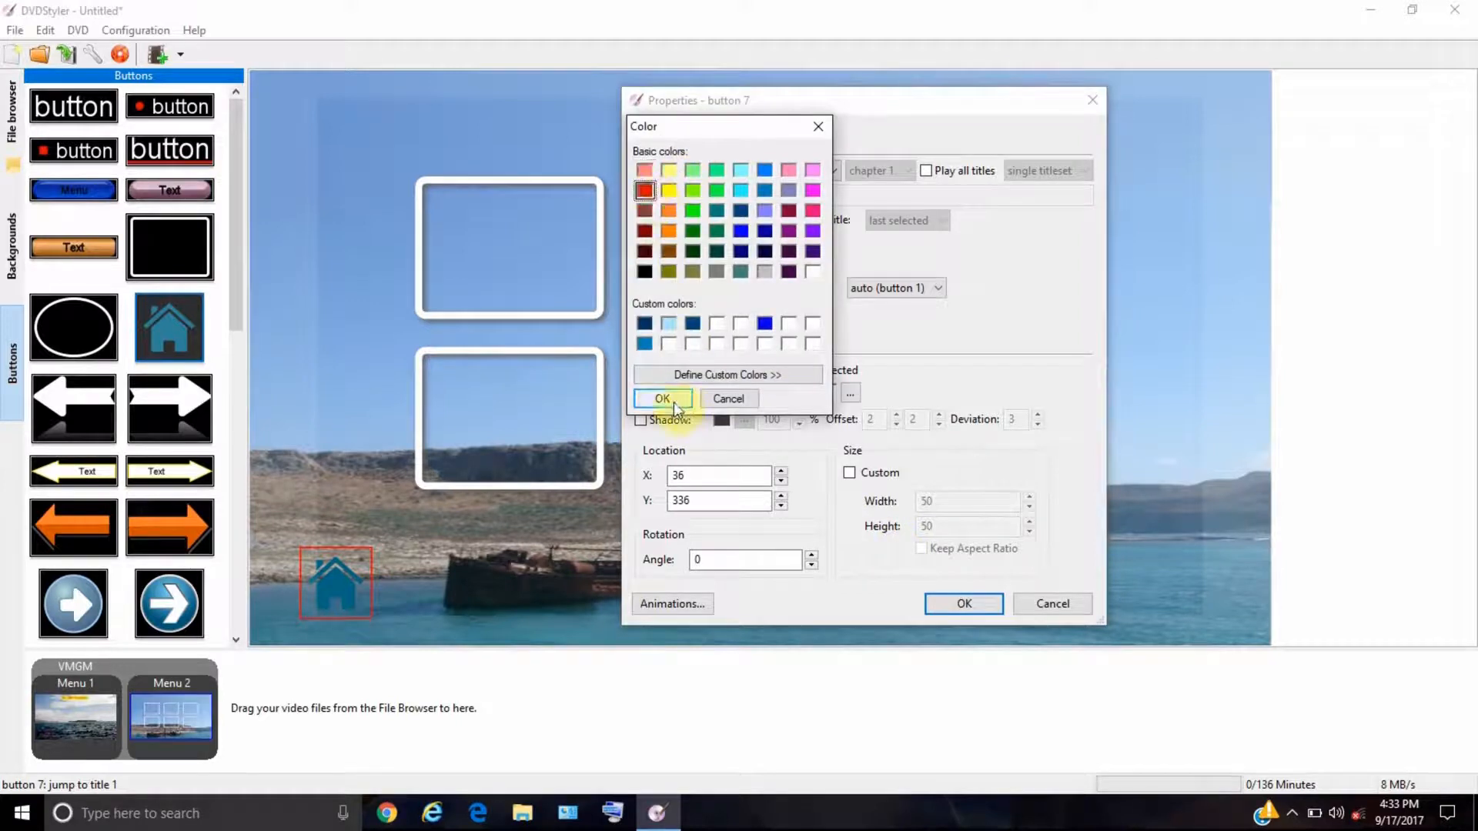
- Make the home button red with a new highlight colour
click(660, 398)
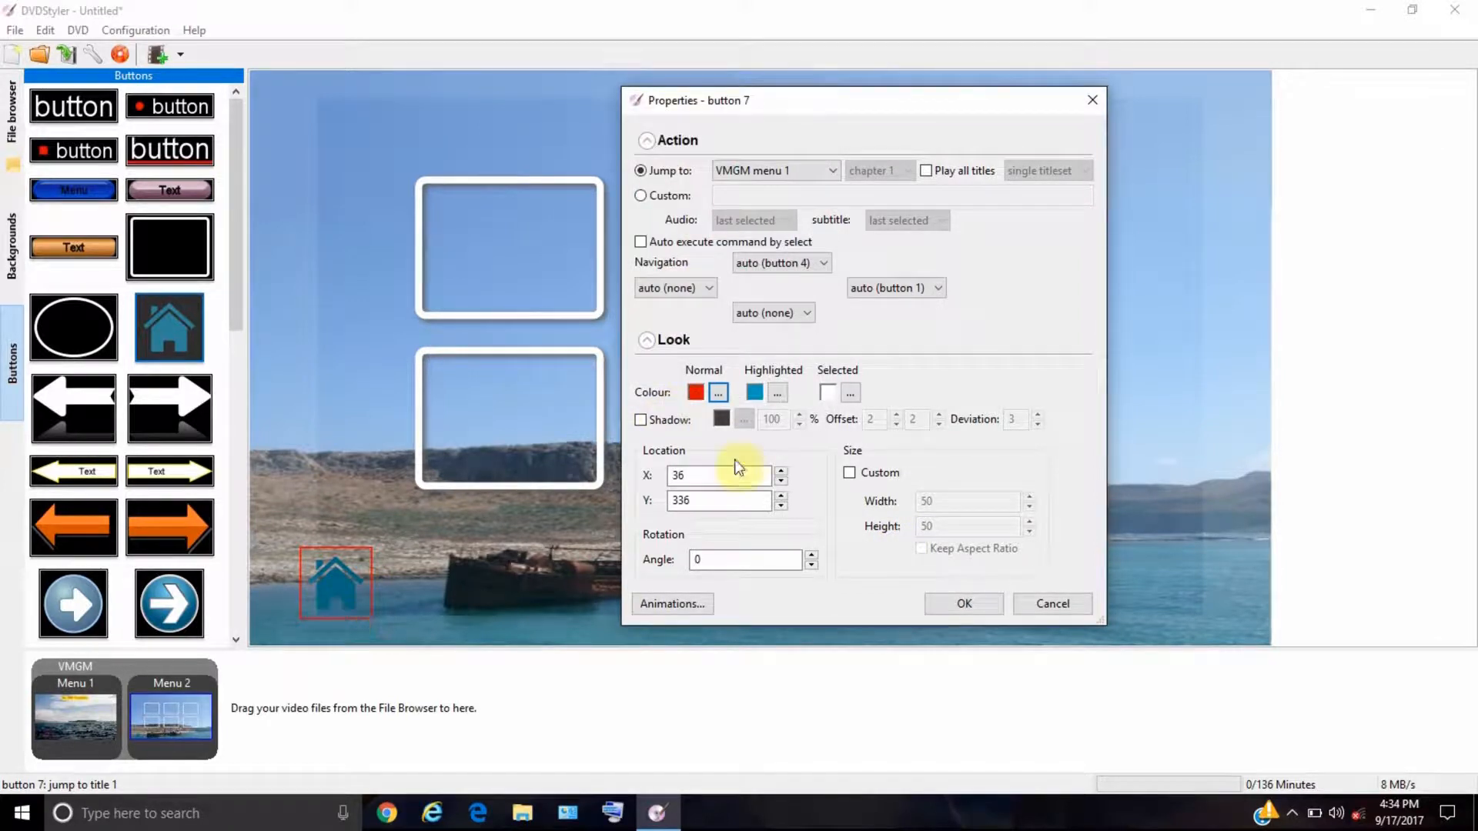
click(717, 392)
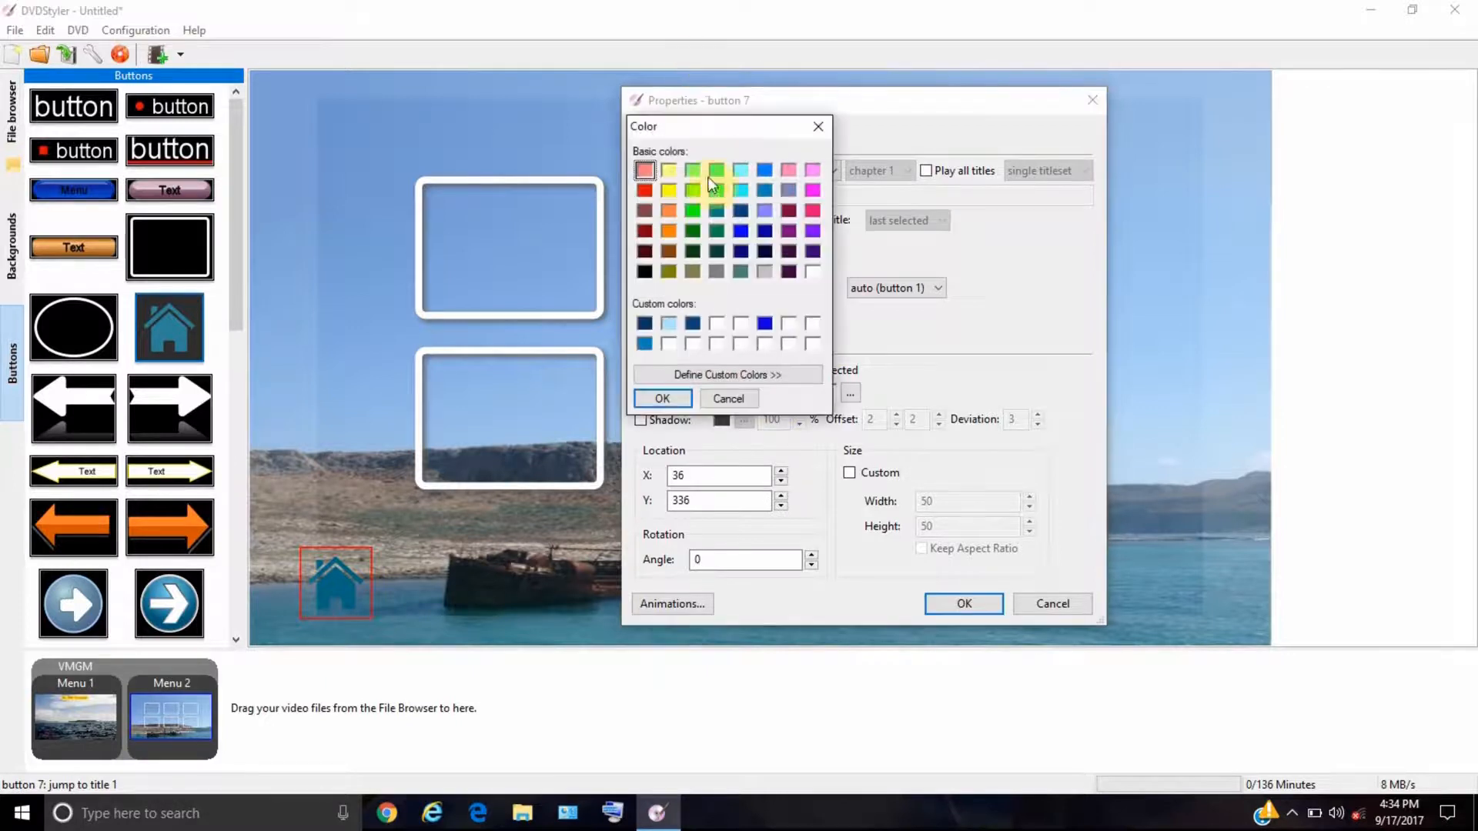
click(668, 190)
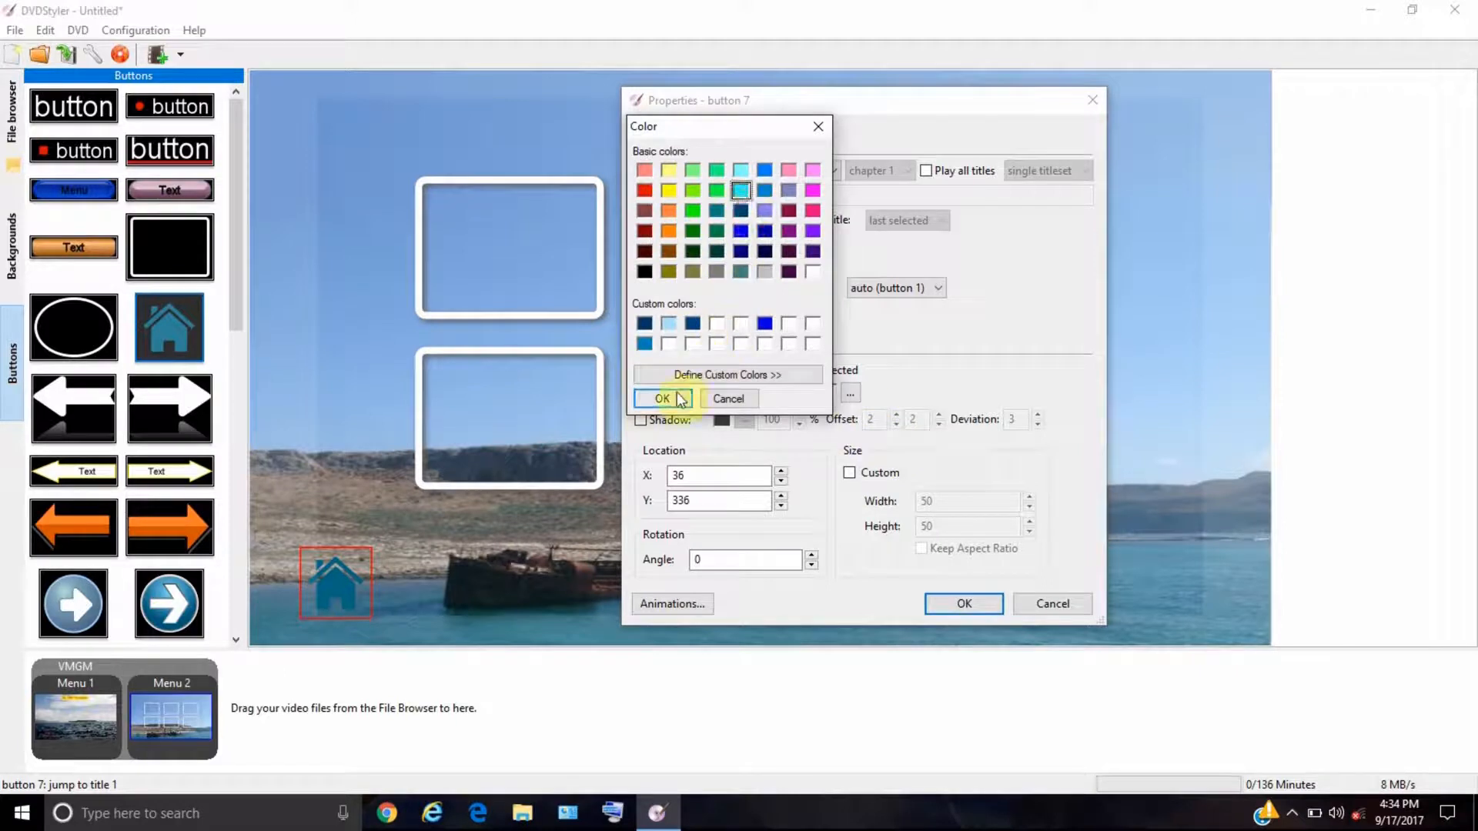
click(662, 398)
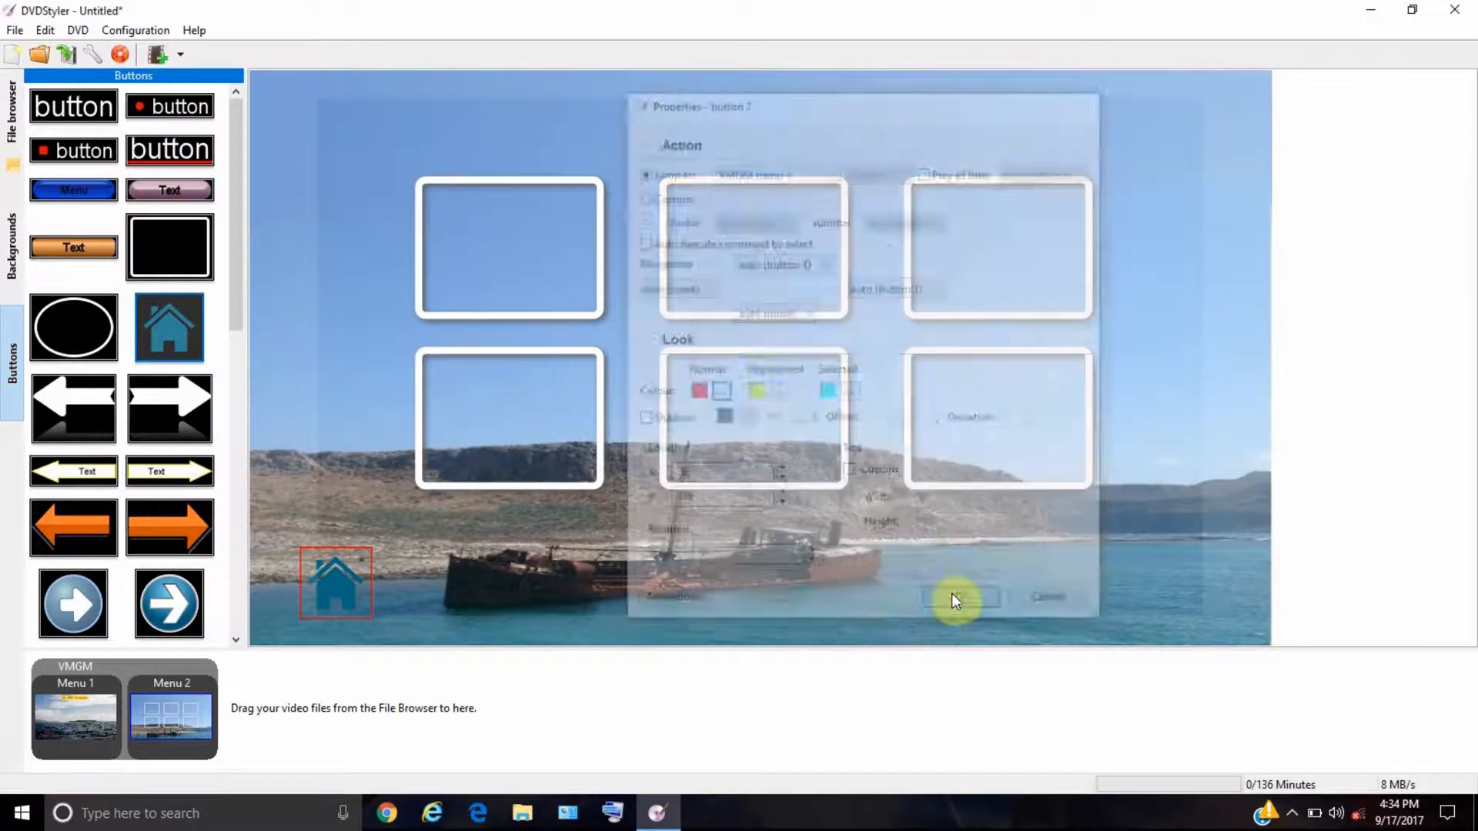
click(956, 596)
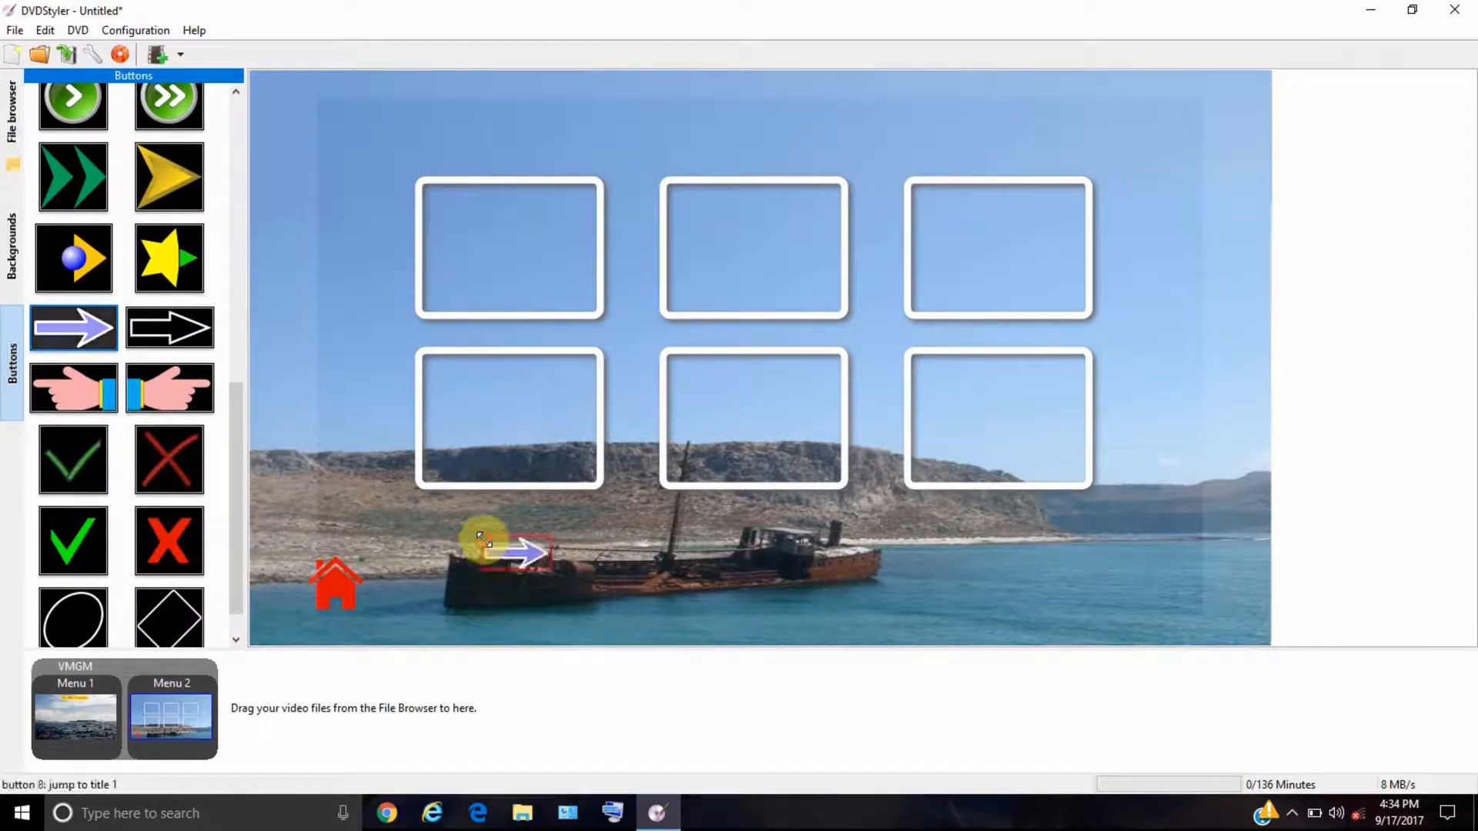
- Move the arrow button right, then set its arrow colour and cyan selected colour in Properties
drag(523, 551, 603, 551)
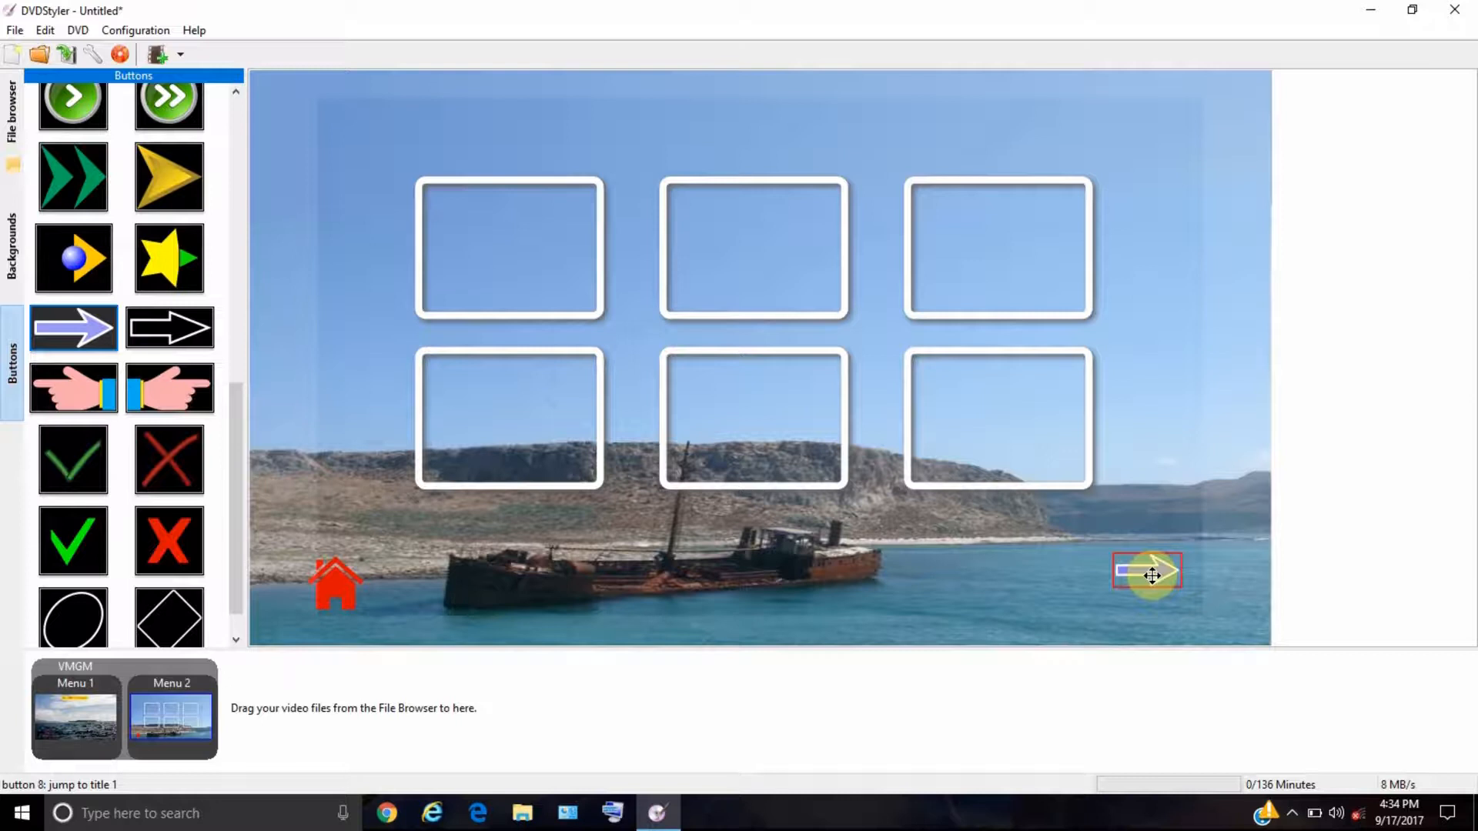
double_click(1147, 574)
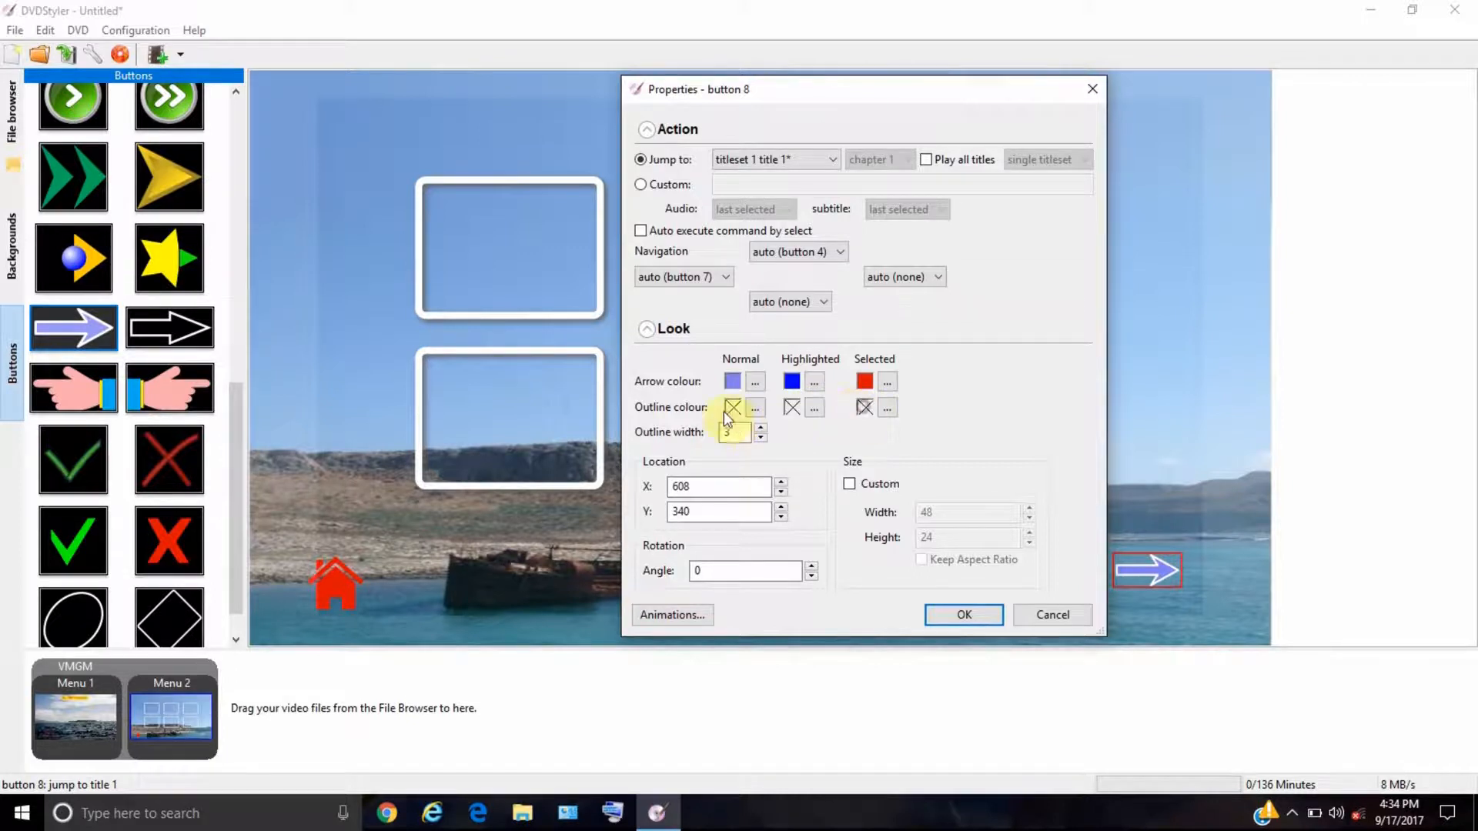
click(755, 407)
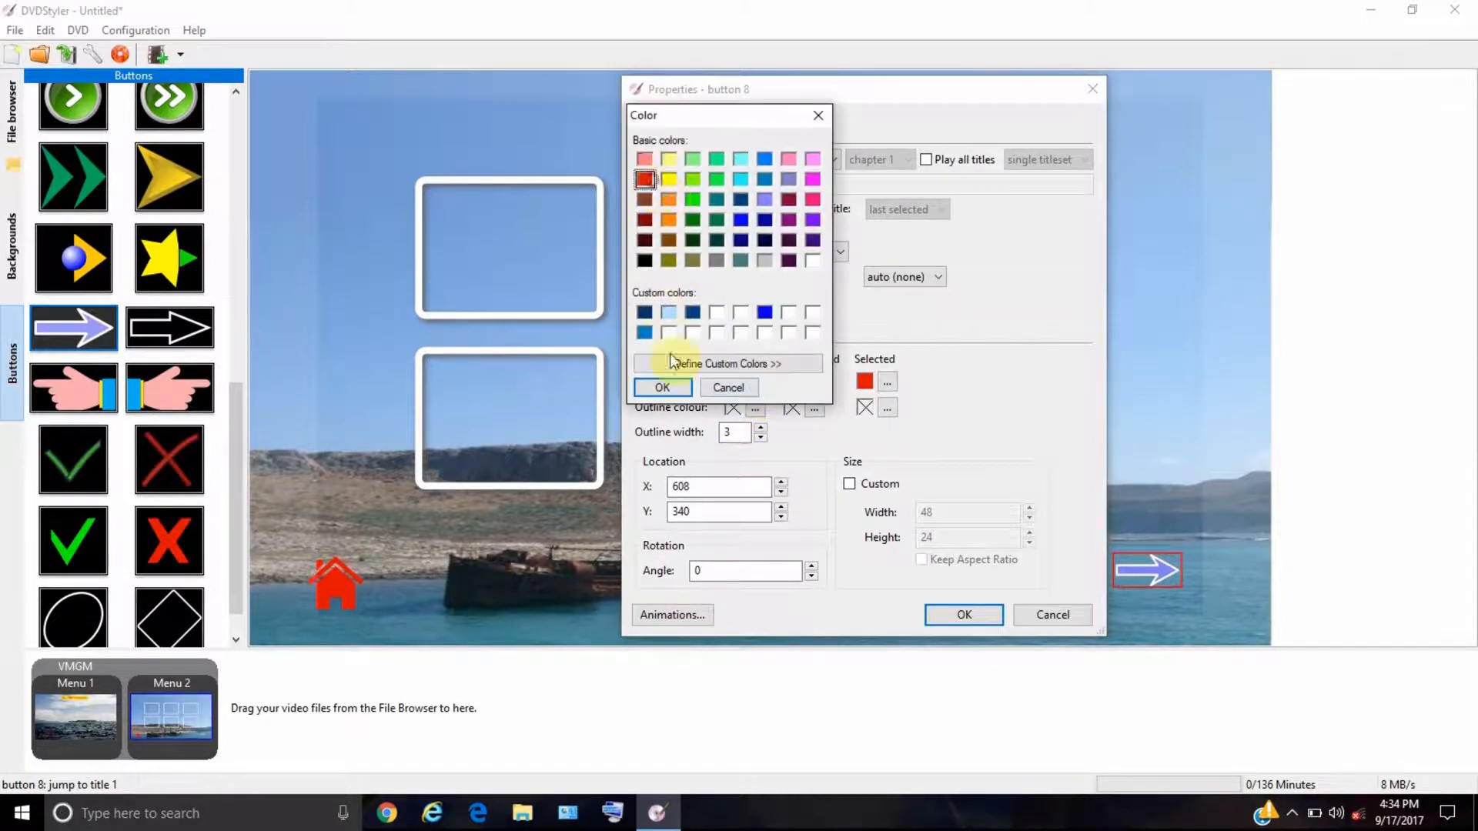
click(740, 218)
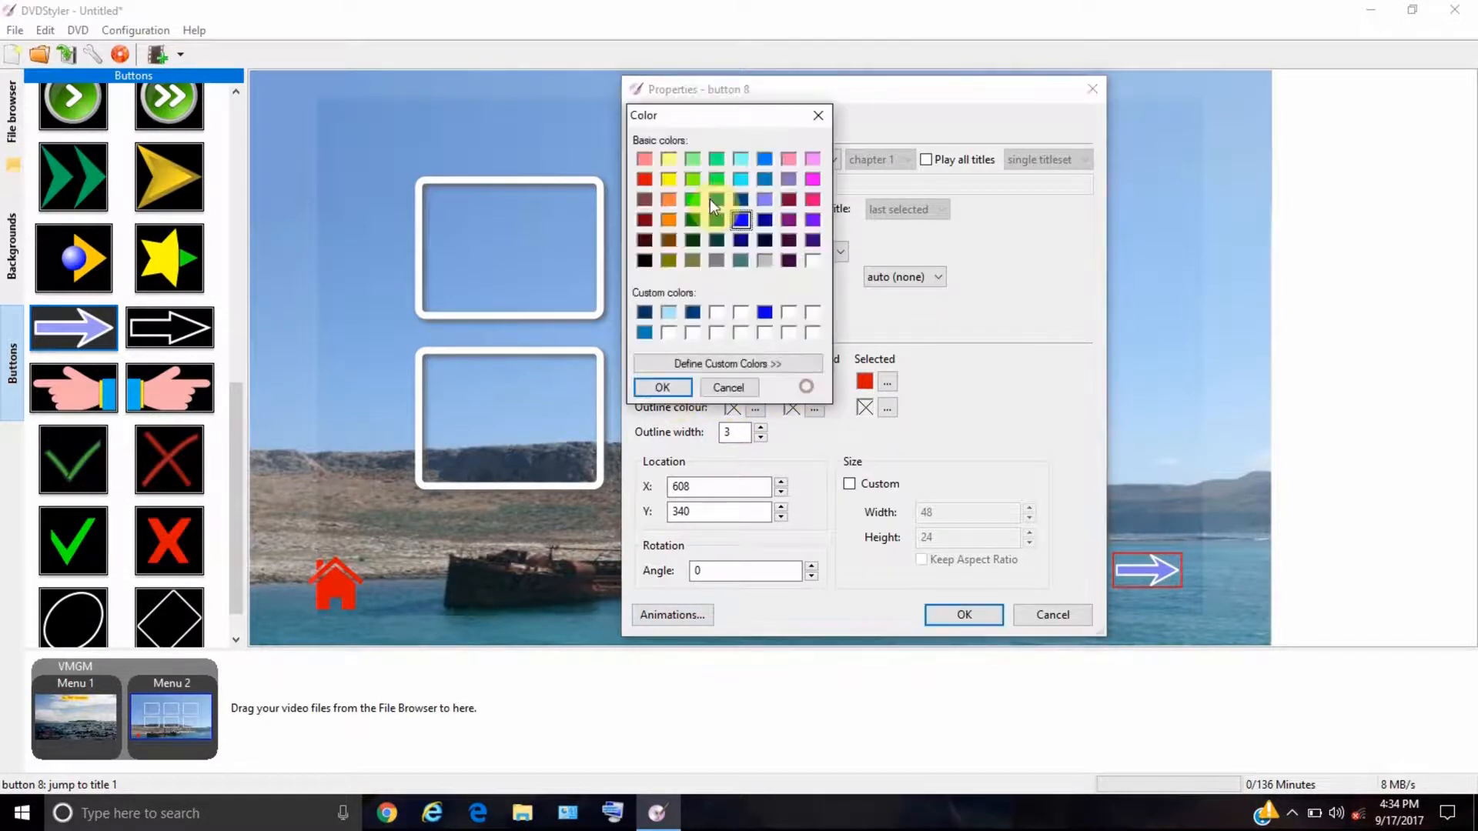
click(662, 388)
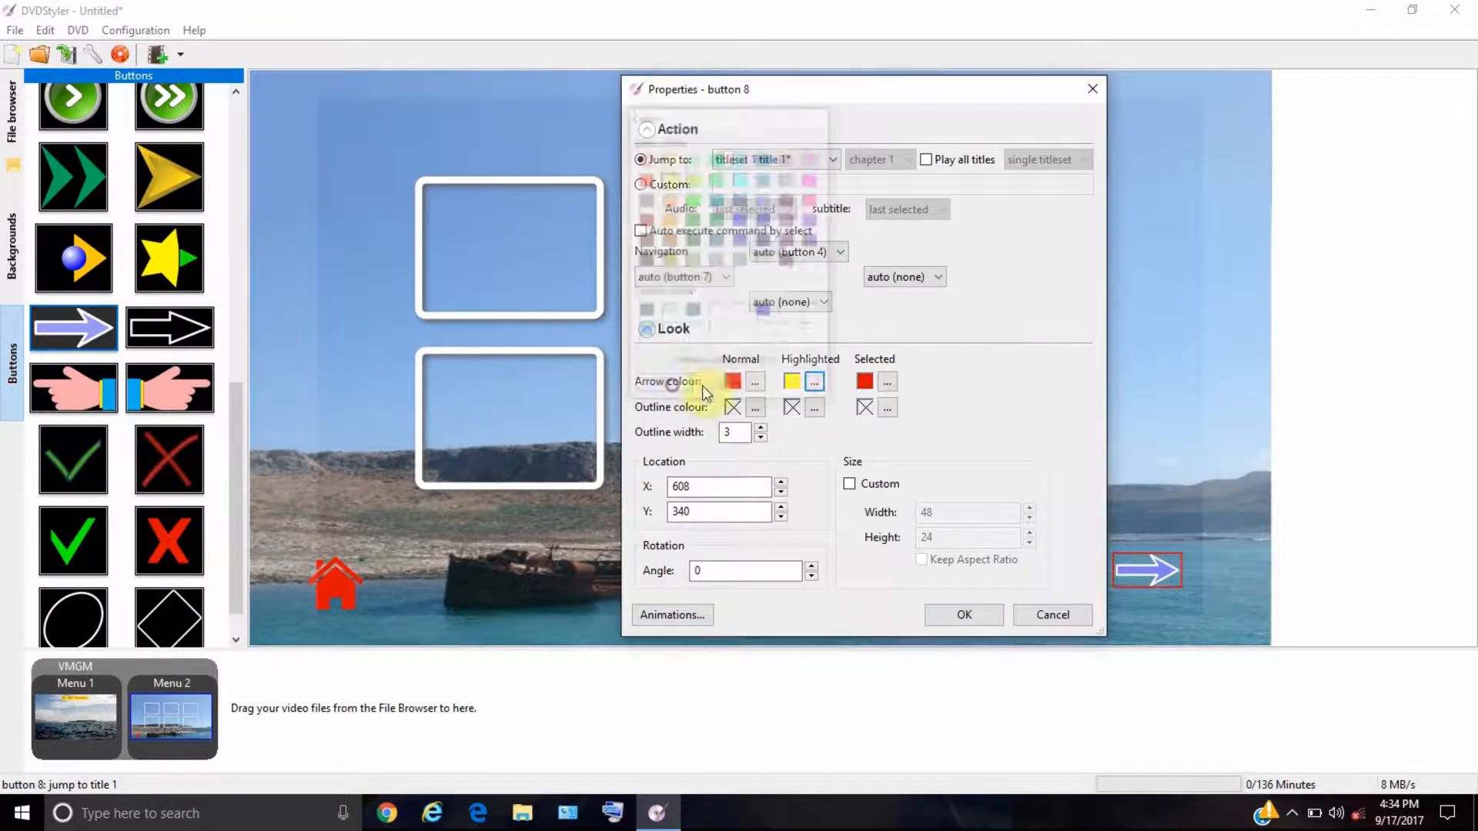
click(754, 381)
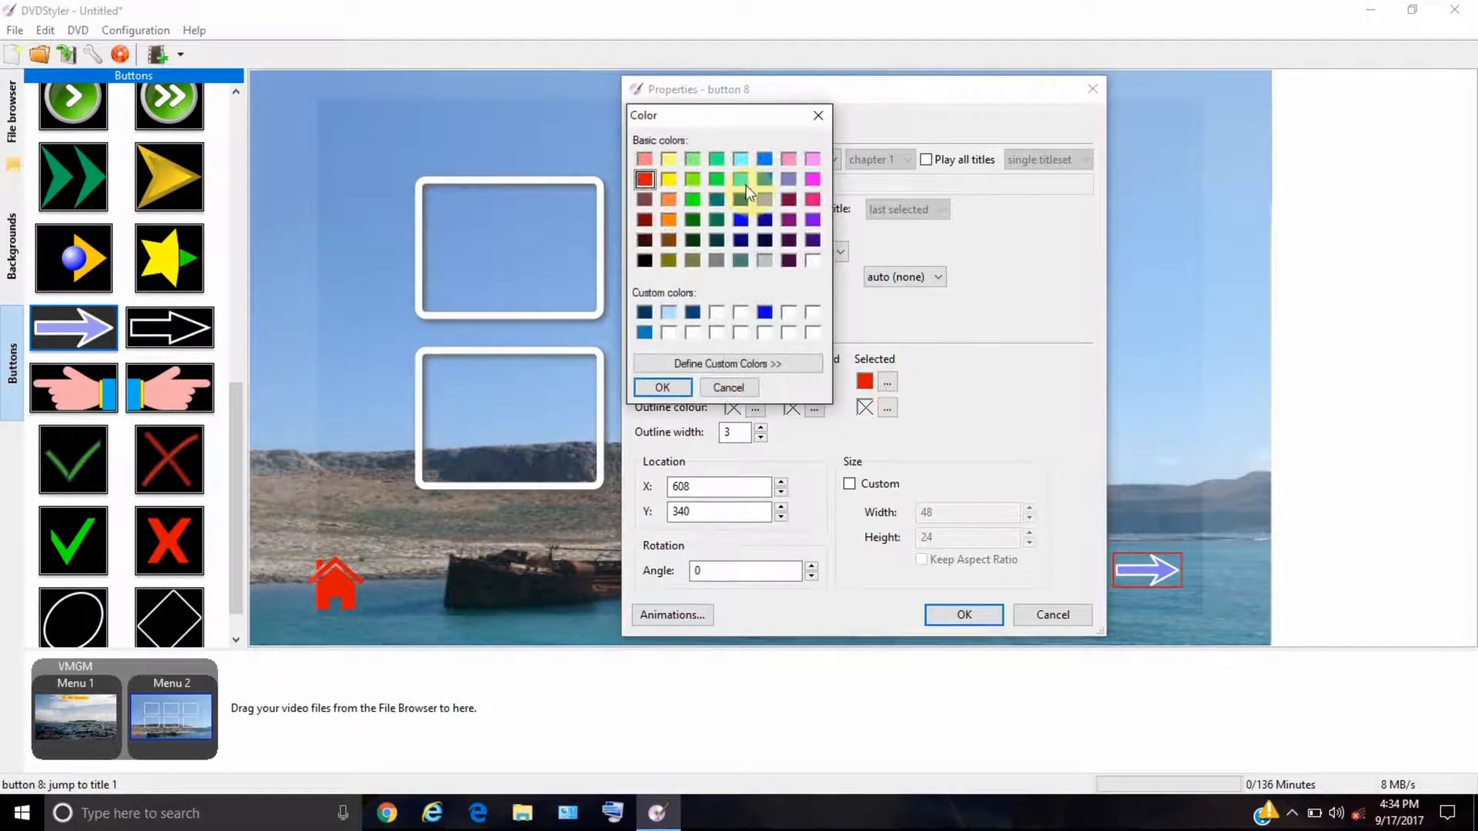
click(662, 387)
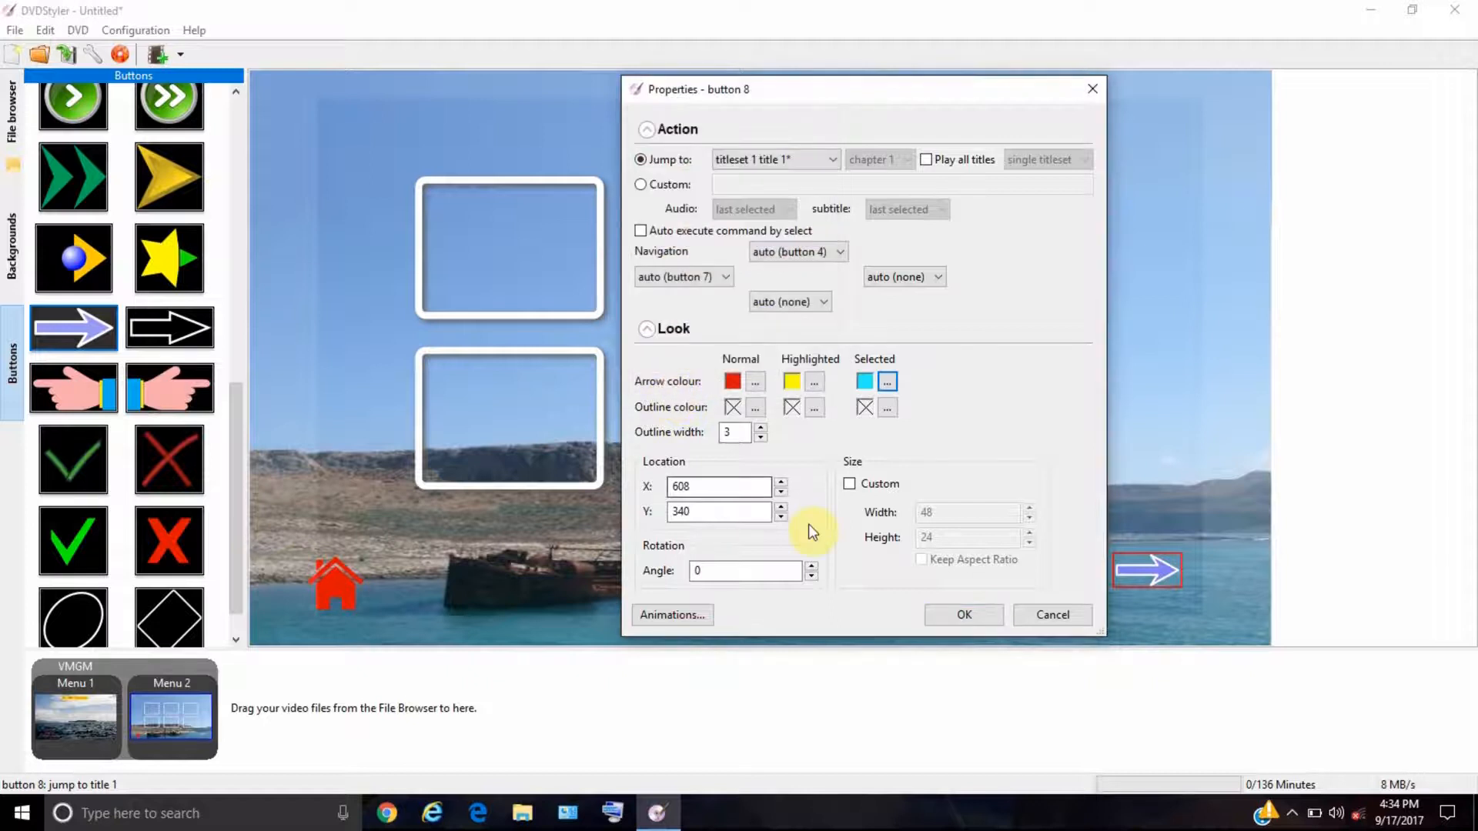
click(961, 614)
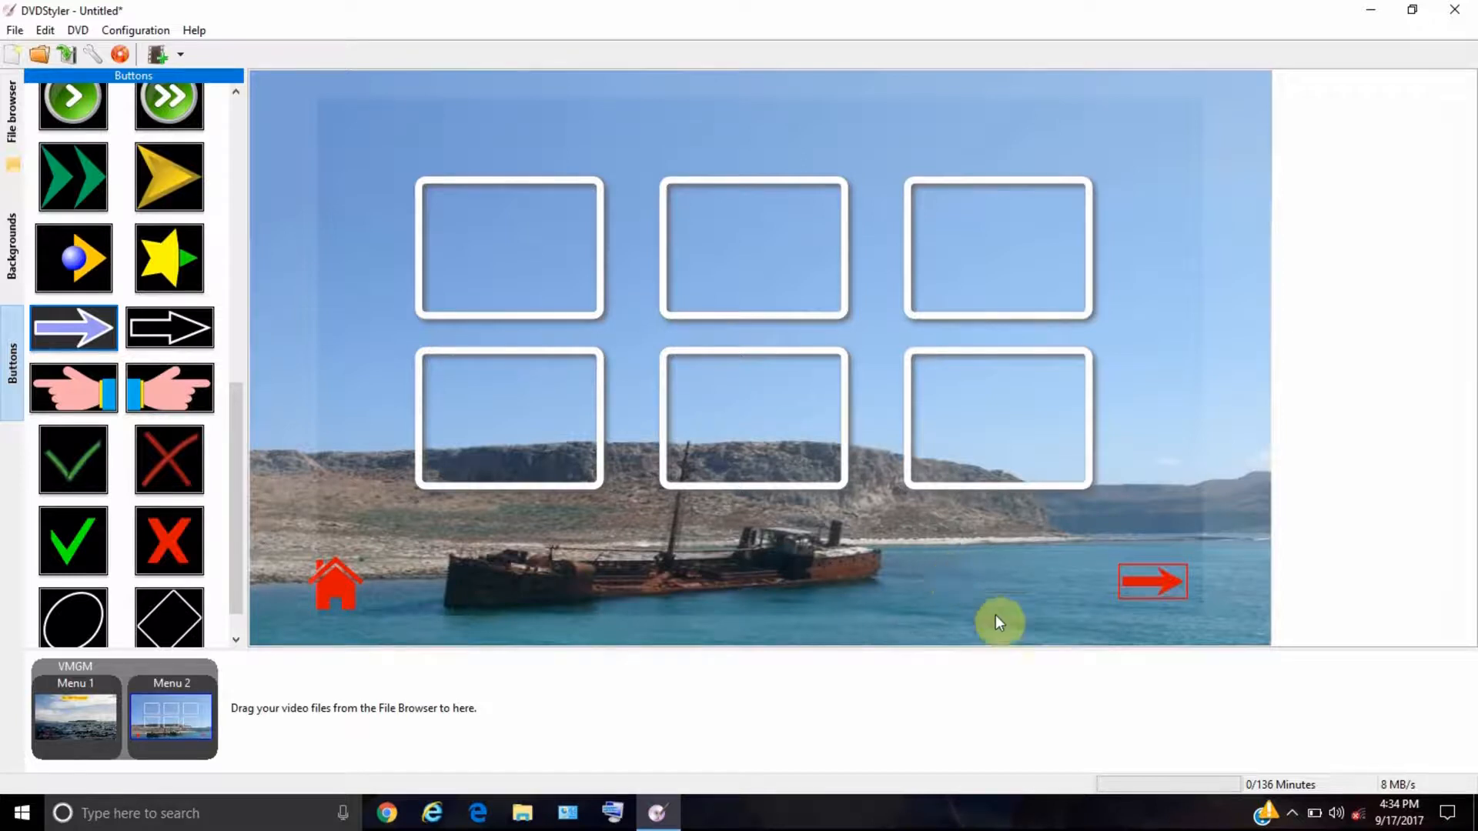
mouse_move(1009, 591)
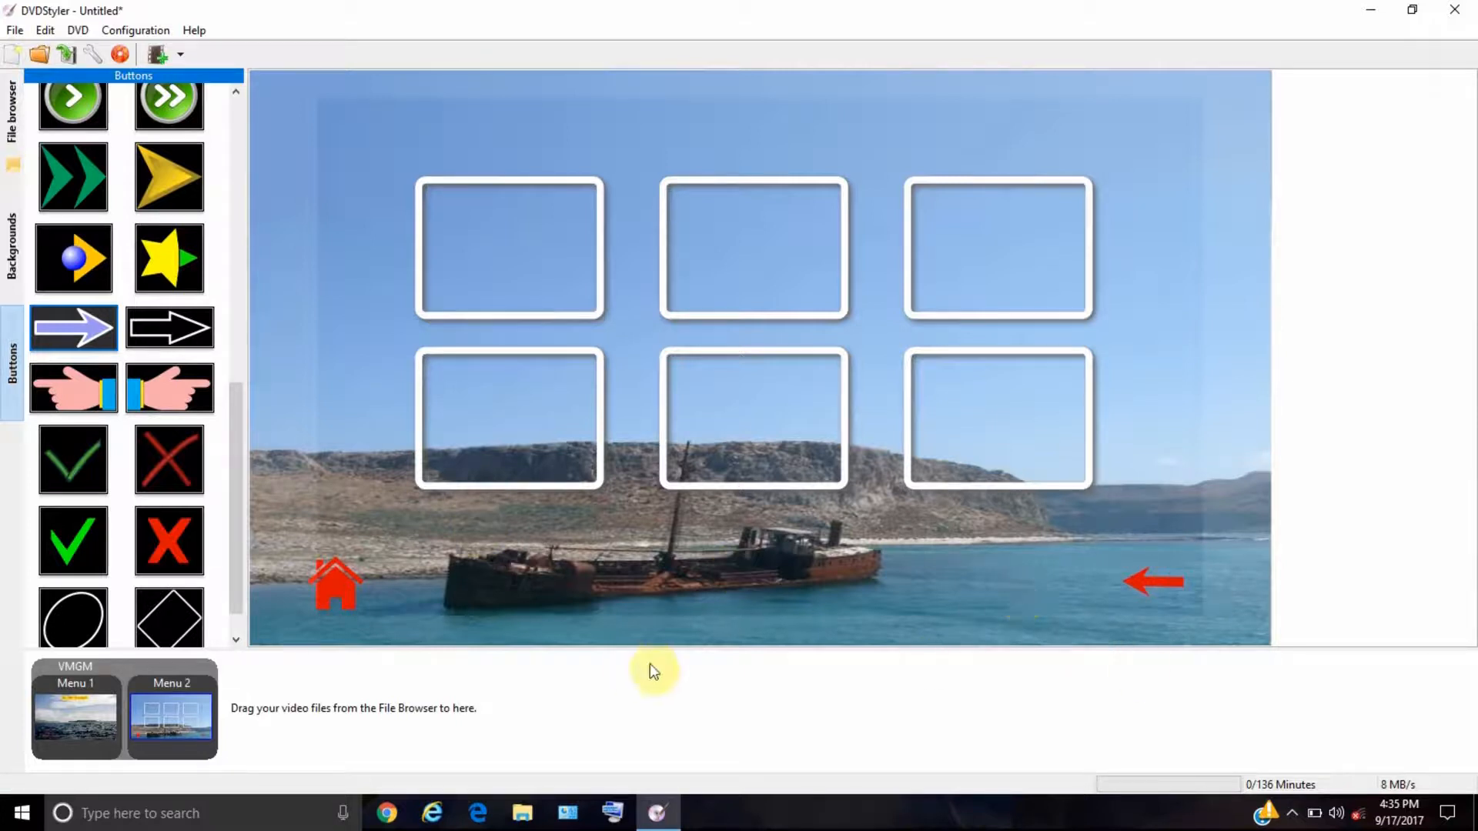
- Select the red arrow button on Menu 2 for deletion
click(1151, 580)
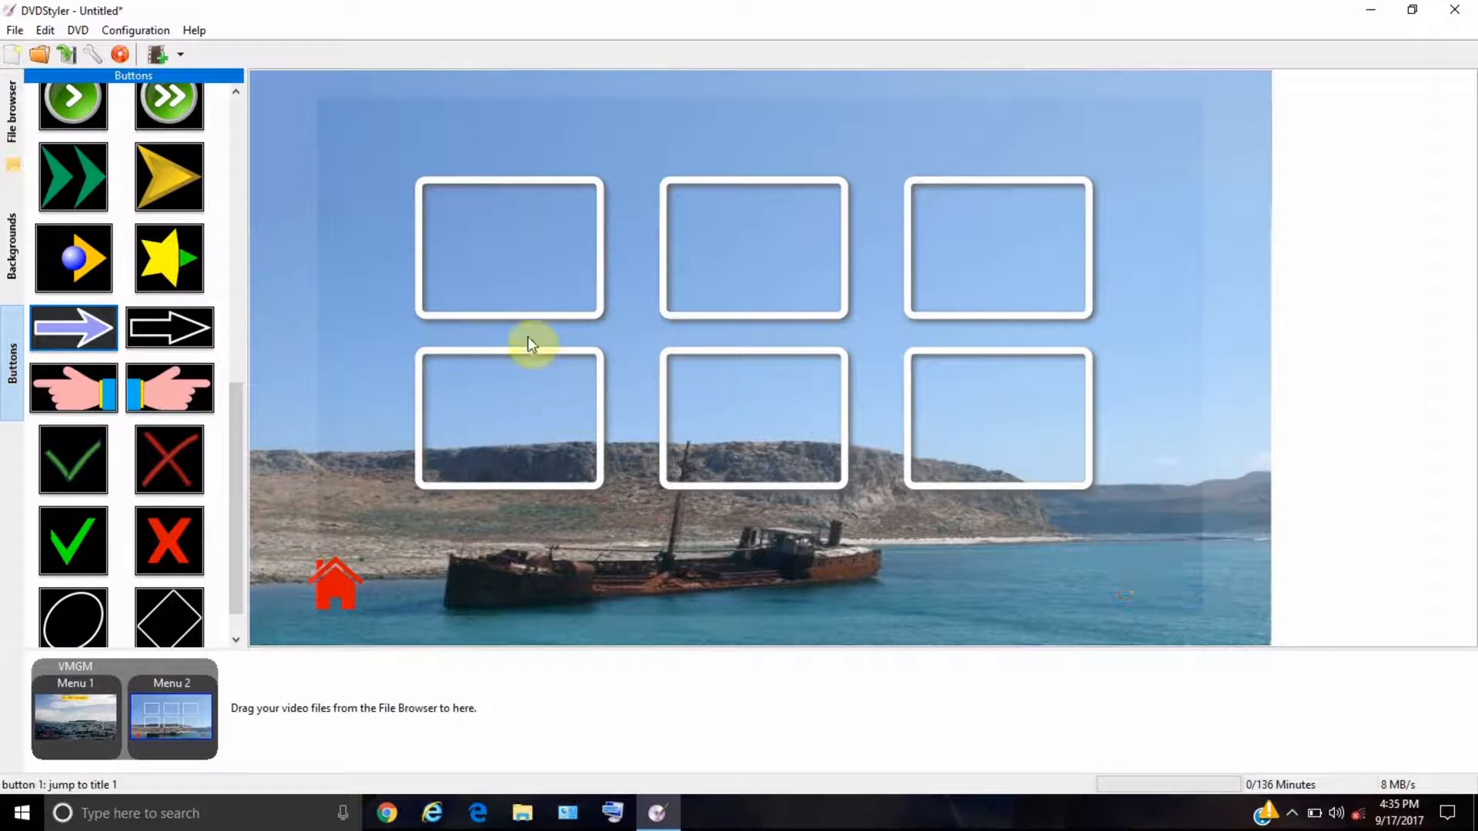
mouse_move(589, 245)
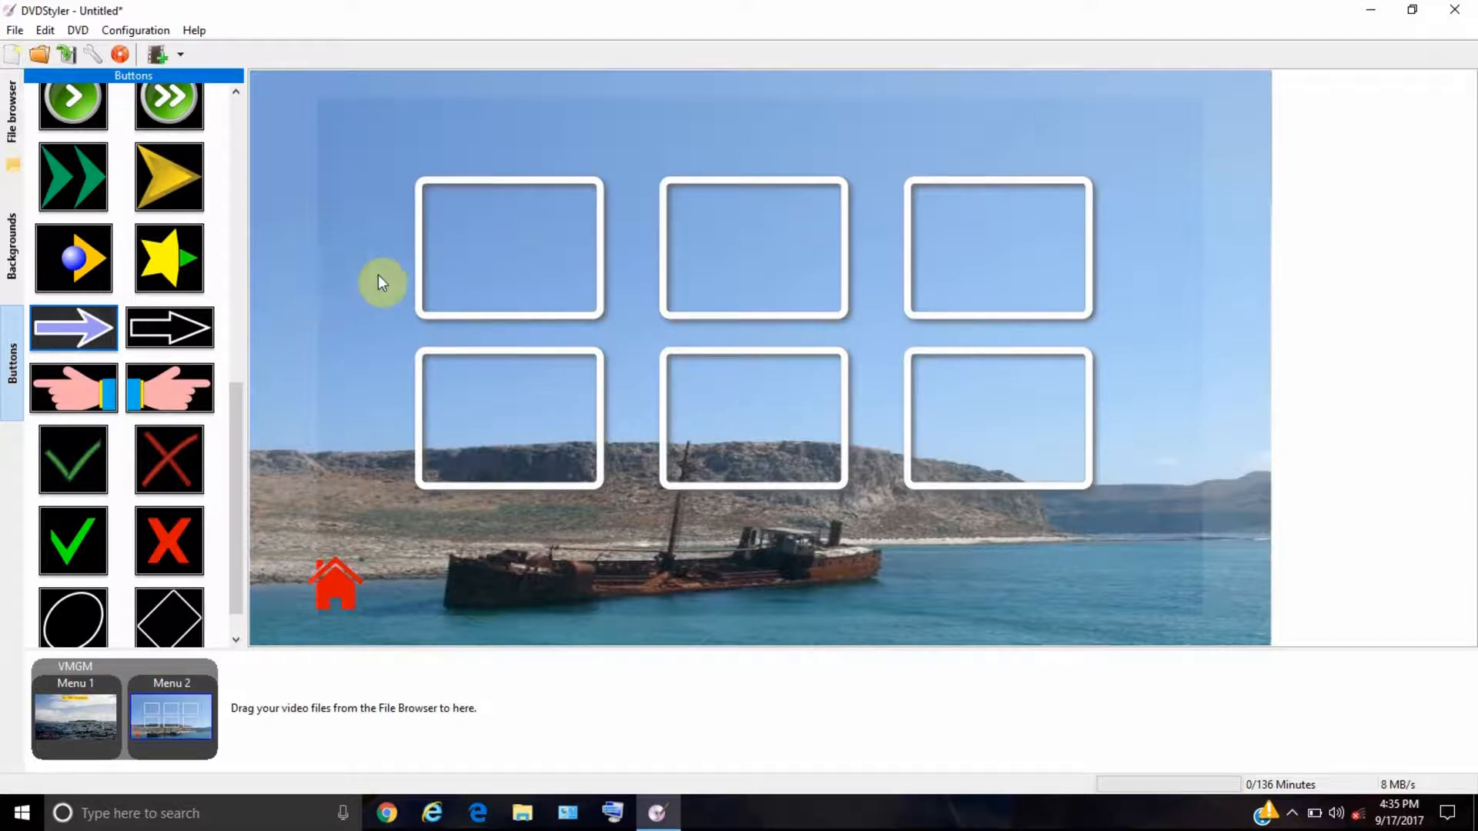
mouse_move(462, 348)
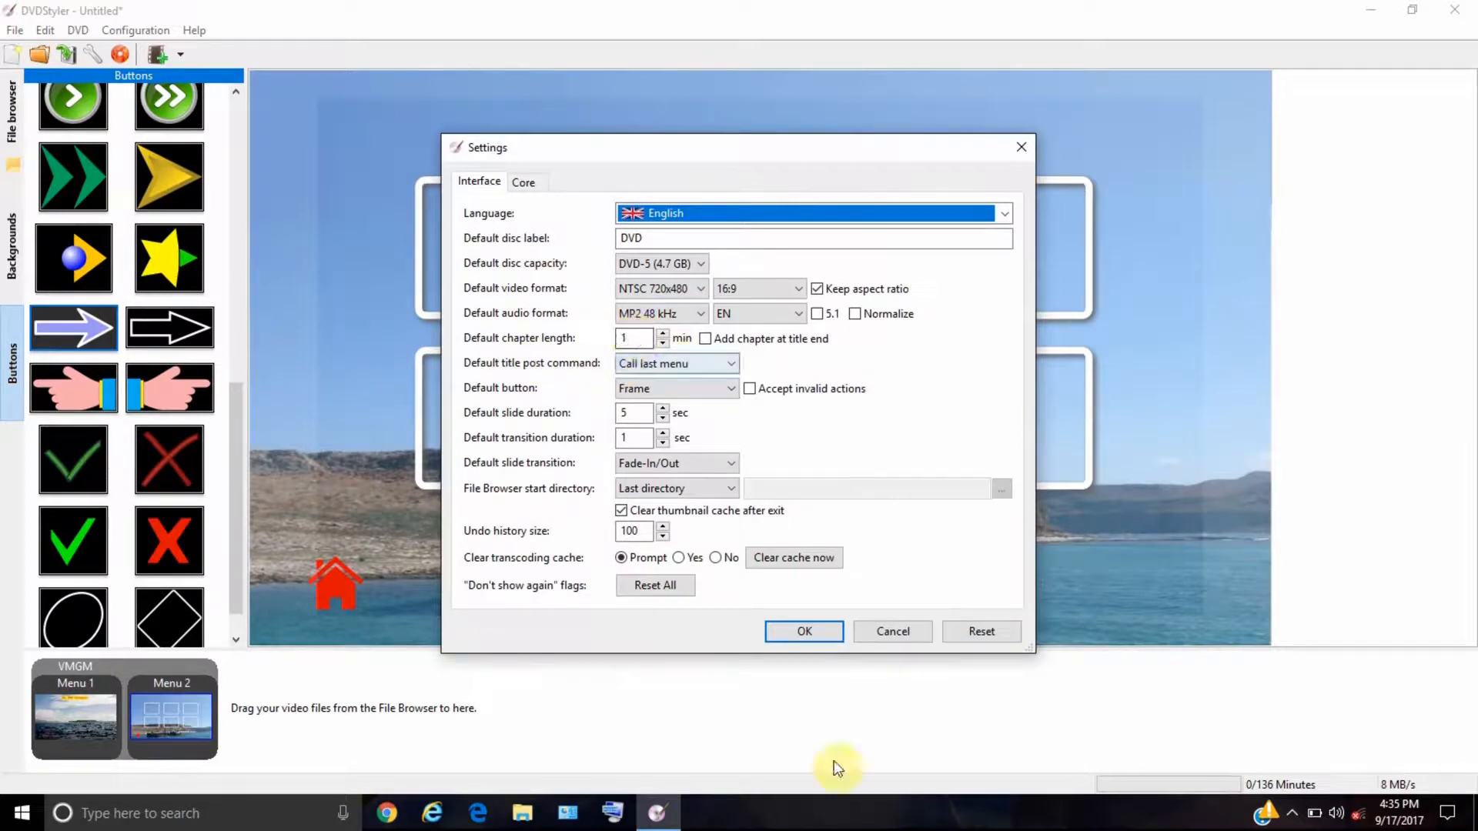
click(803, 631)
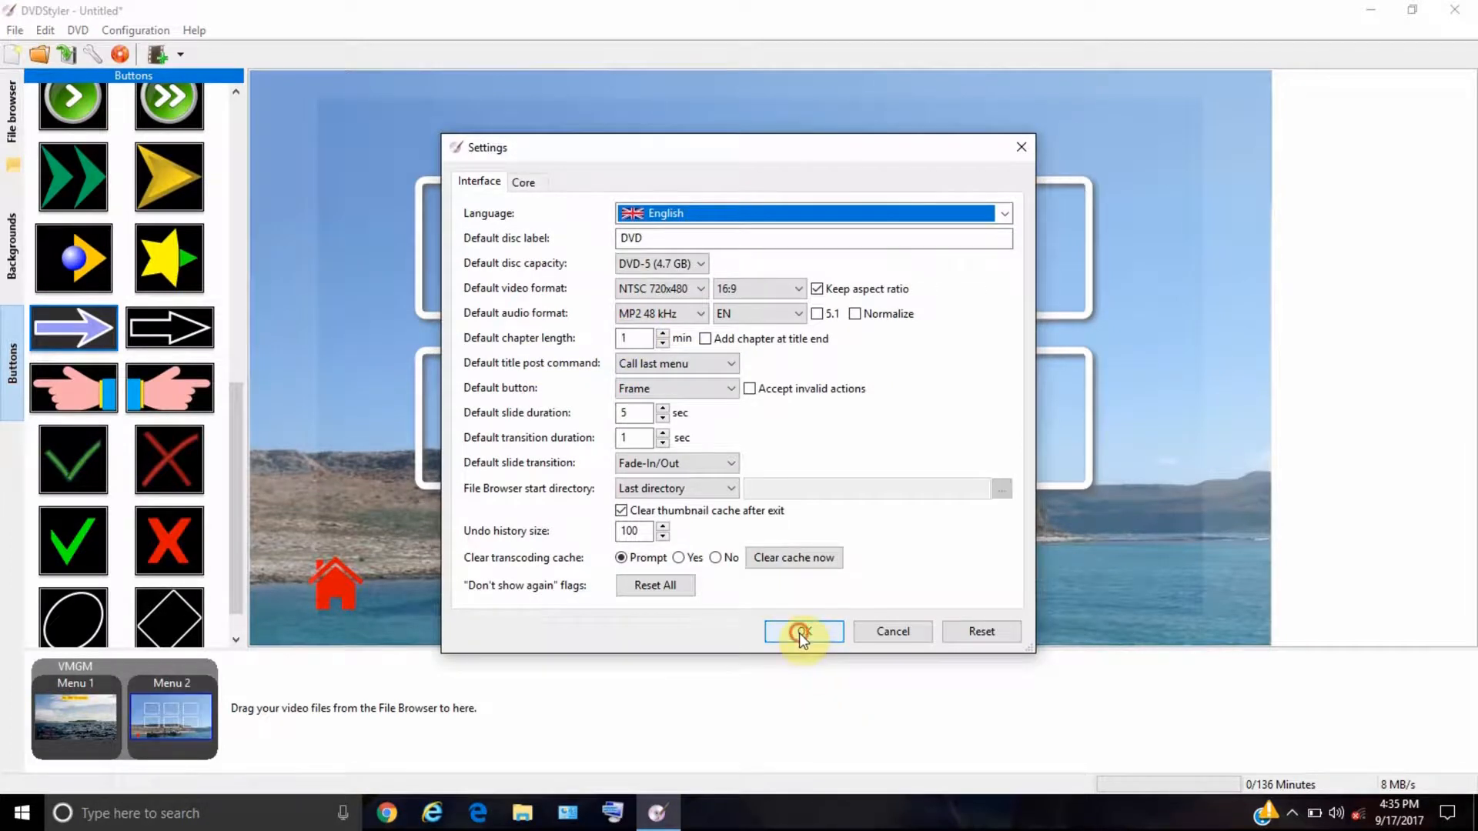
click(802, 632)
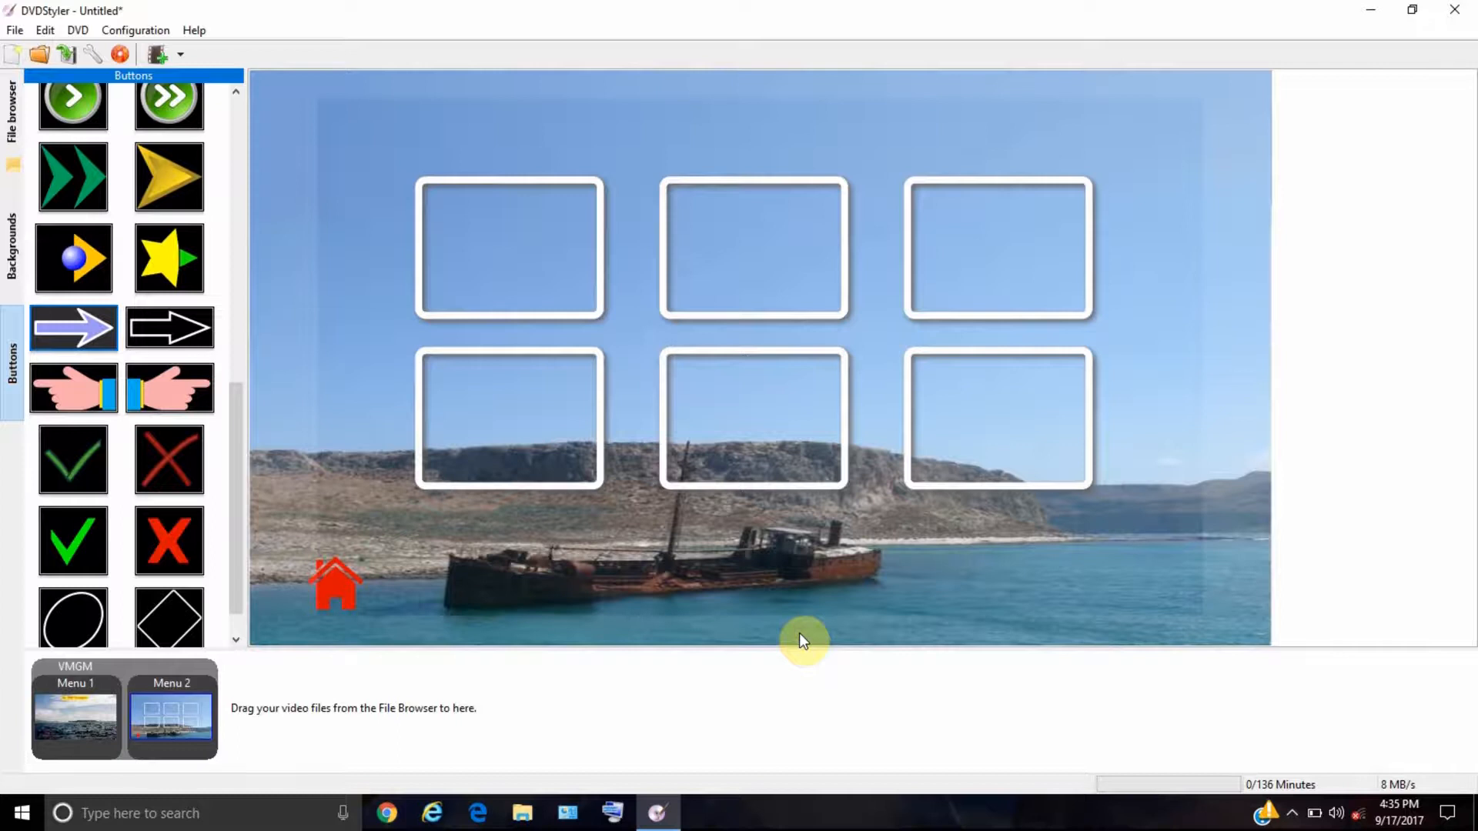
mouse_move(604, 630)
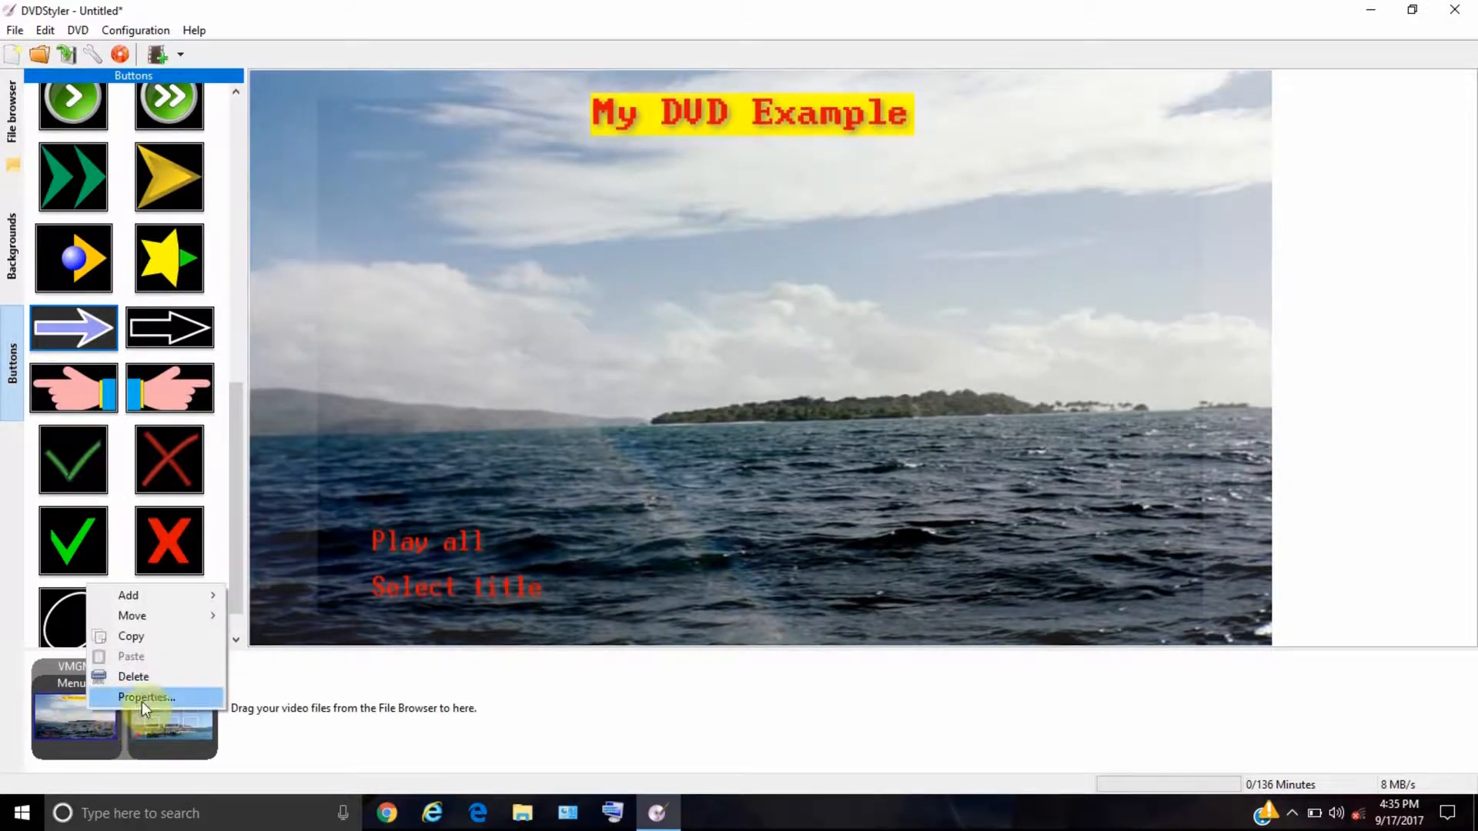
- Set a track from Music > Stopmotion Music as background audio for Menu 1 and Menu 2
click(144, 697)
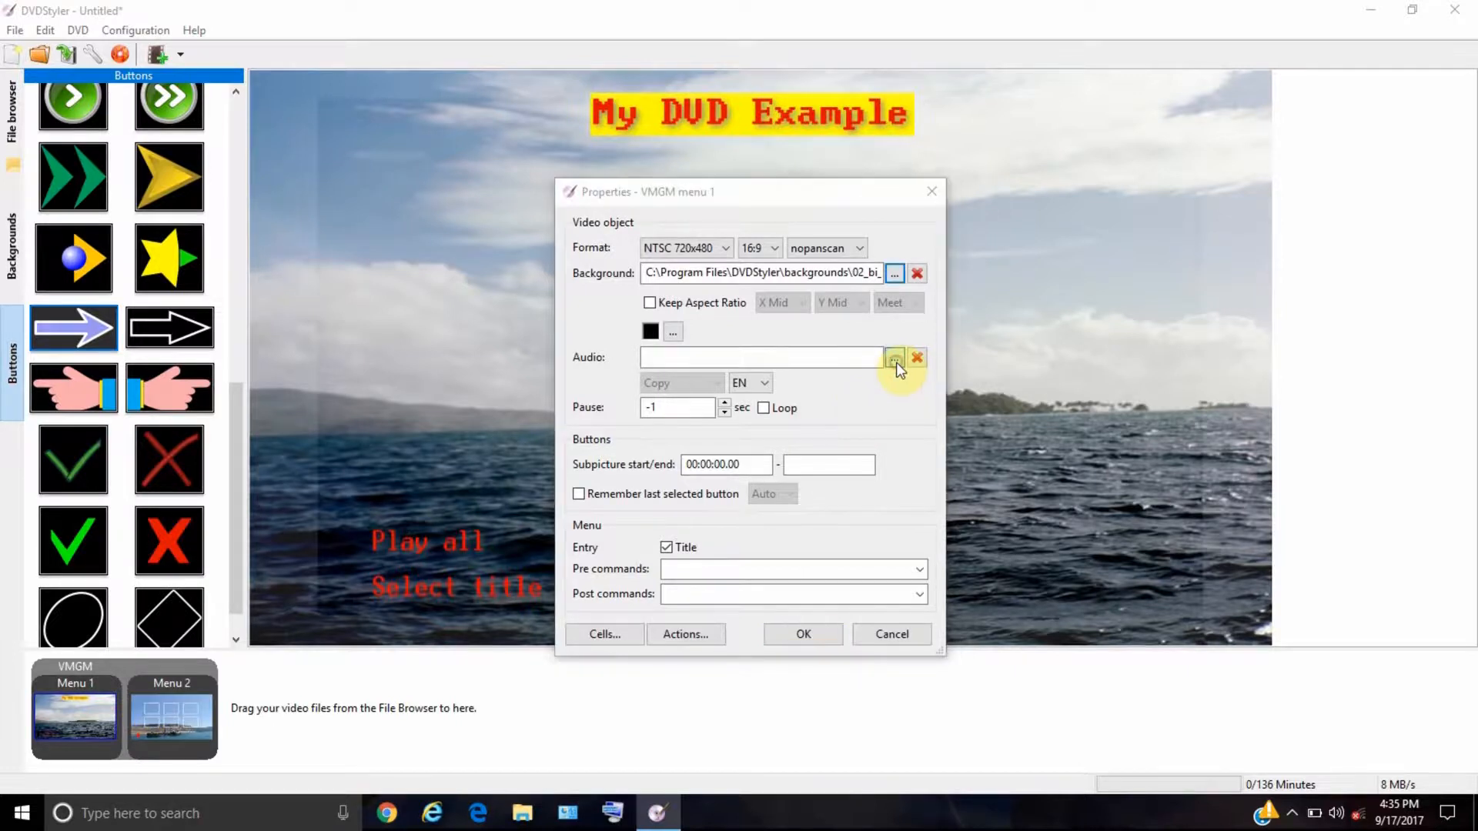
click(893, 357)
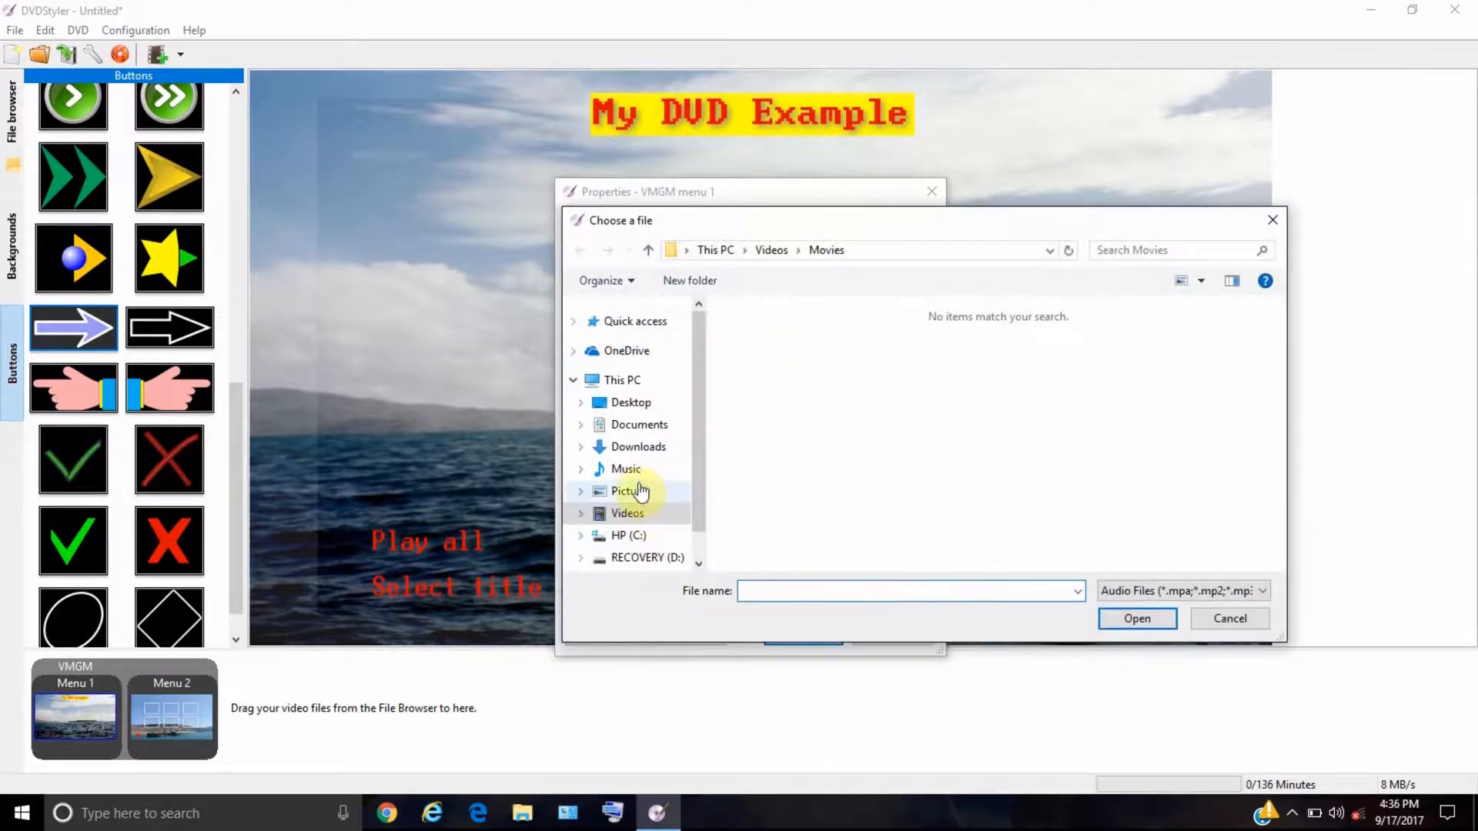
click(625, 469)
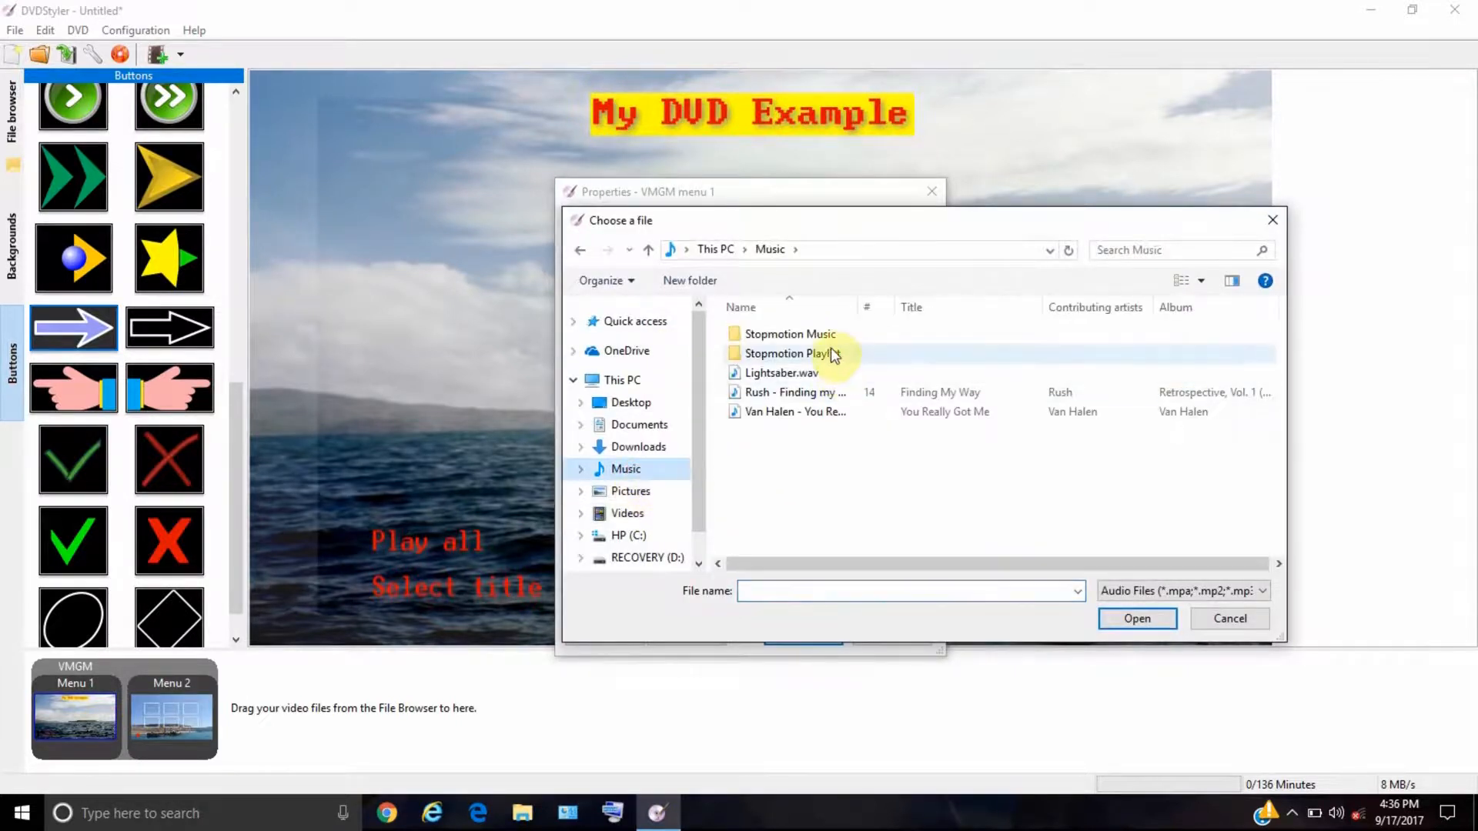
double_click(790, 333)
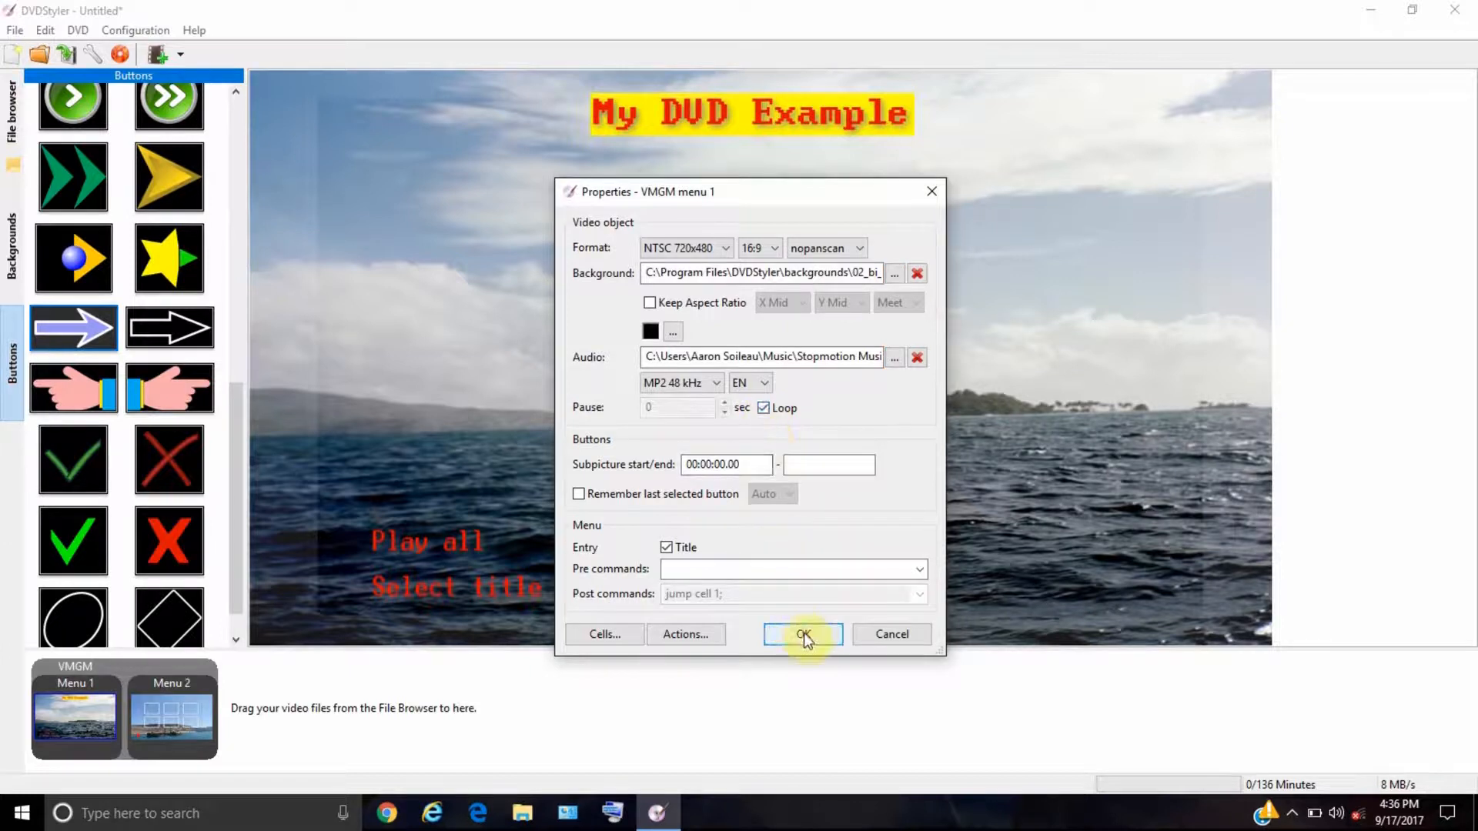
click(802, 634)
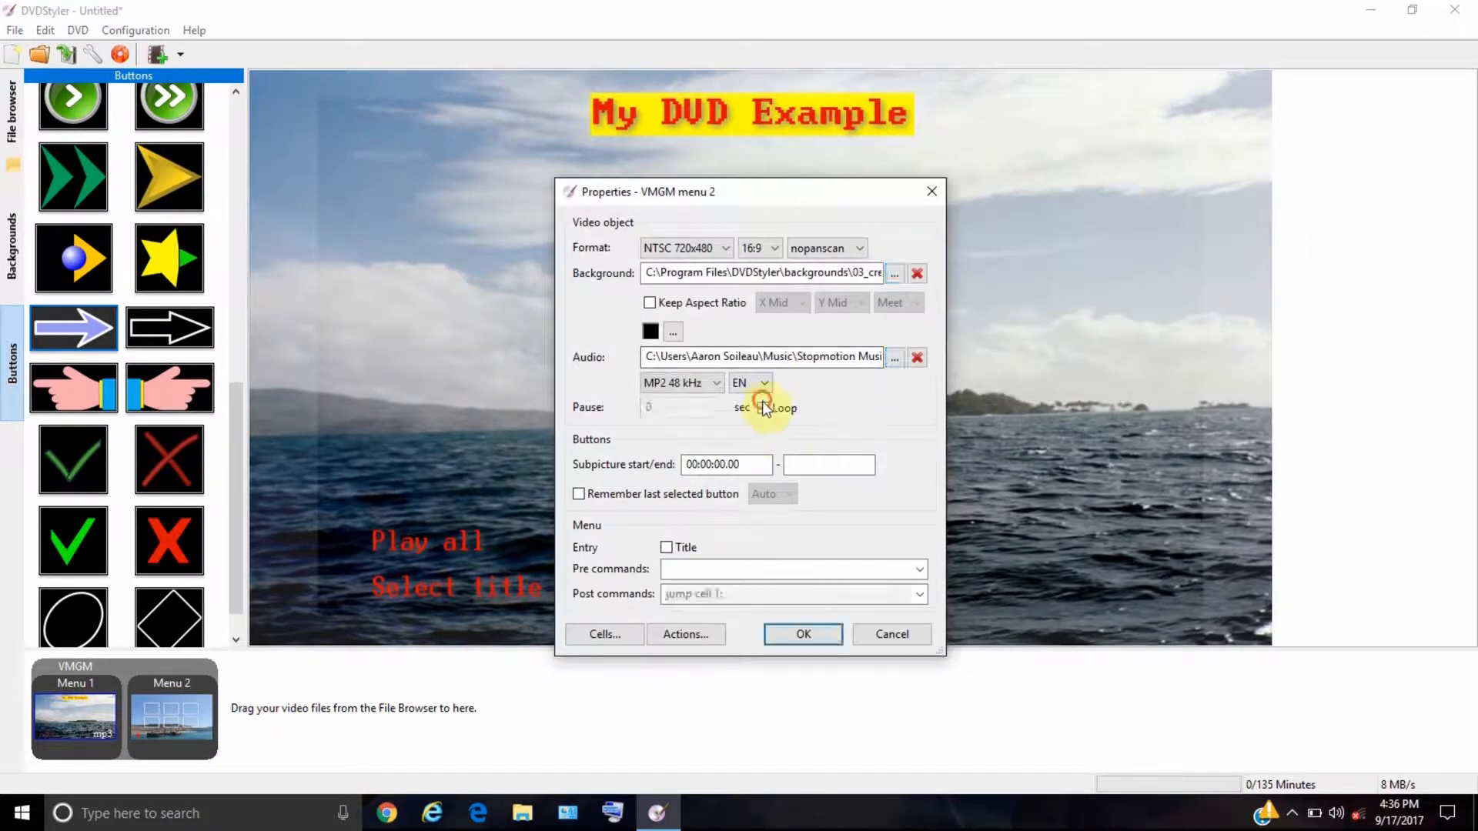
click(802, 633)
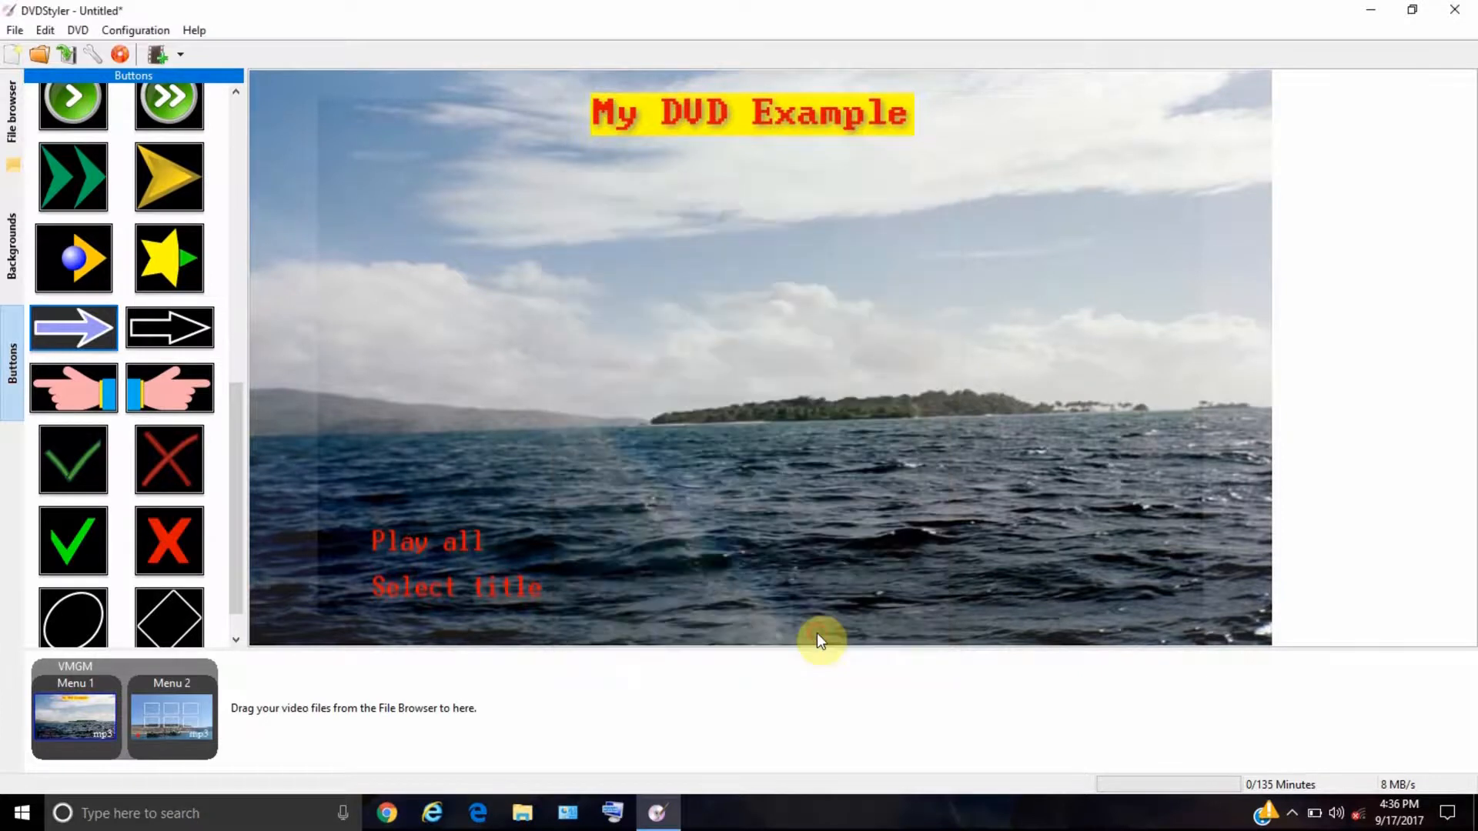
mouse_move(726, 328)
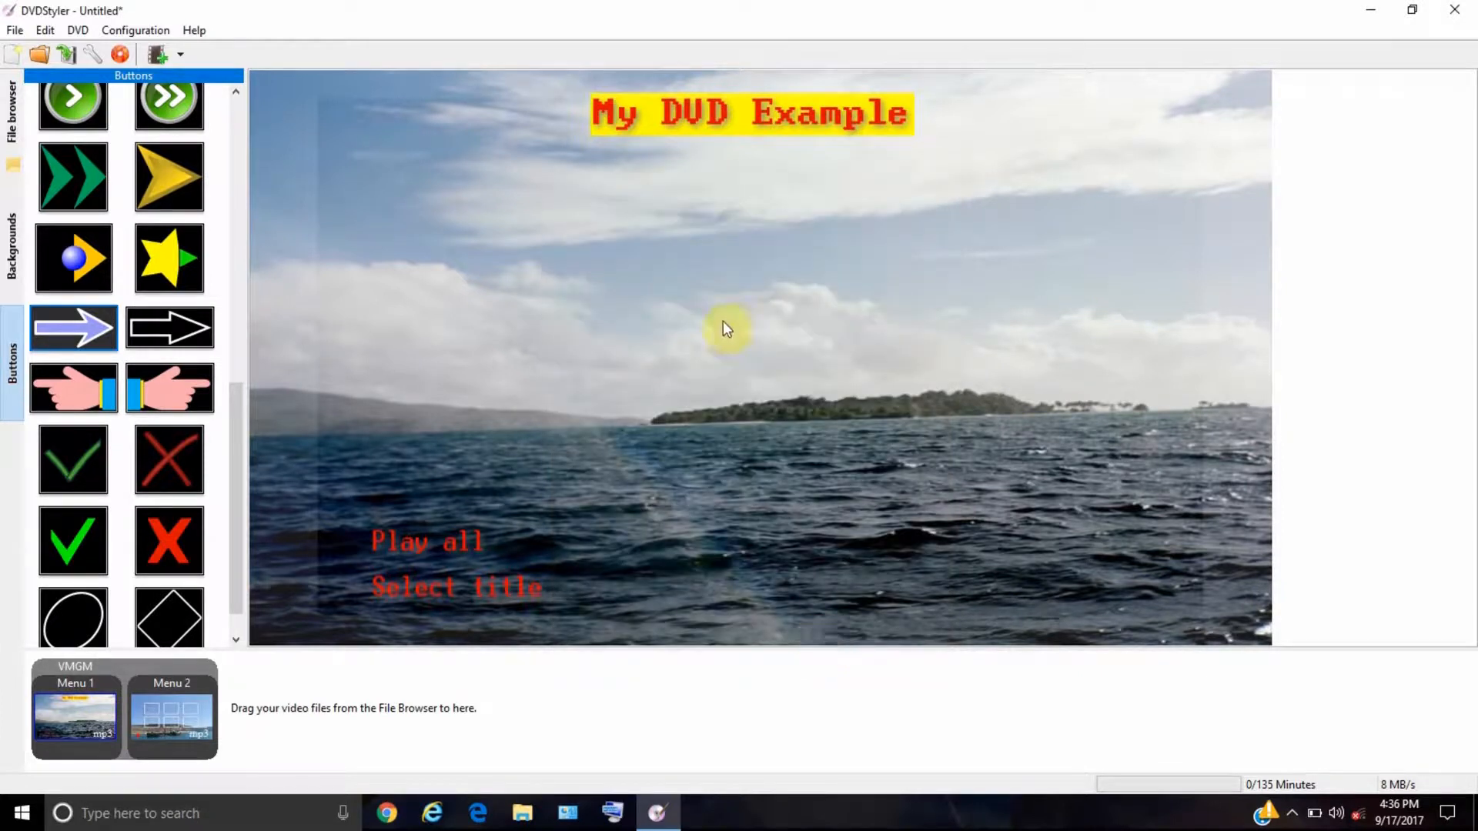
mouse_move(716, 390)
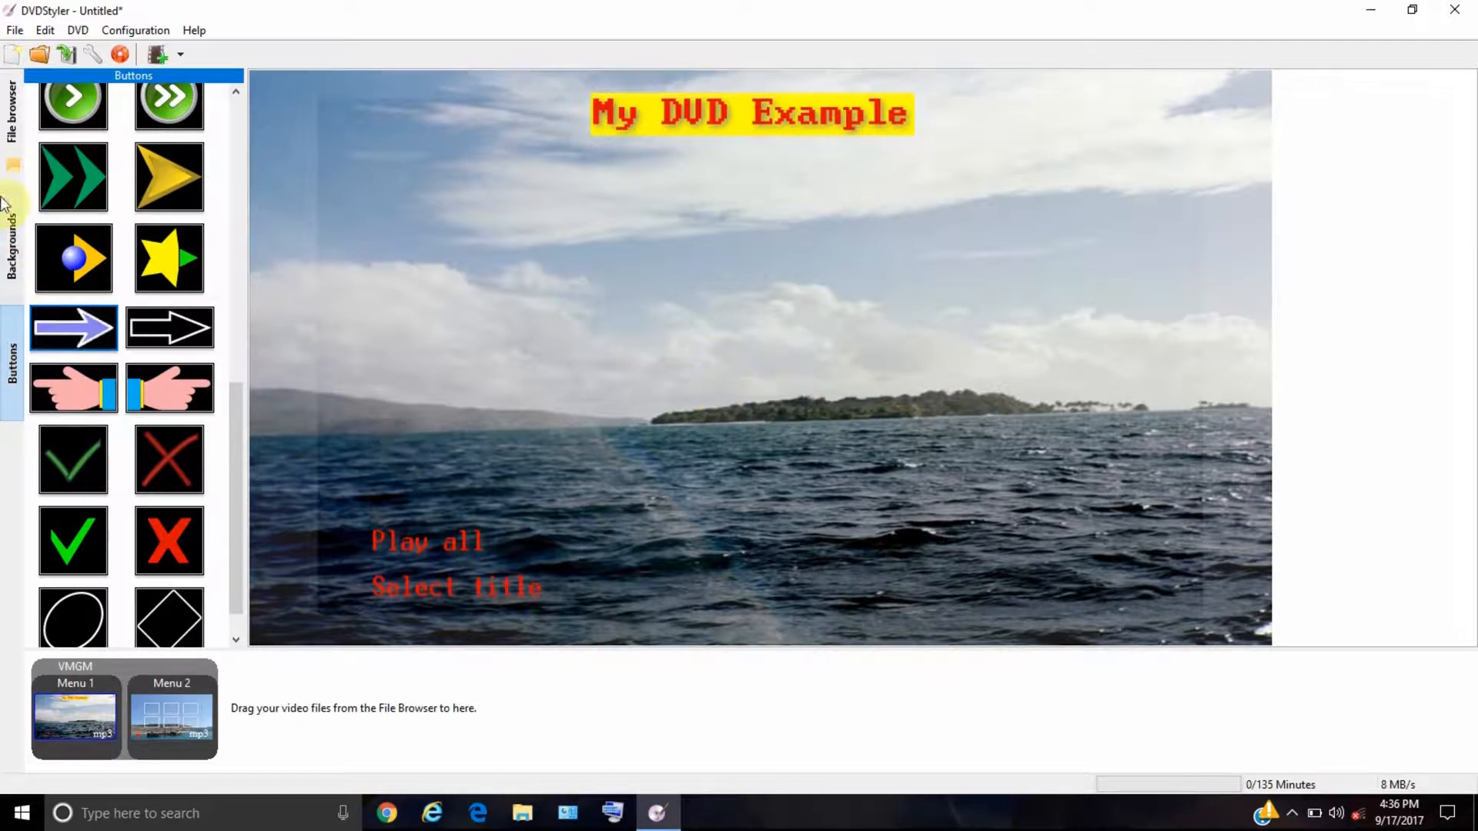
mouse_move(480, 504)
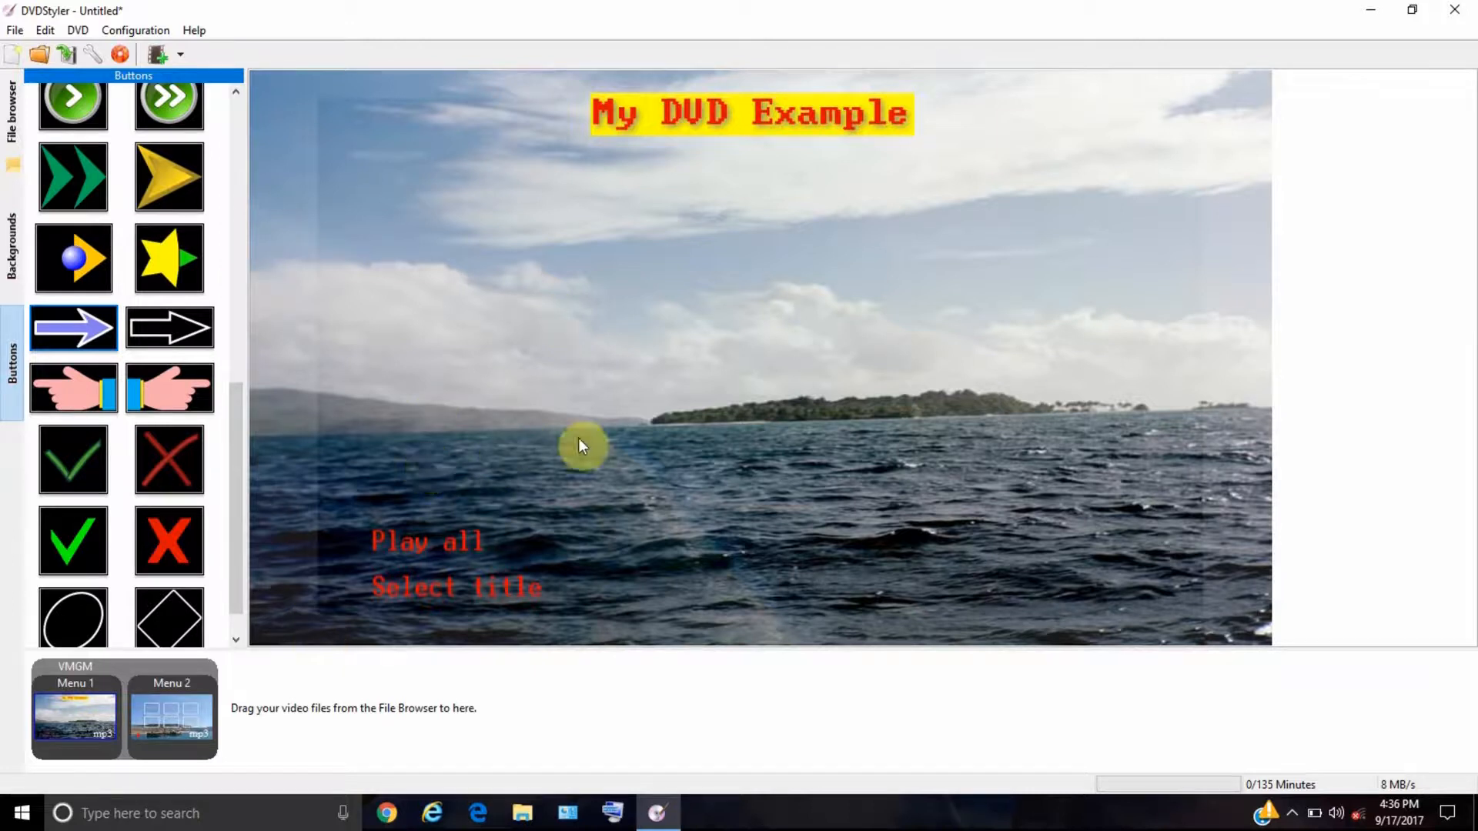
click(79, 30)
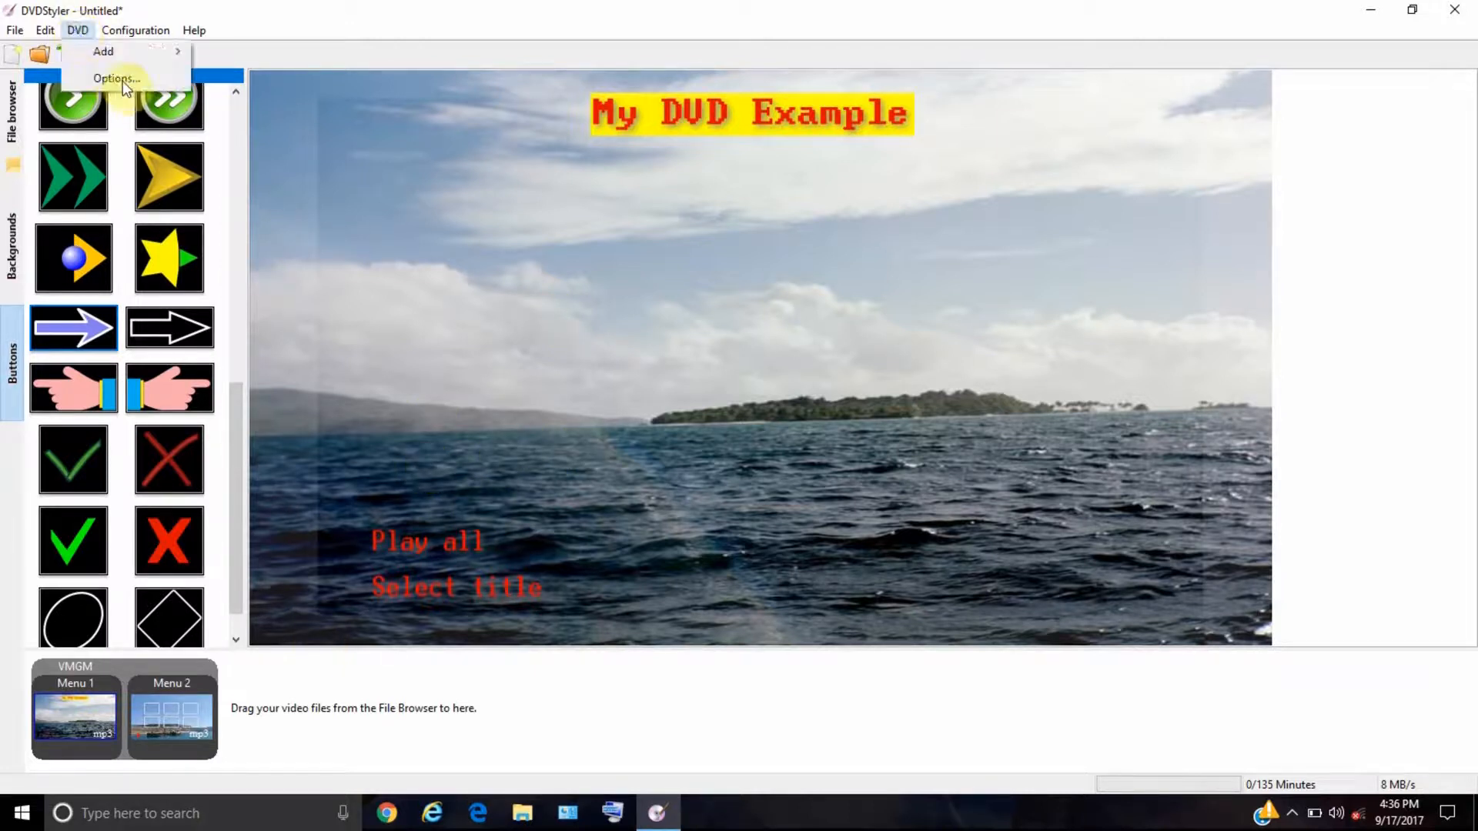
click(116, 78)
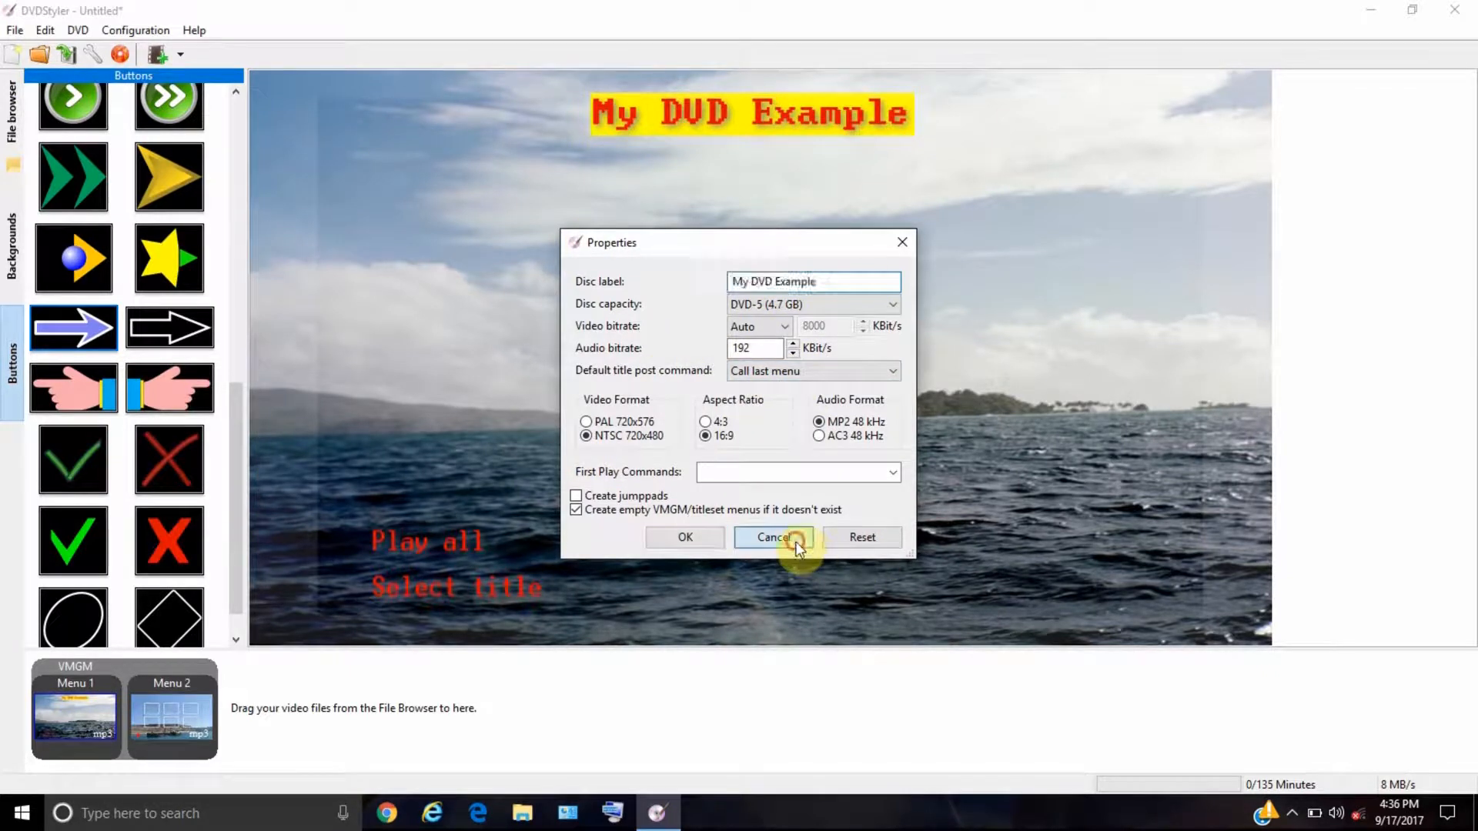
click(773, 537)
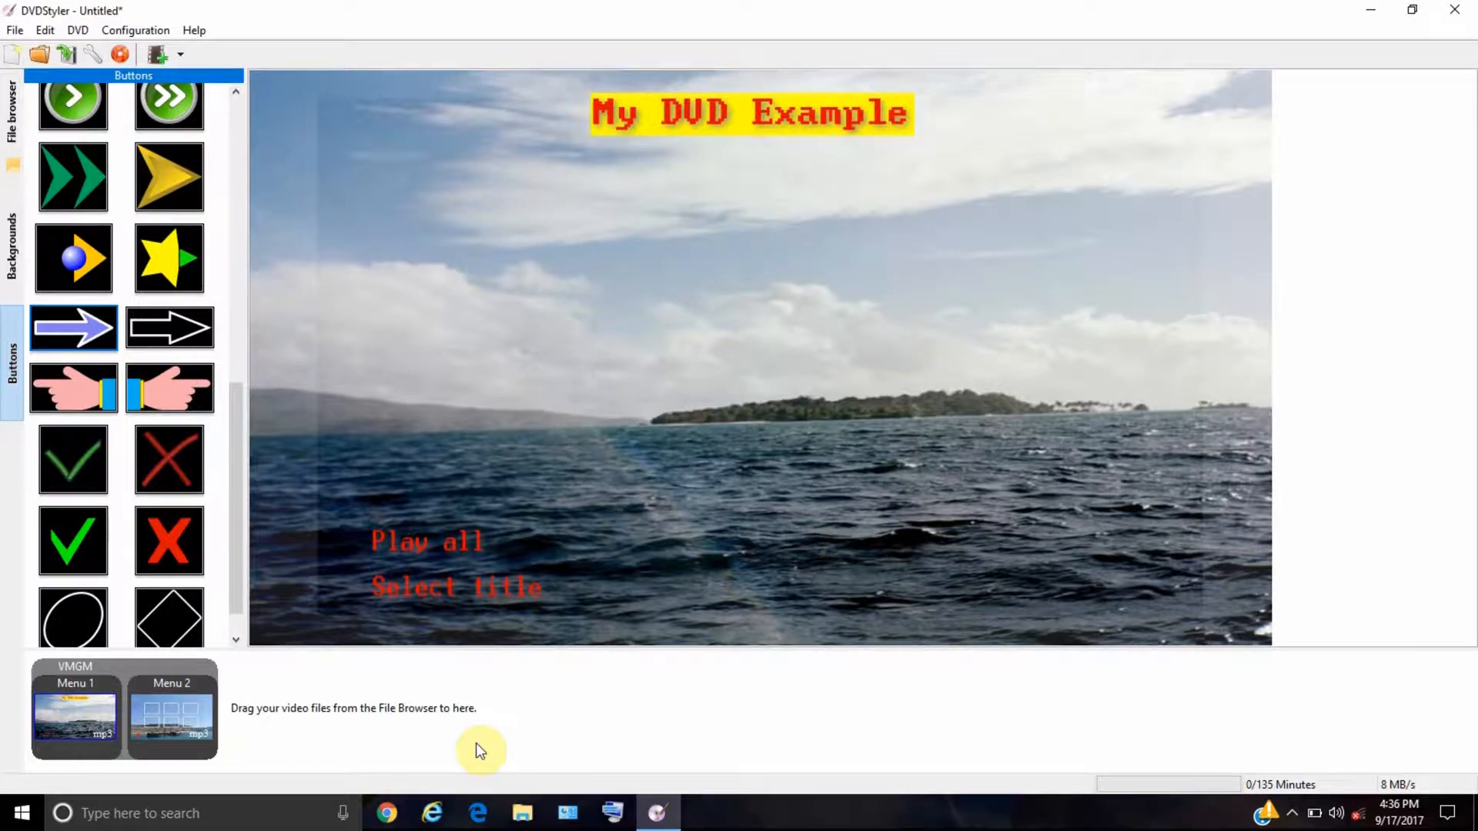
mouse_move(561, 509)
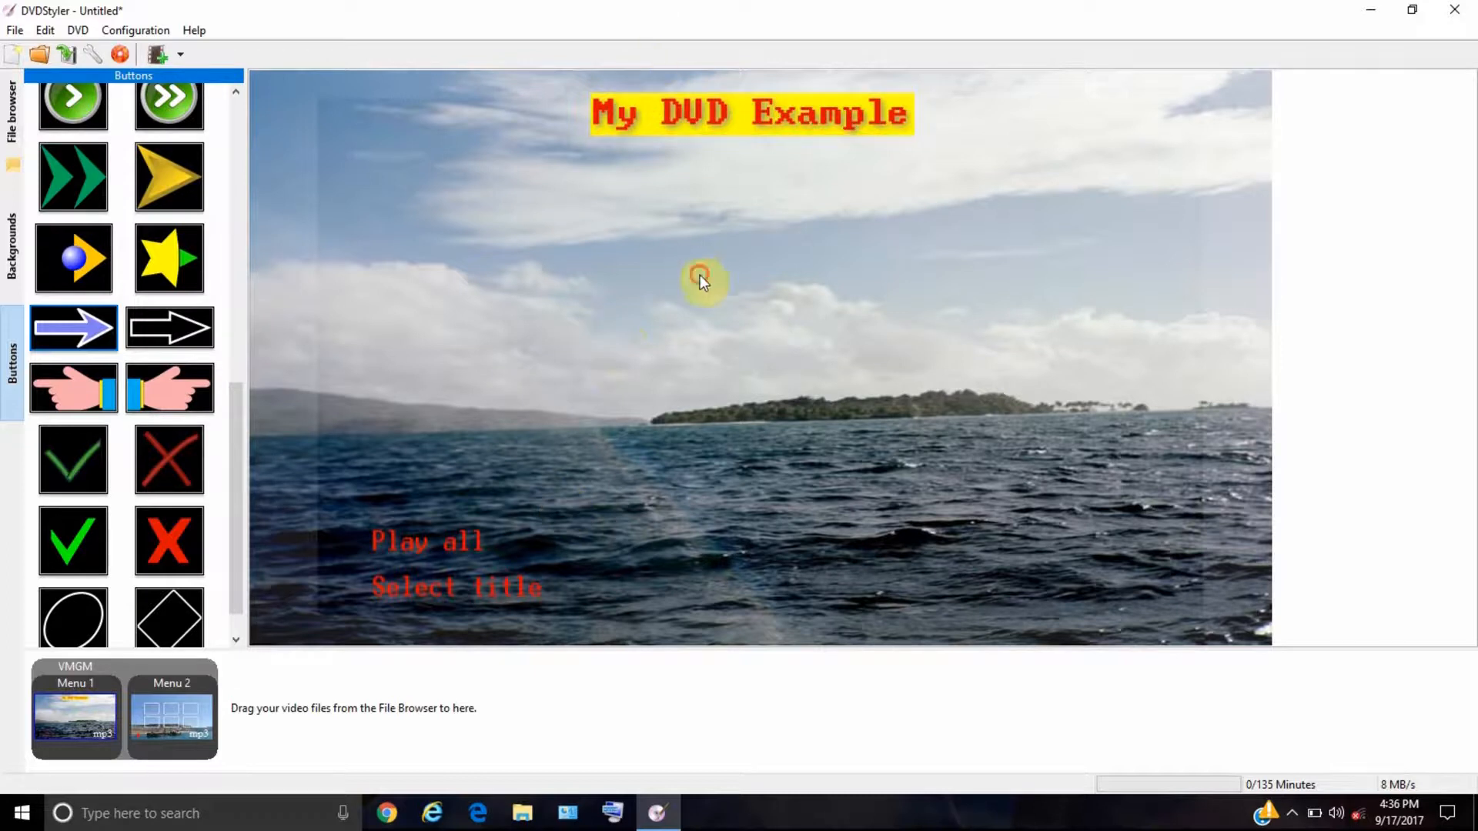
mouse_move(617, 446)
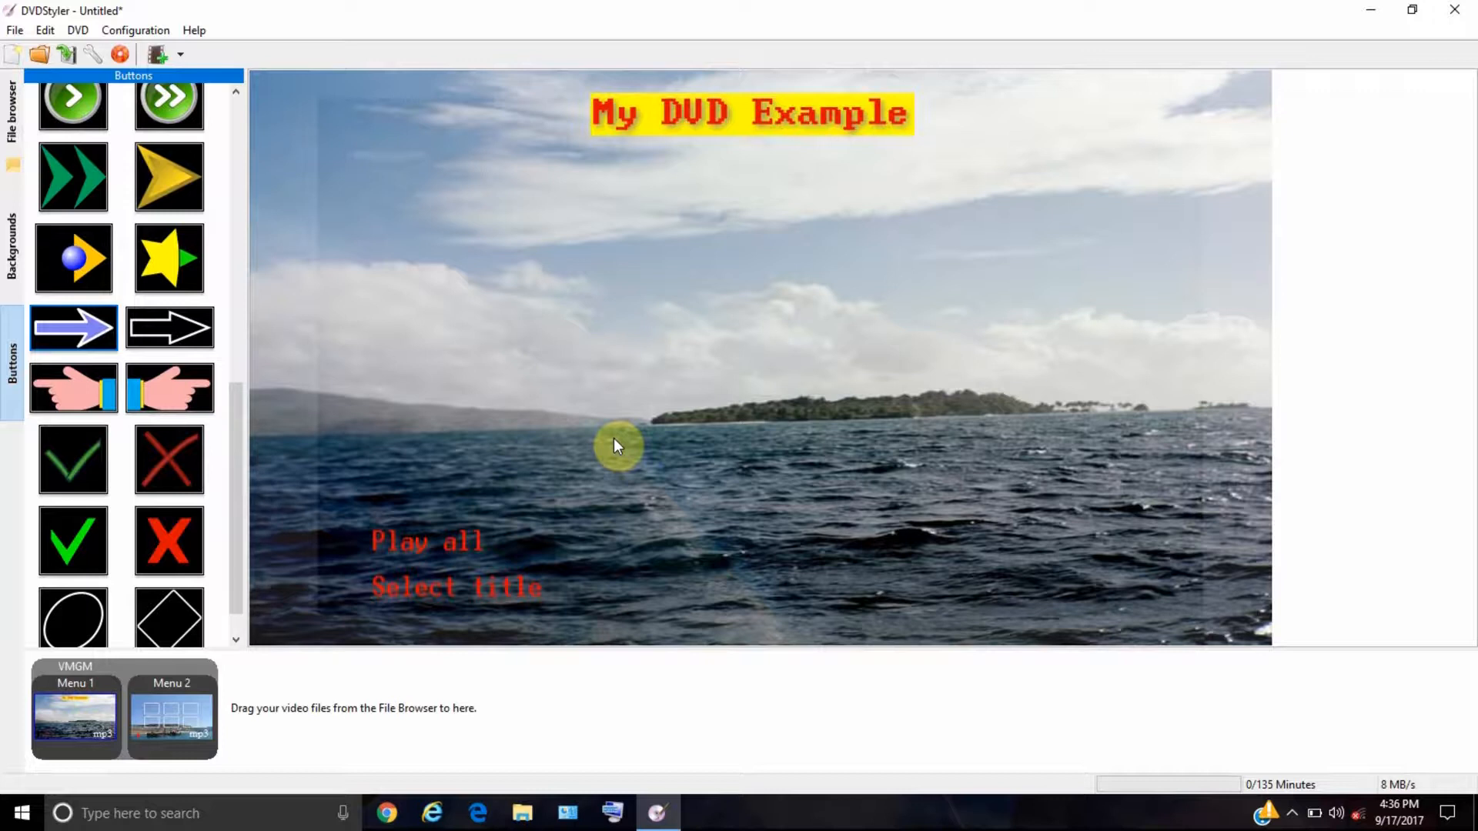
mouse_move(278, 335)
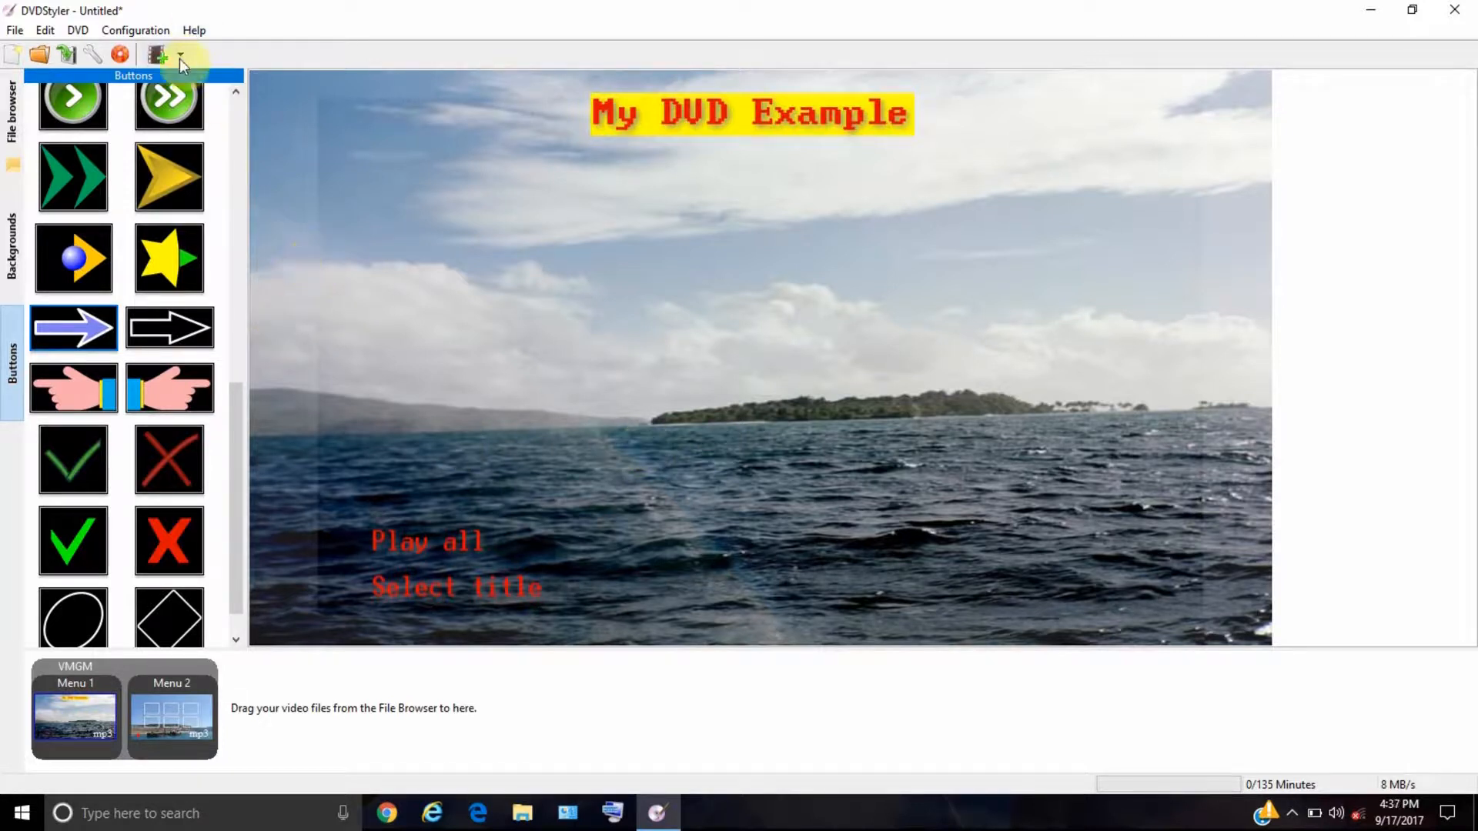
- Add The Vending Machine.wmv as Title 1 and return to Menu 1
click(157, 55)
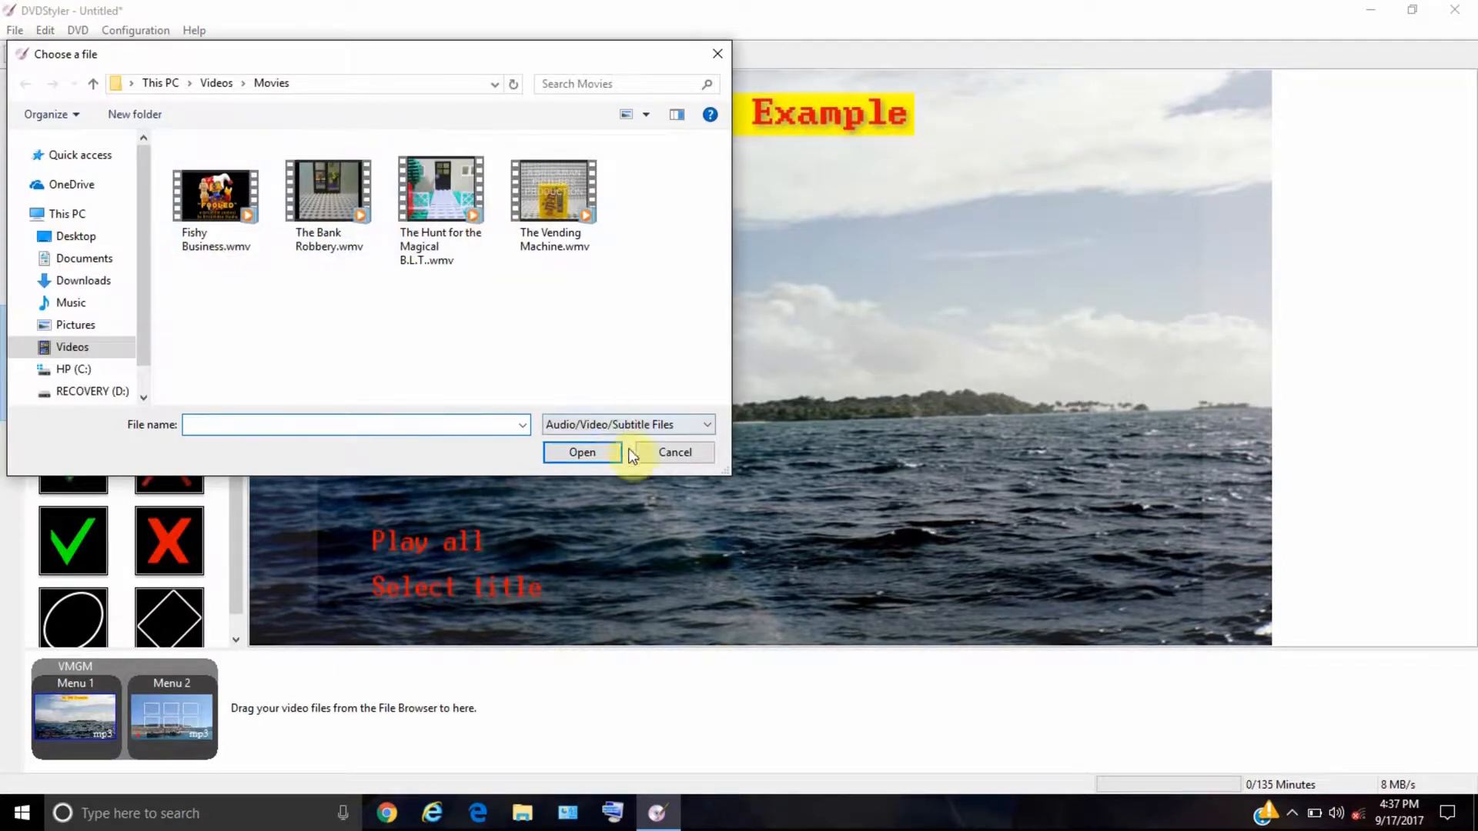
click(440, 188)
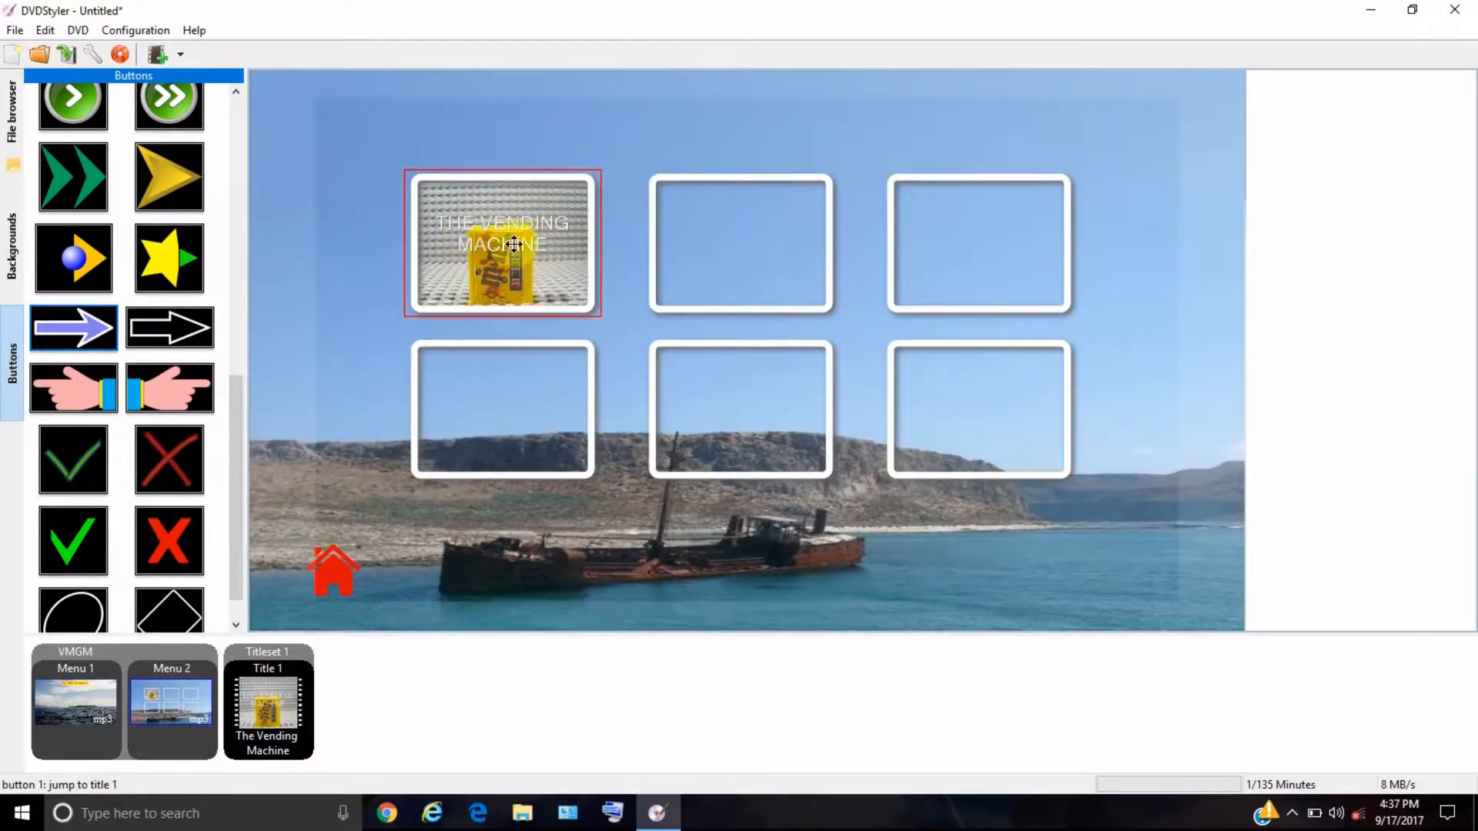
click(172, 704)
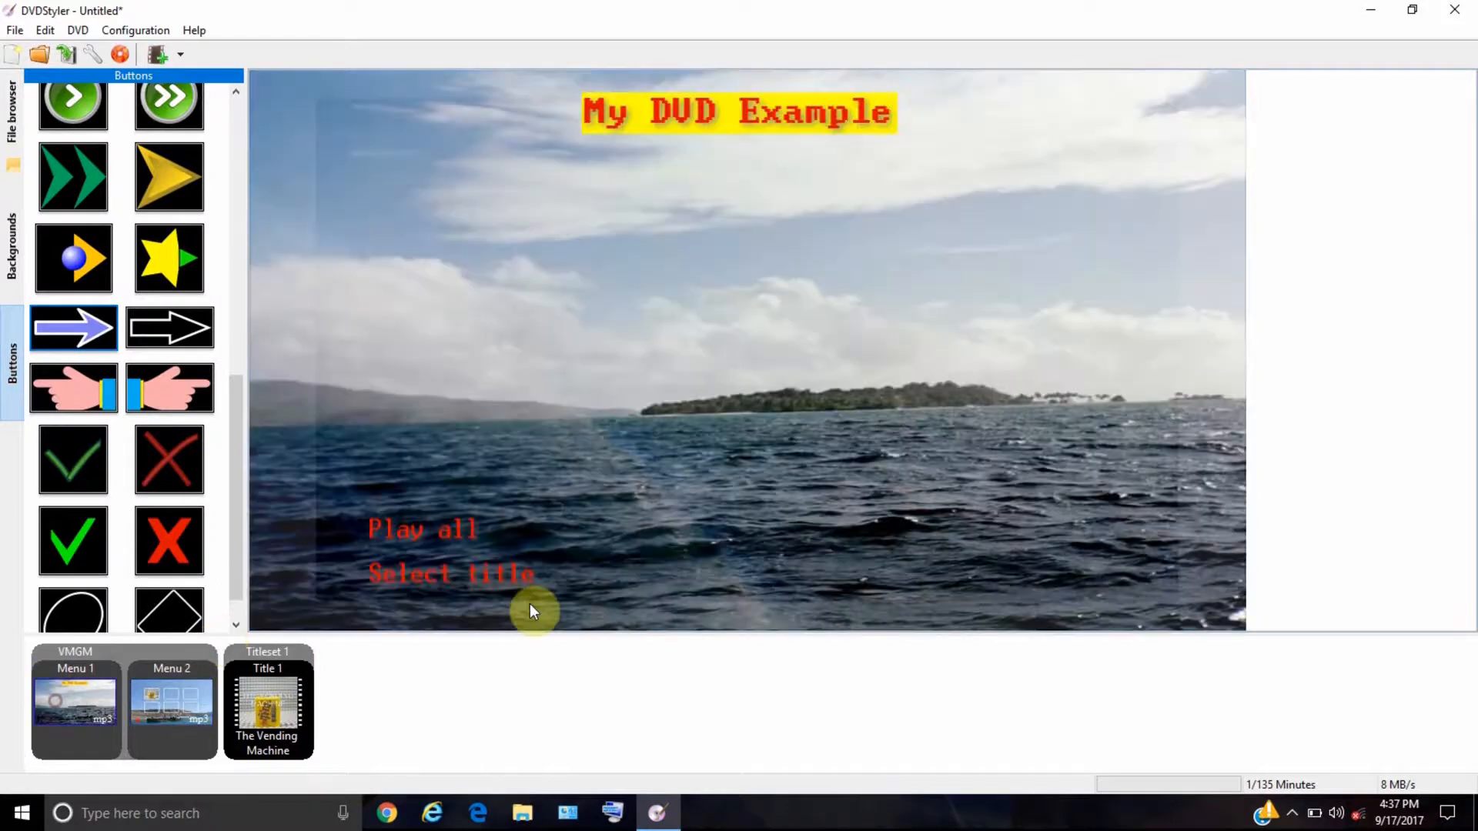
mouse_move(217, 9)
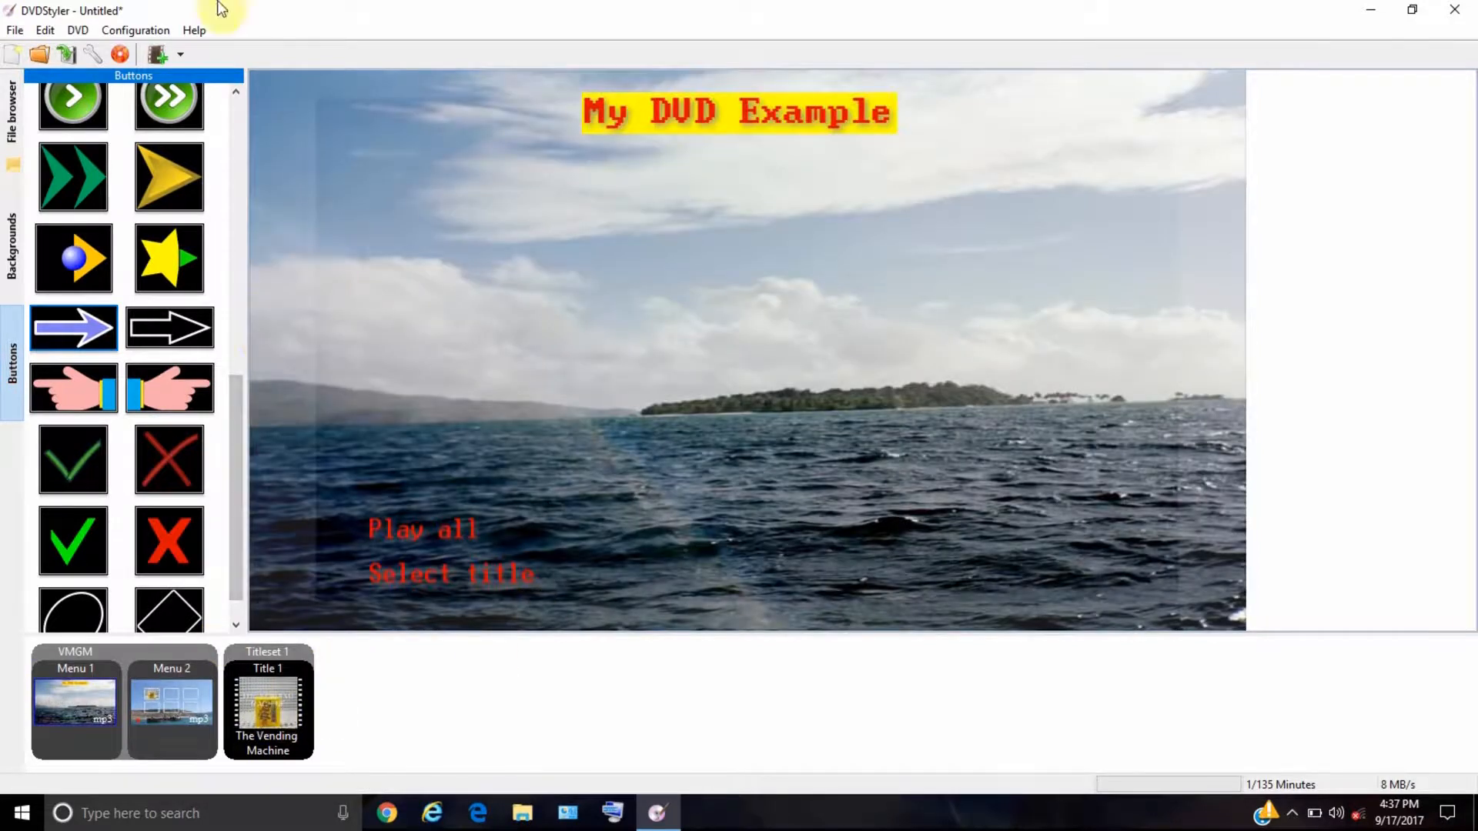
mouse_move(121, 54)
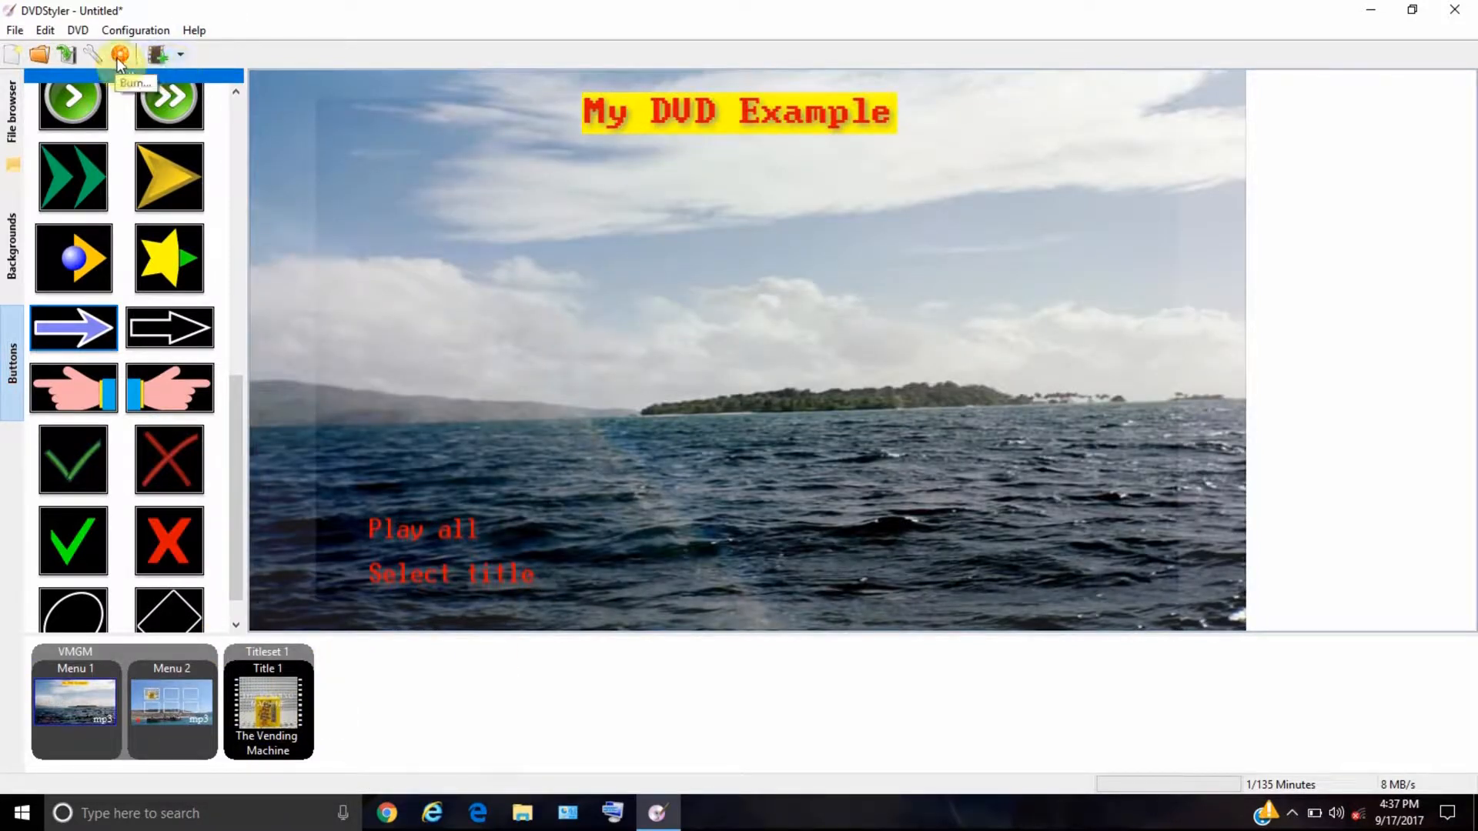
mouse_move(278, 328)
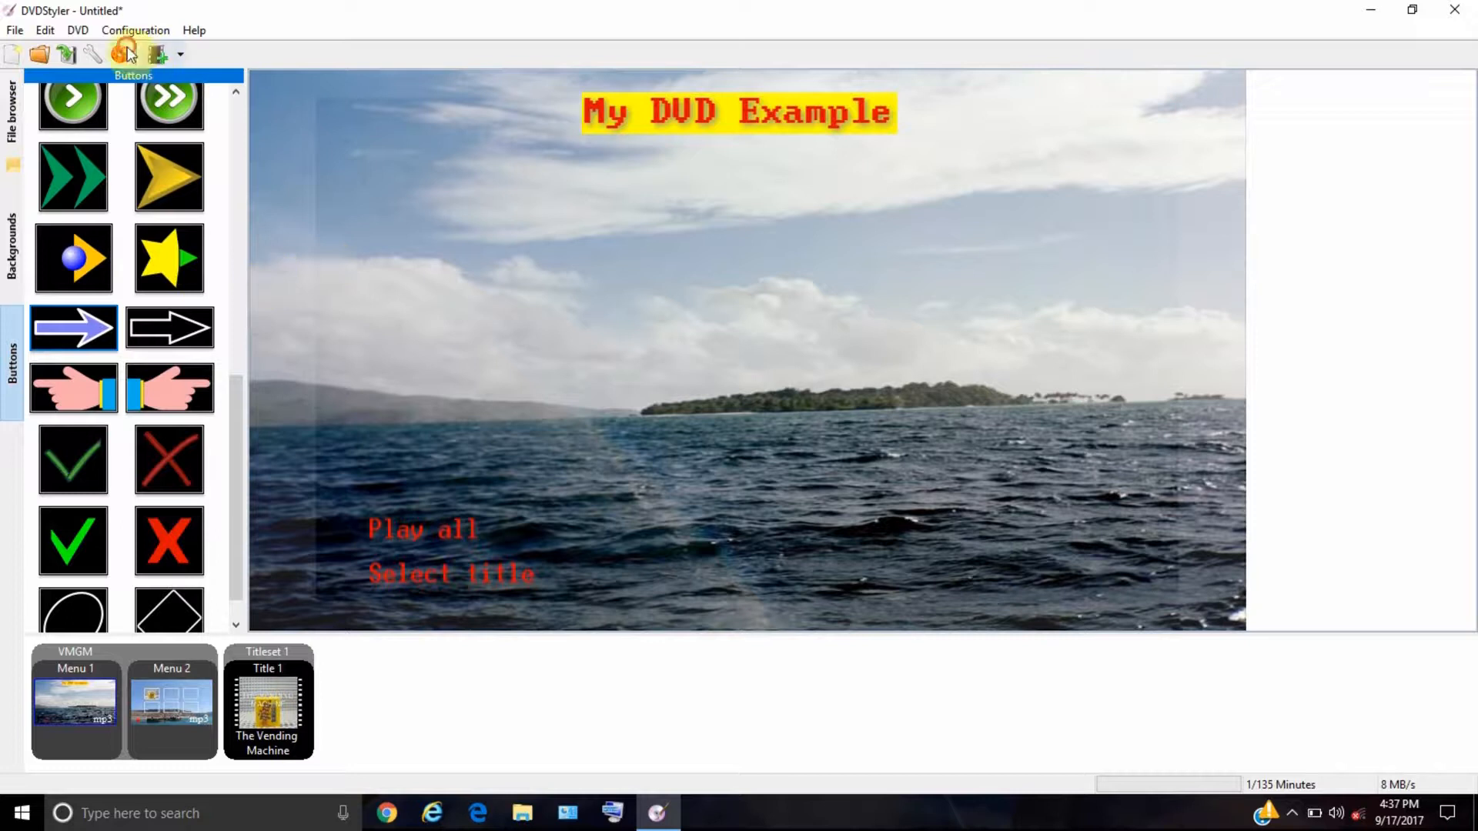
click(120, 53)
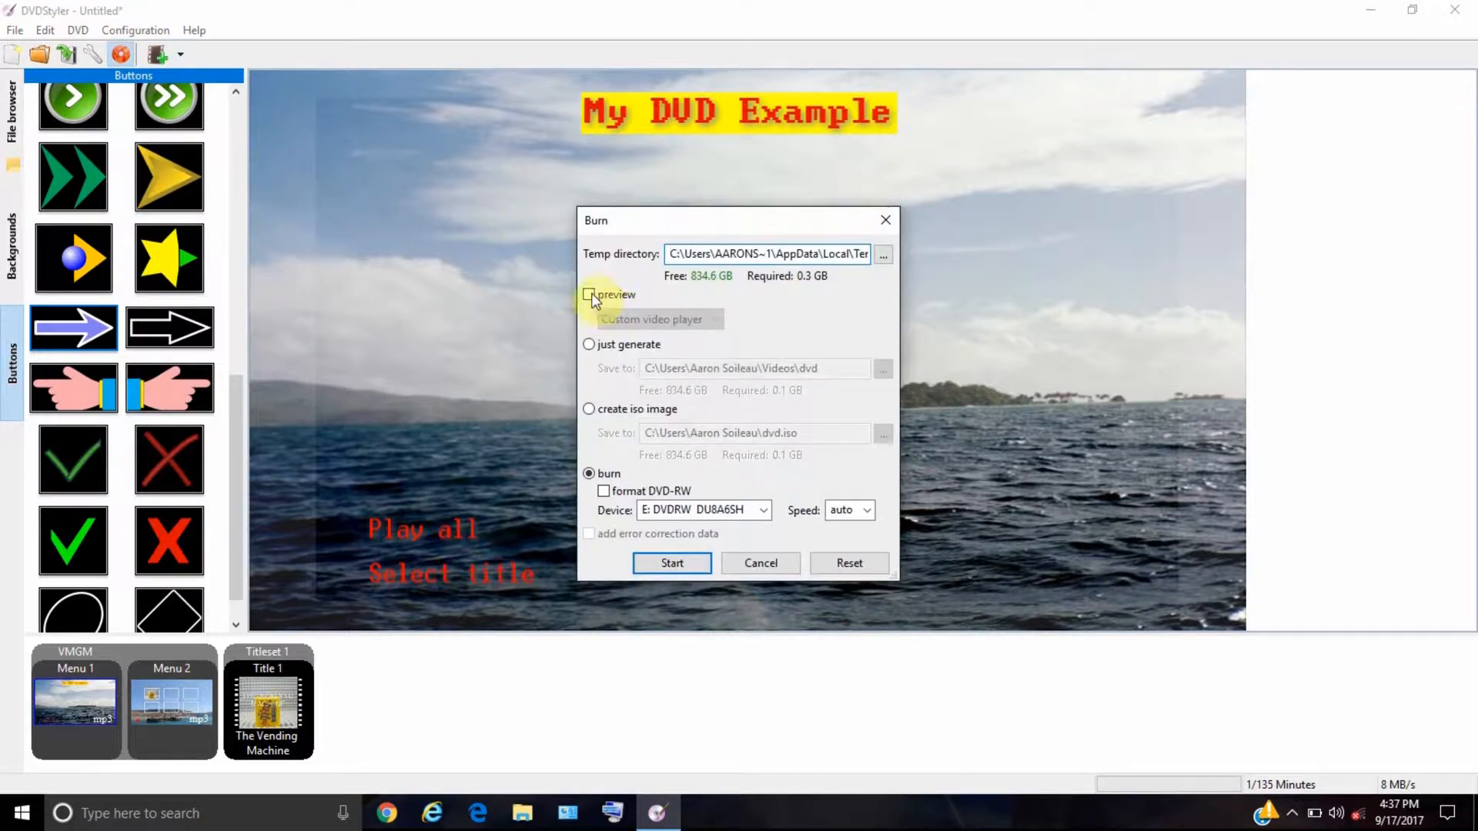
click(589, 294)
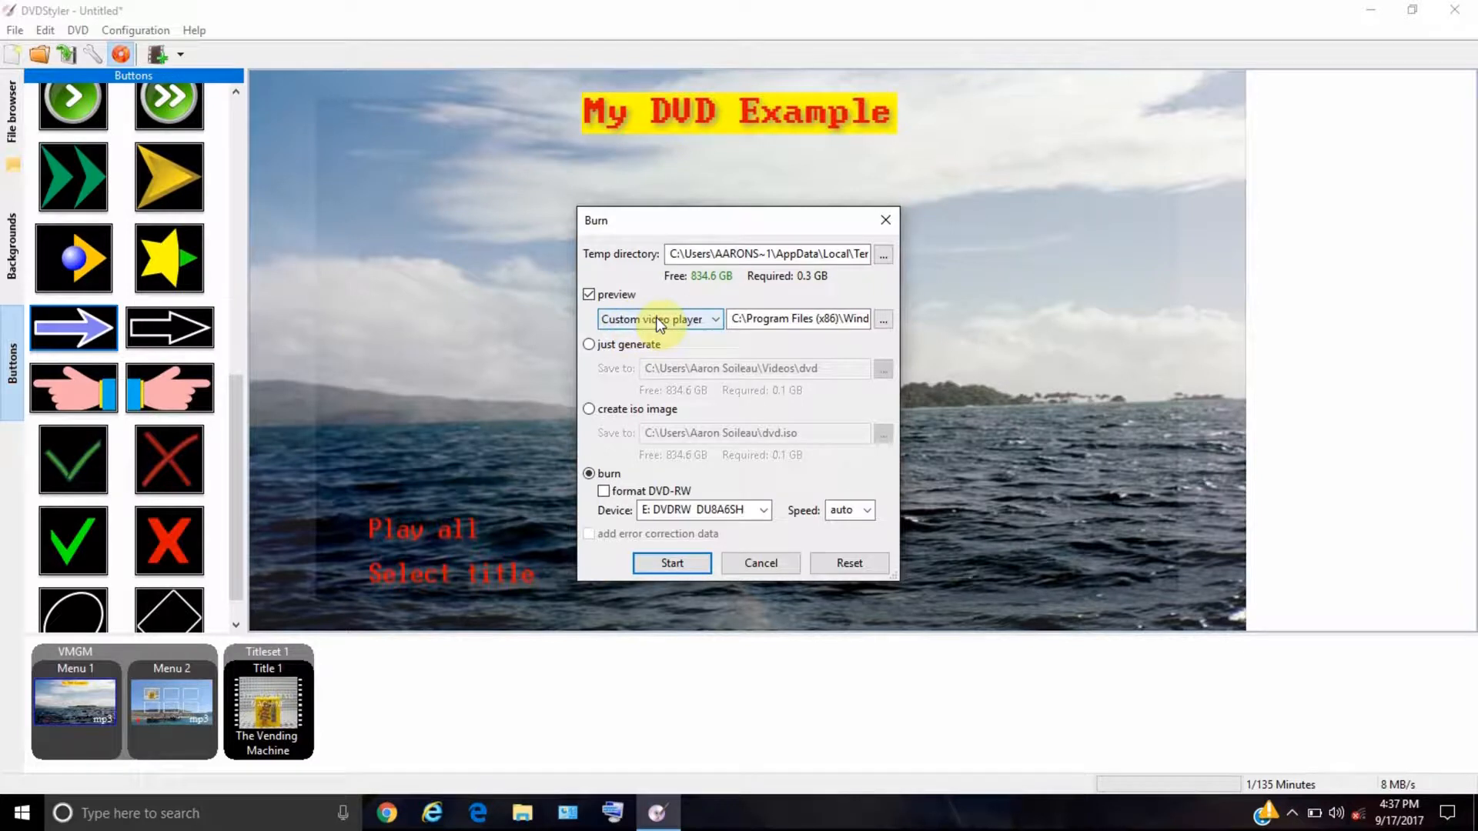
click(713, 318)
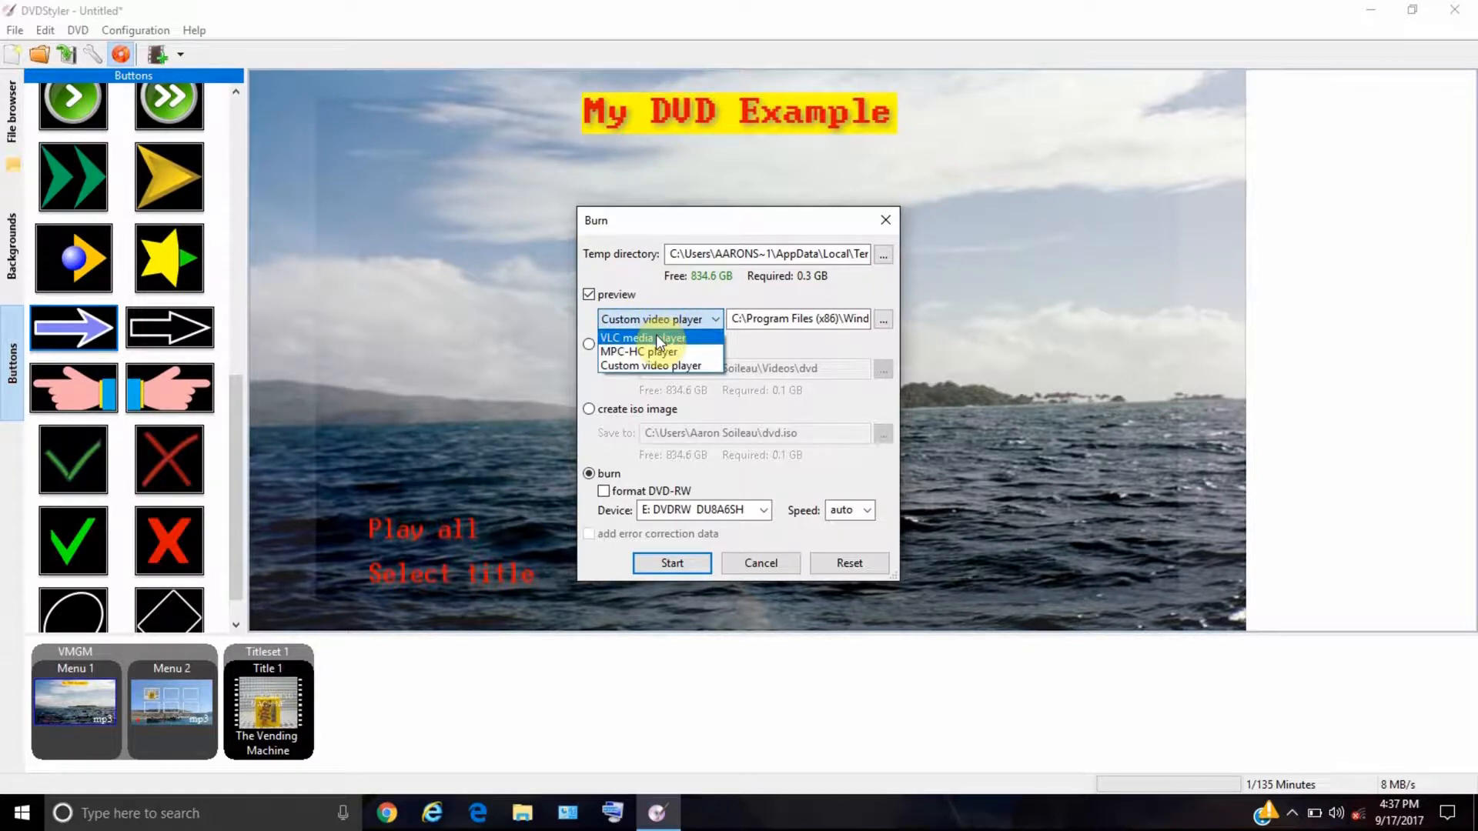
click(642, 337)
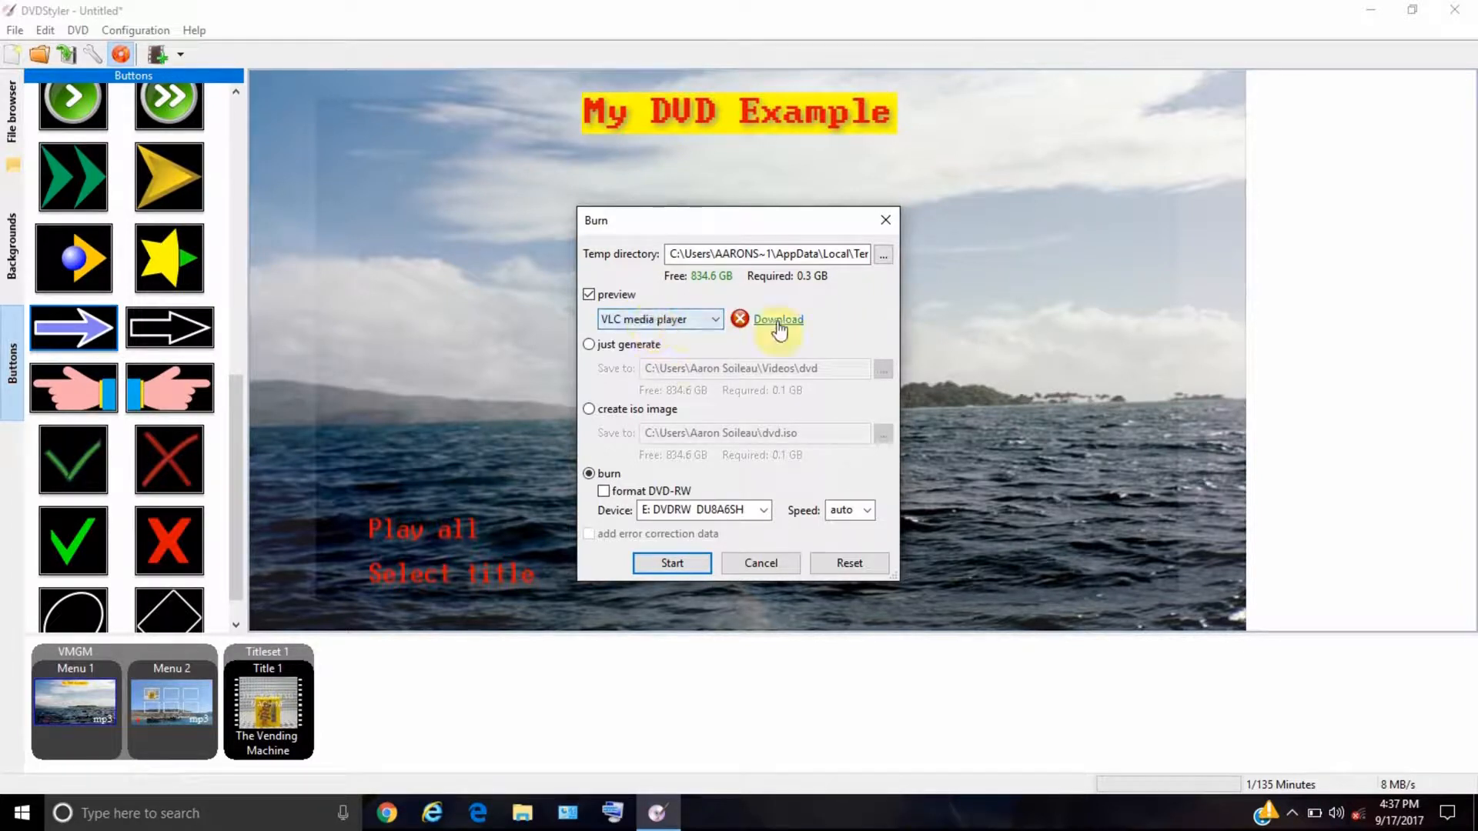
click(659, 319)
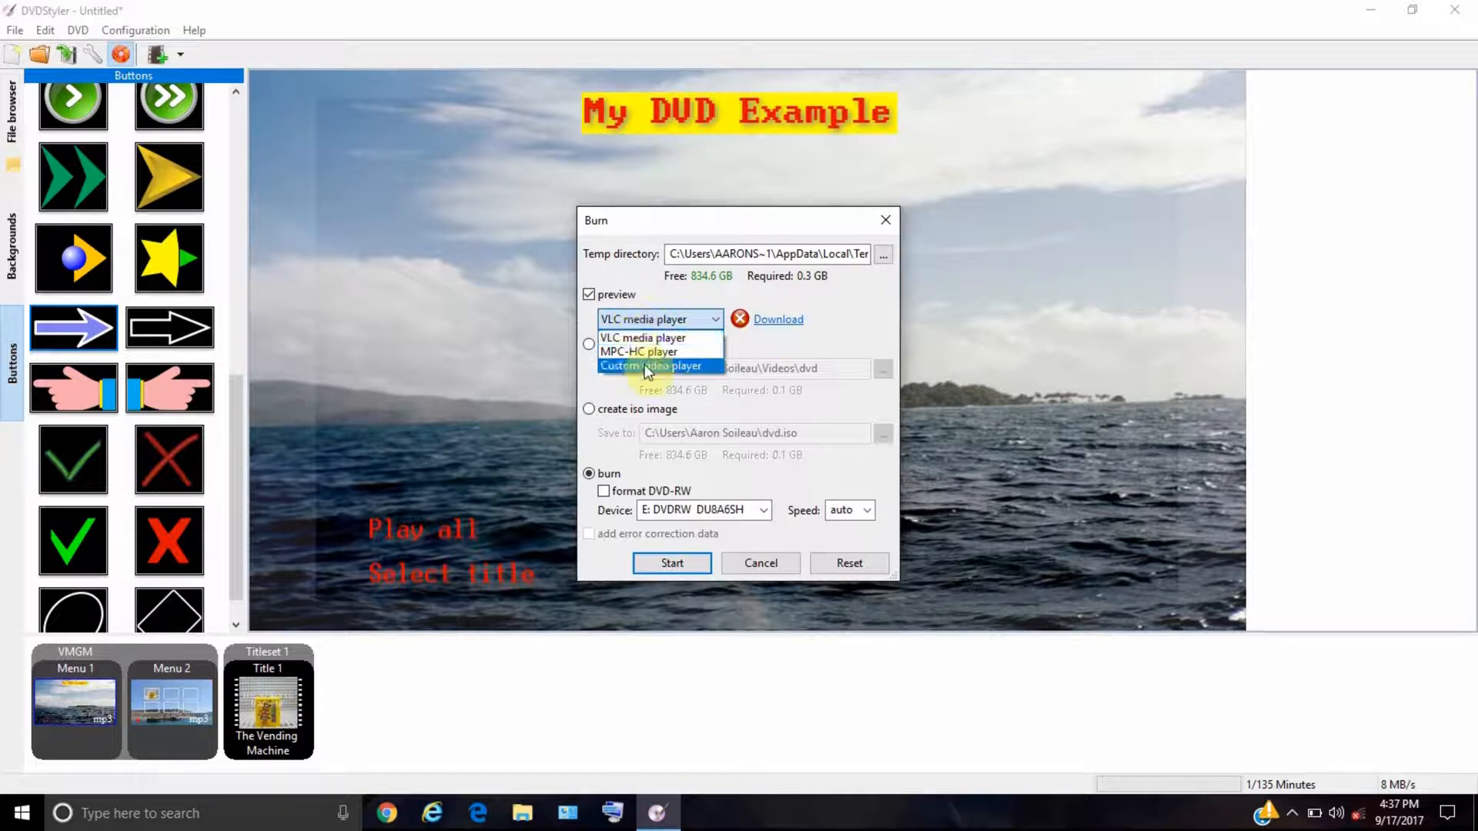
click(650, 366)
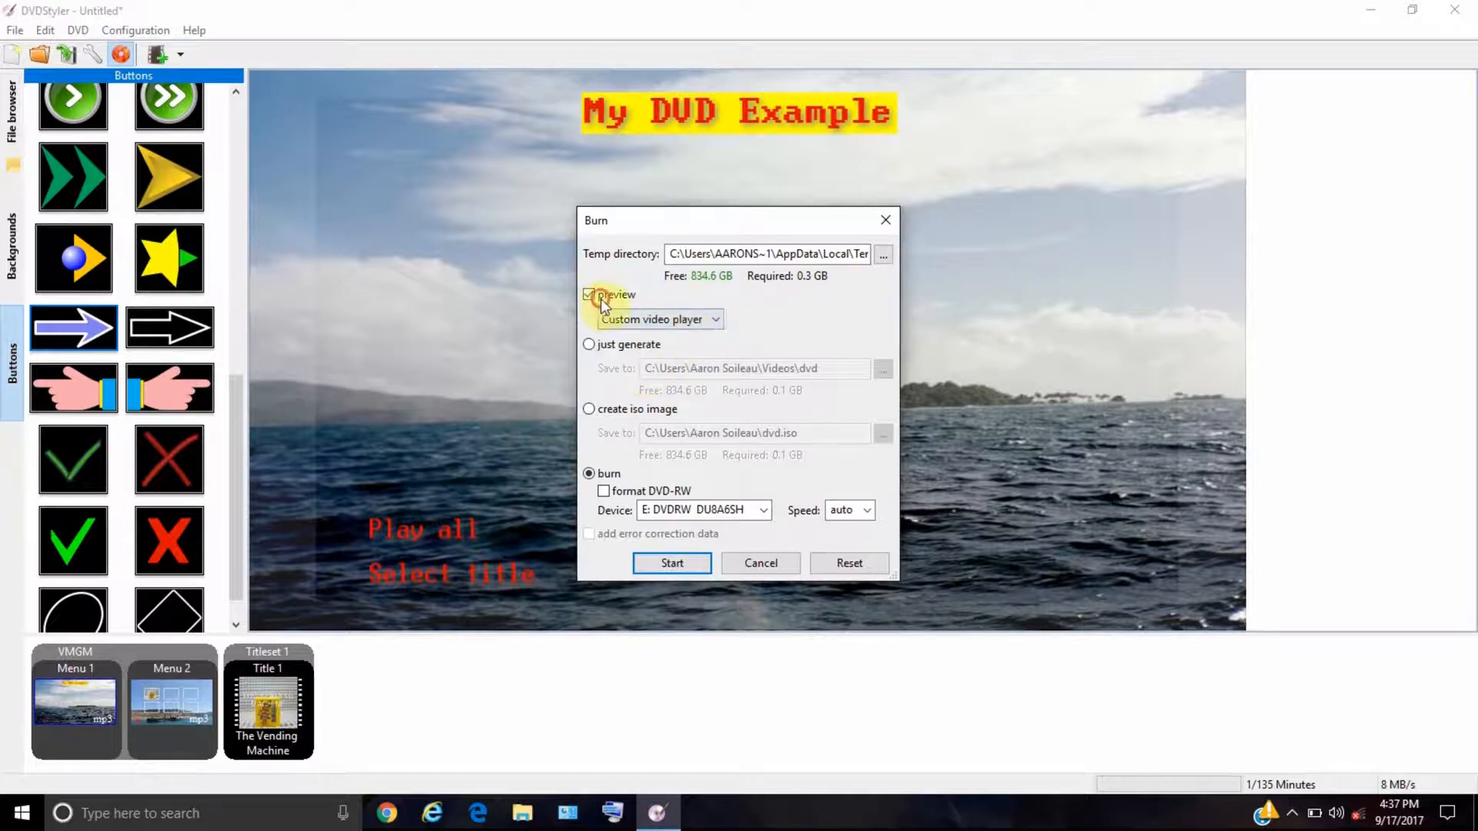
click(590, 294)
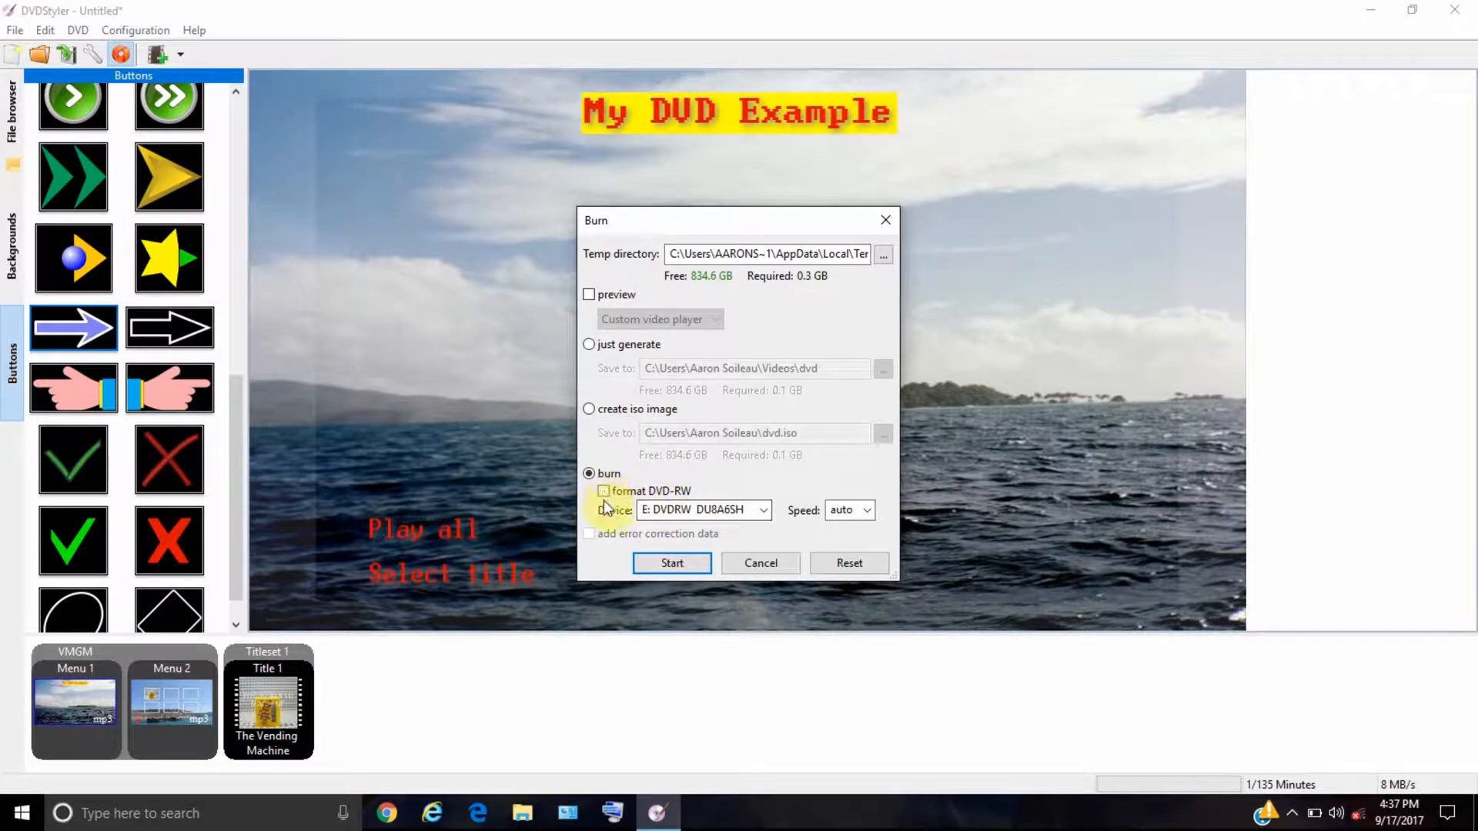
click(603, 490)
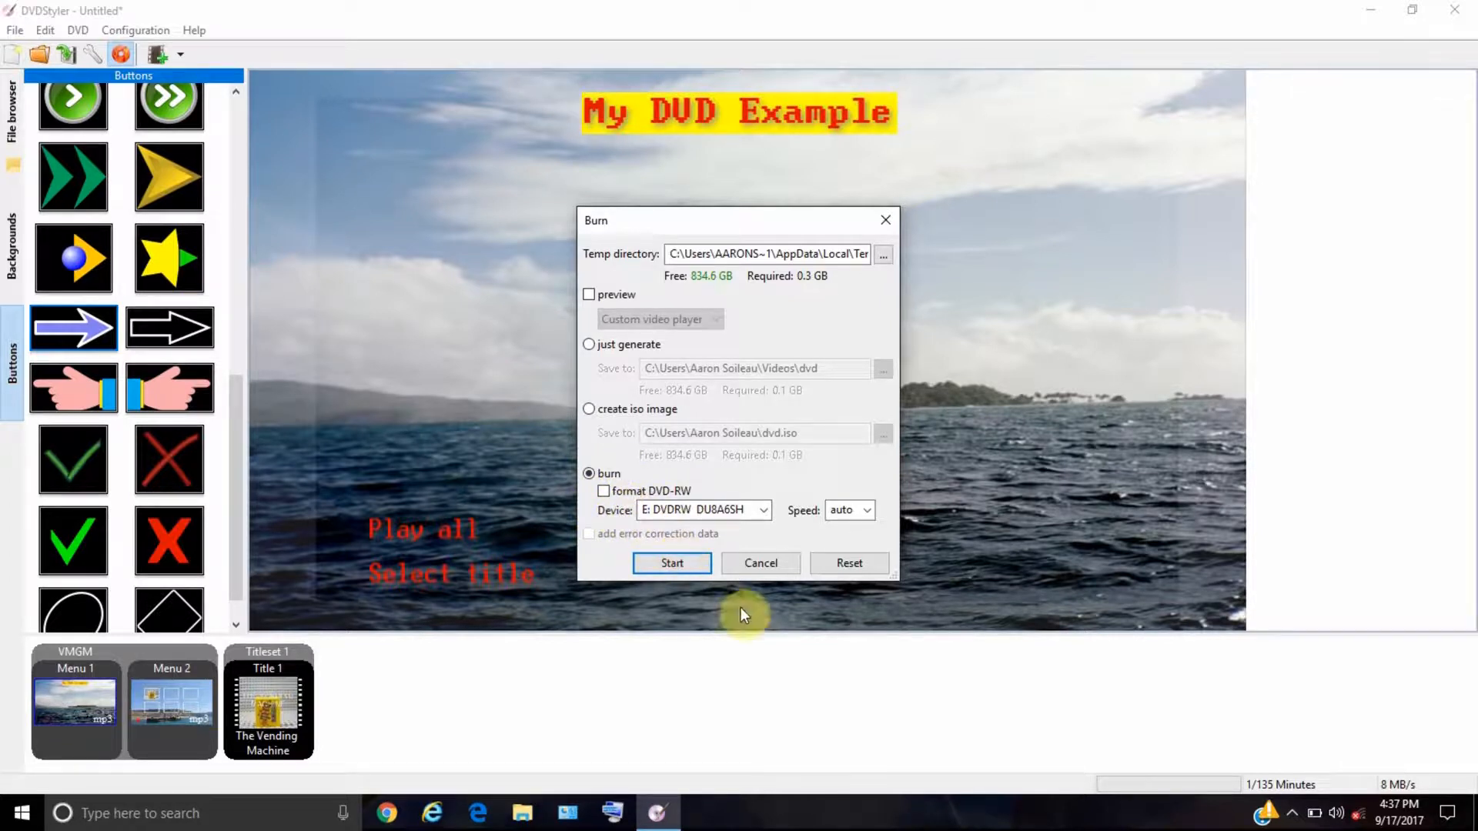
click(760, 562)
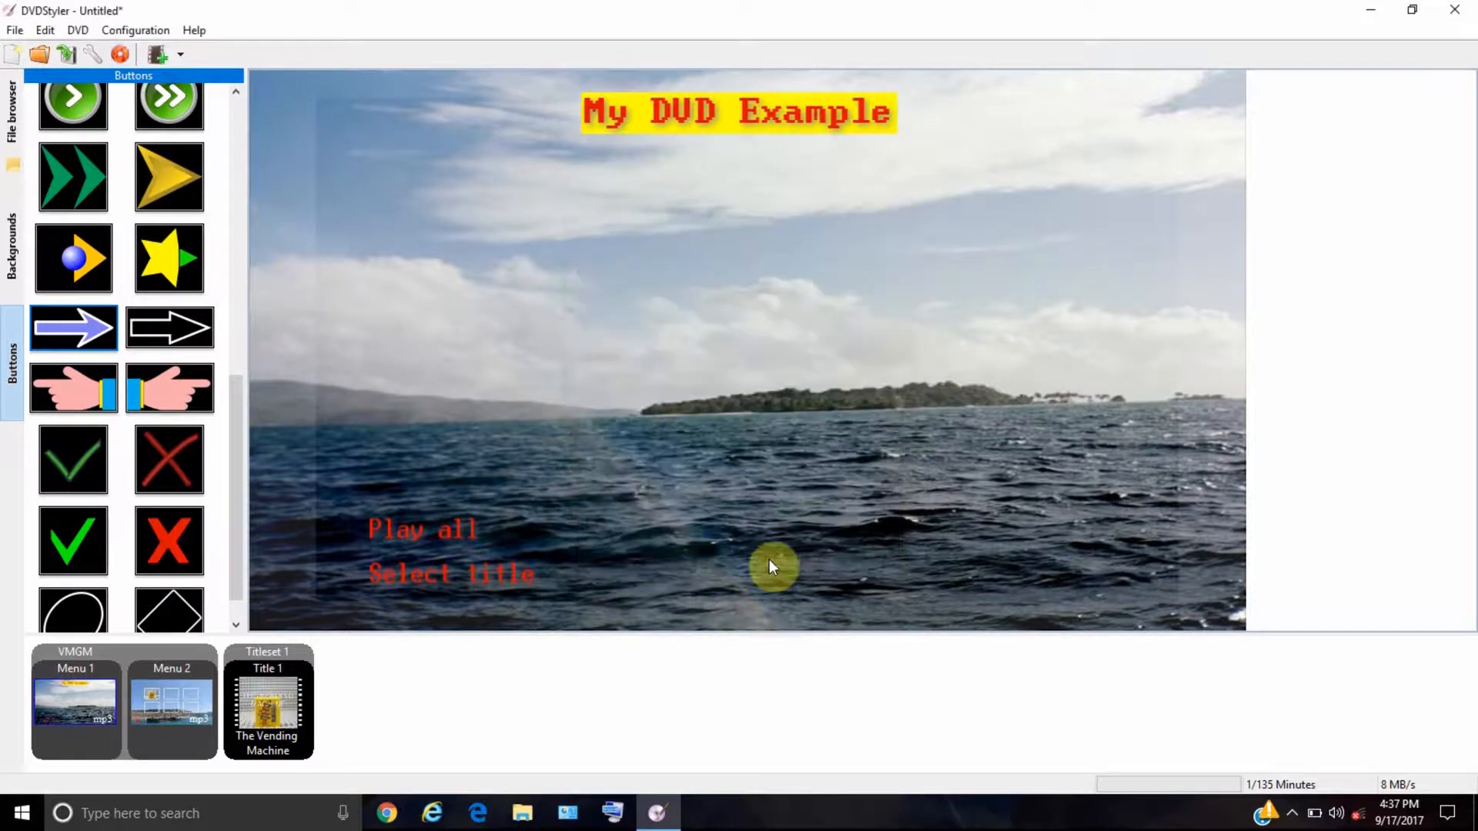
mouse_move(262, 340)
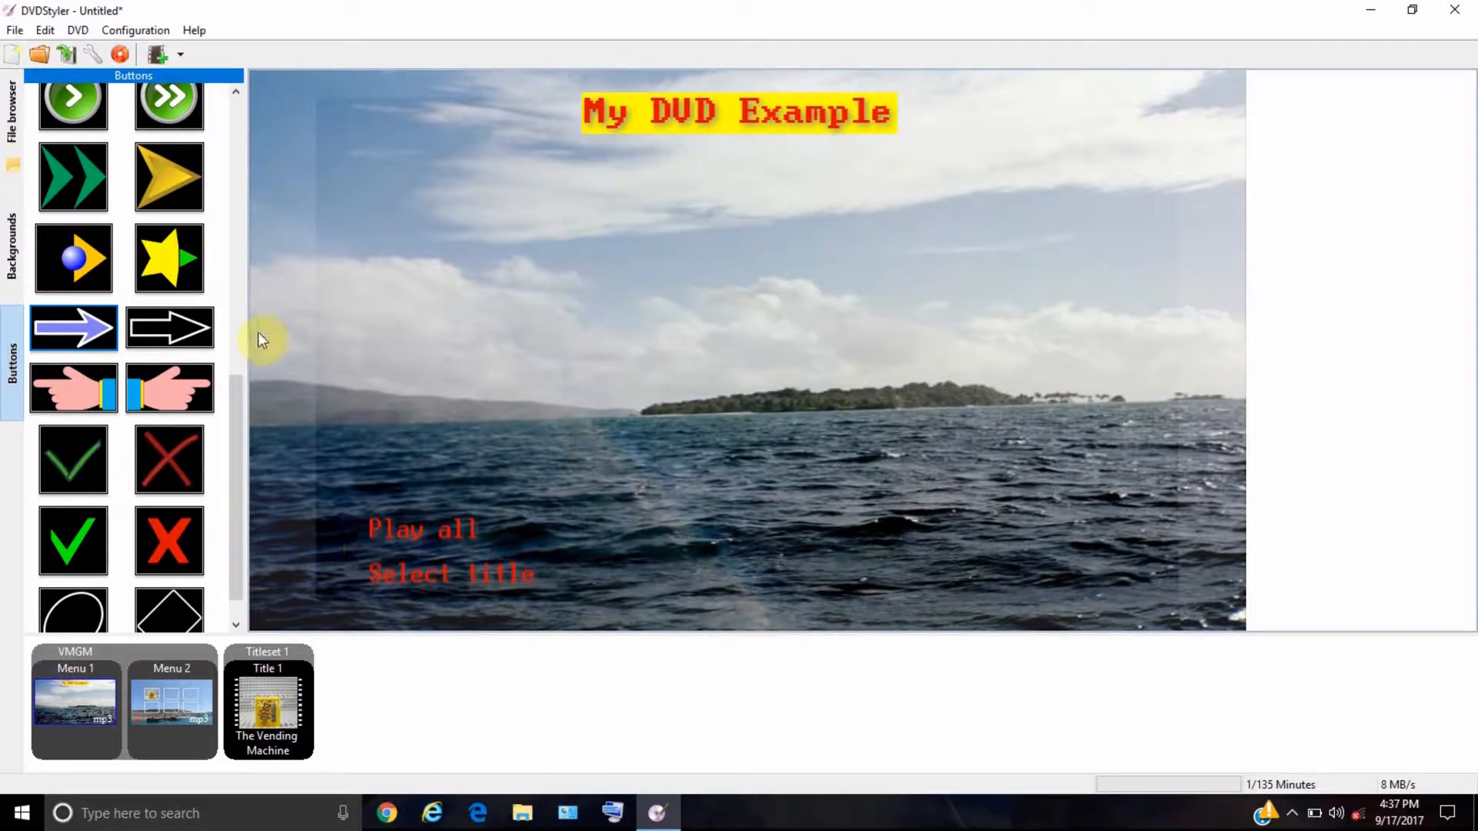
- Open Menu 2 and drag the bottom-right thumbnail frame lower
scroll(down, 3)
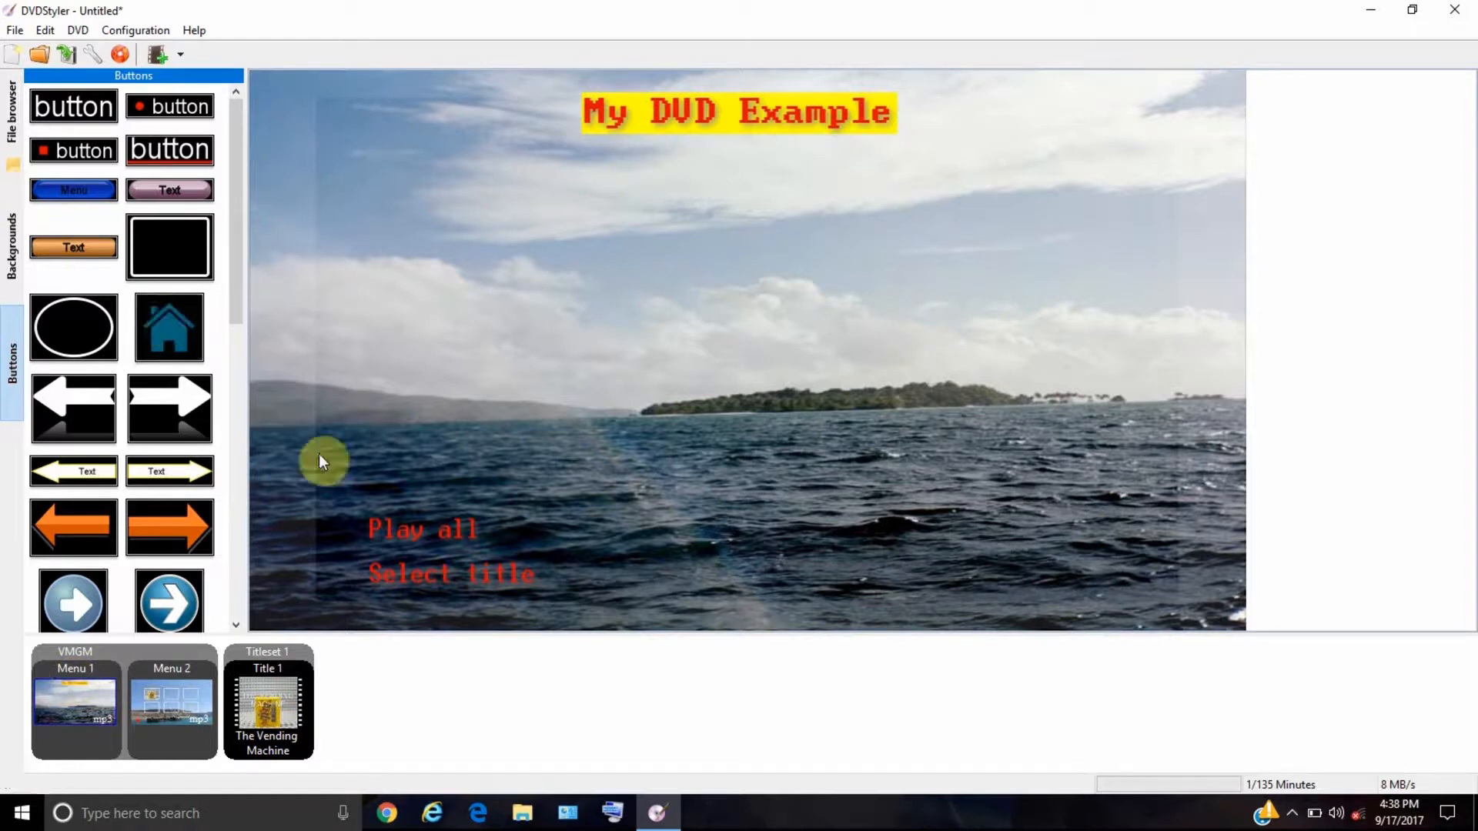
click(172, 702)
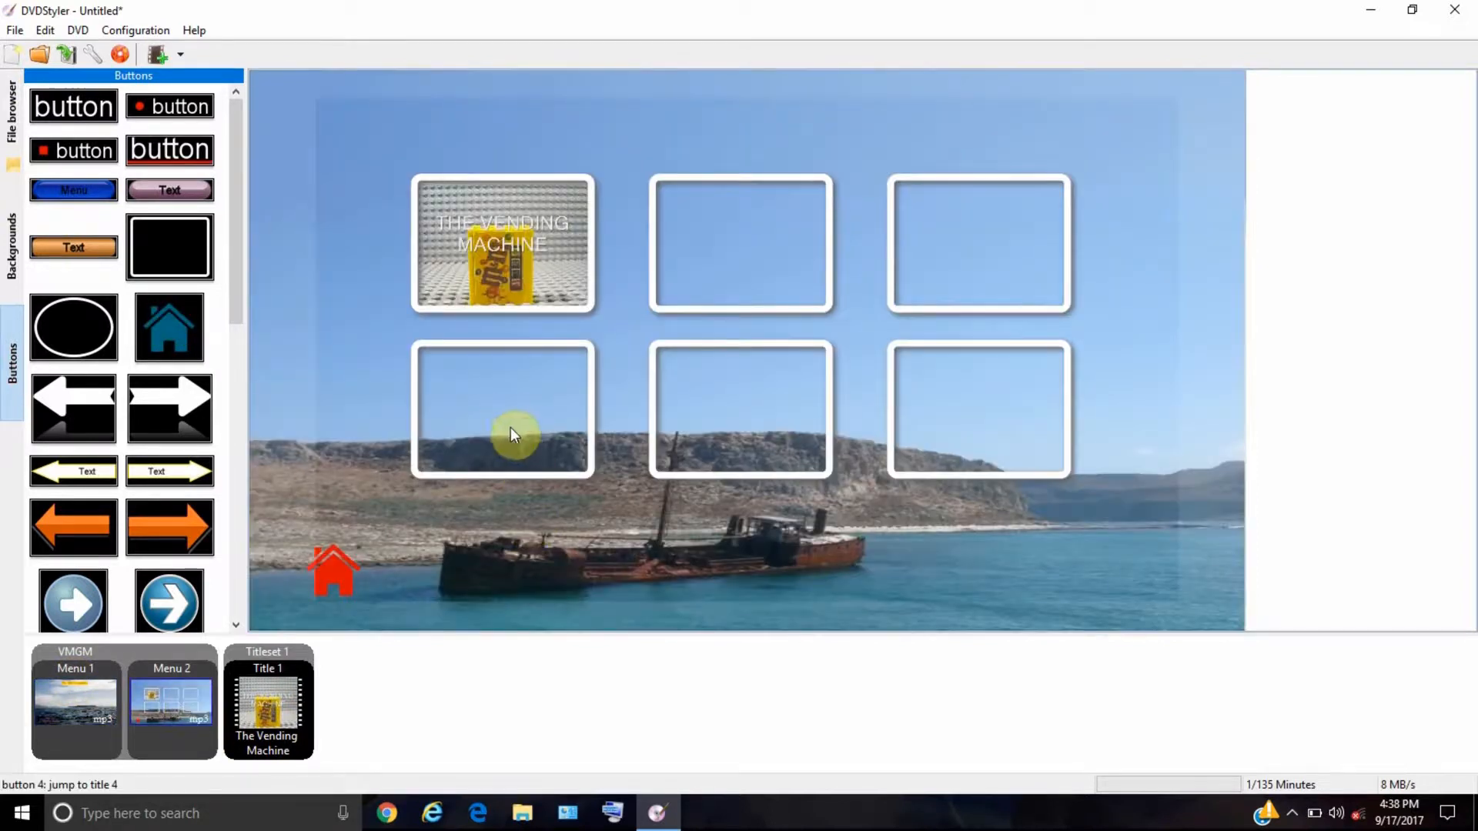
click(513, 434)
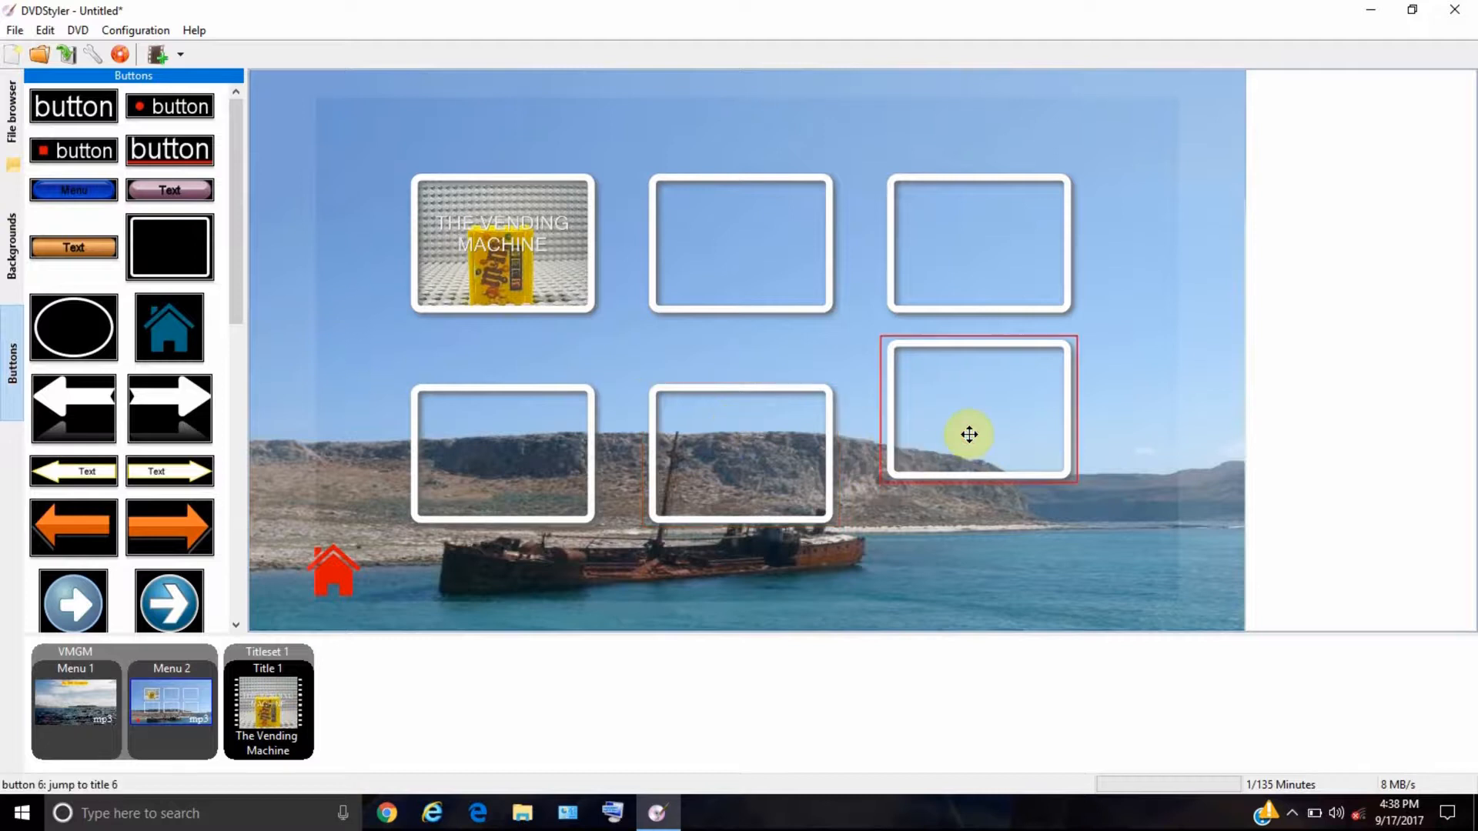
drag(969, 434, 969, 452)
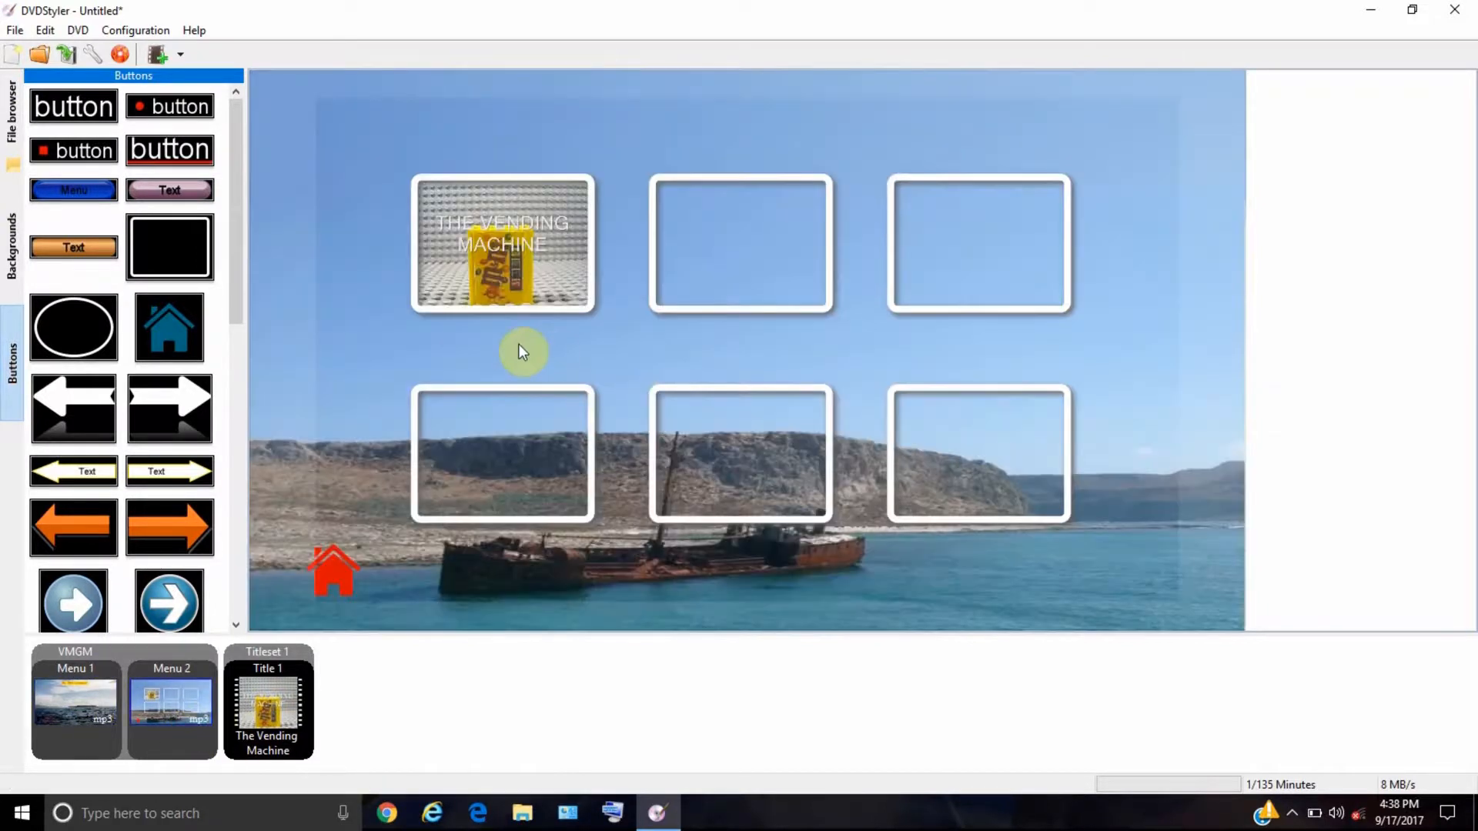
- Add a 'Screen 1' caption under the first frame and correct it to 'Scene 1'
right_click(523, 352)
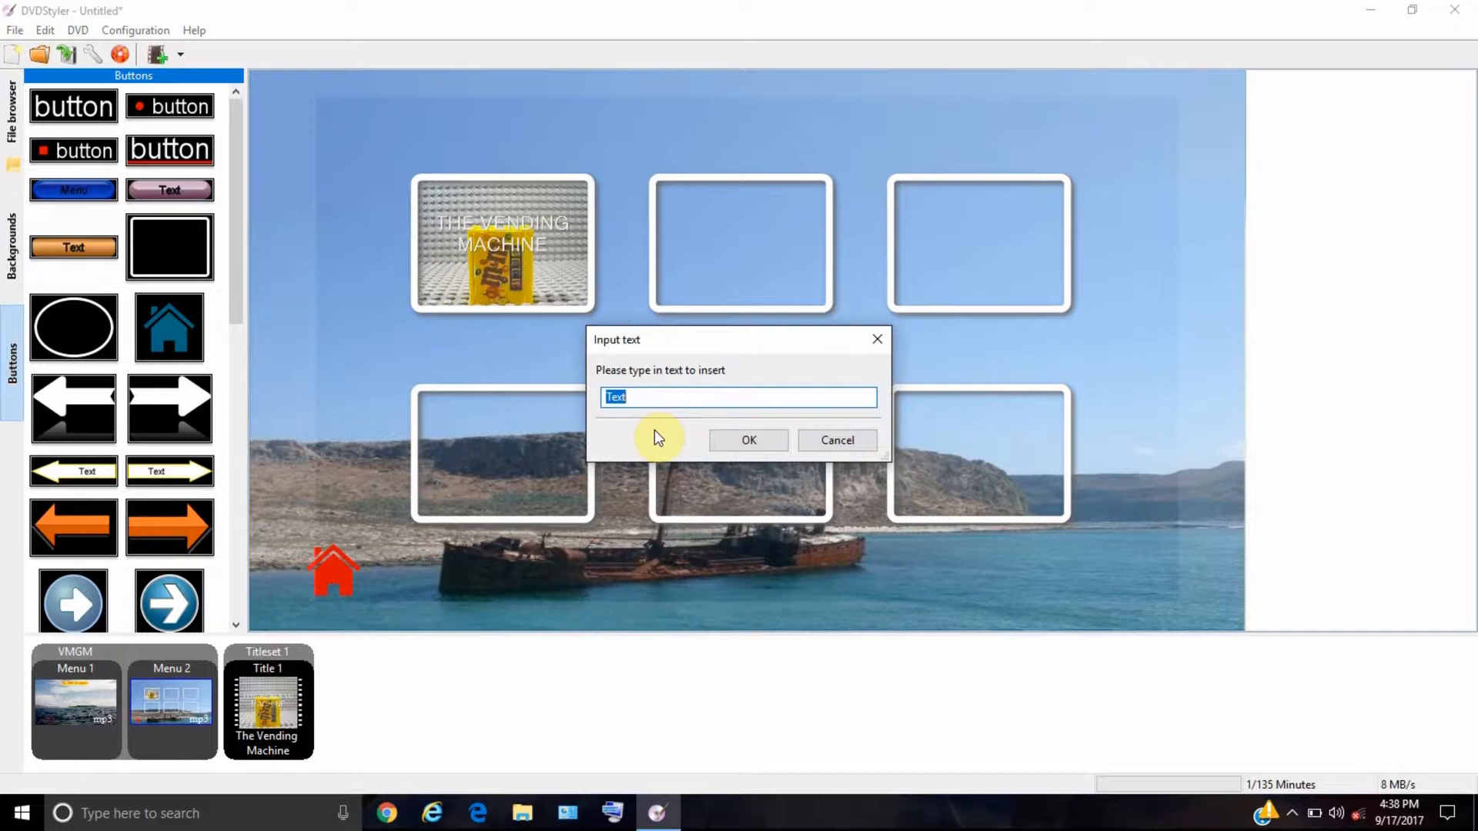
text(Screen 1)
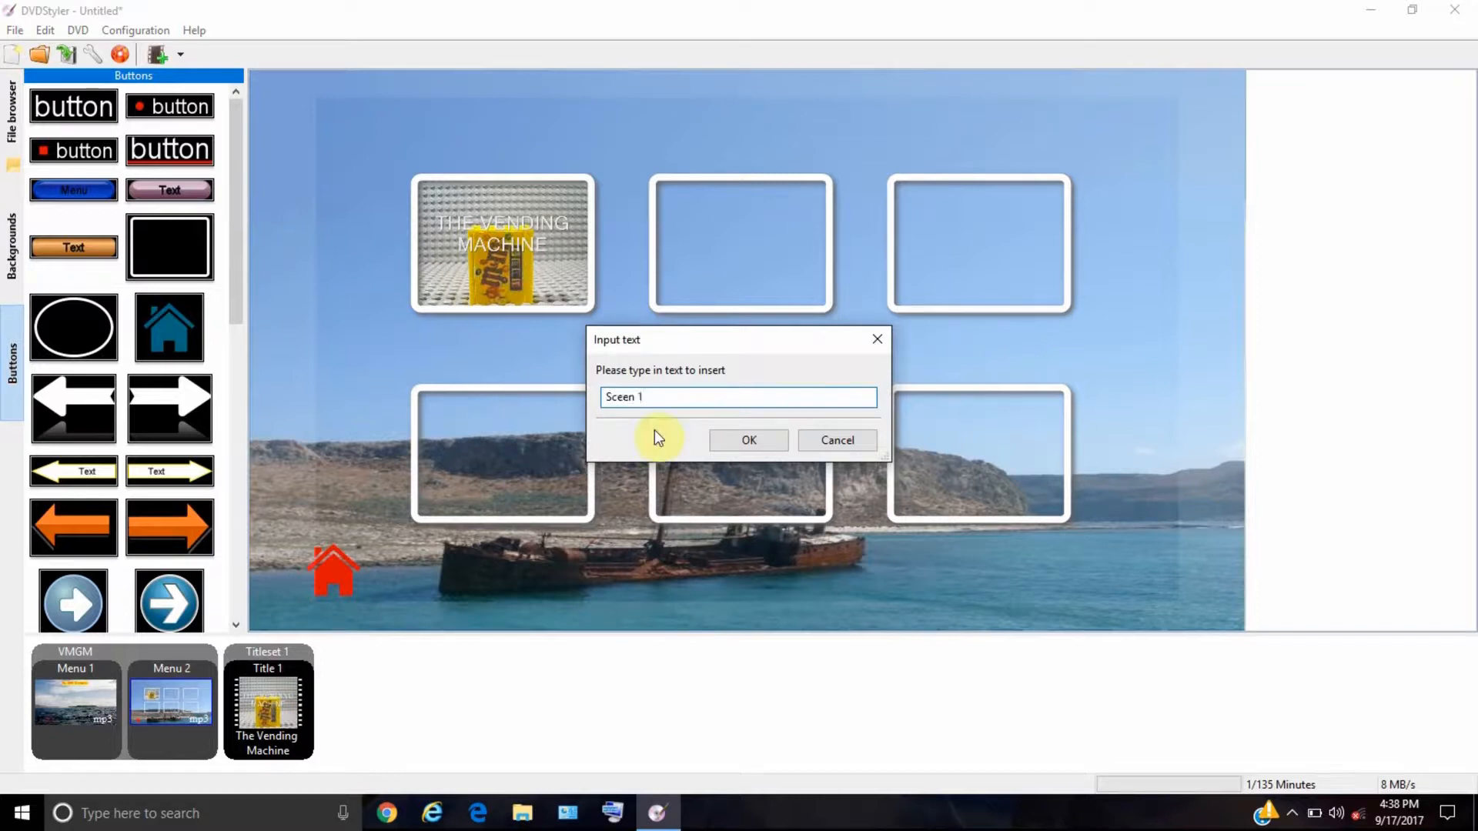
click(747, 441)
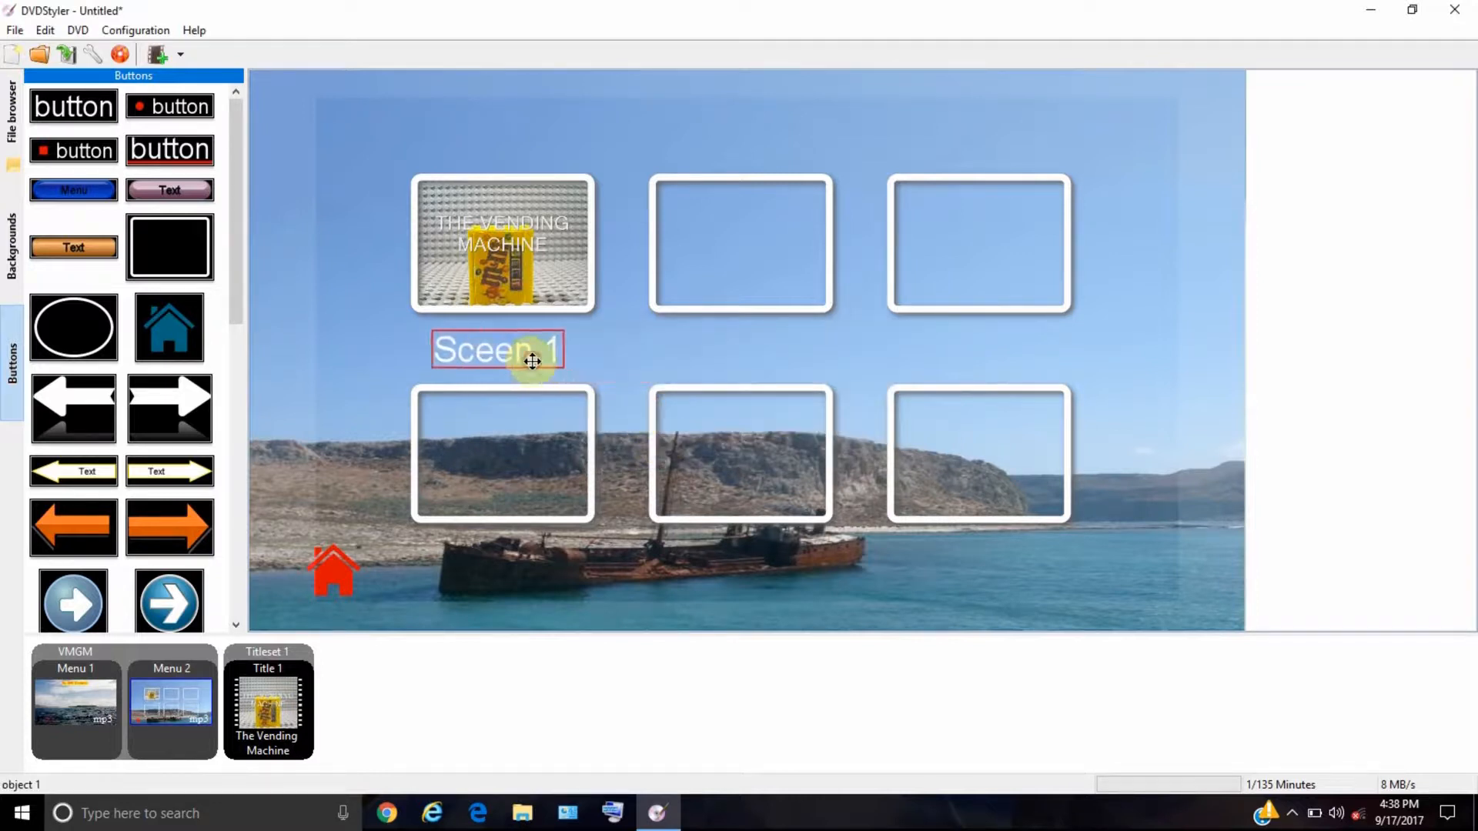
double_click(497, 349)
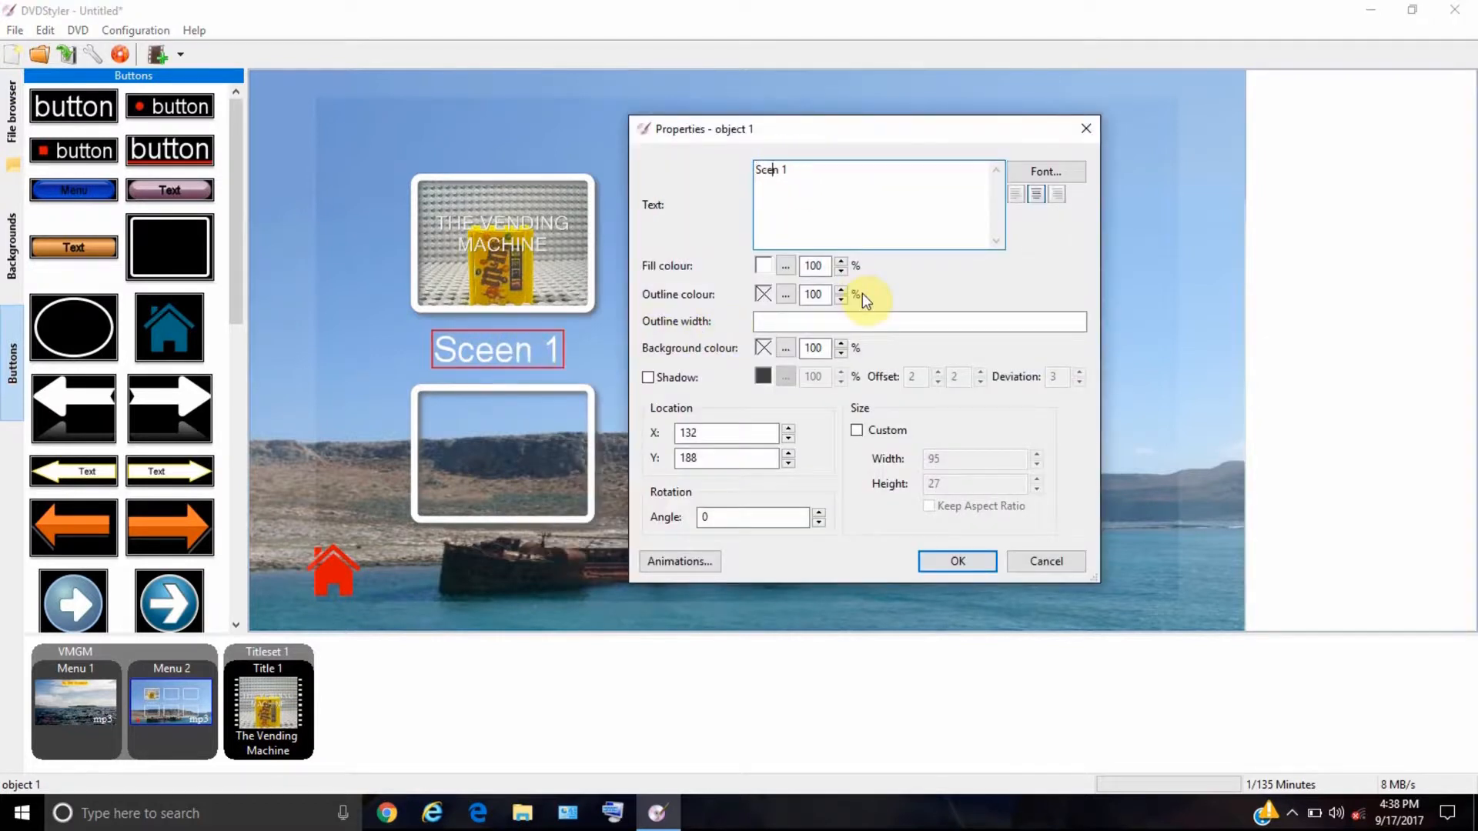
mouse_move(881, 391)
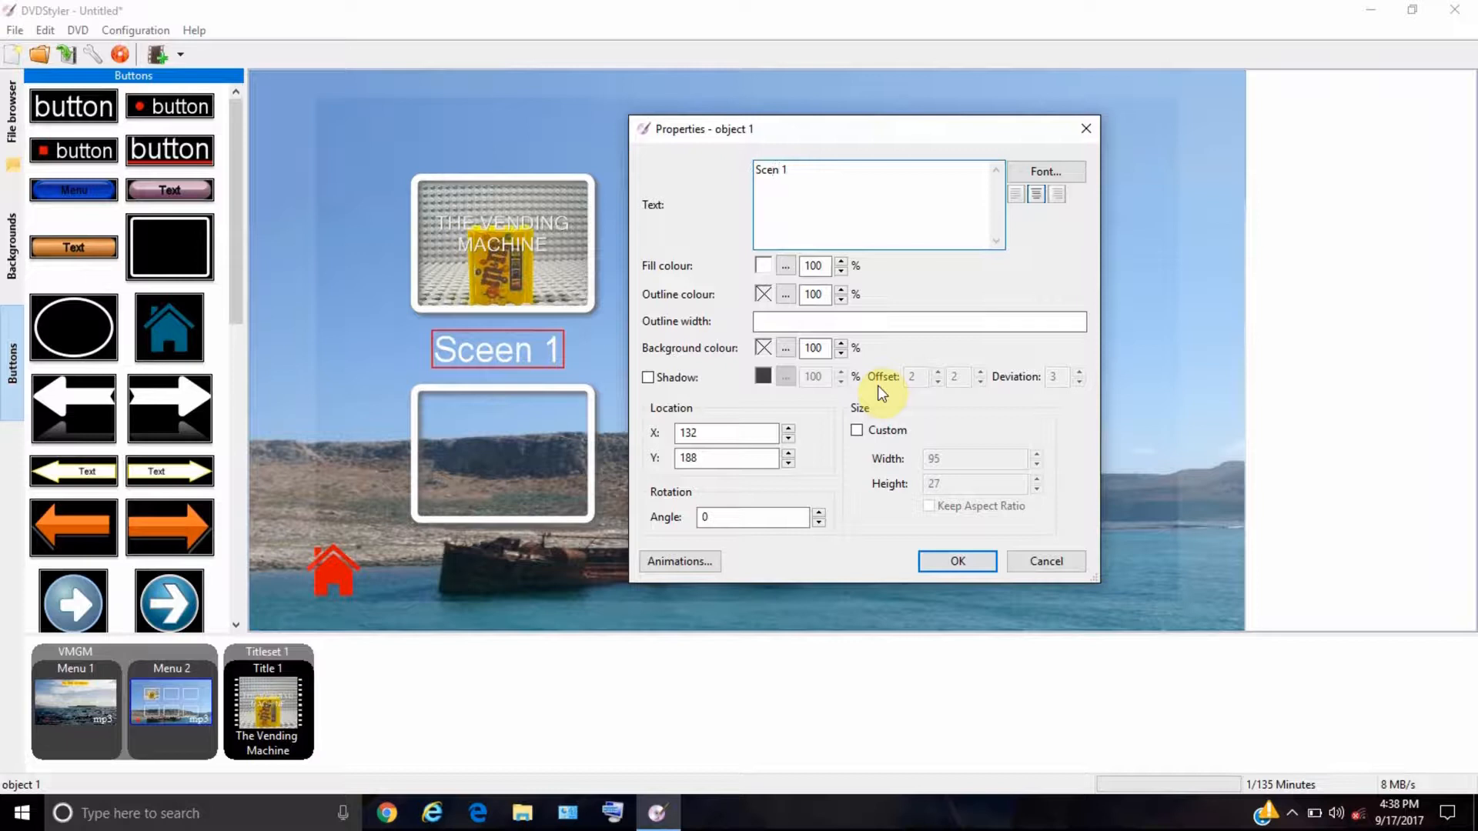
click(956, 561)
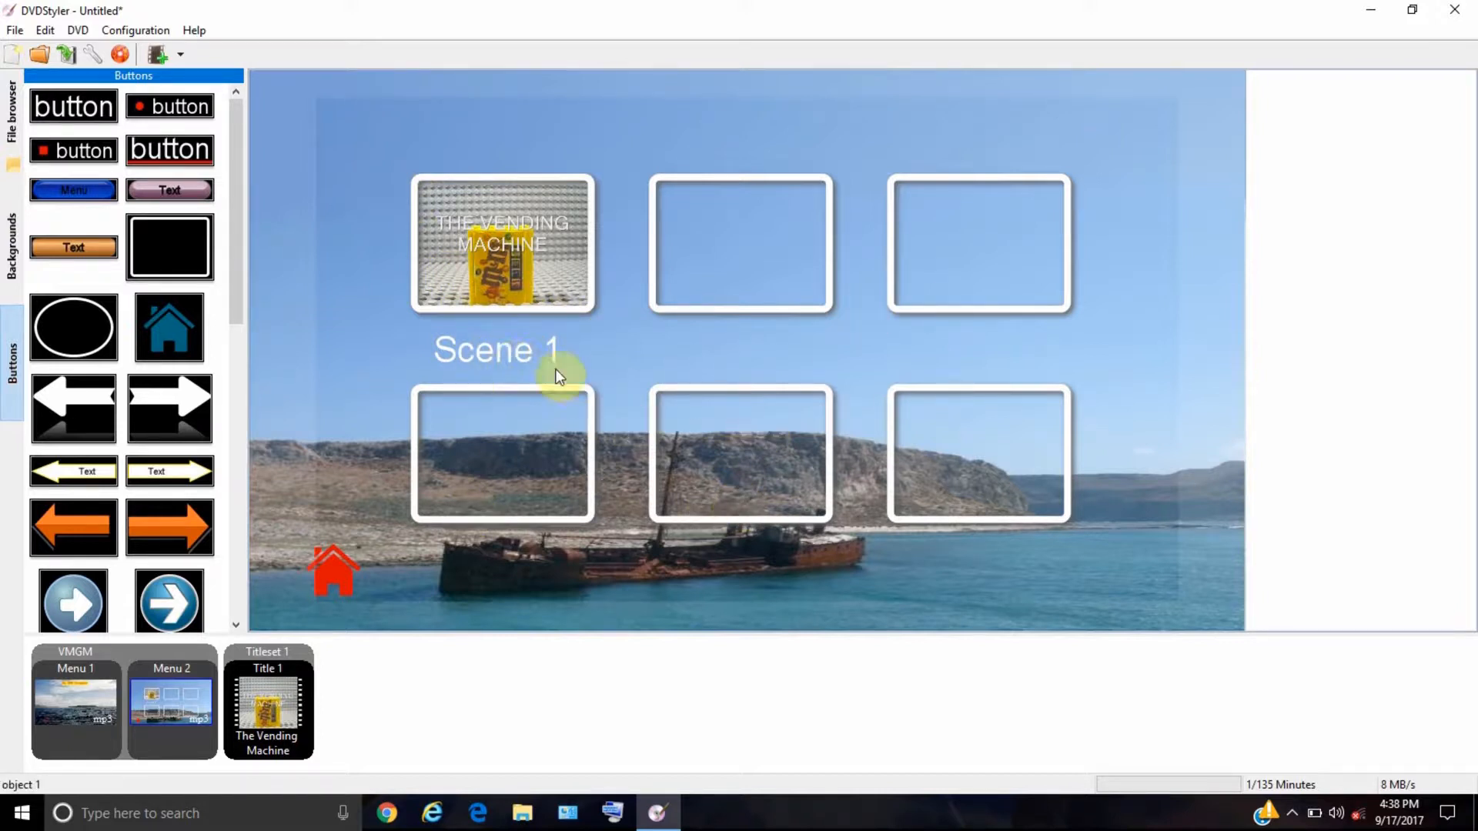
mouse_move(631, 373)
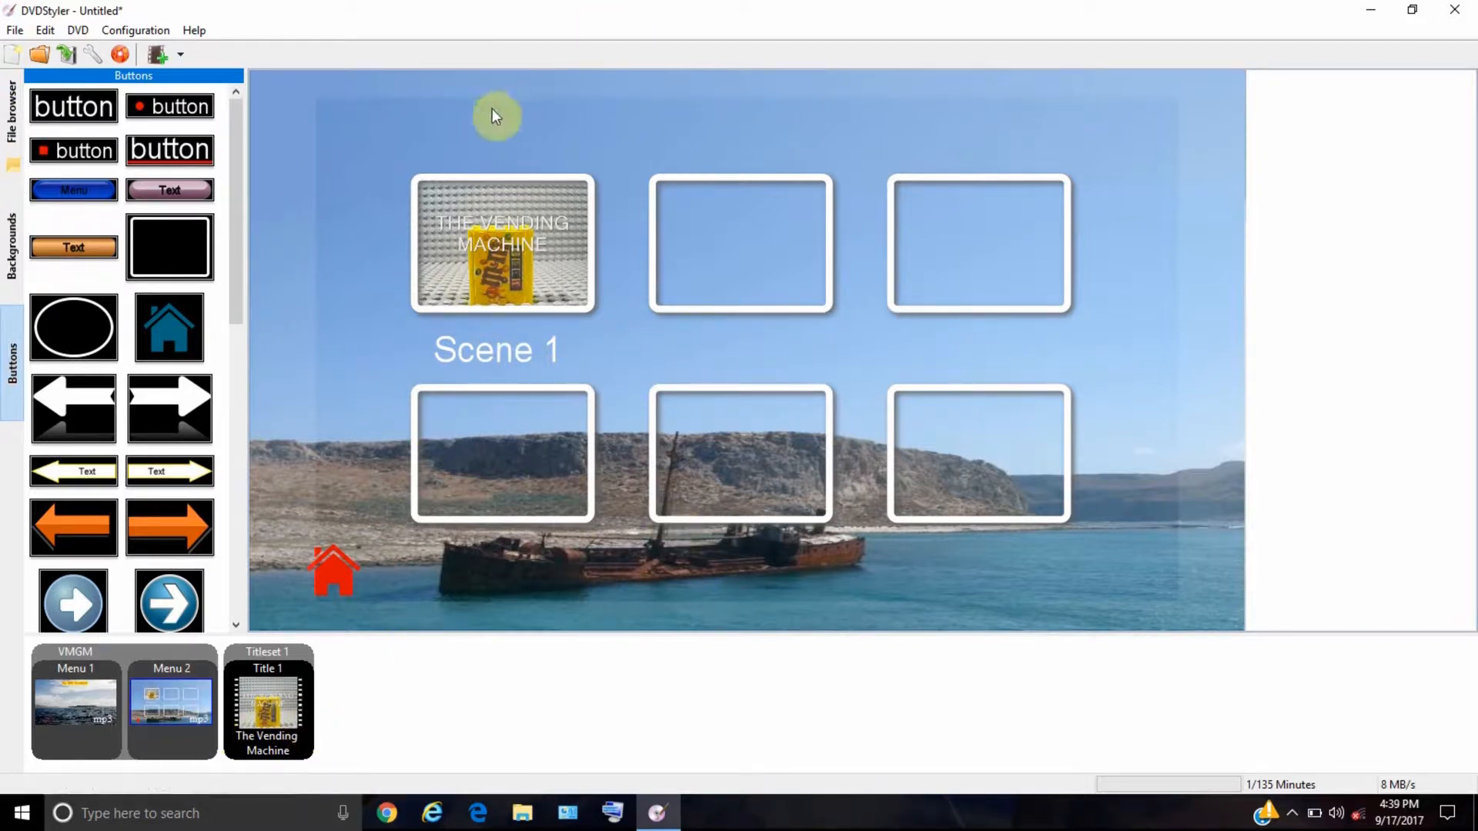
- Add a 'Chapter' text heading at the top of Menu 2
right_click(696, 116)
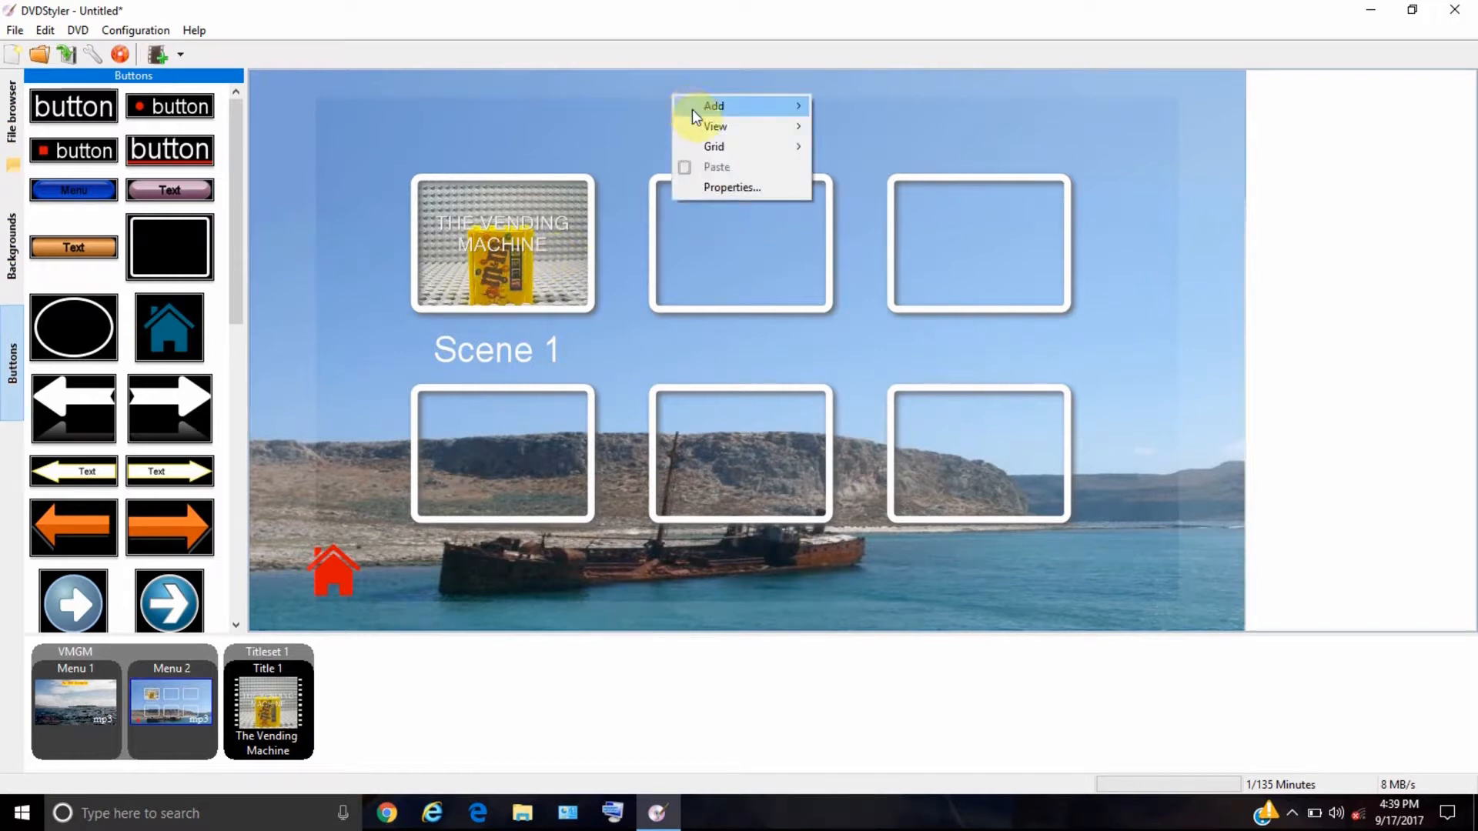
mouse_move(714, 105)
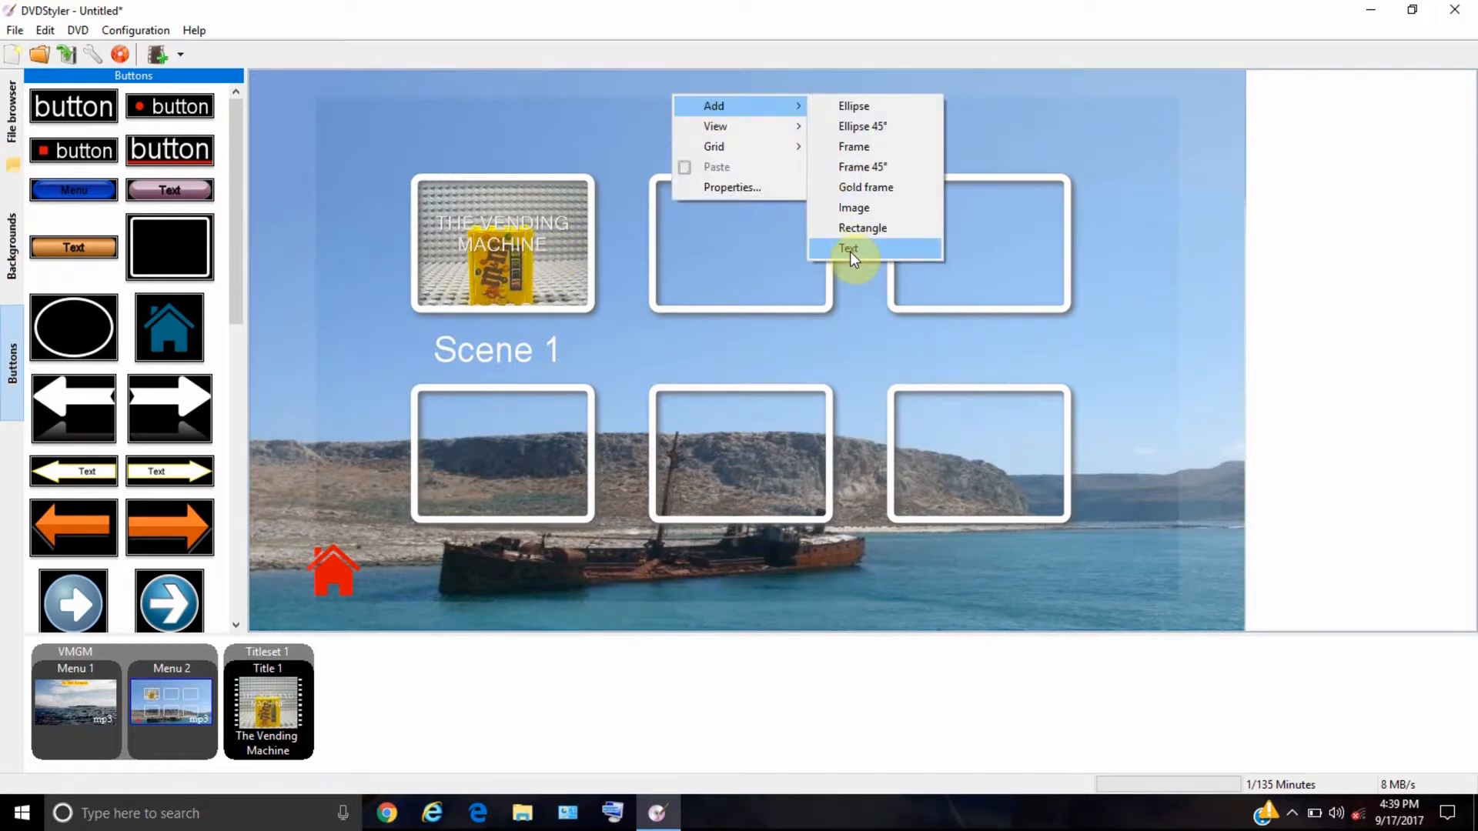
click(847, 248)
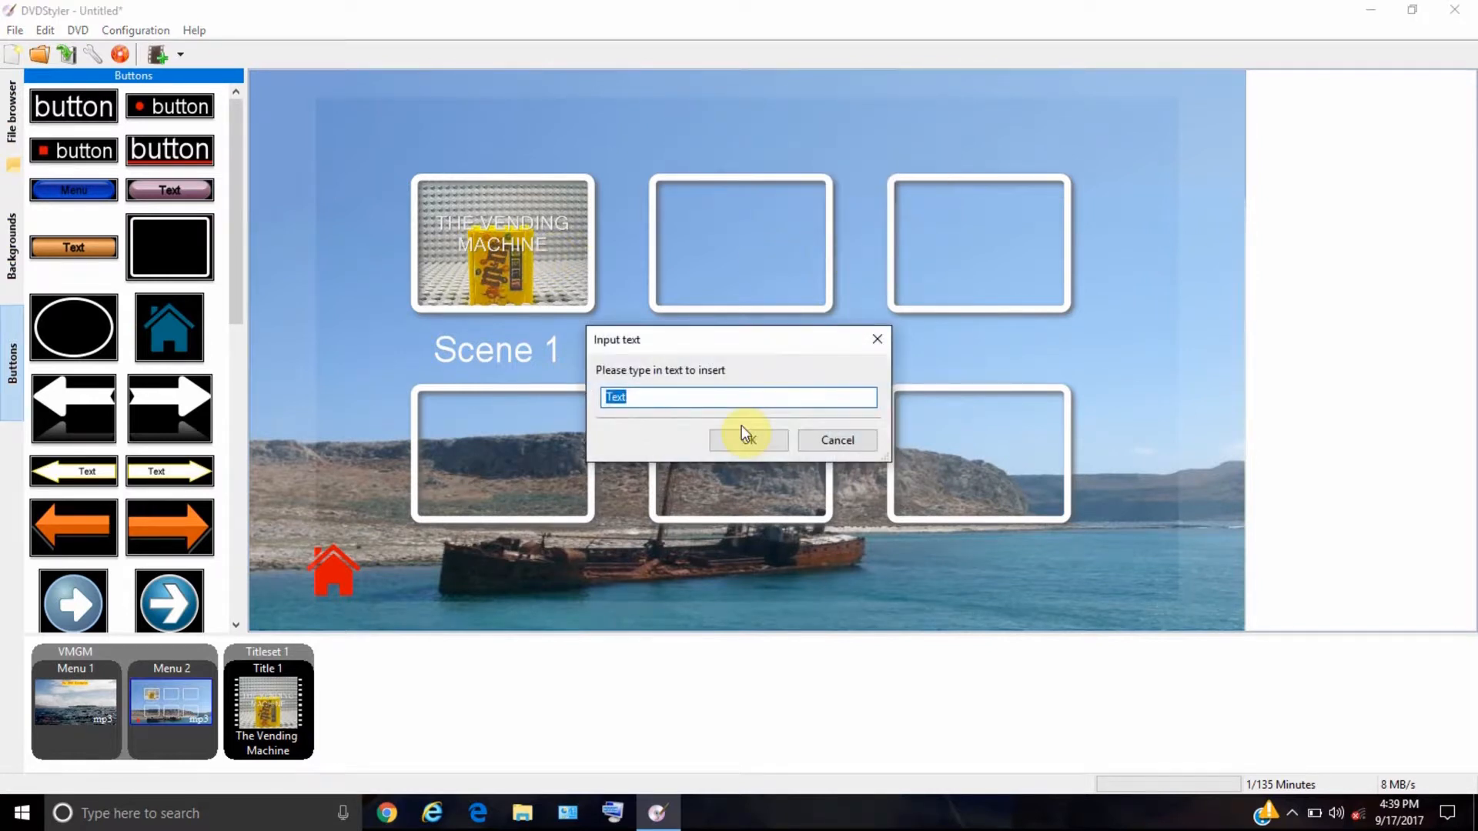
text(Chapter)
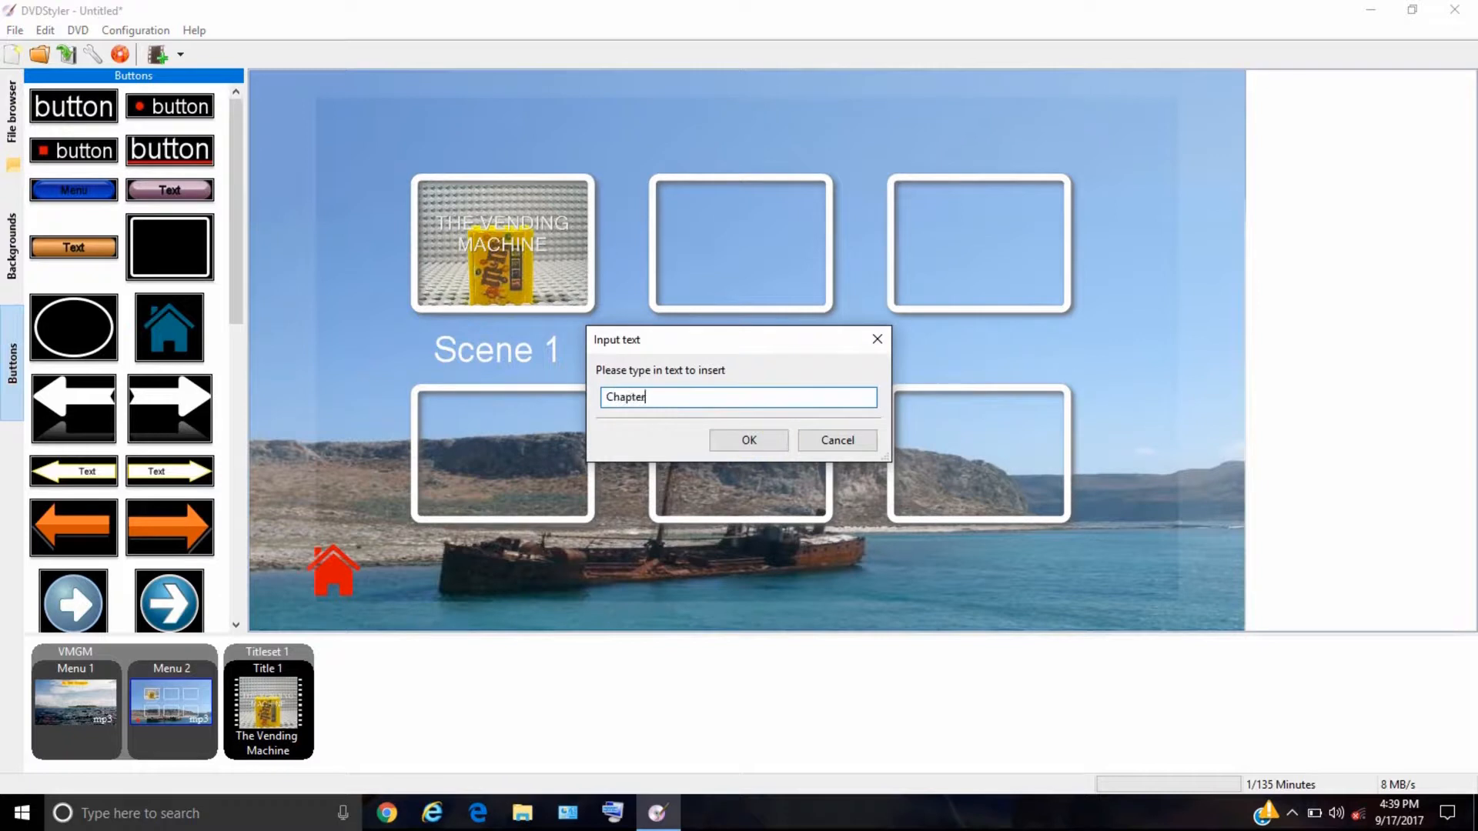
click(747, 440)
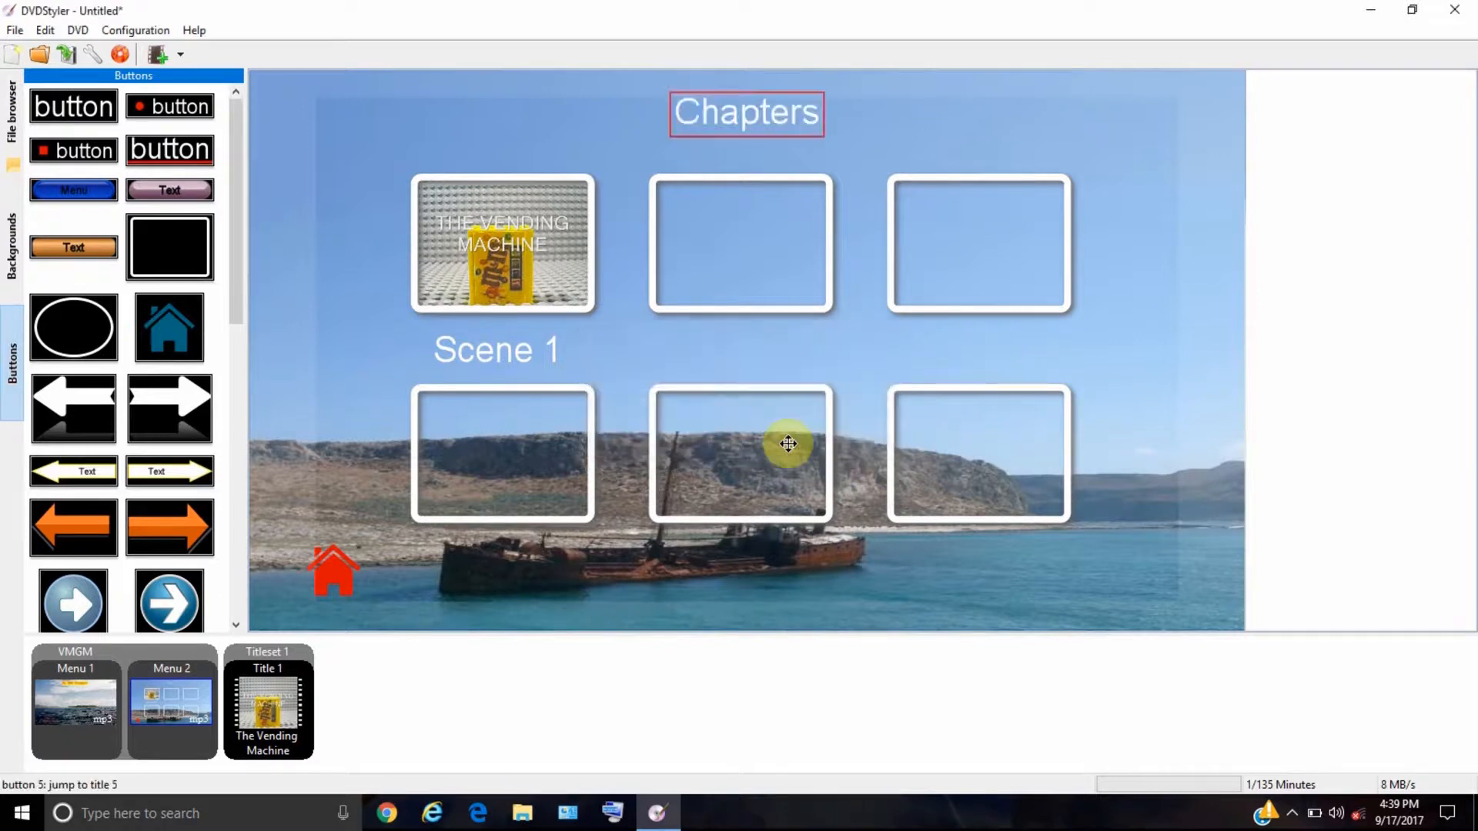
- Enlarge the Chapters heading font and centre it horizontally on the menu
double_click(746, 113)
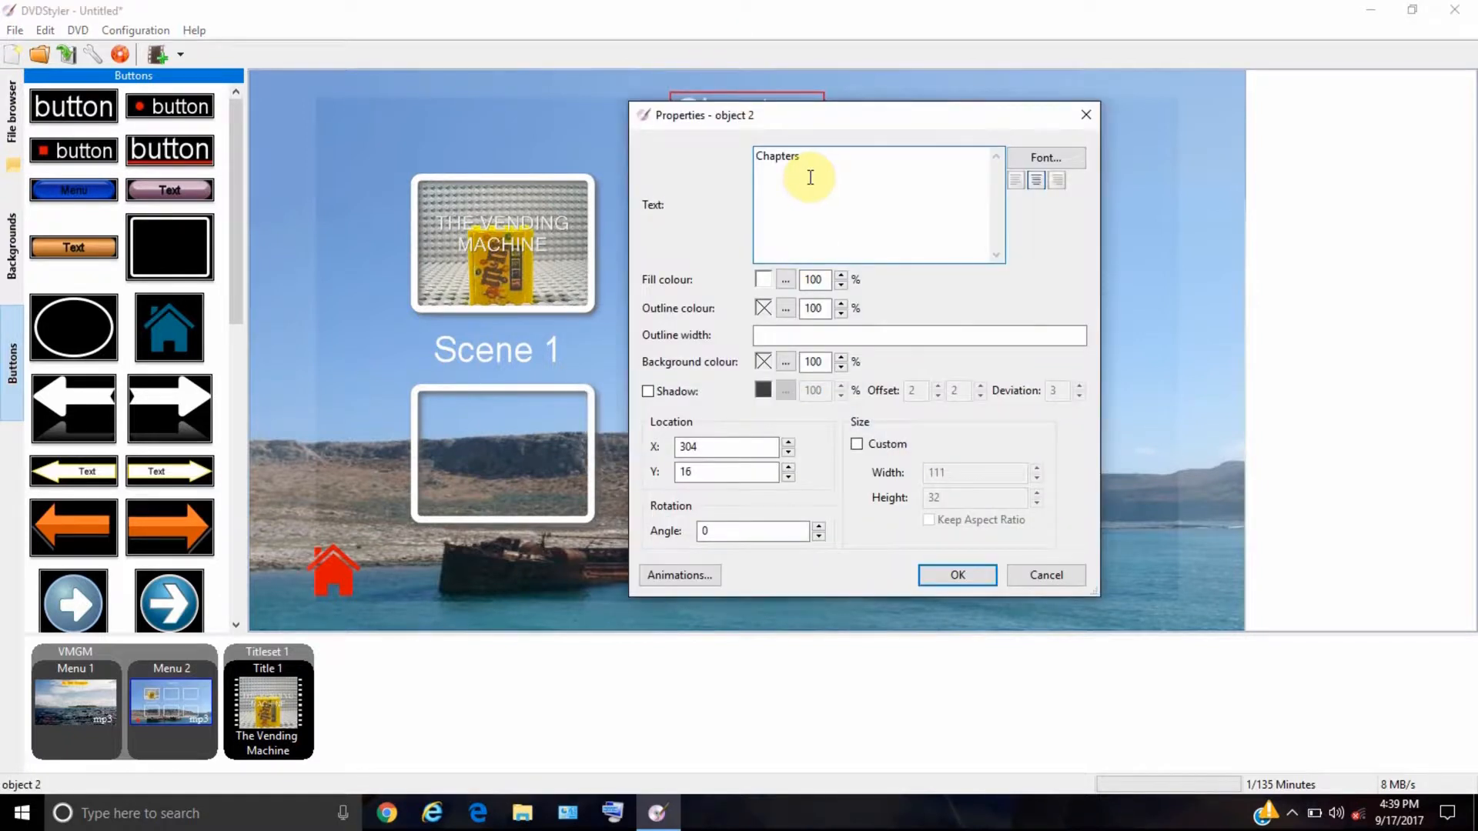
click(1044, 157)
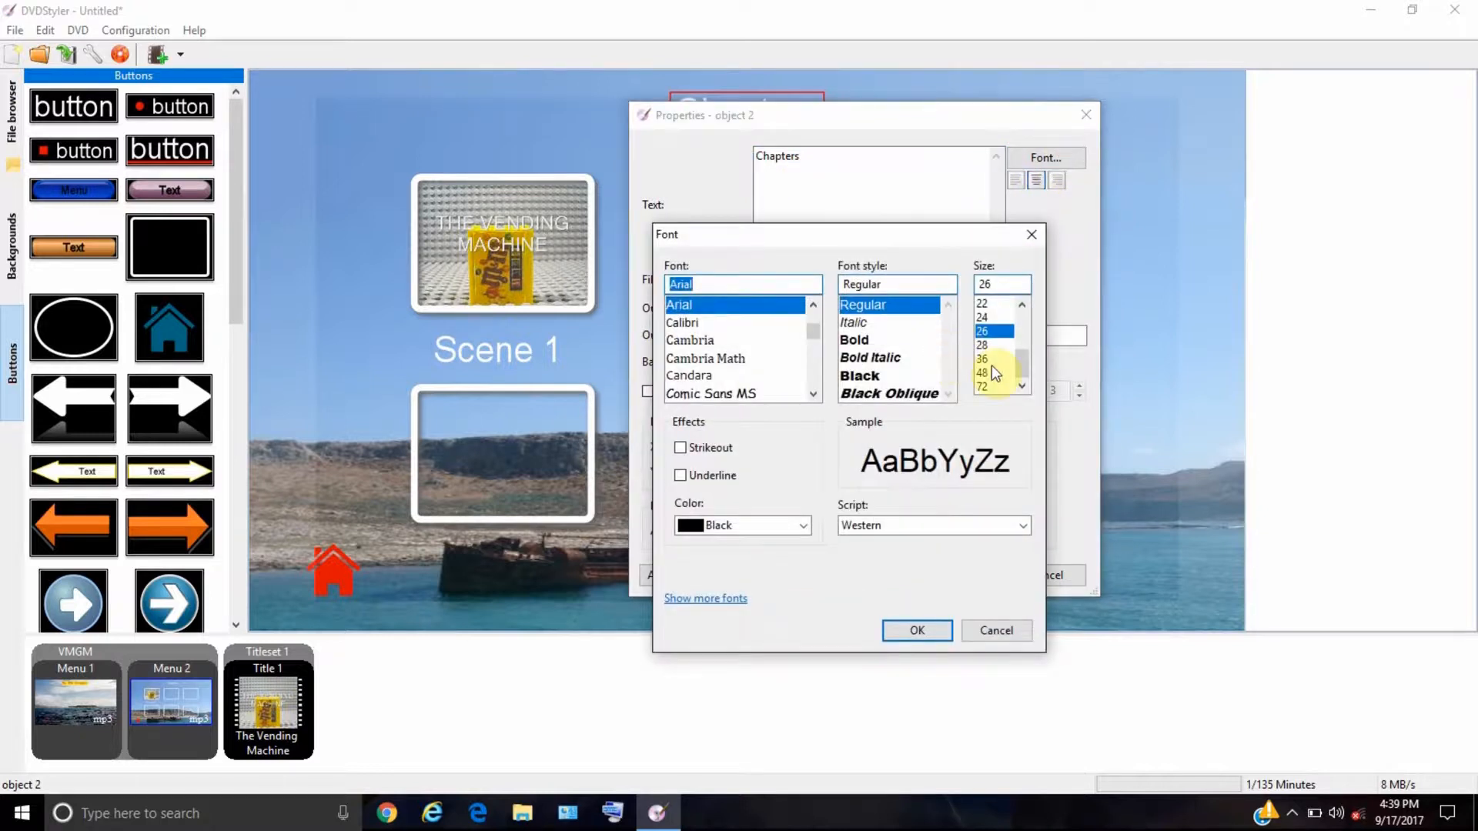
click(915, 630)
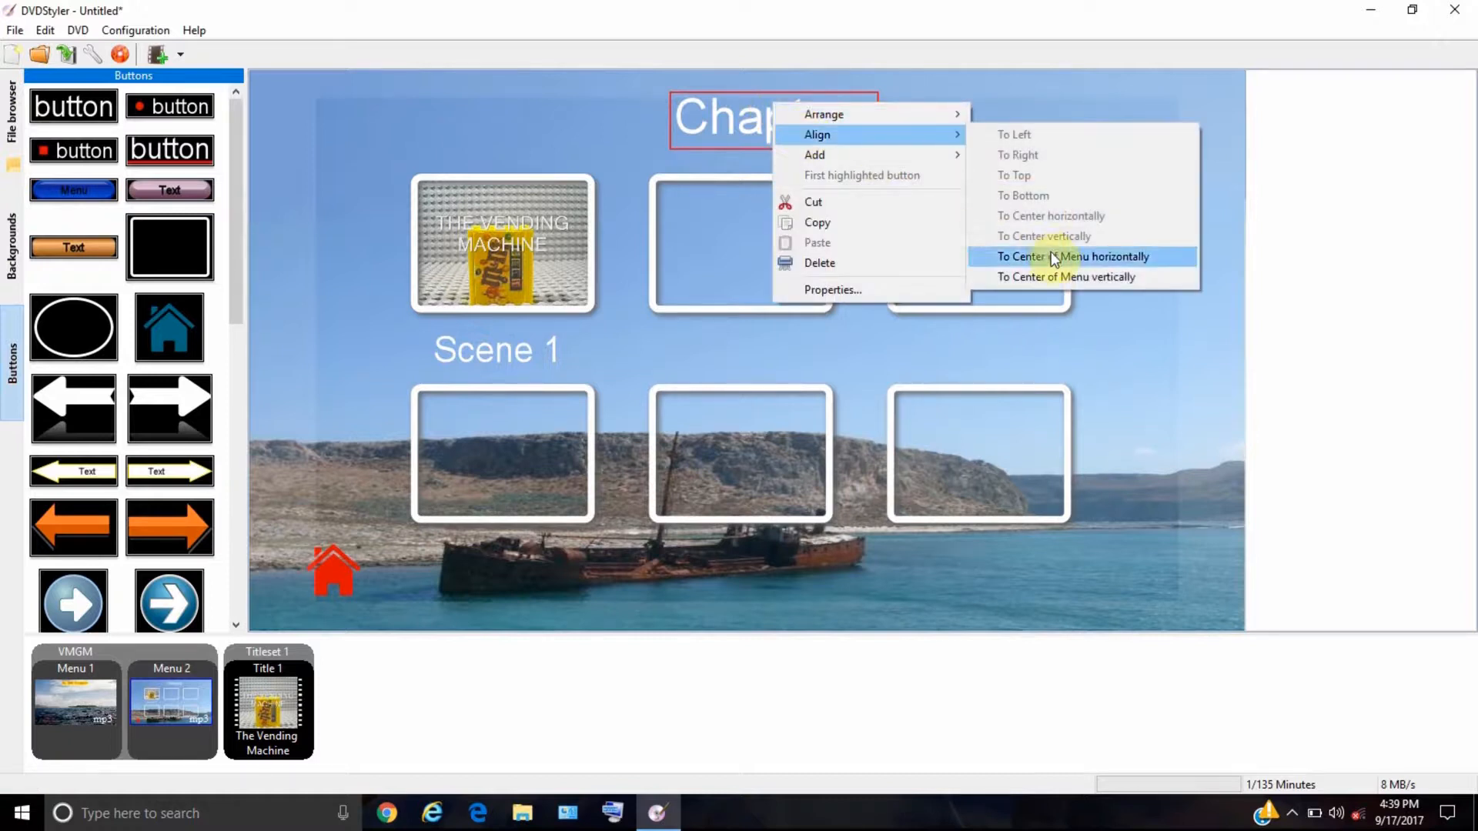
click(1071, 256)
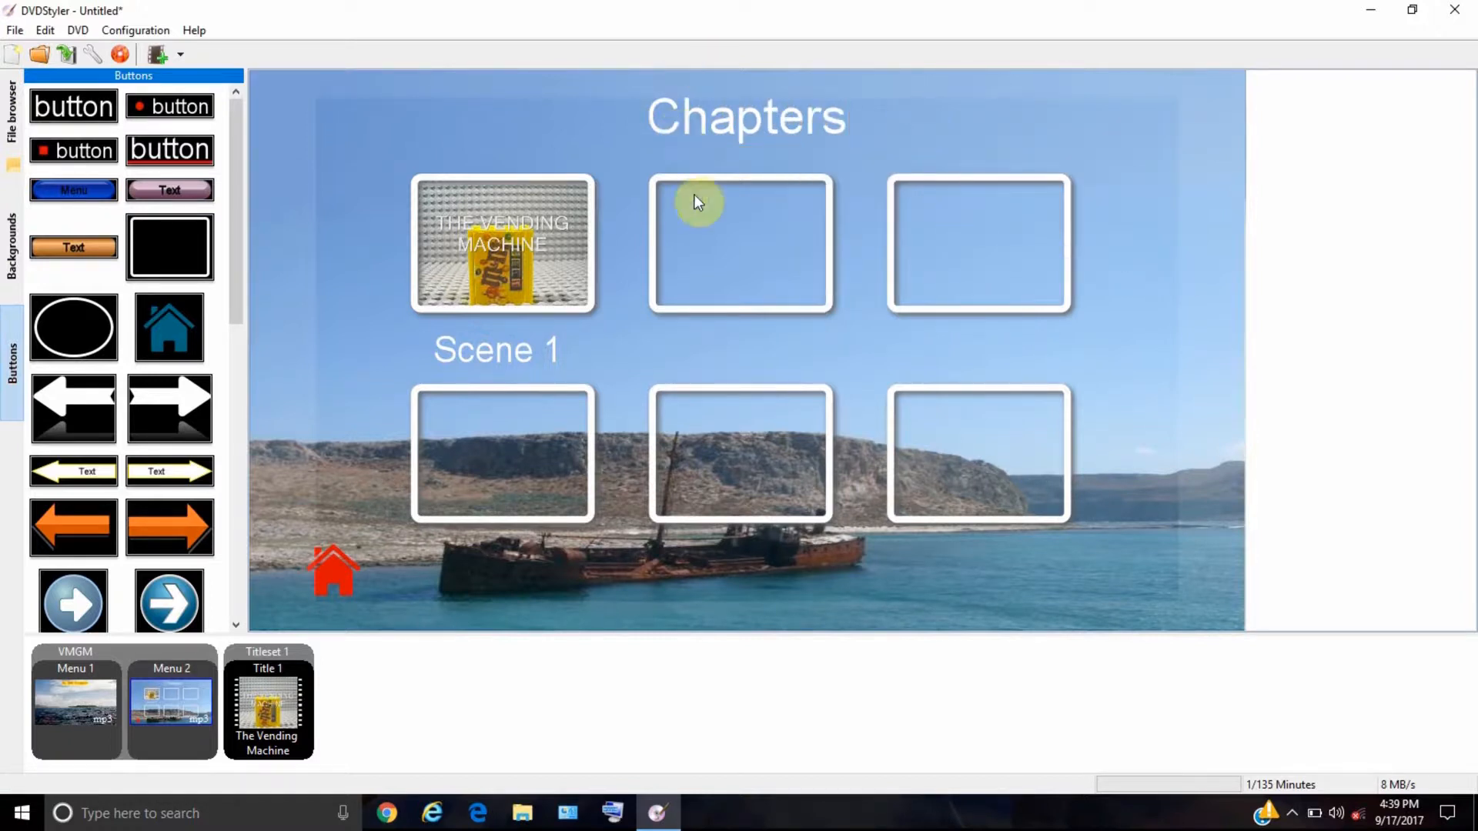
right_click(744, 117)
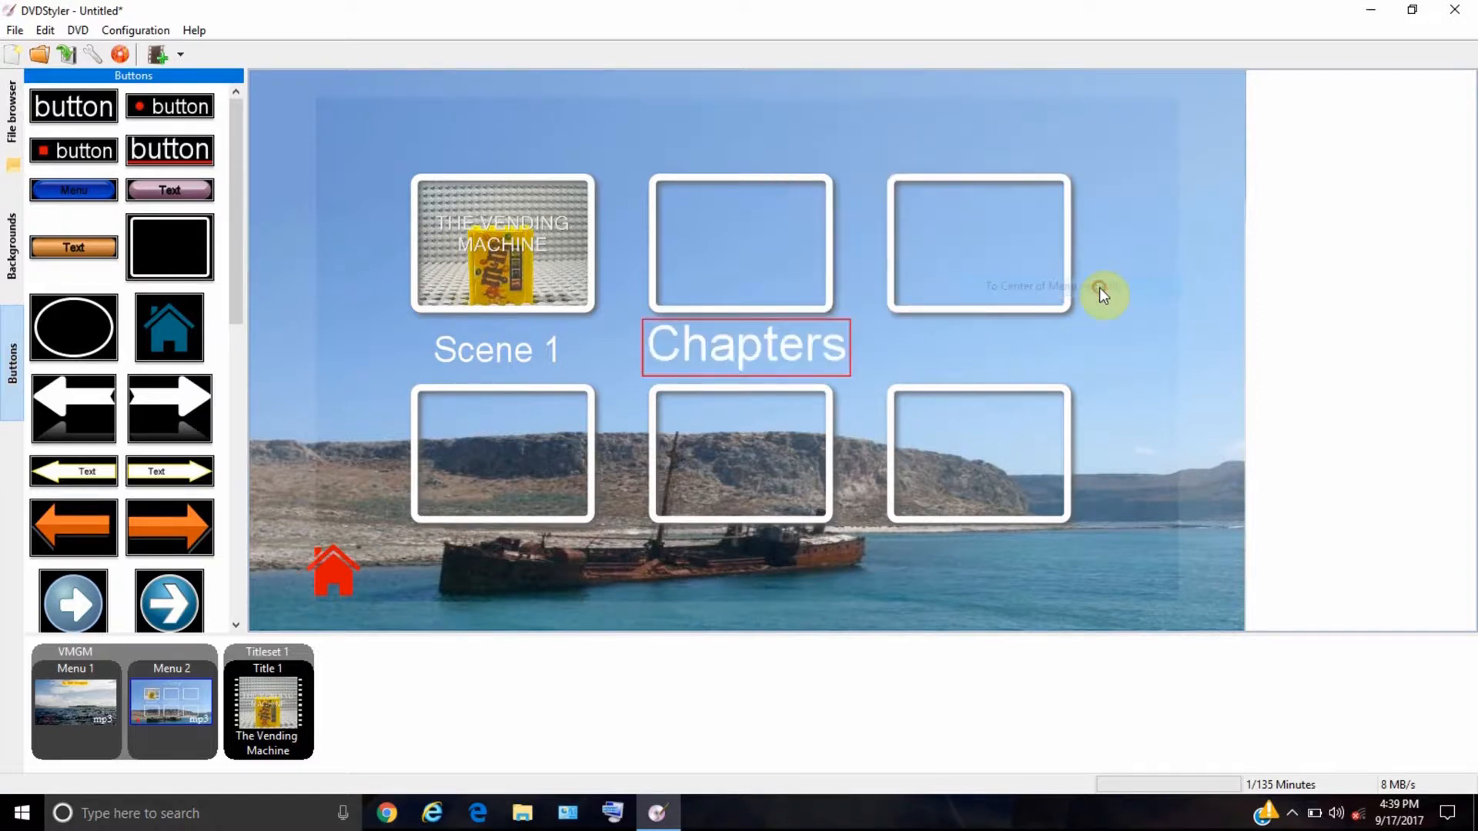
right_click(744, 368)
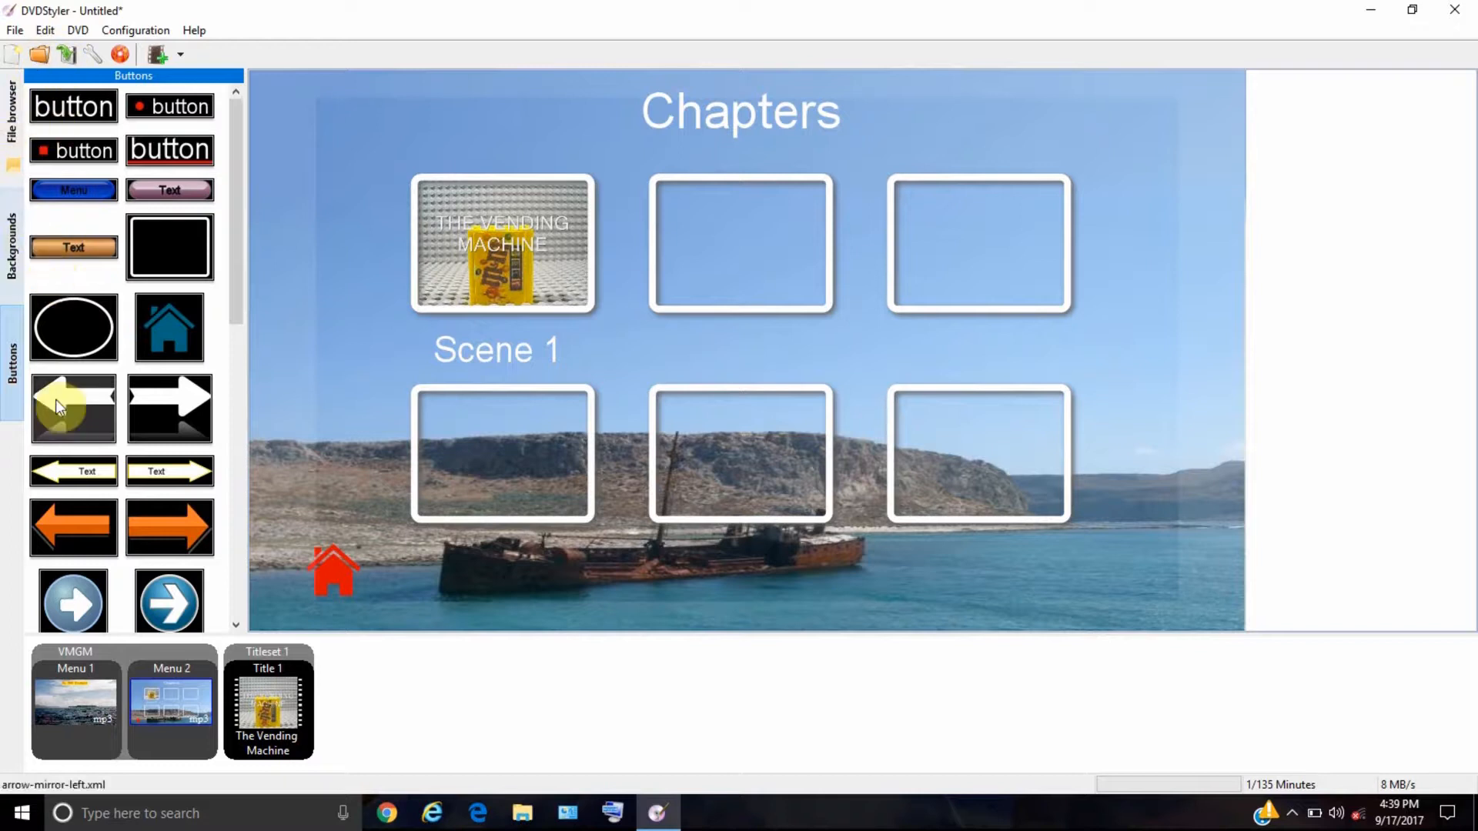
- Apply the grey gradient thumbnail from Backgrounds as Menu 2's background
click(12, 231)
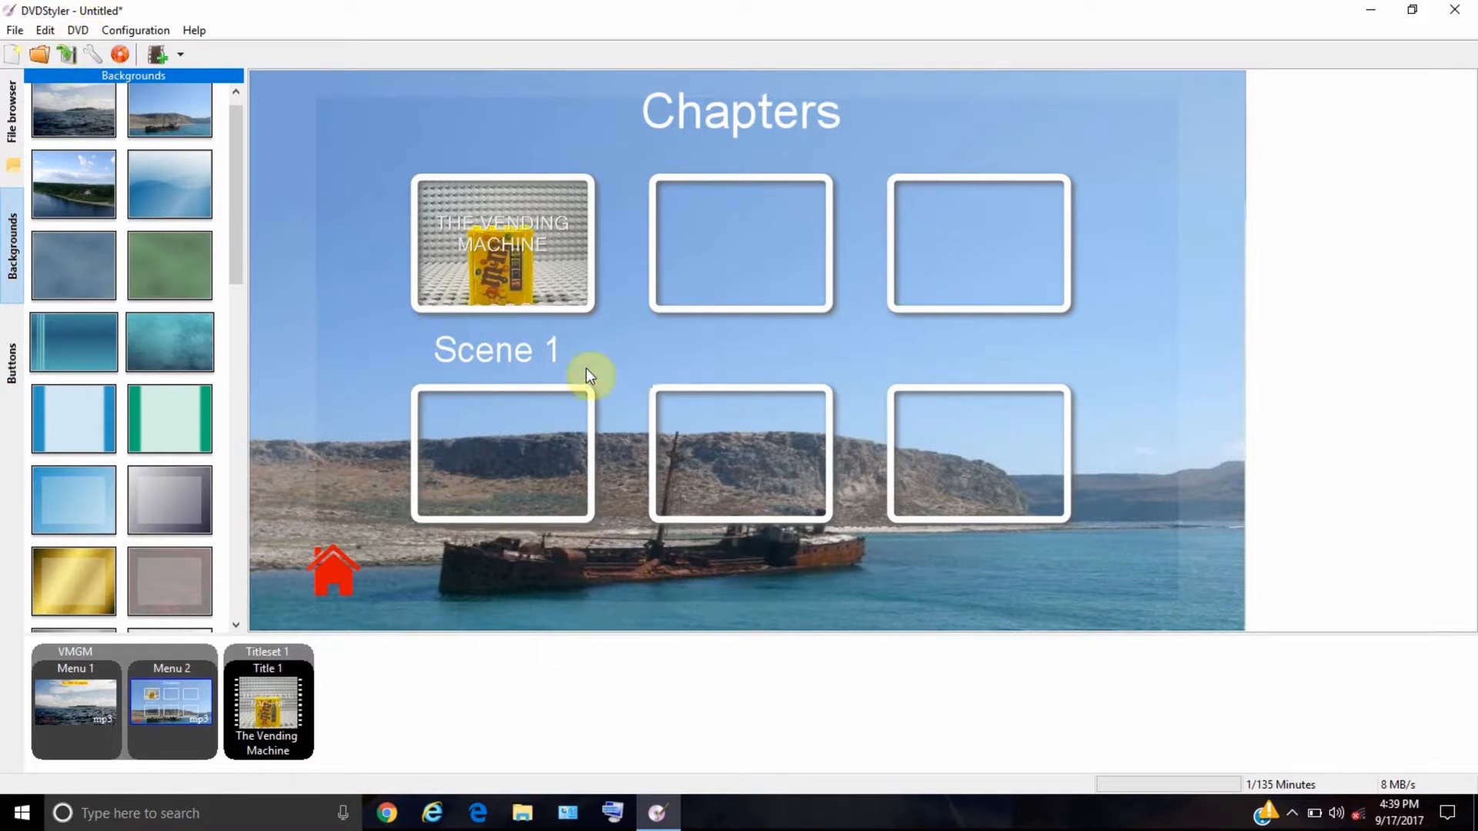
mouse_move(664, 371)
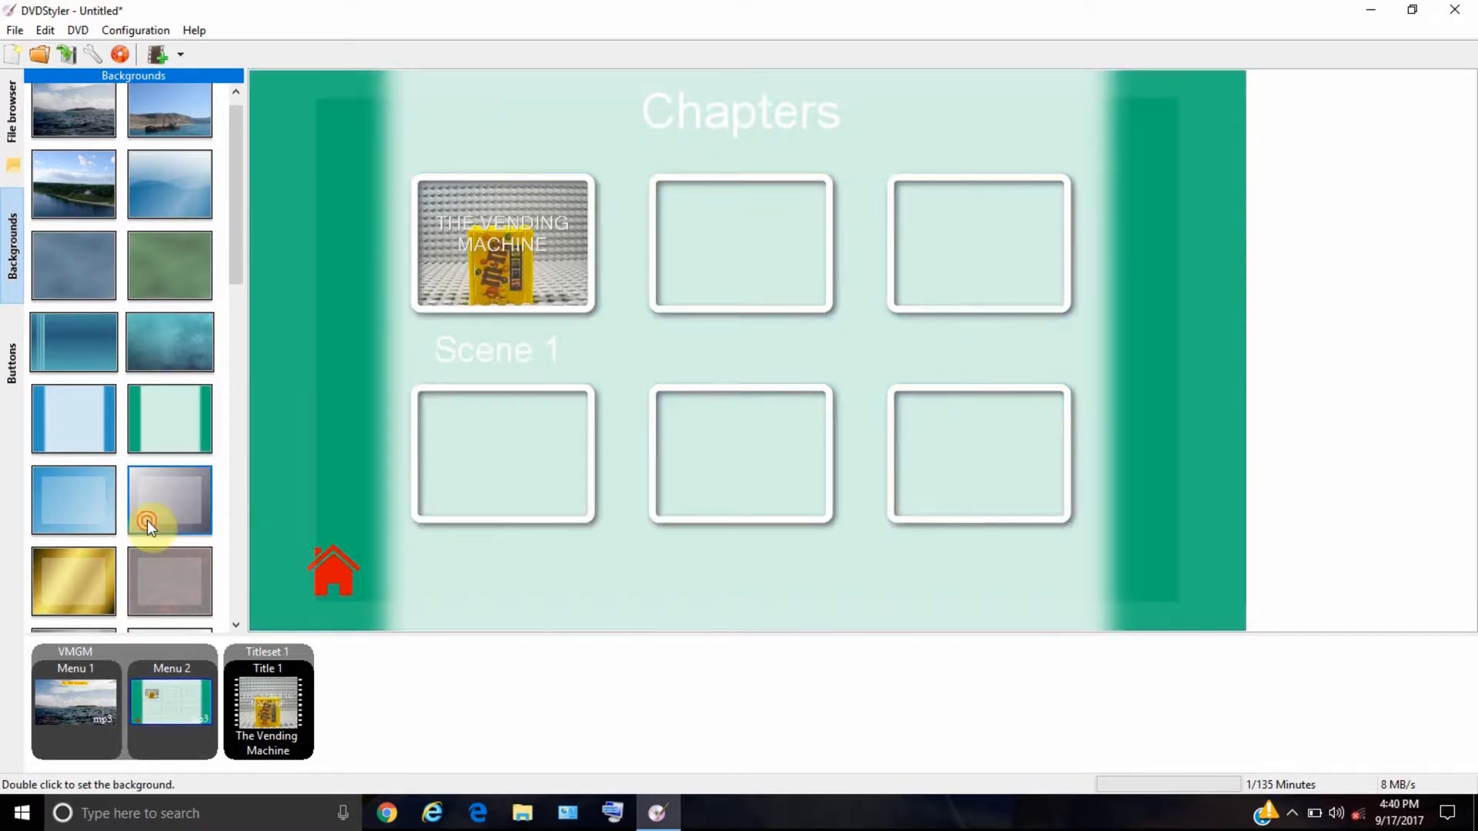
double_click(170, 499)
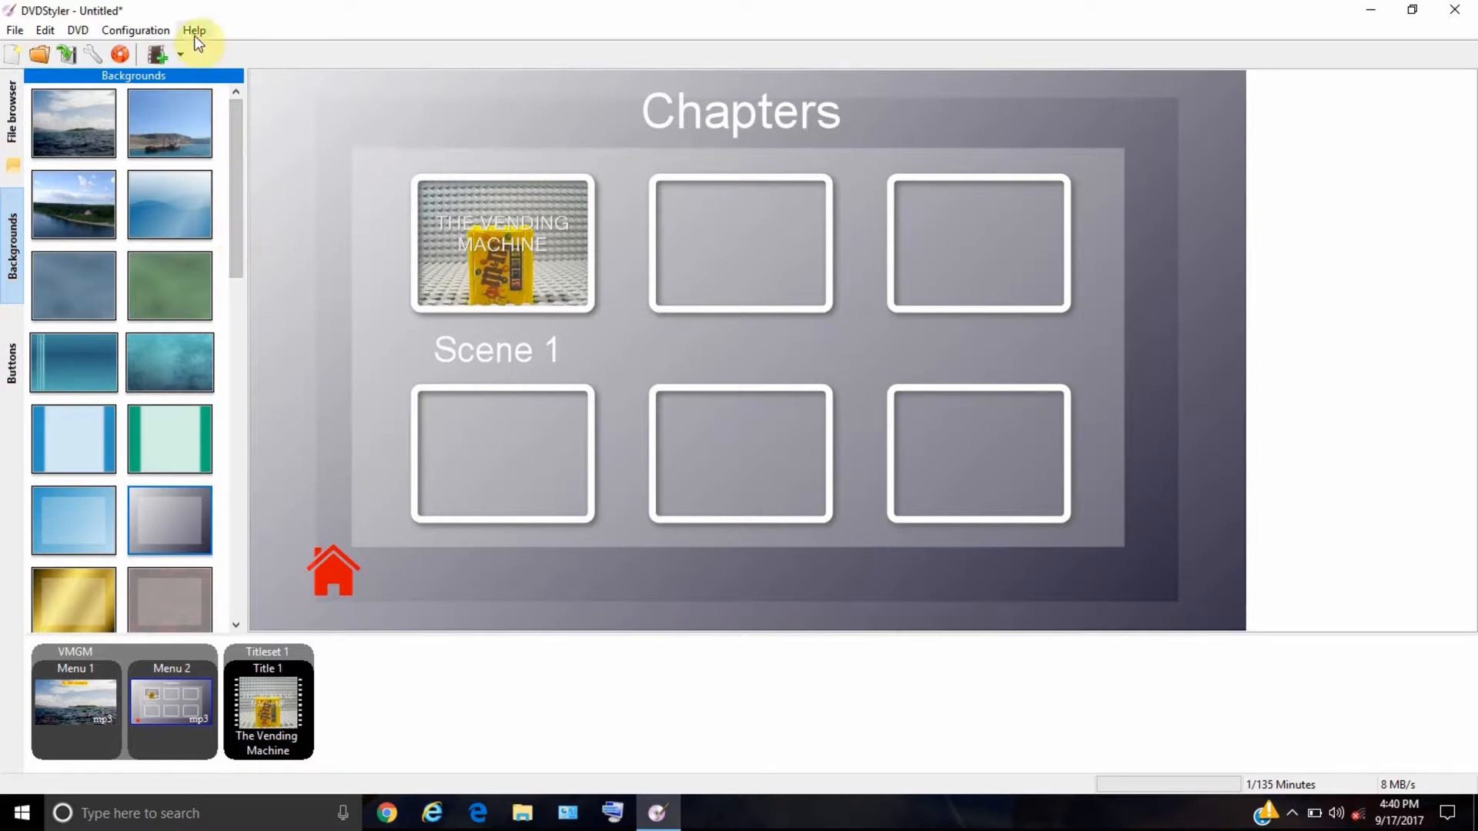
click(194, 30)
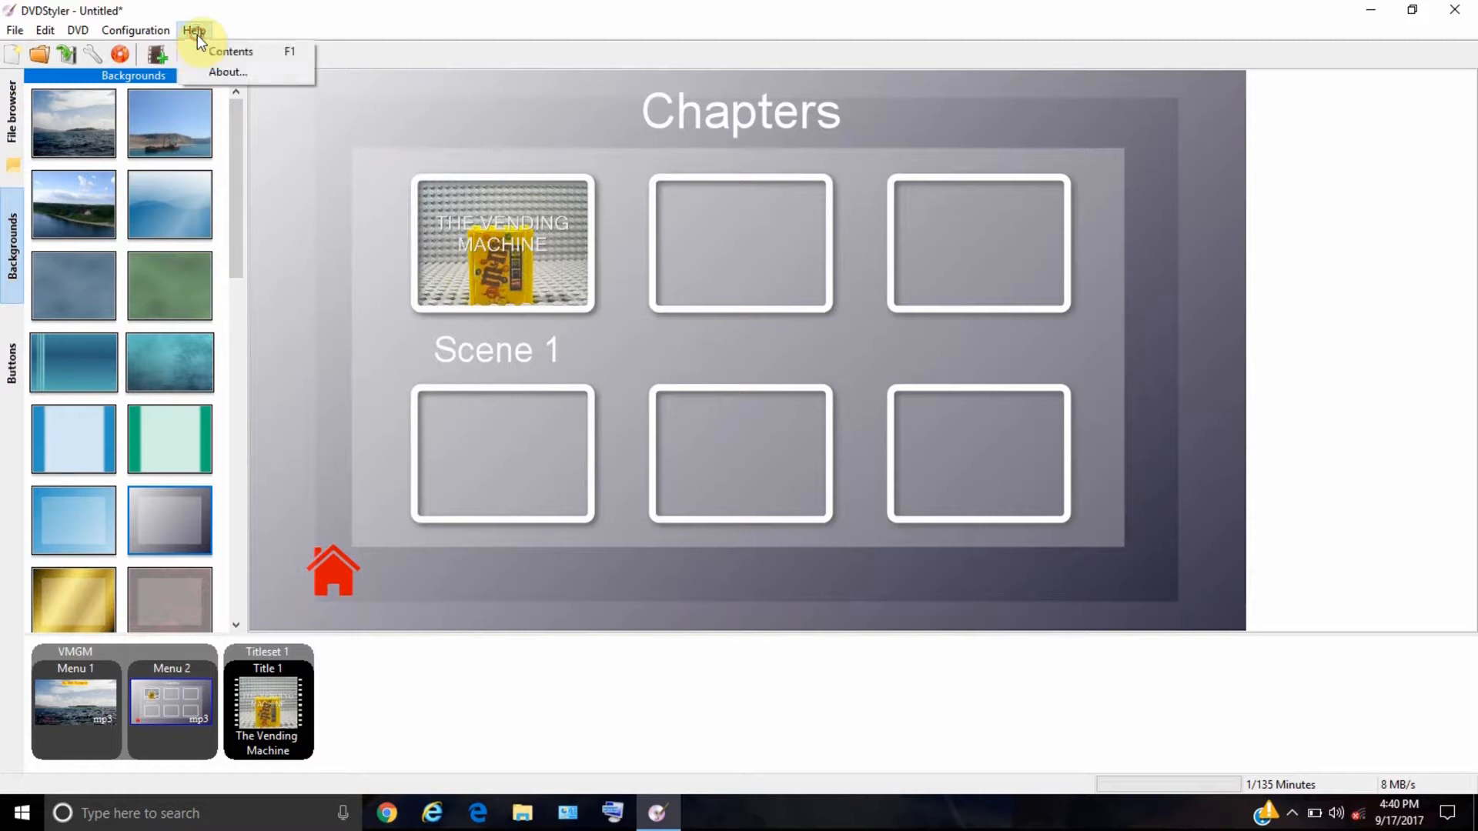
mouse_move(227, 73)
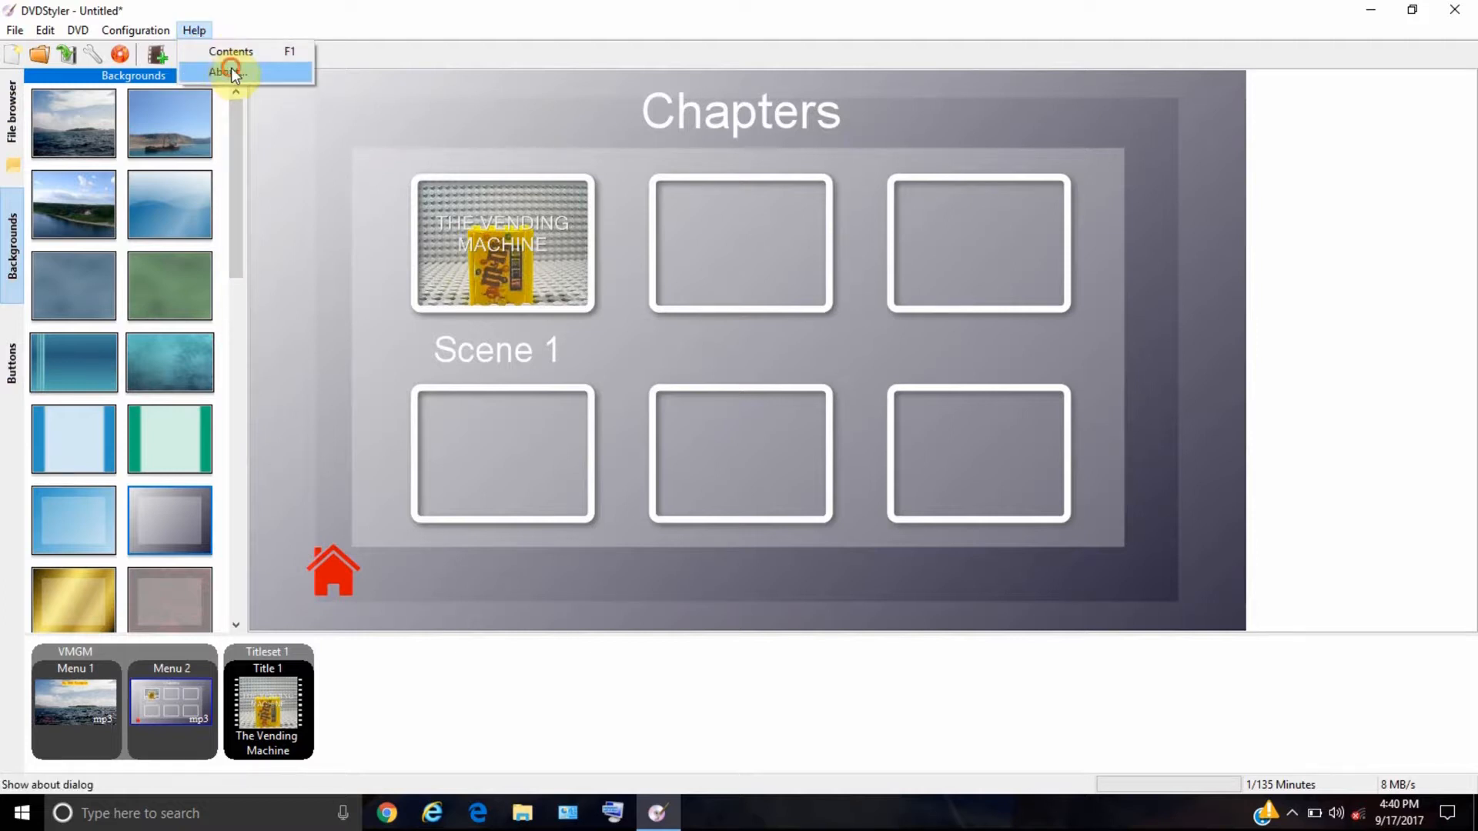
click(218, 73)
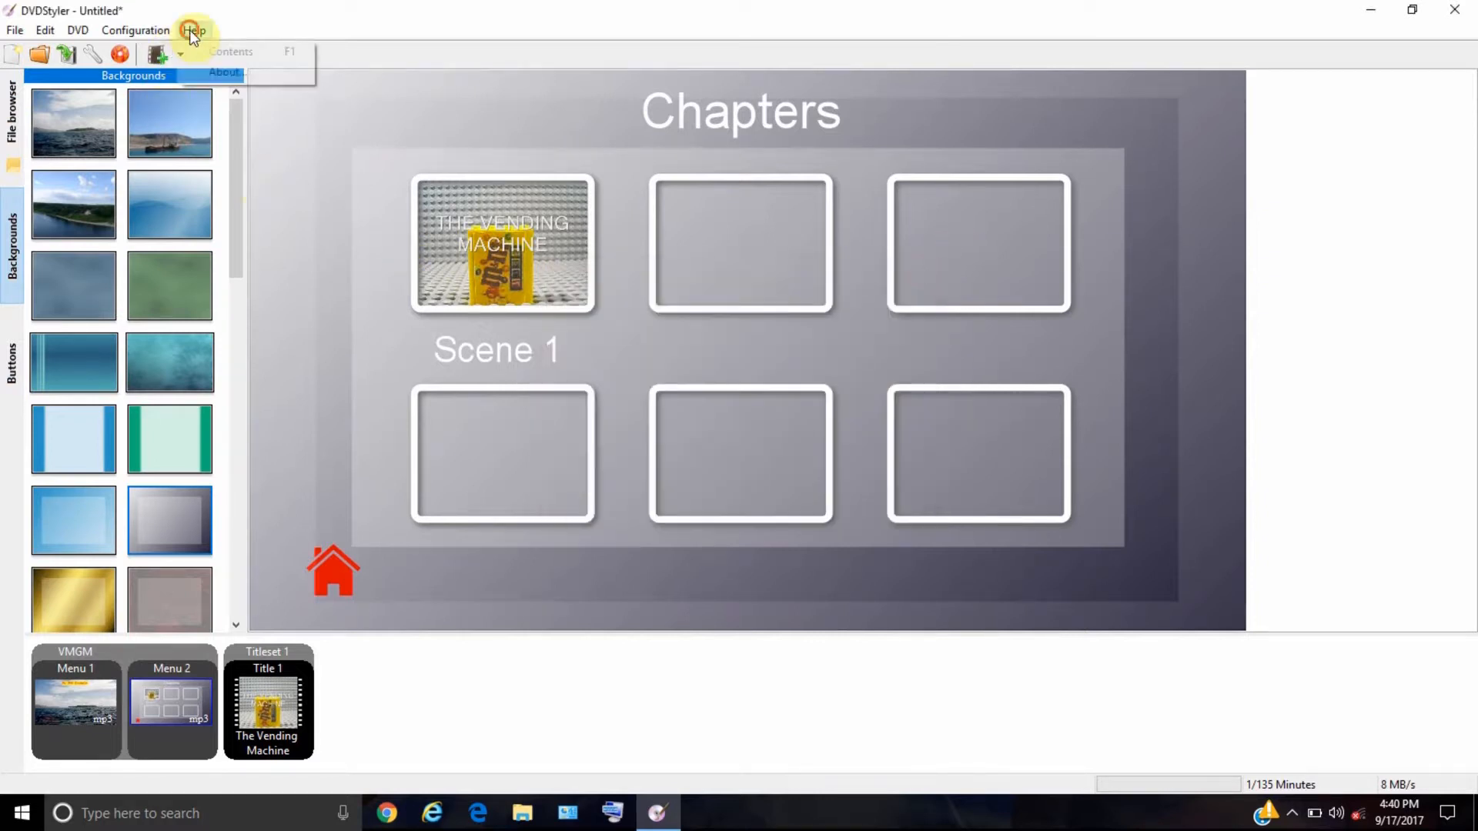
click(230, 50)
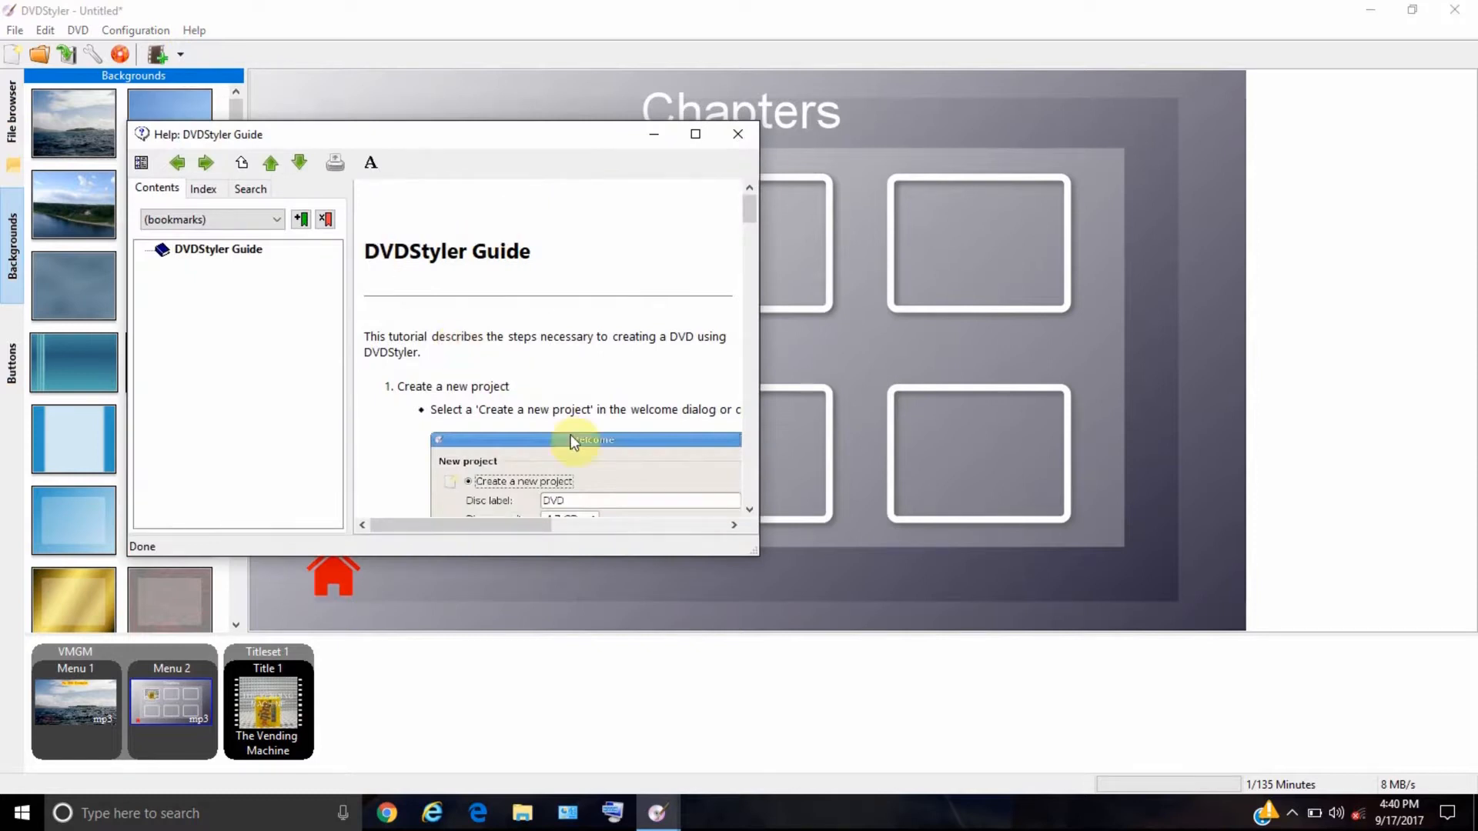
click(737, 134)
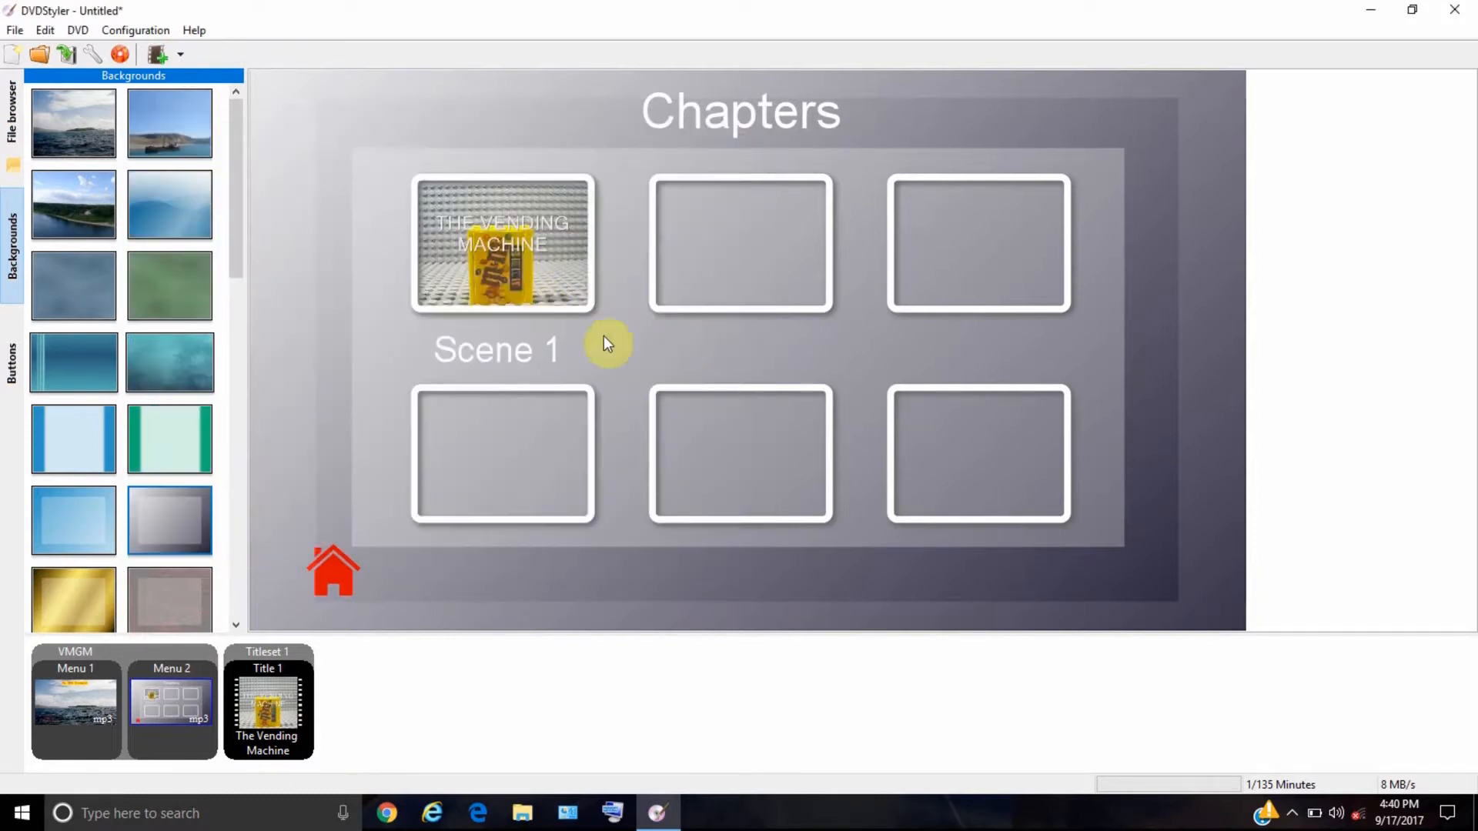
mouse_move(381, 298)
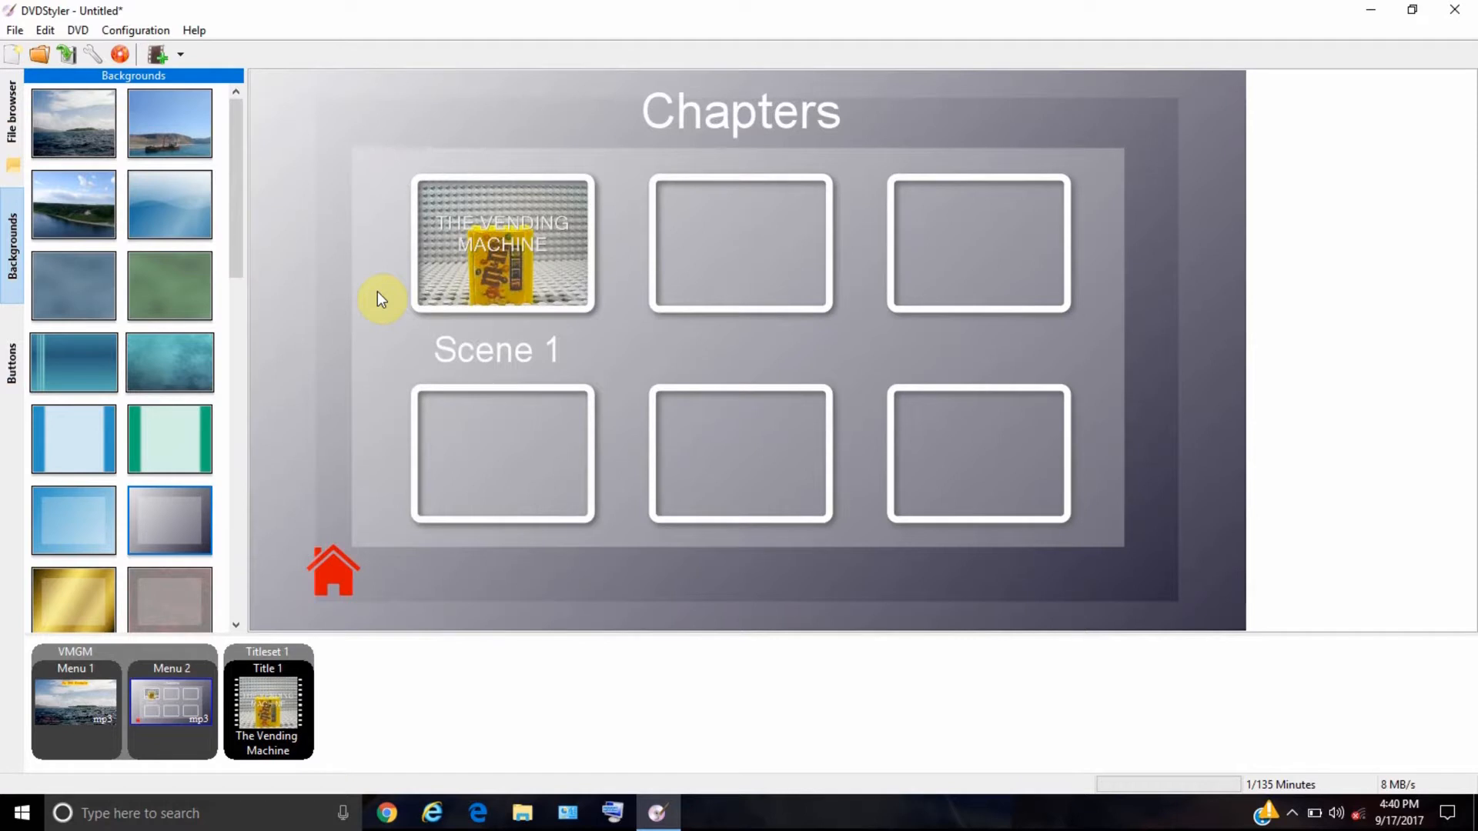
mouse_move(814, 175)
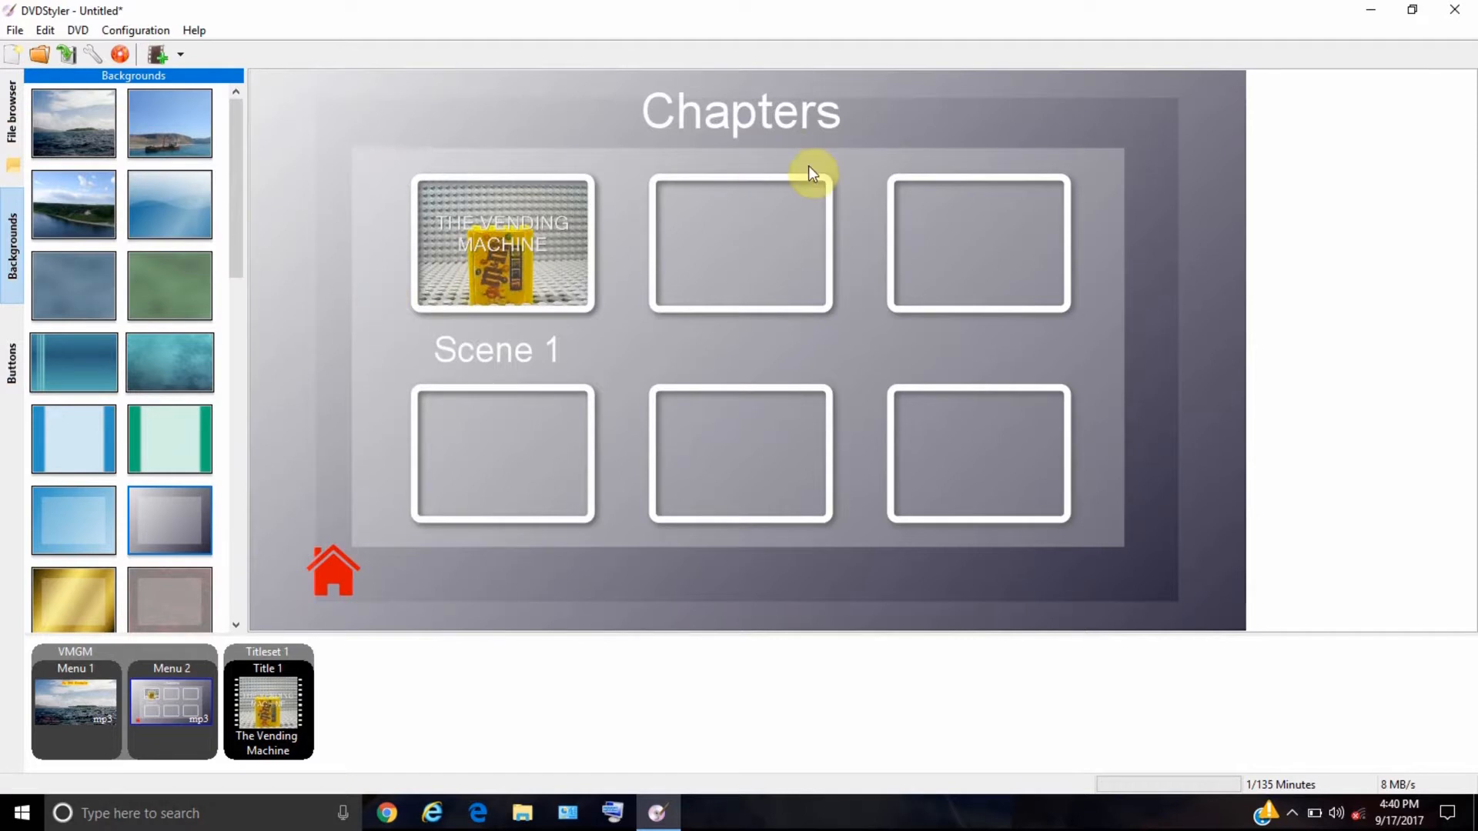
mouse_move(778, 202)
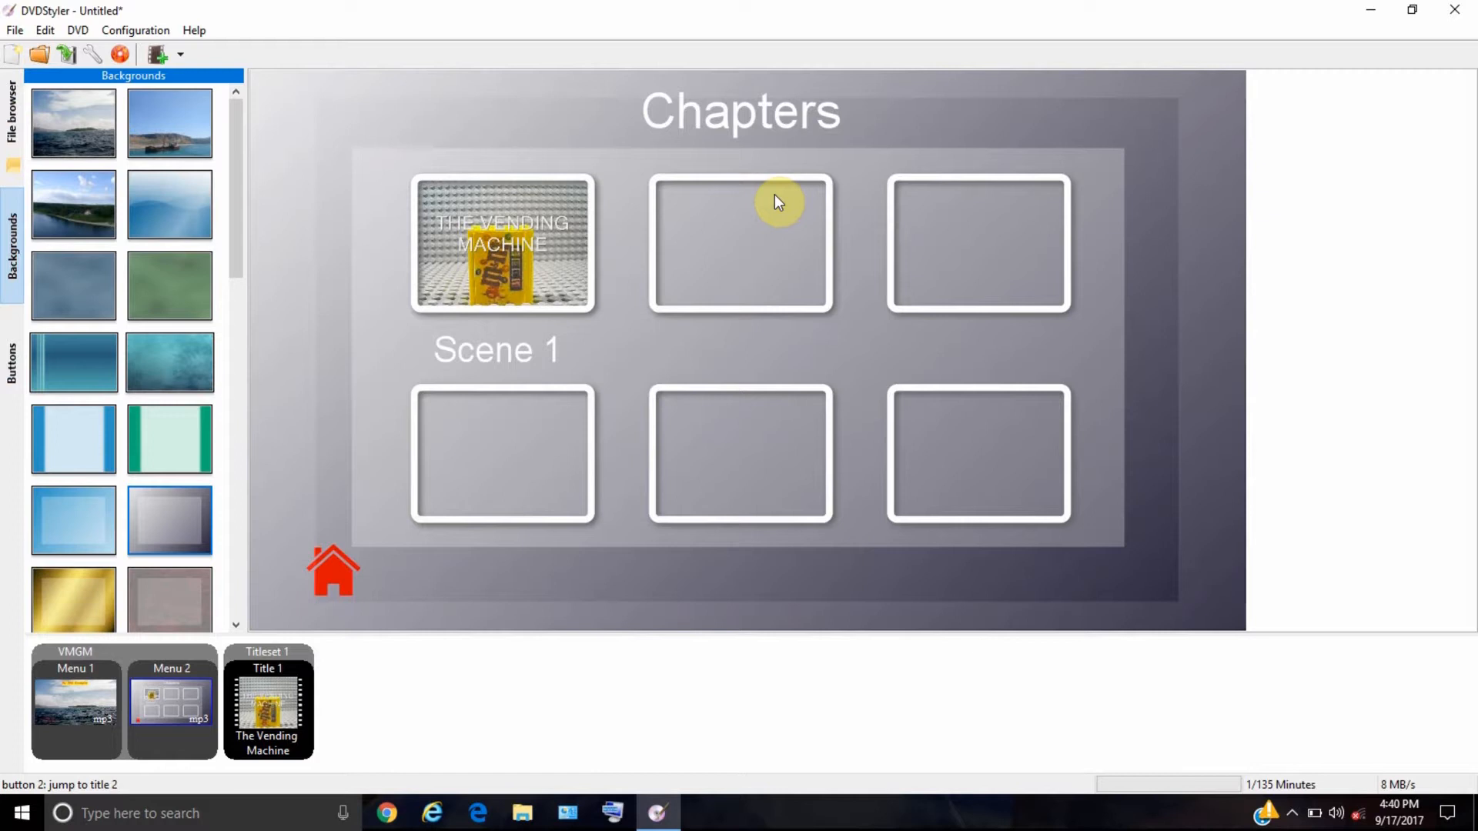
mouse_move(634, 228)
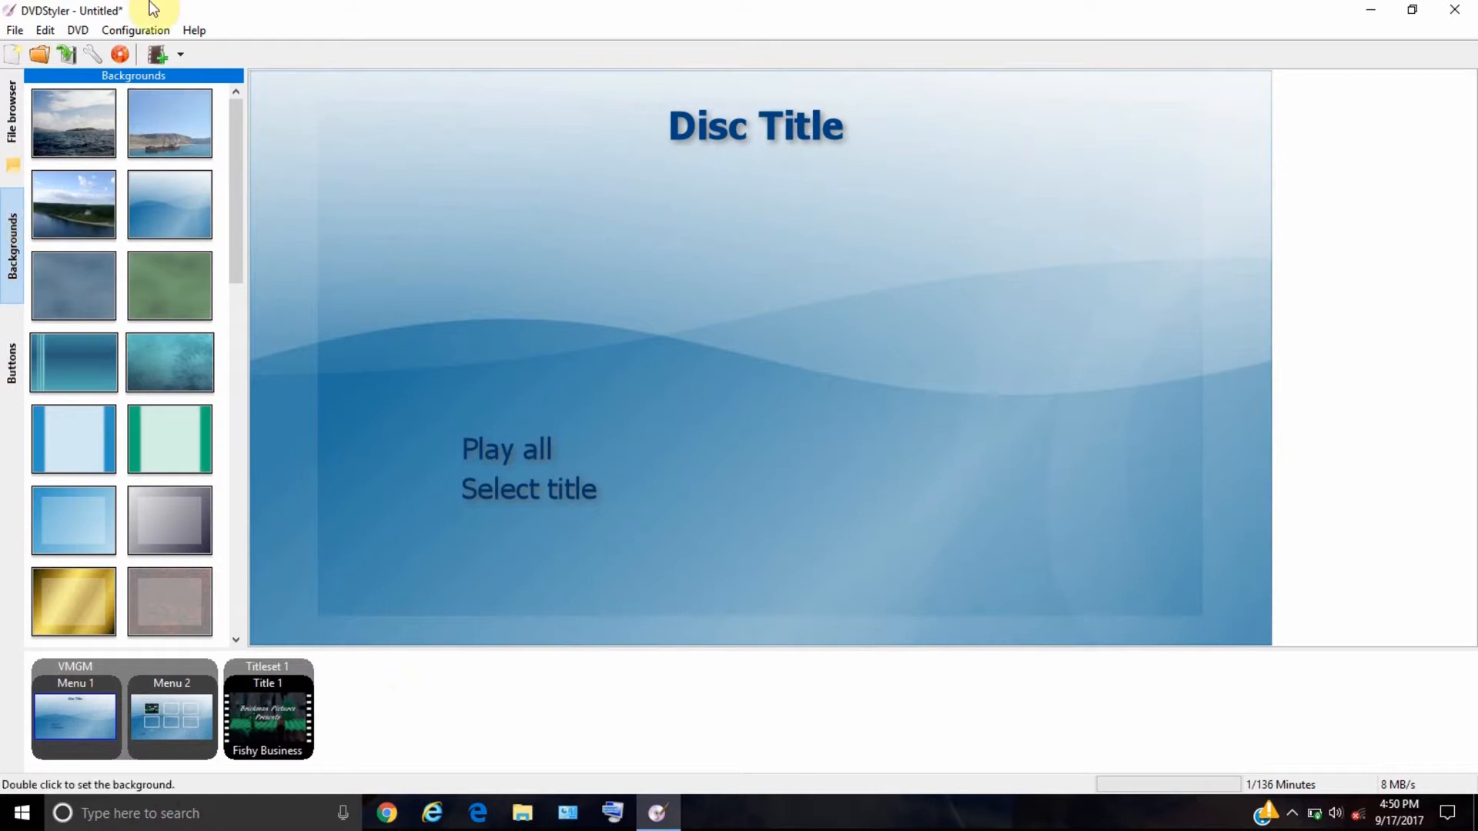
- Add The Bank Robbery video file as Title 2 via the Add File dropdown
click(184, 54)
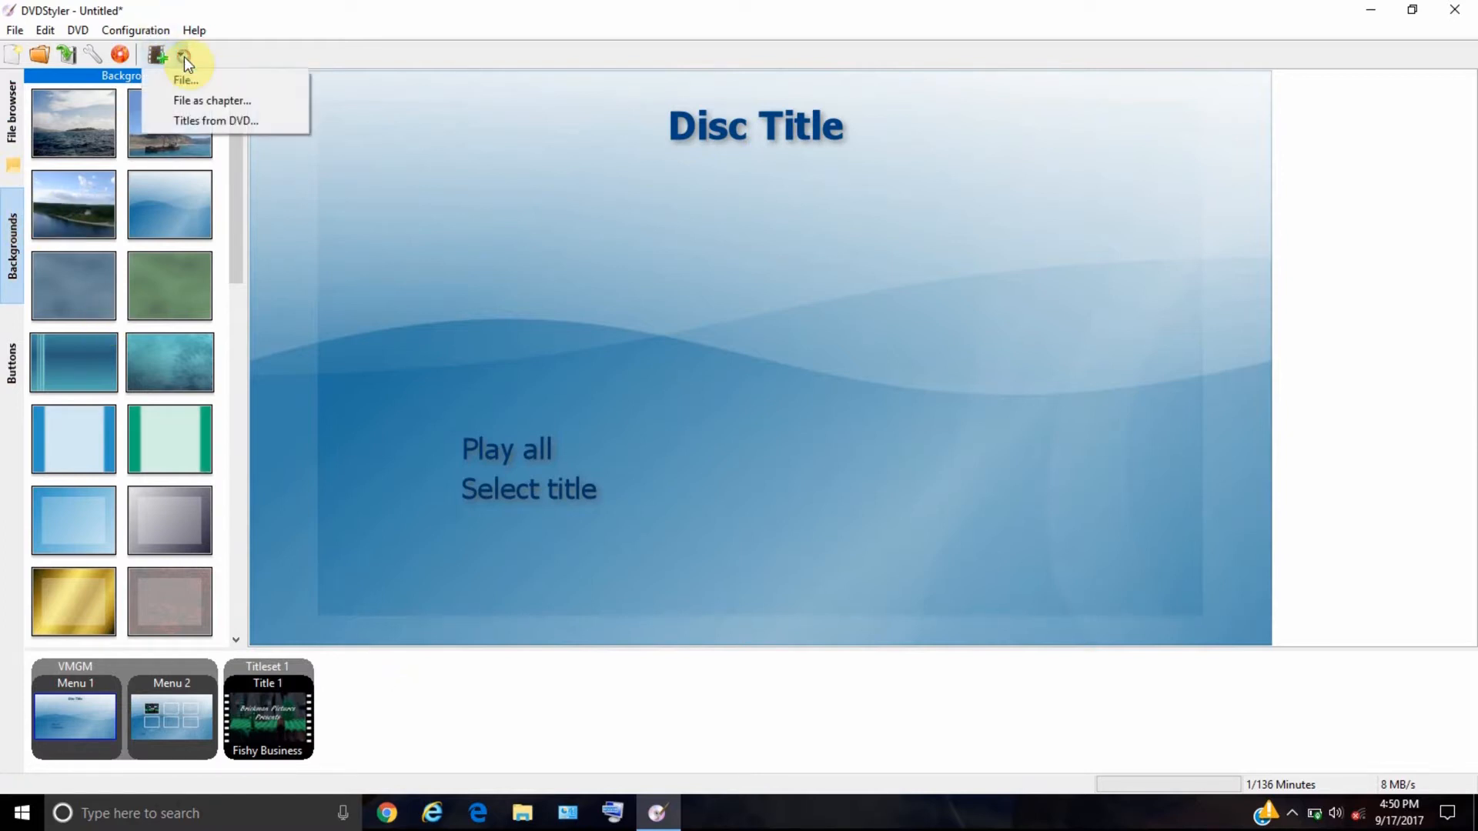
click(184, 54)
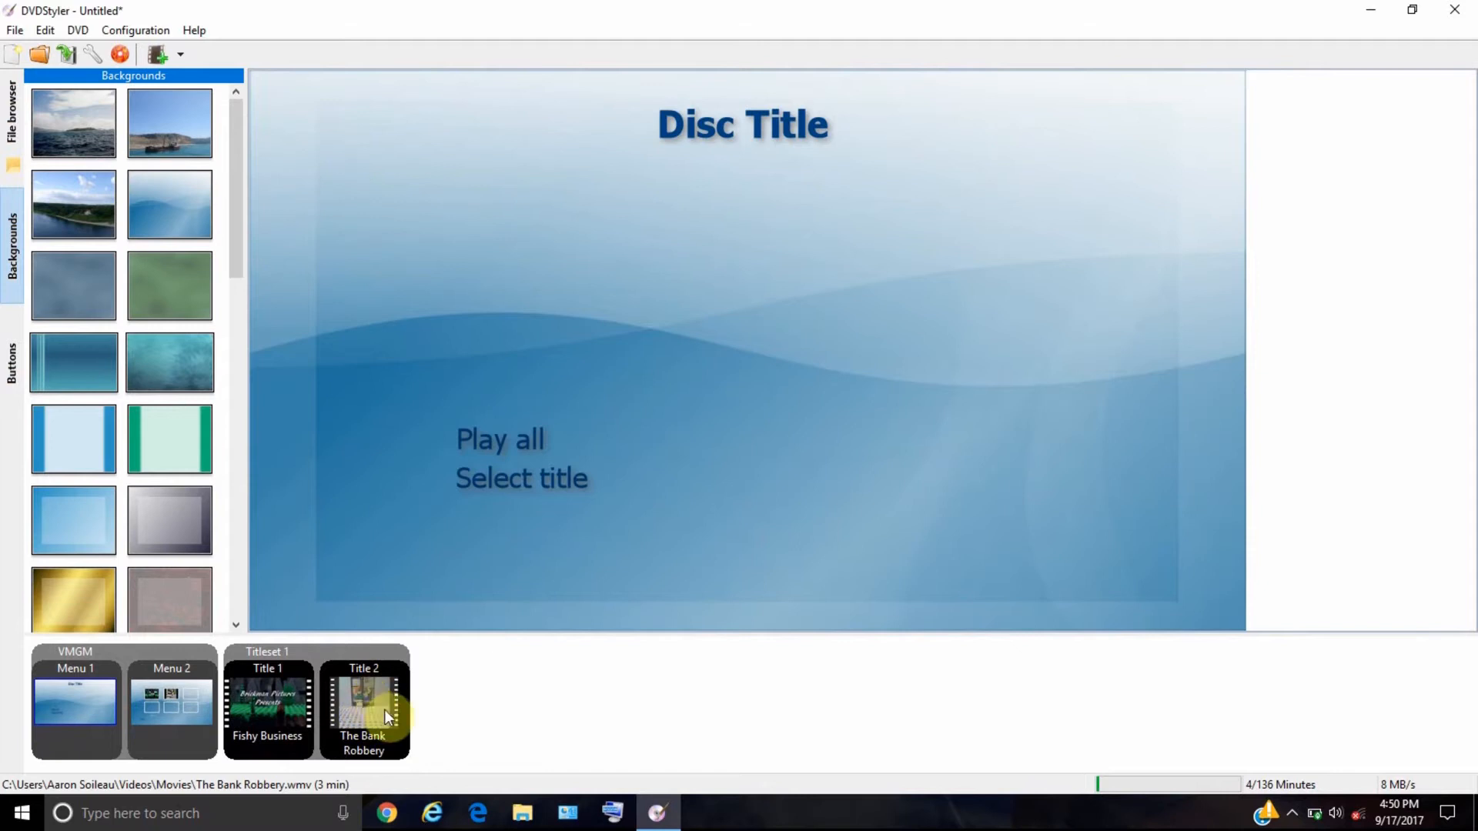
right_click(471, 711)
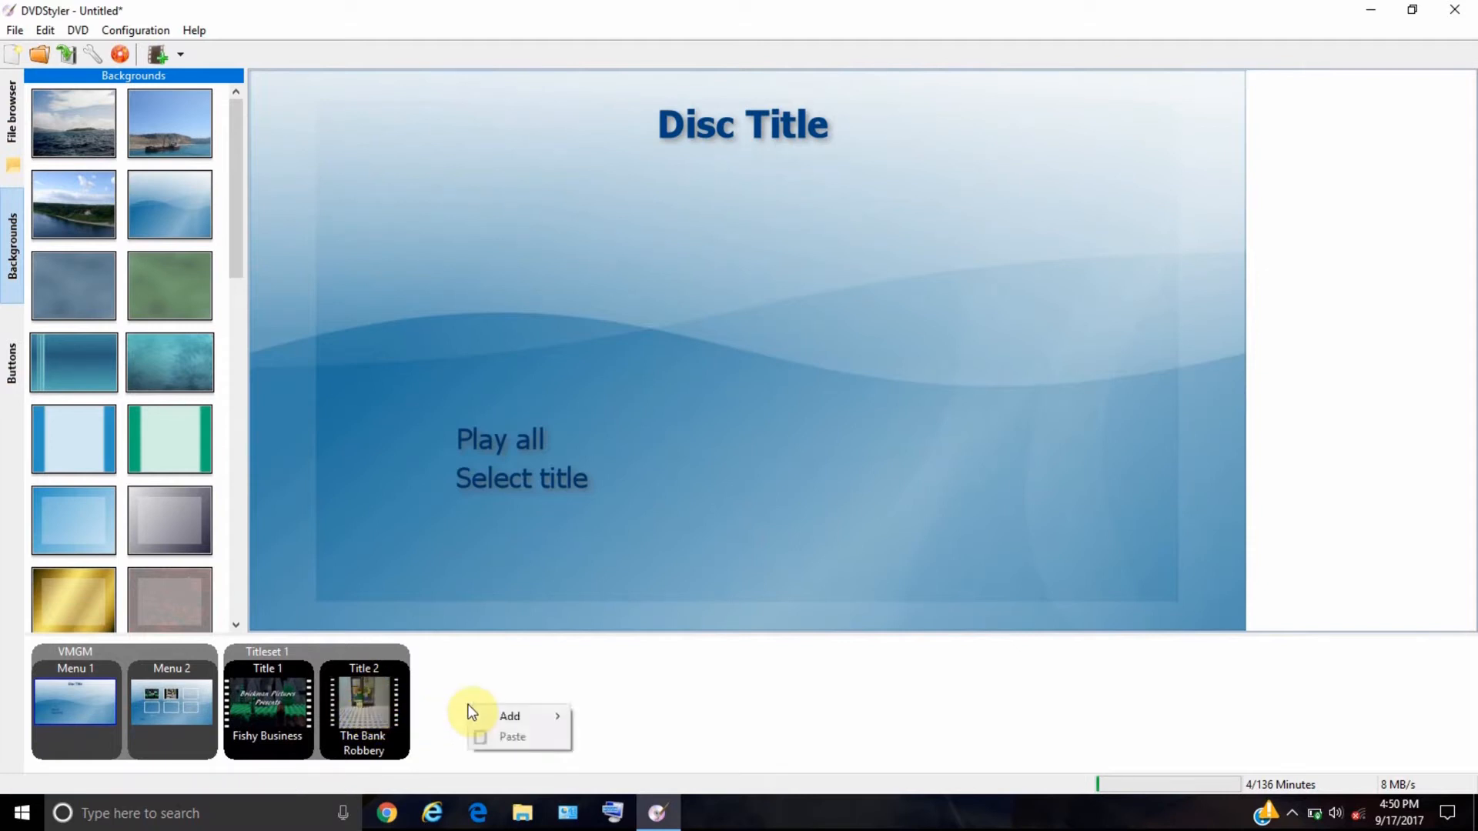
mouse_move(510, 717)
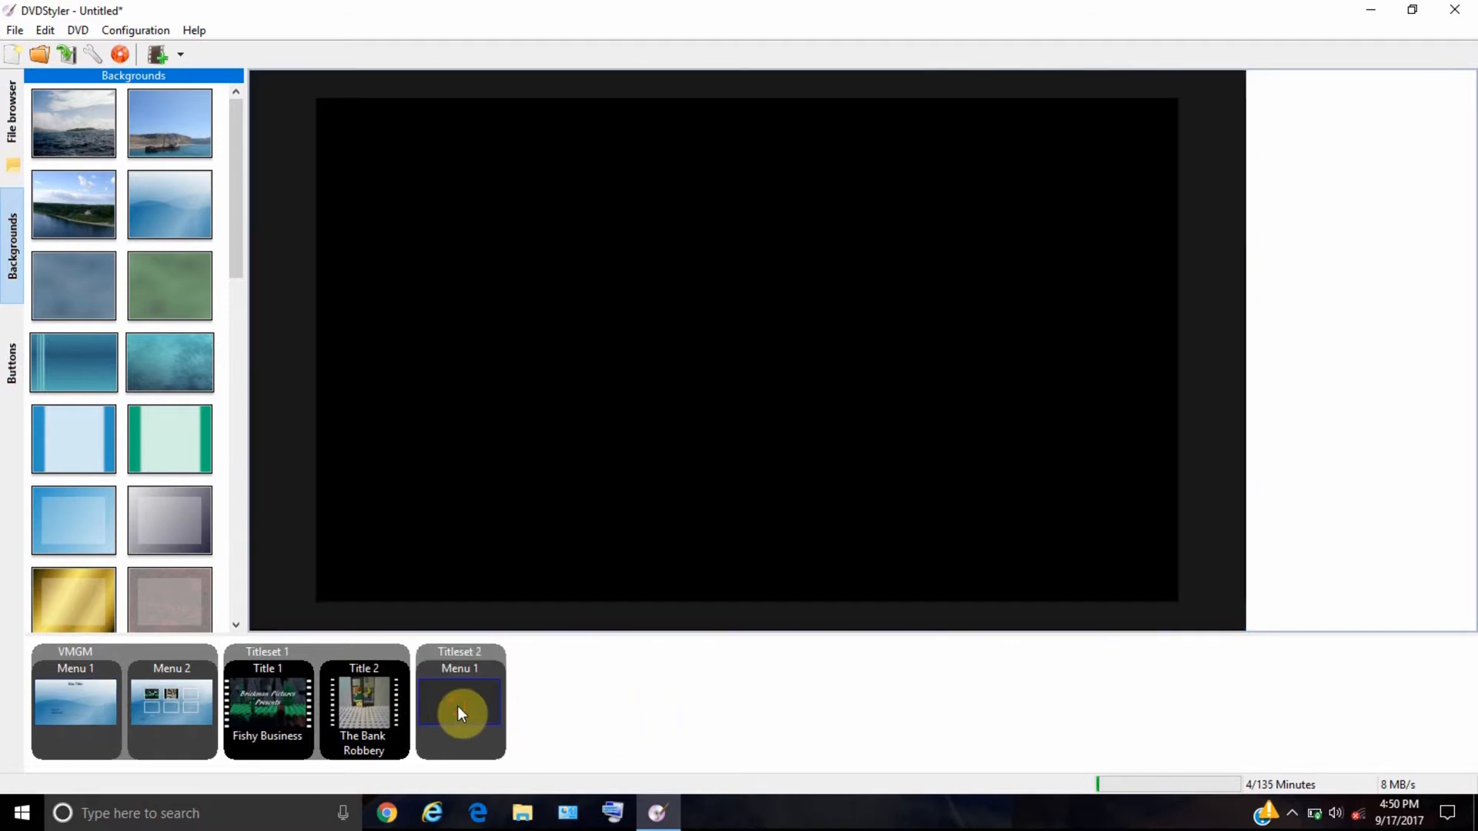
mouse_move(471, 726)
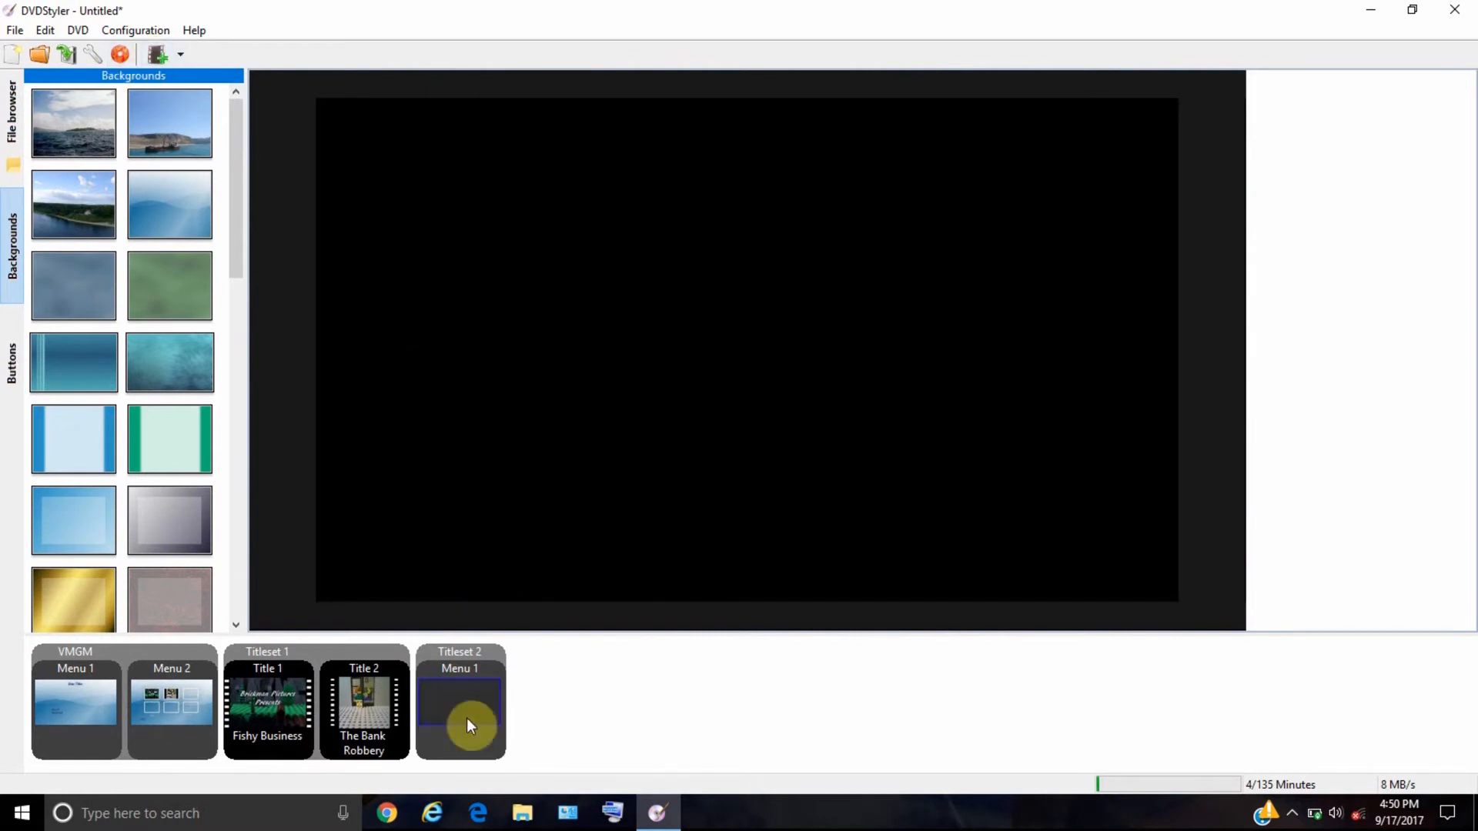
- Build titleset 2 with The Hunt for the Magical B.L.T. and two menus, plus Menu 3
double_click(460, 702)
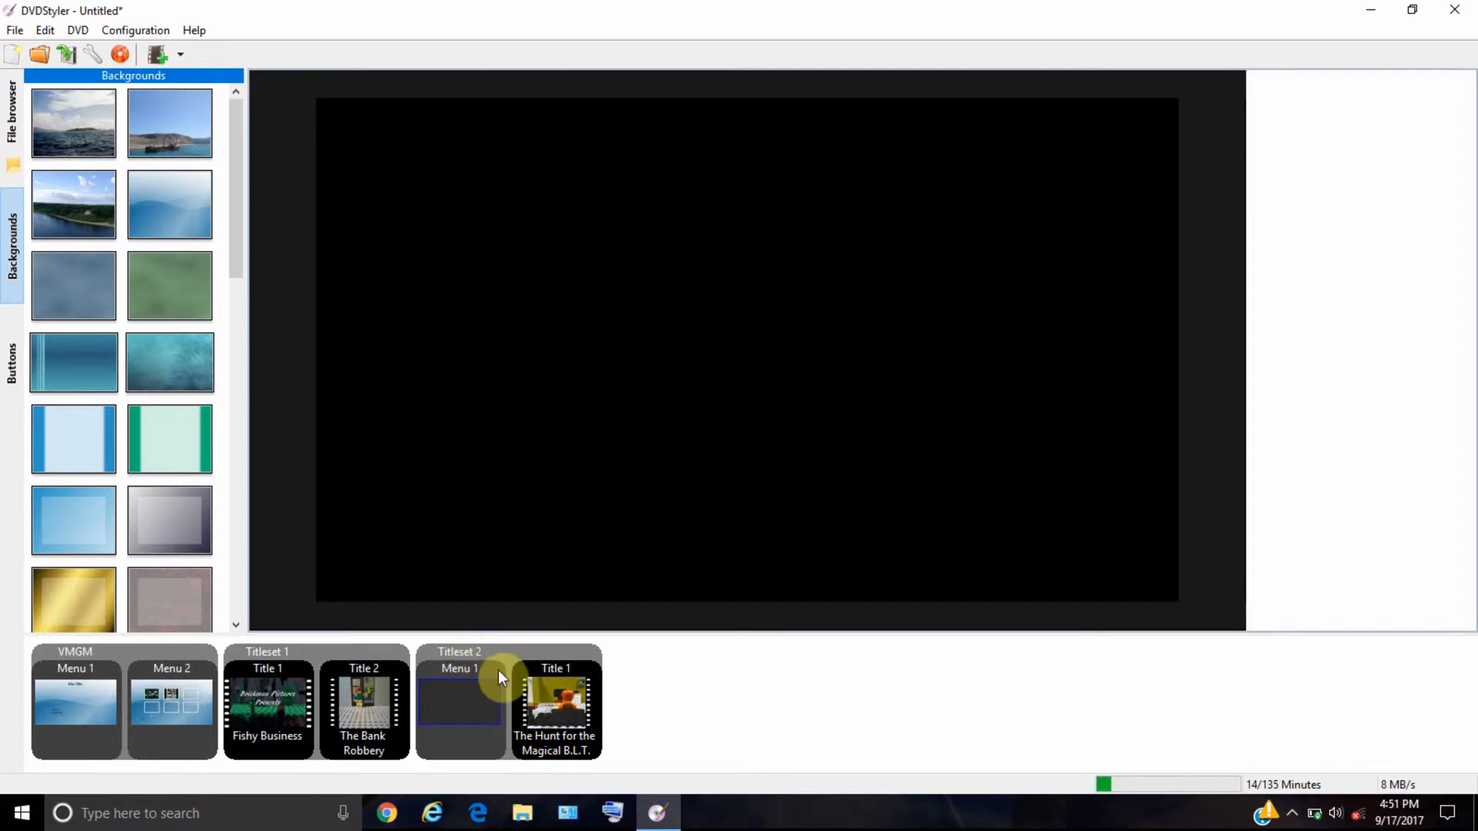
right_click(621, 684)
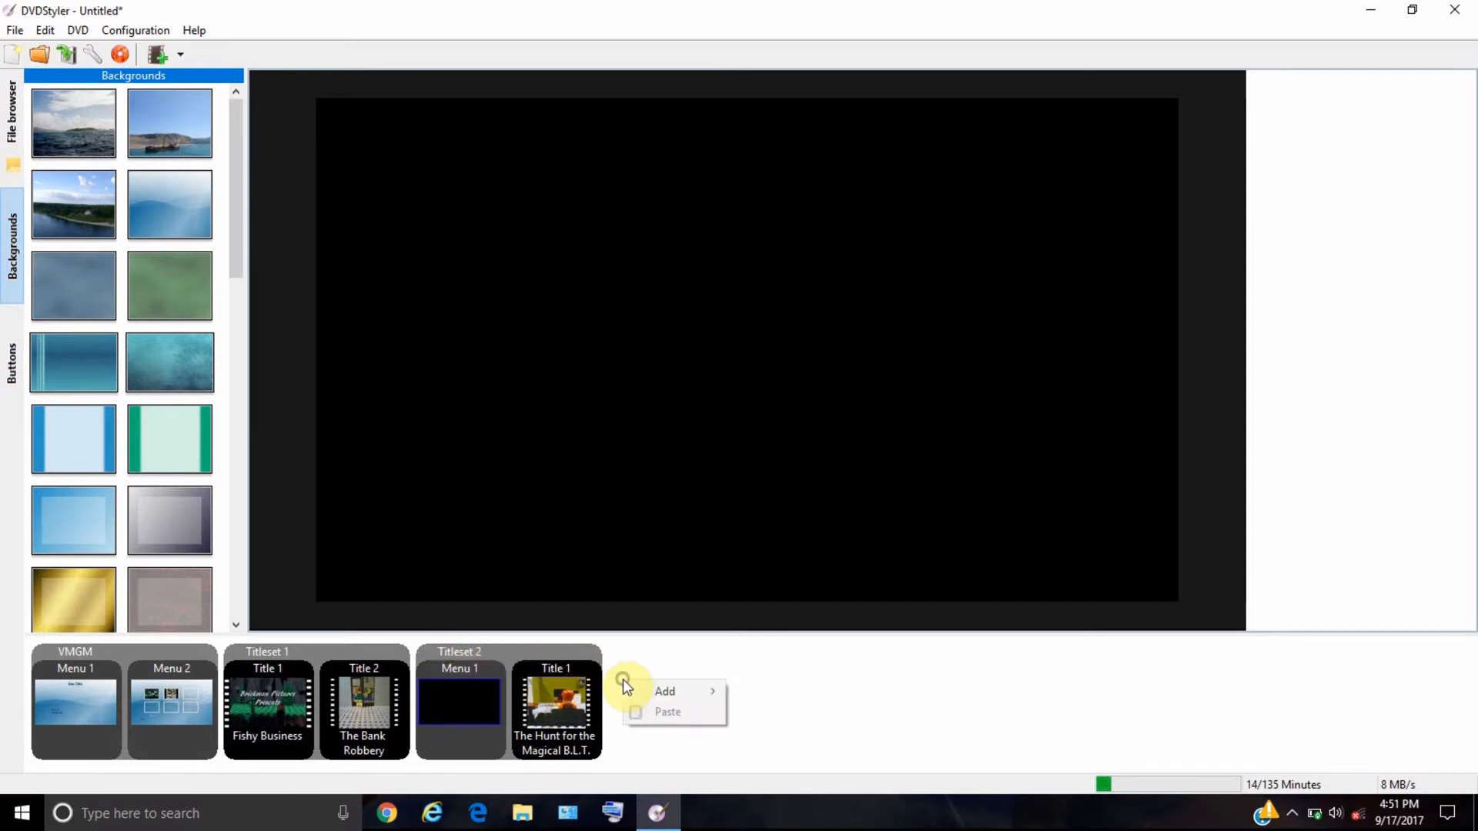
mouse_move(665, 691)
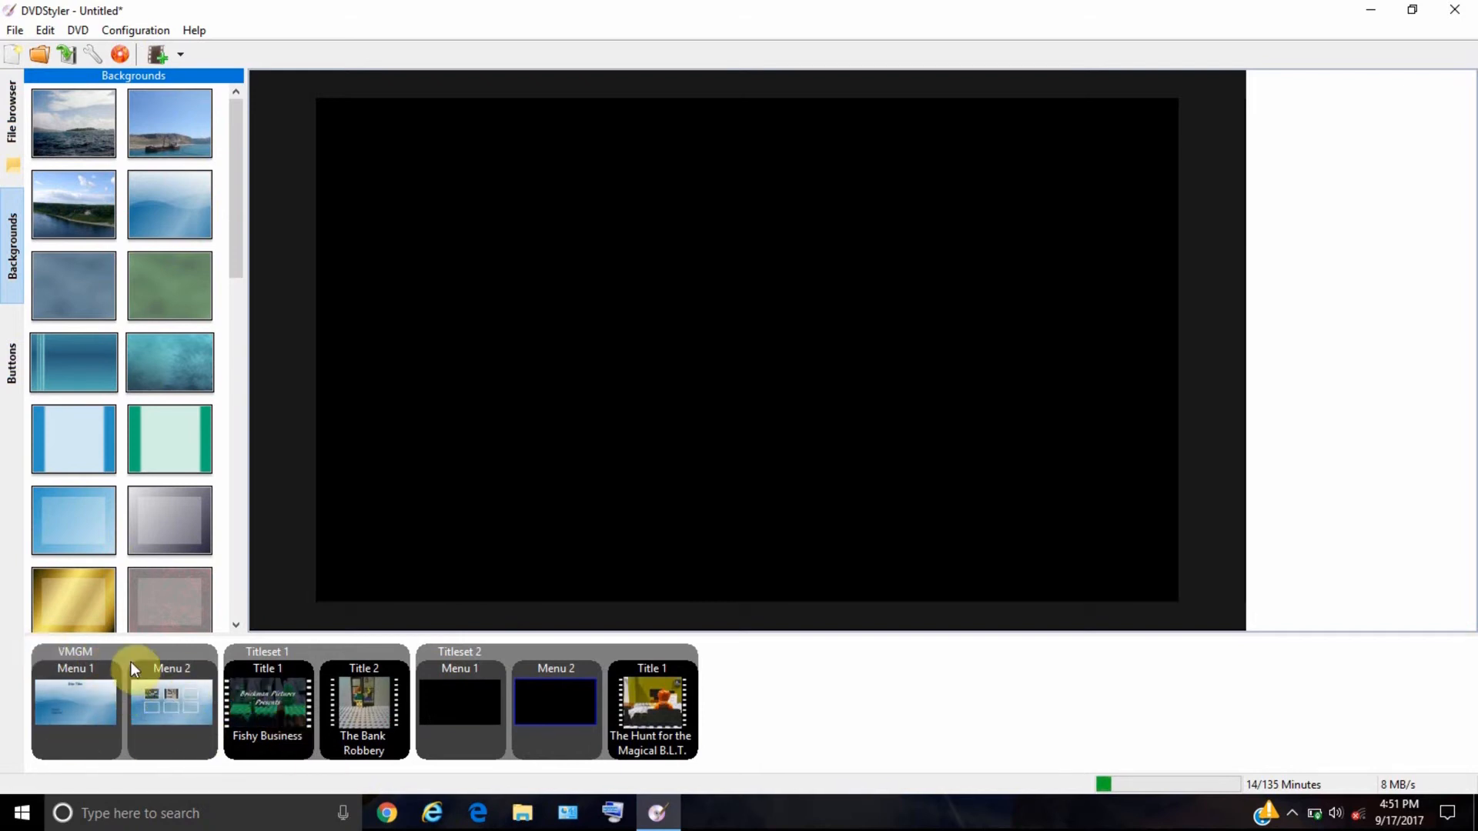
right_click(171, 702)
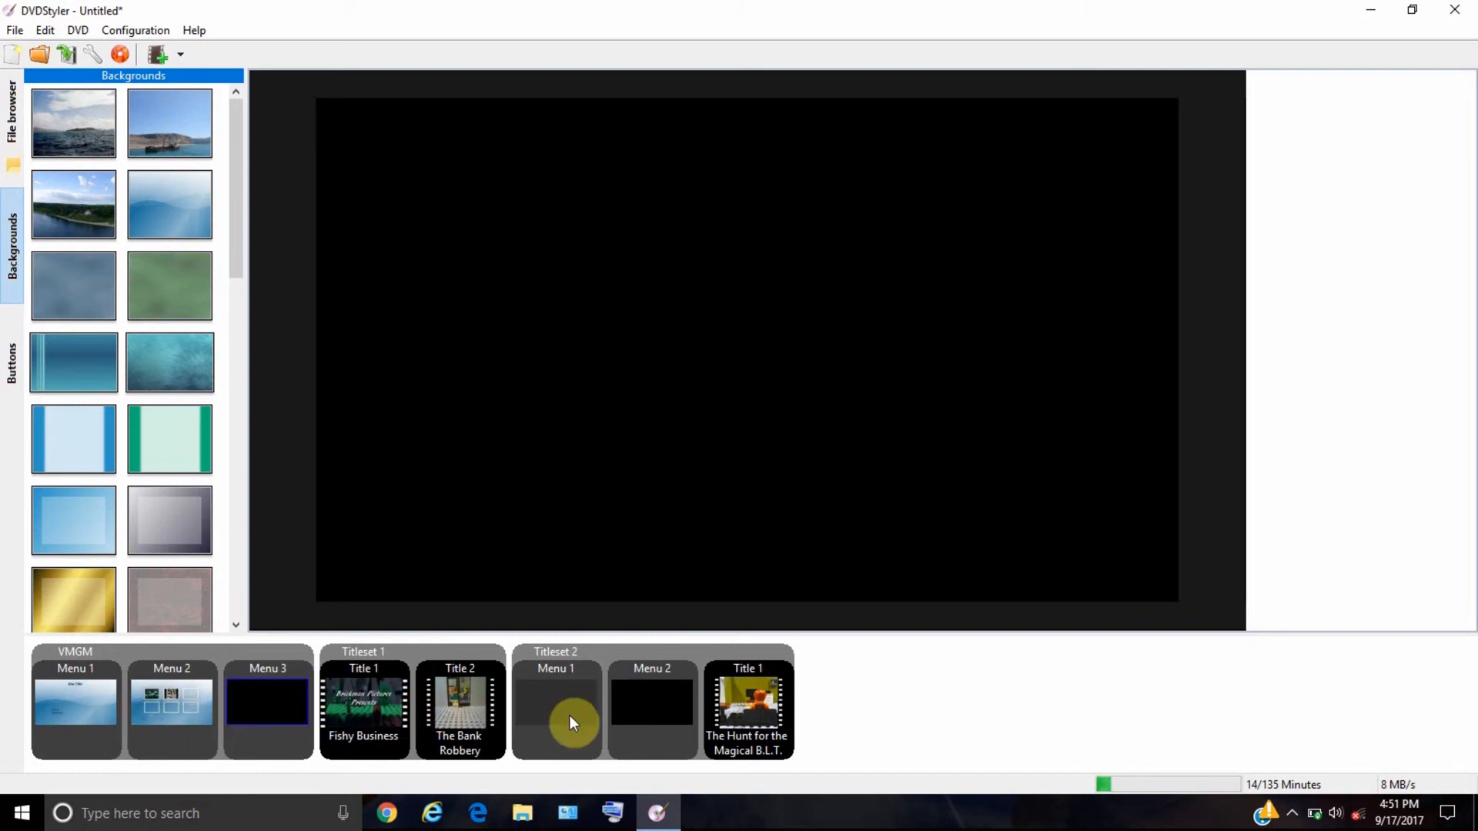
right_click(555, 699)
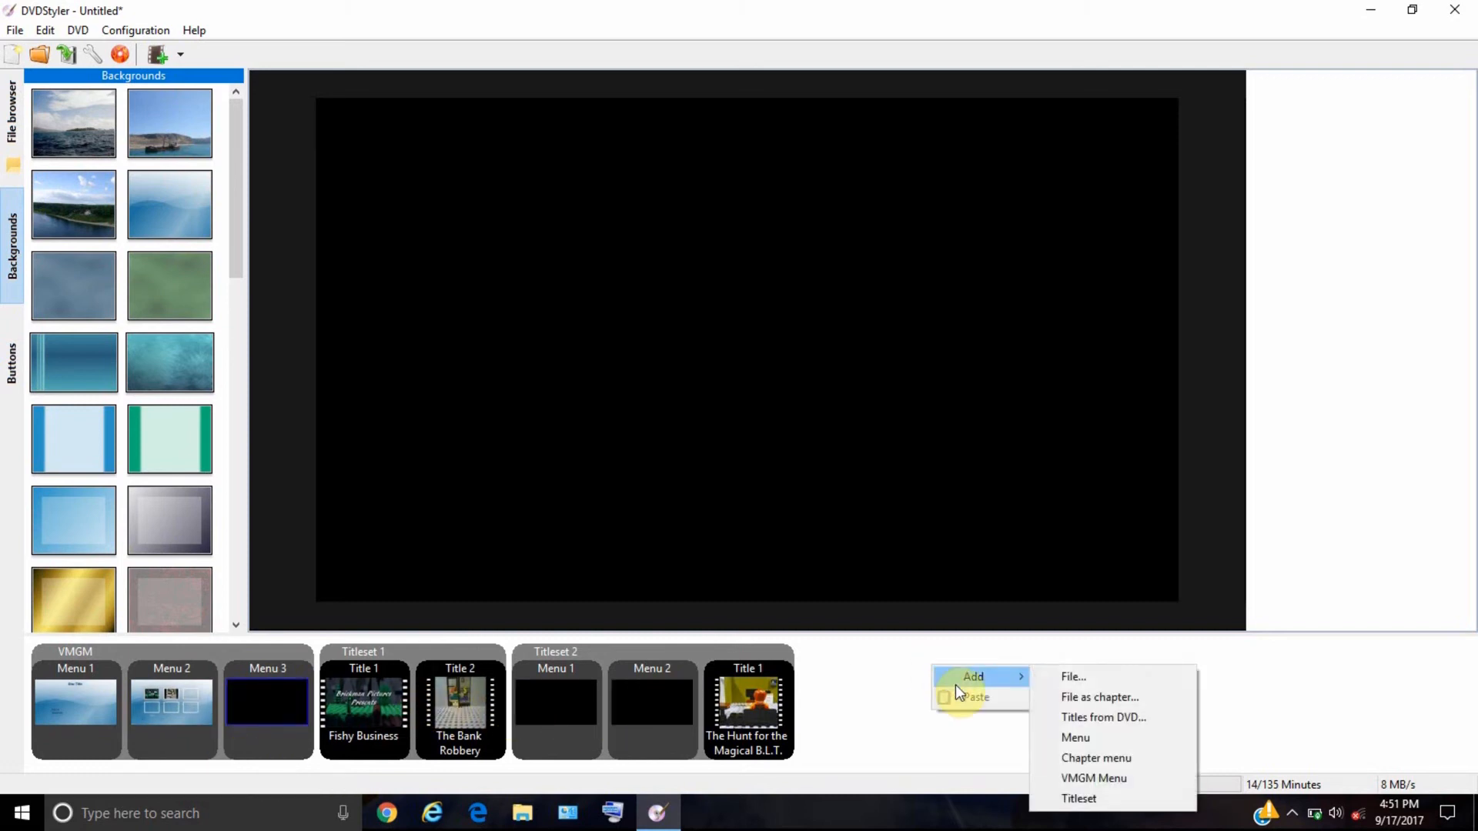